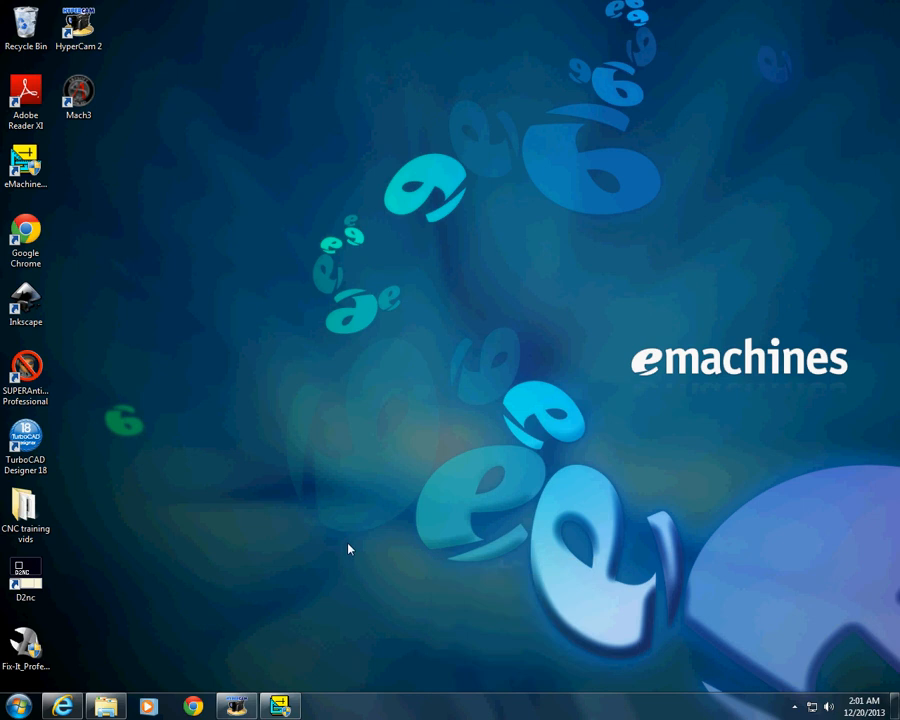
pyautogui.moveTo(368, 520)
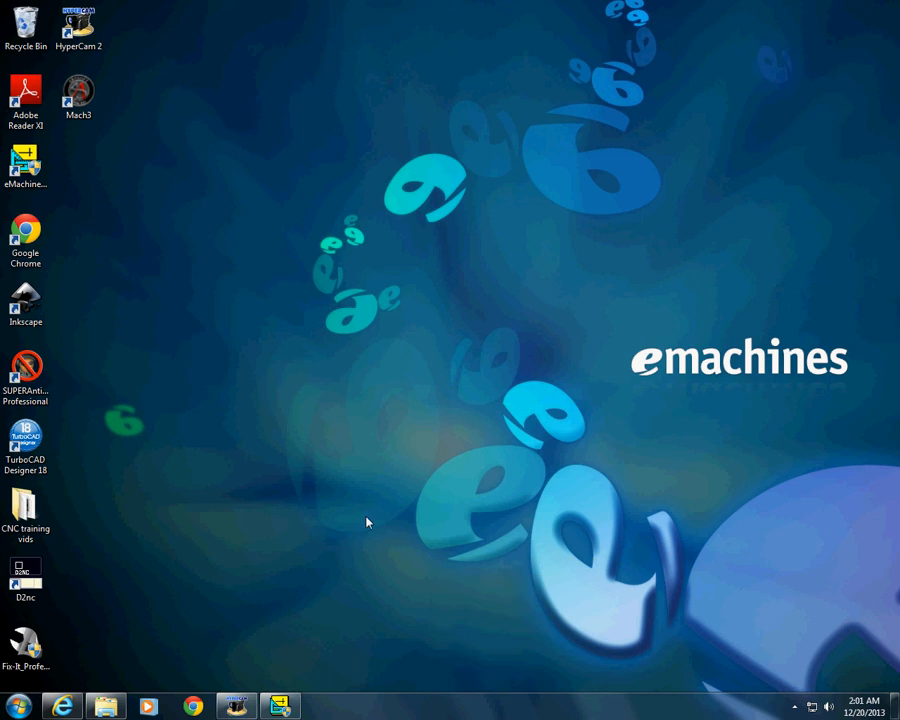
pyautogui.moveTo(104, 620)
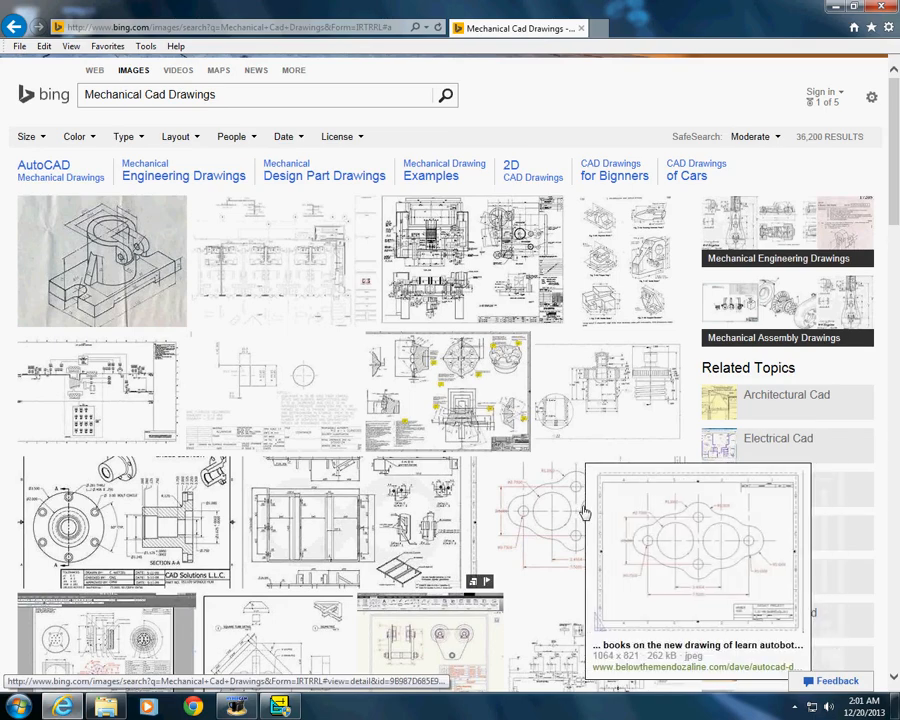
# Open the gasket drawing thumbnail from the Bing image results in the enlarged preview.
pyautogui.click(684, 544)
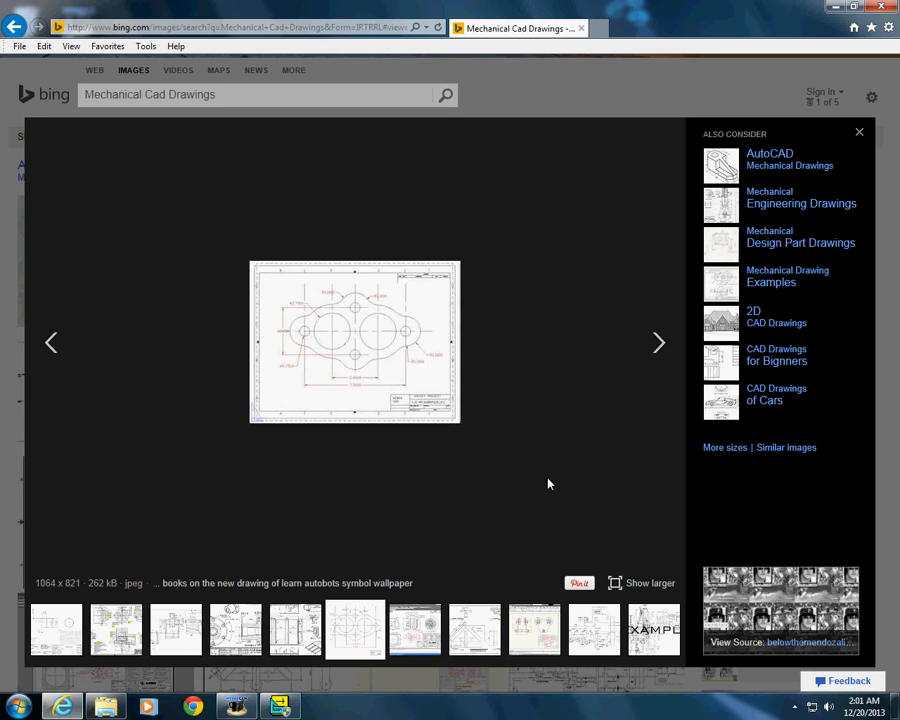
pyautogui.moveTo(644, 584)
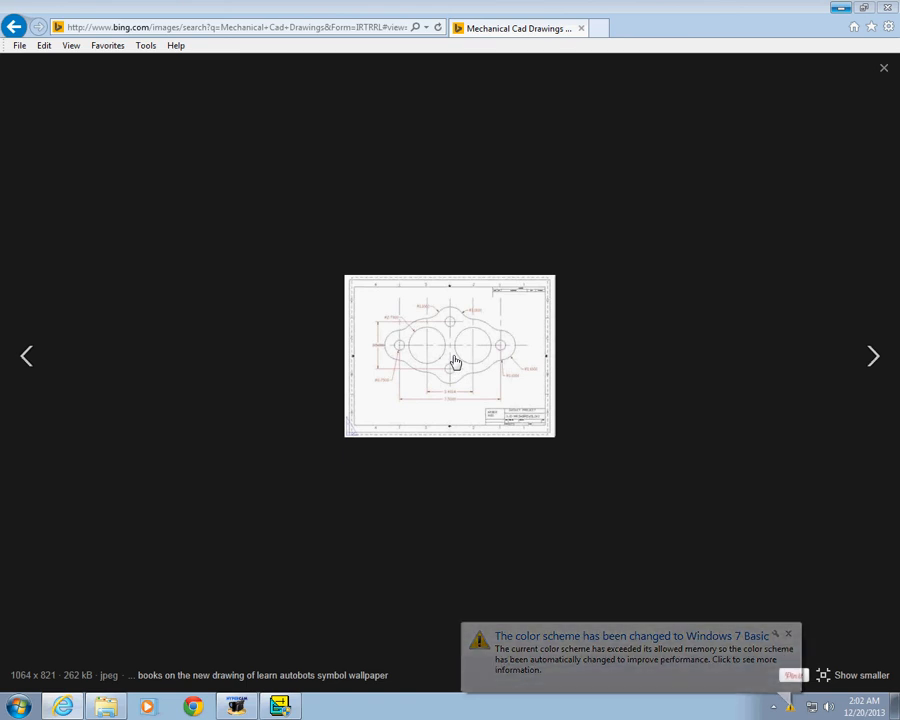
# Save the enlarged gasket drawing as a JPEG into the Pictures library via Save picture as.
pyautogui.rightClick(454, 362)
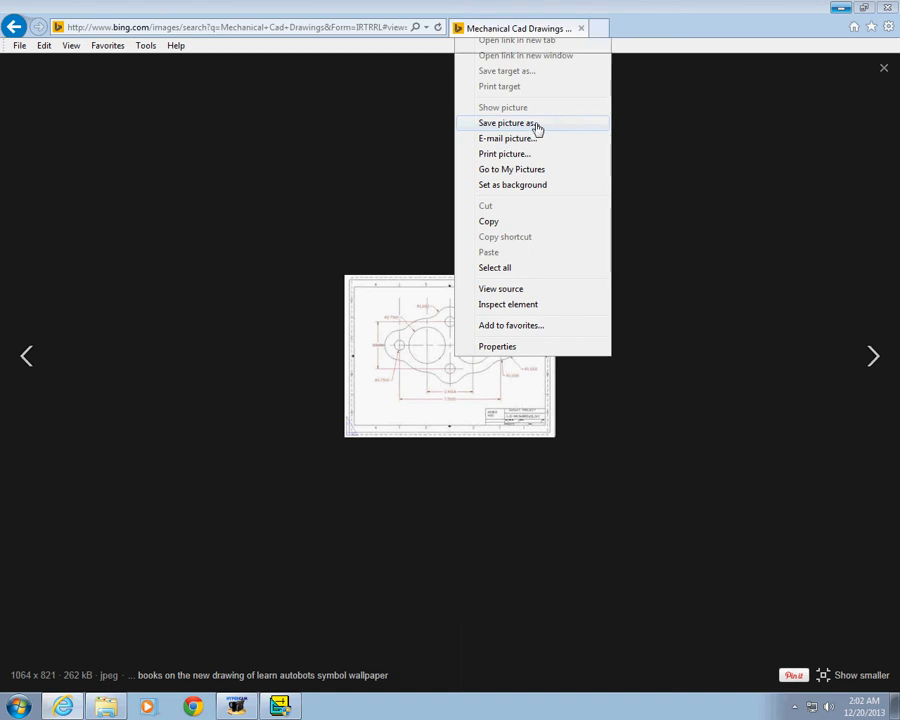
pyautogui.click(508, 122)
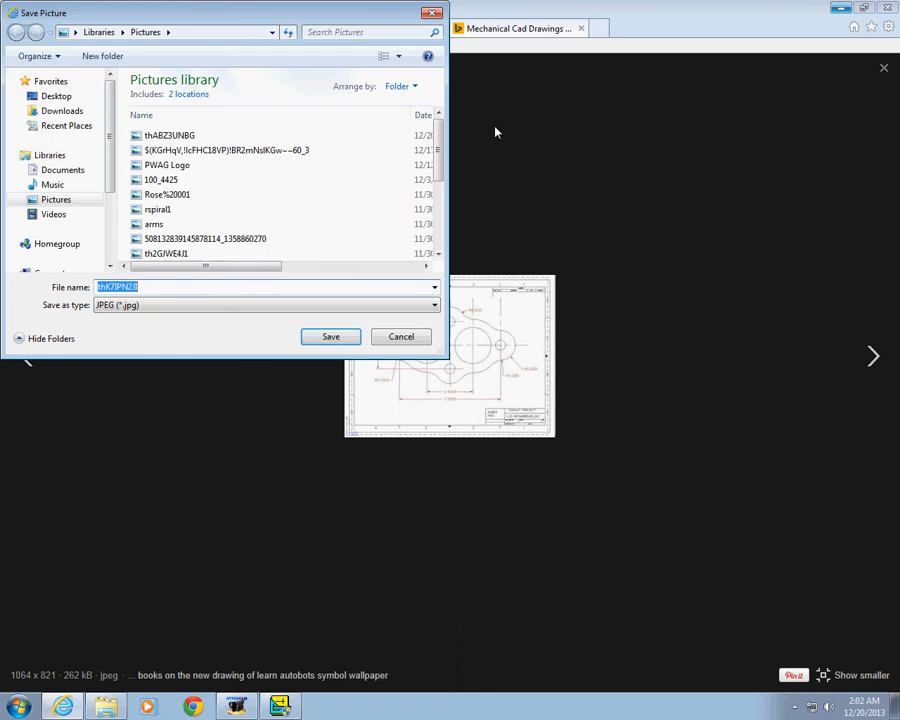
pyautogui.moveTo(156, 308)
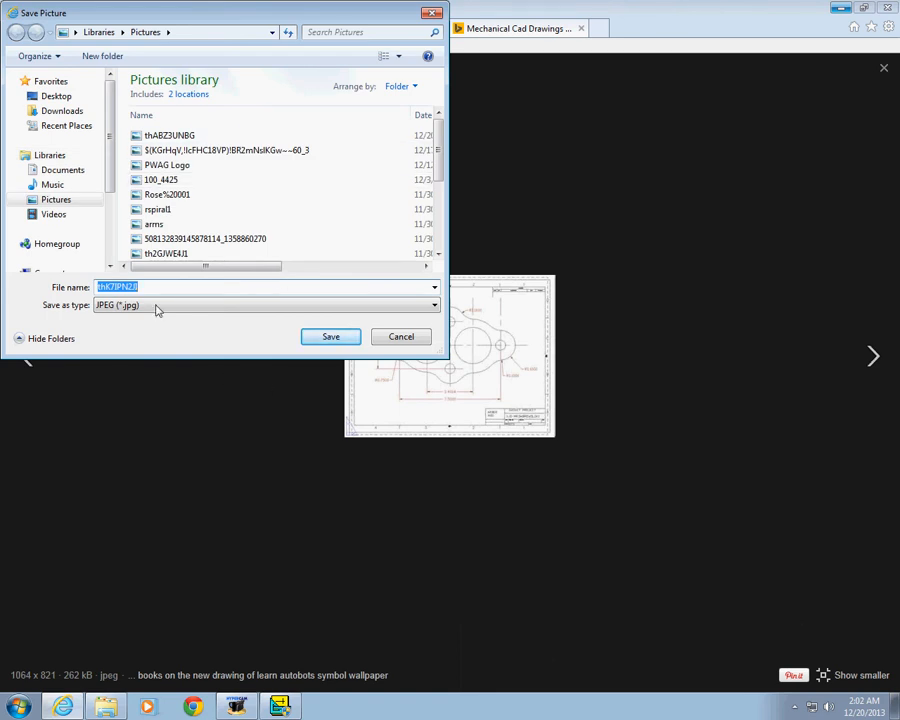
pyautogui.moveTo(232, 308)
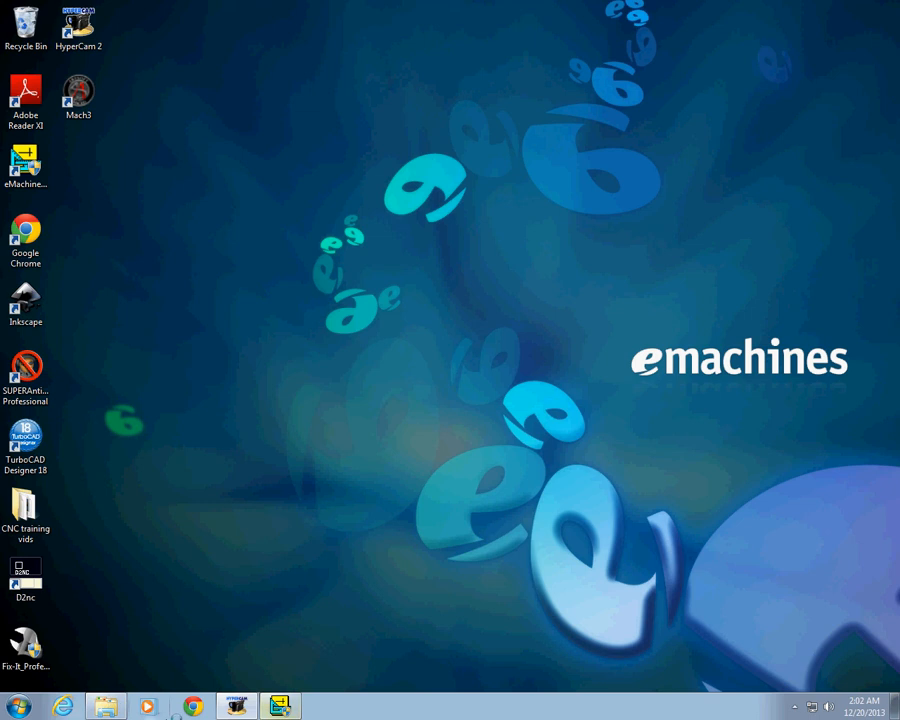
pyautogui.moveTo(98, 700)
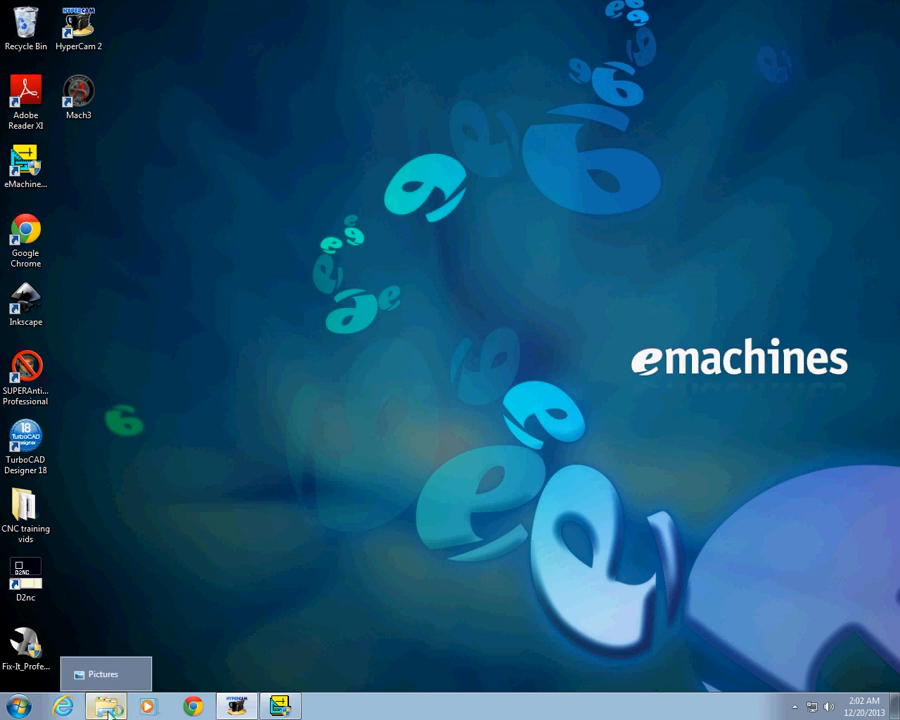
# From the Start menu show the Pictures library sorted newest first and select the saved gasket JPEG.
pyautogui.click(100, 702)
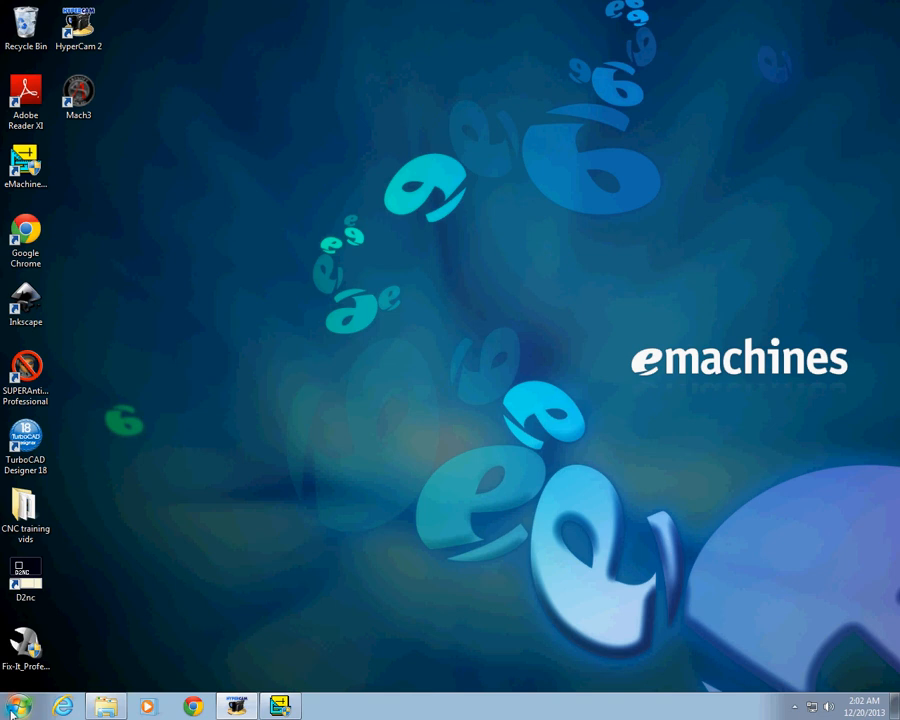
pyautogui.click(12, 716)
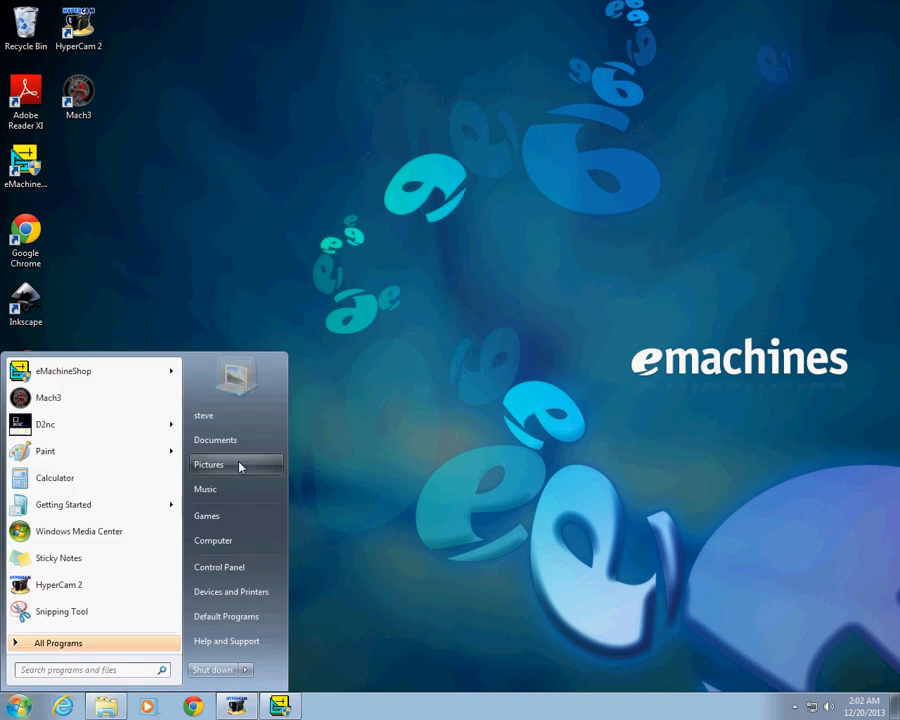
pyautogui.click(208, 464)
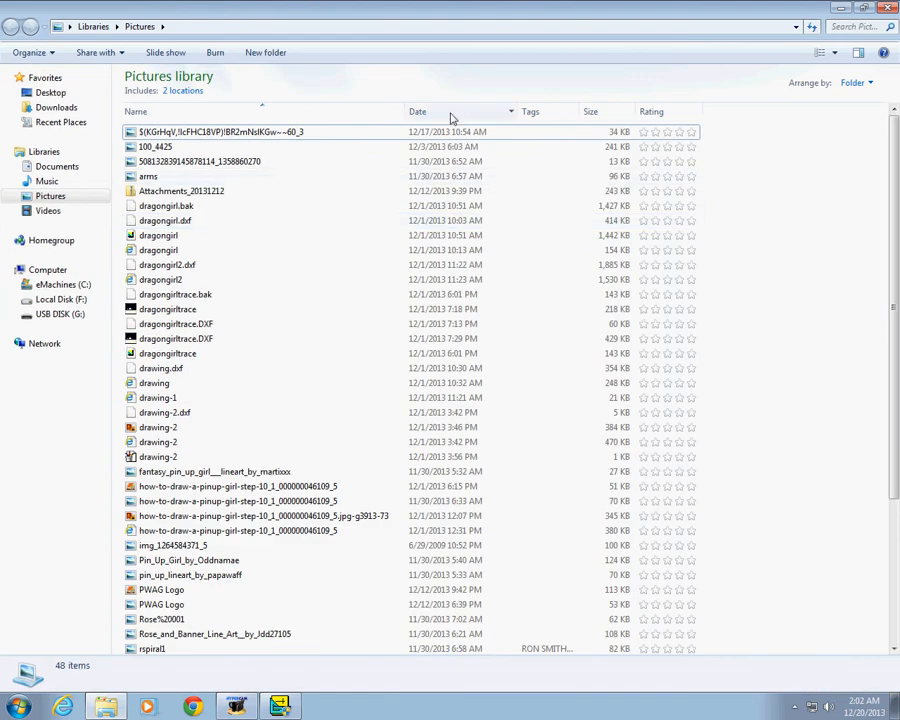
pyautogui.click(418, 112)
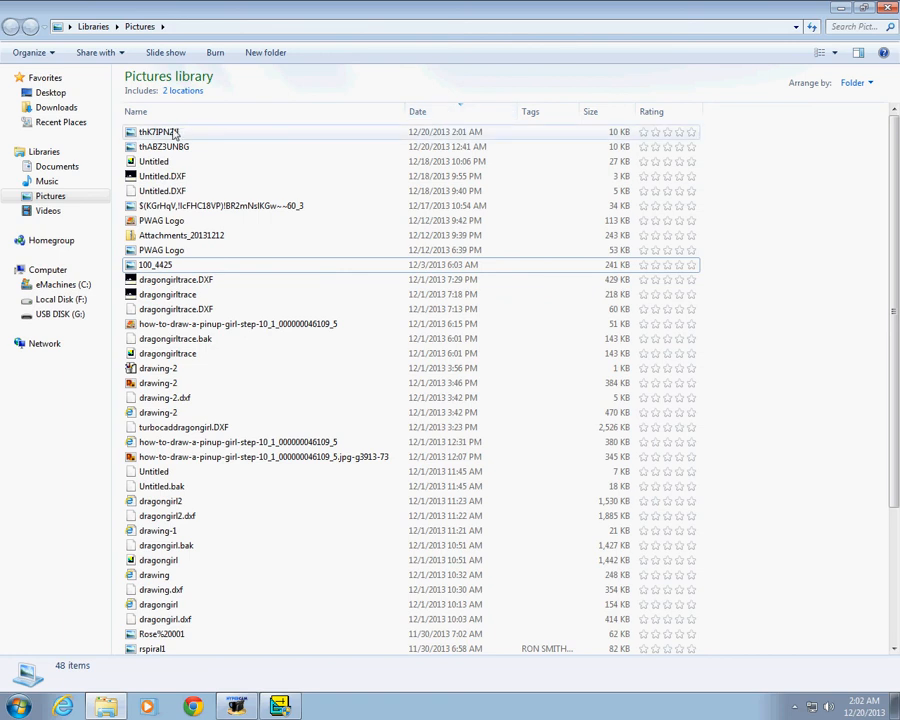
pyautogui.click(160, 132)
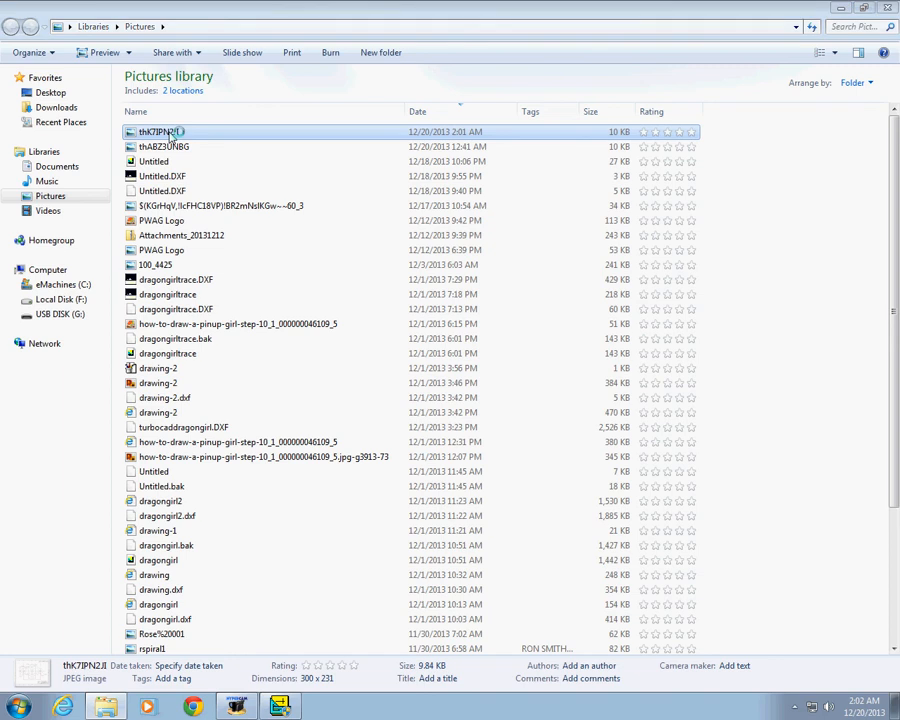
# View the gasket JPEG enlarged in Windows Photo Viewer, then bring up the blank eMachineShop design.
pyautogui.doubleClick(164, 132)
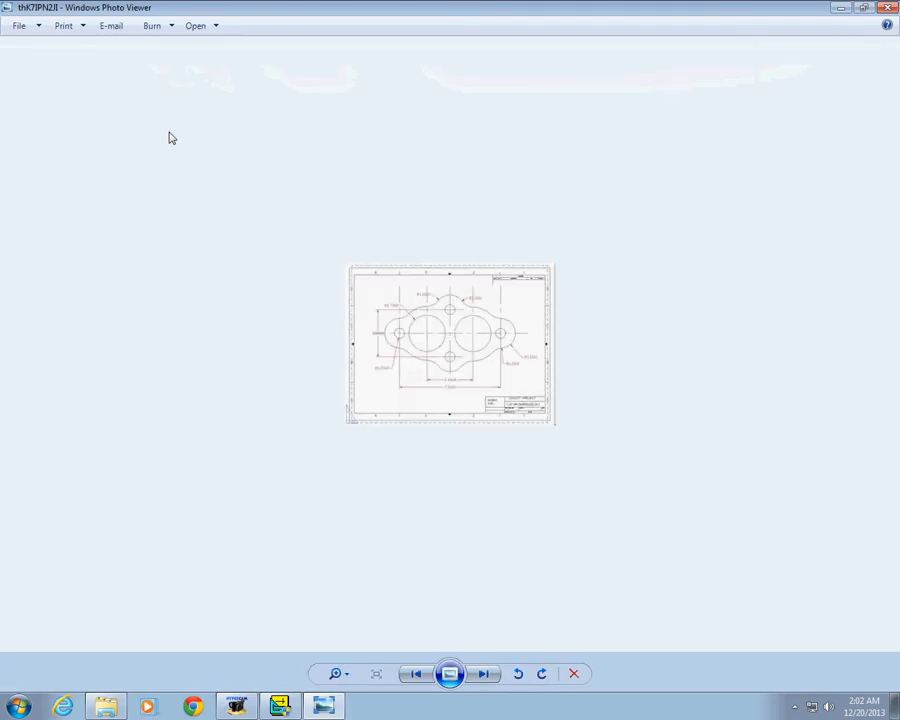
pyautogui.moveTo(344, 620)
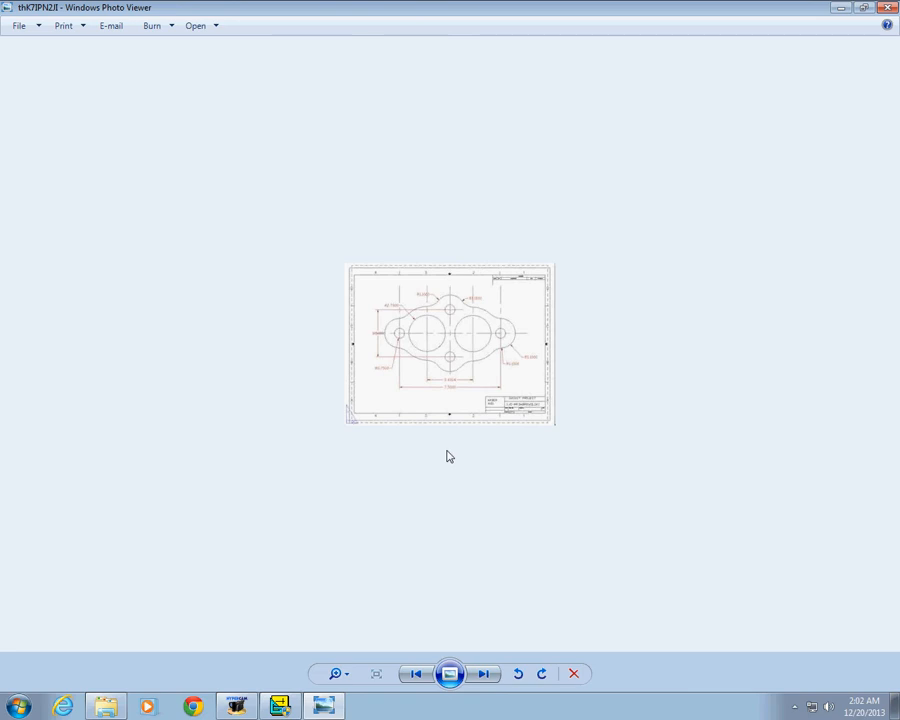
pyautogui.moveTo(408, 524)
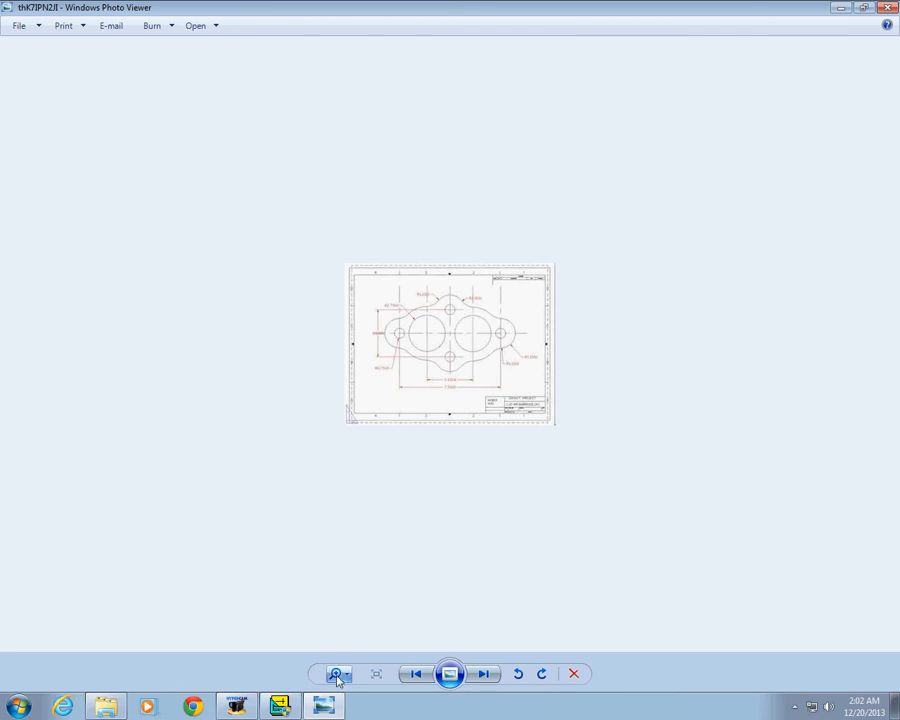
pyautogui.click(336, 674)
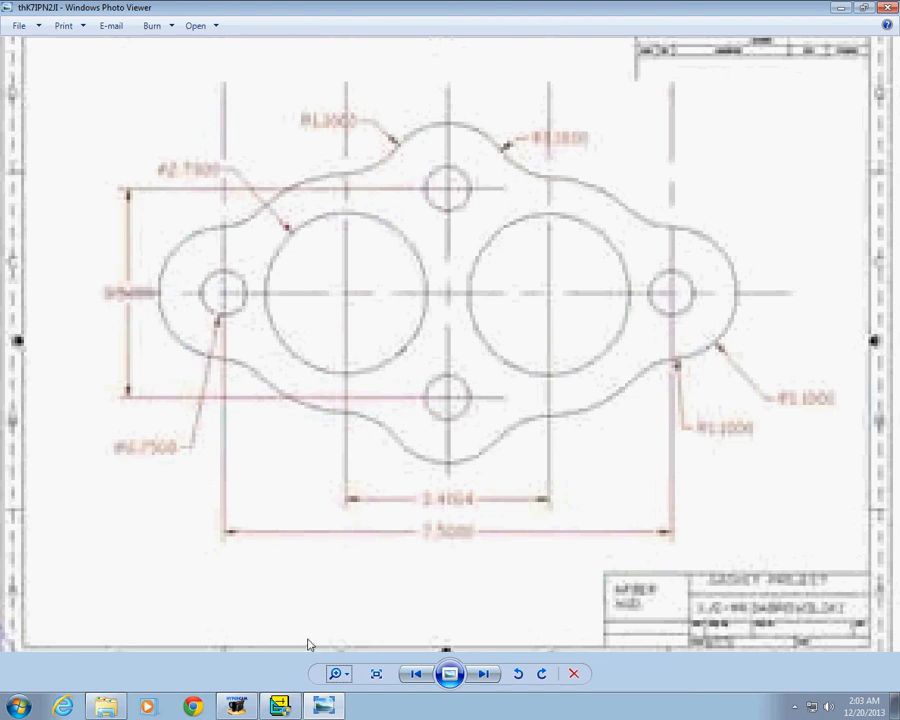
pyautogui.click(276, 704)
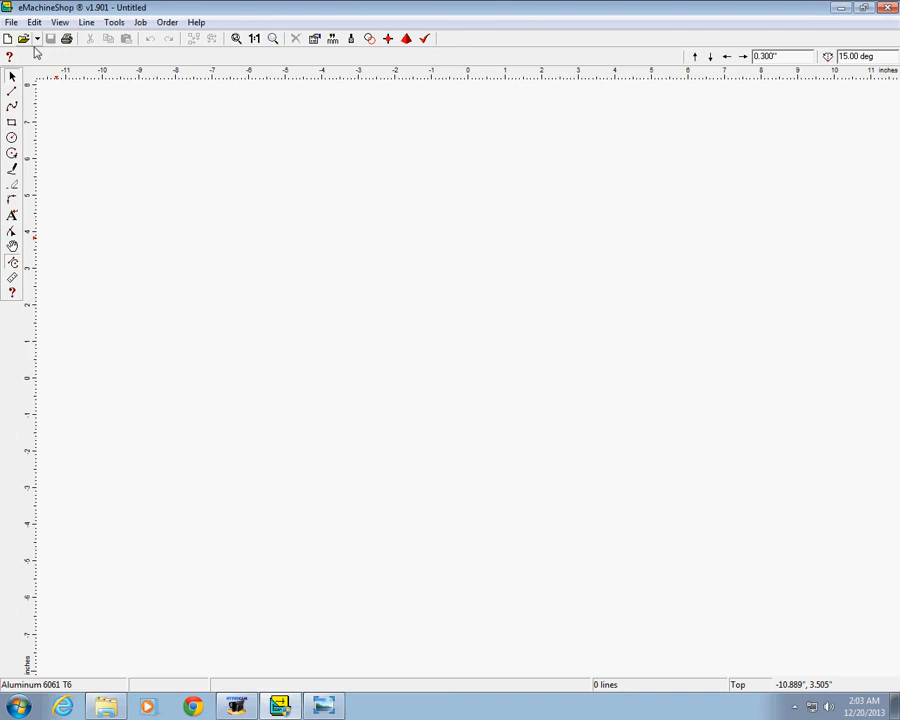
# Enable the Tracing Paper option in Edit > Preferences so the gasket image shows through.
pyautogui.click(42, 20)
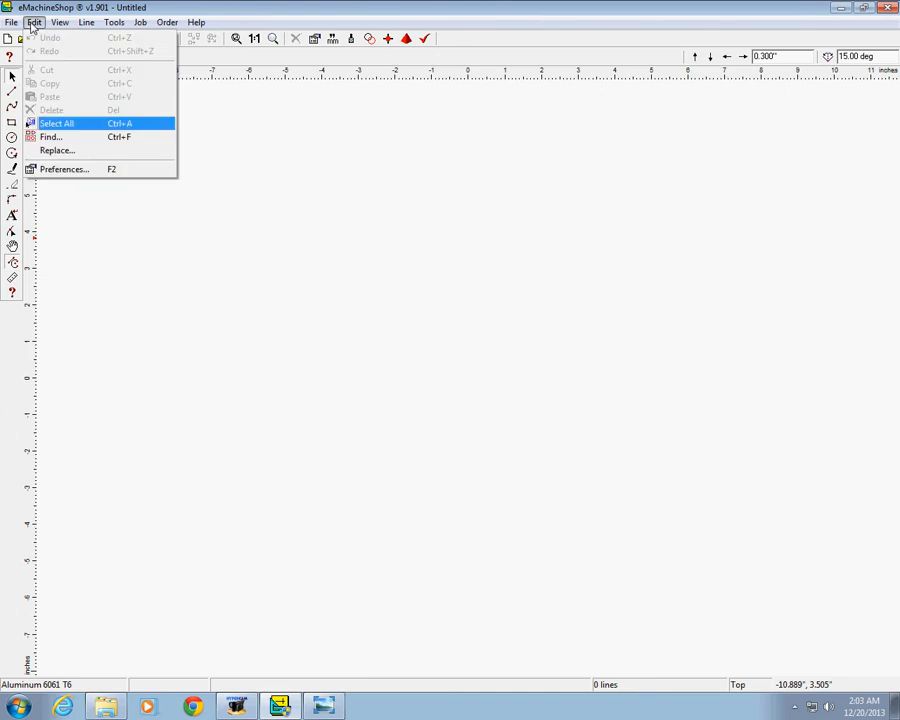
pyautogui.click(64, 168)
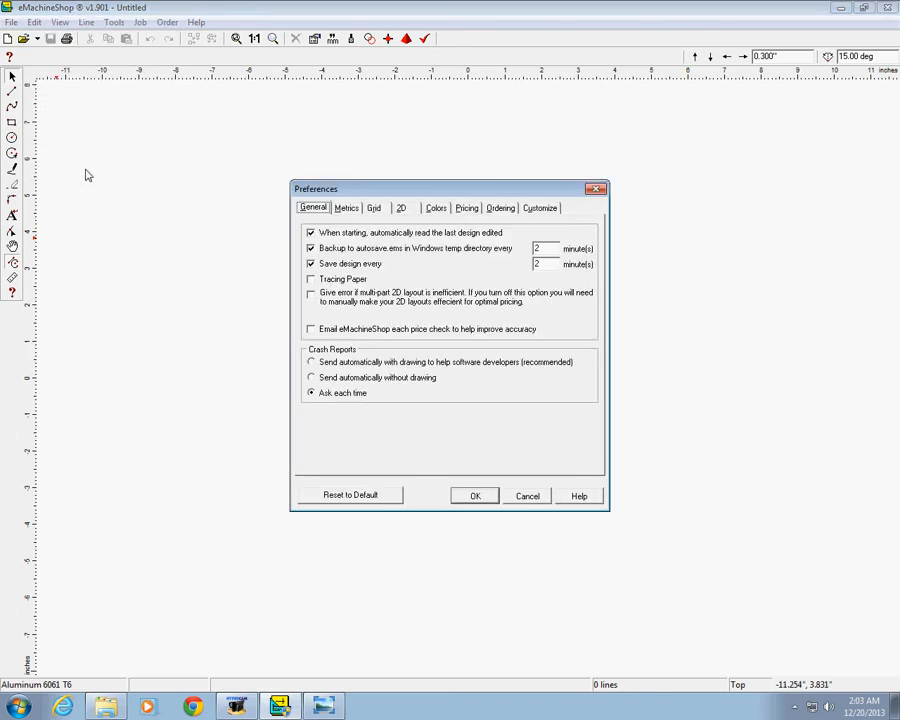
pyautogui.click(308, 278)
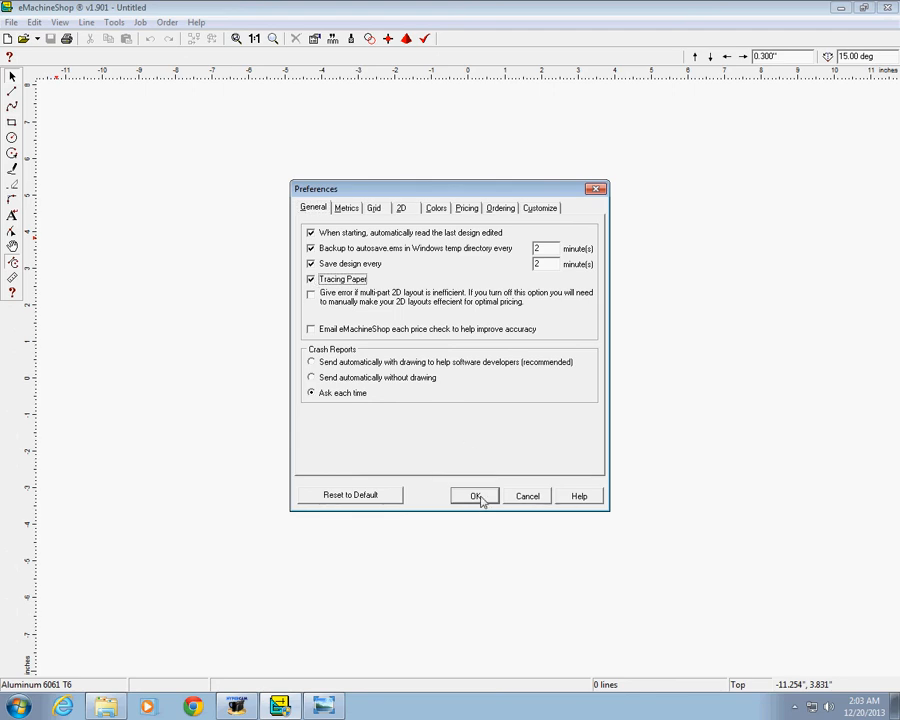
pyautogui.click(474, 496)
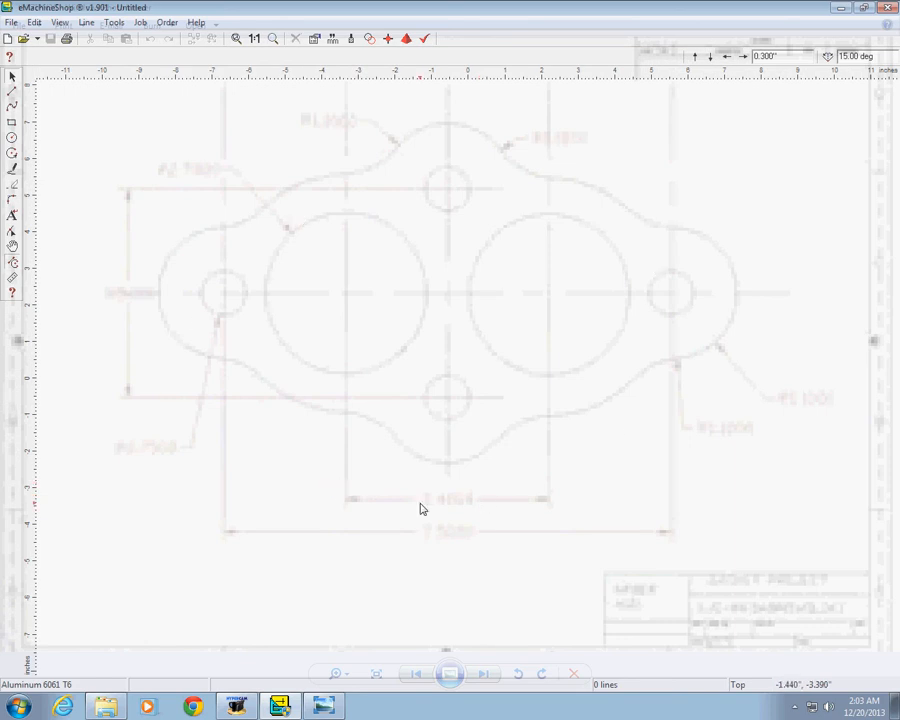
pyautogui.moveTo(462, 512)
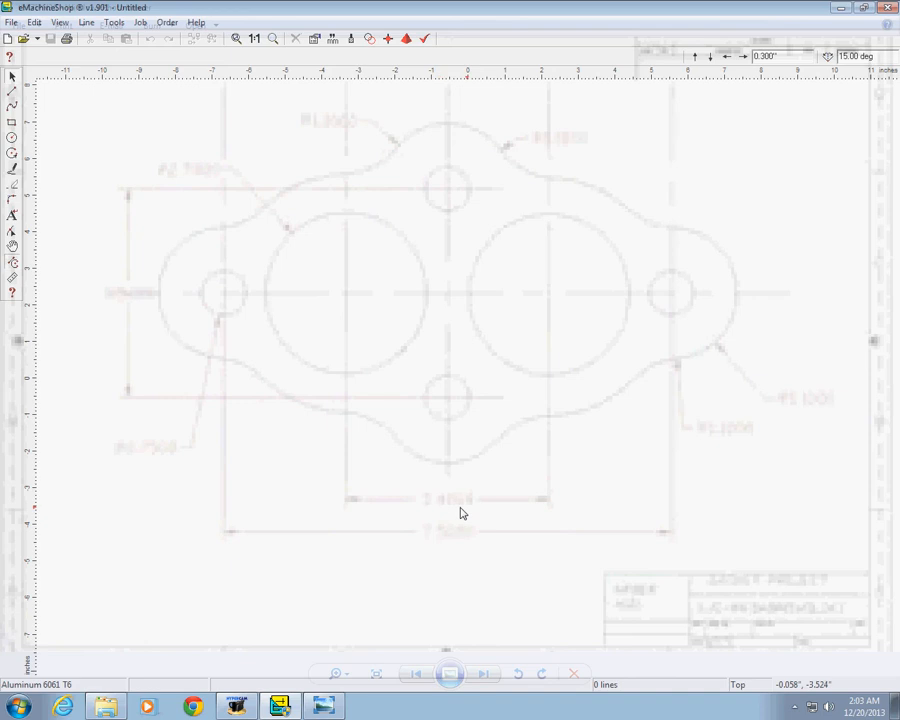
pyautogui.moveTo(510, 512)
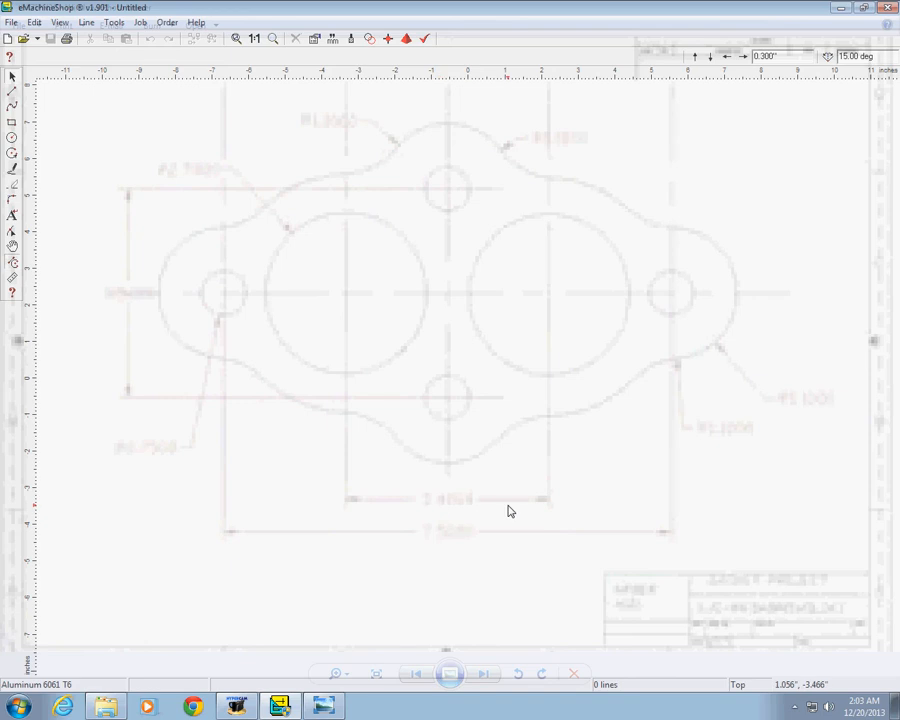
pyautogui.moveTo(214, 544)
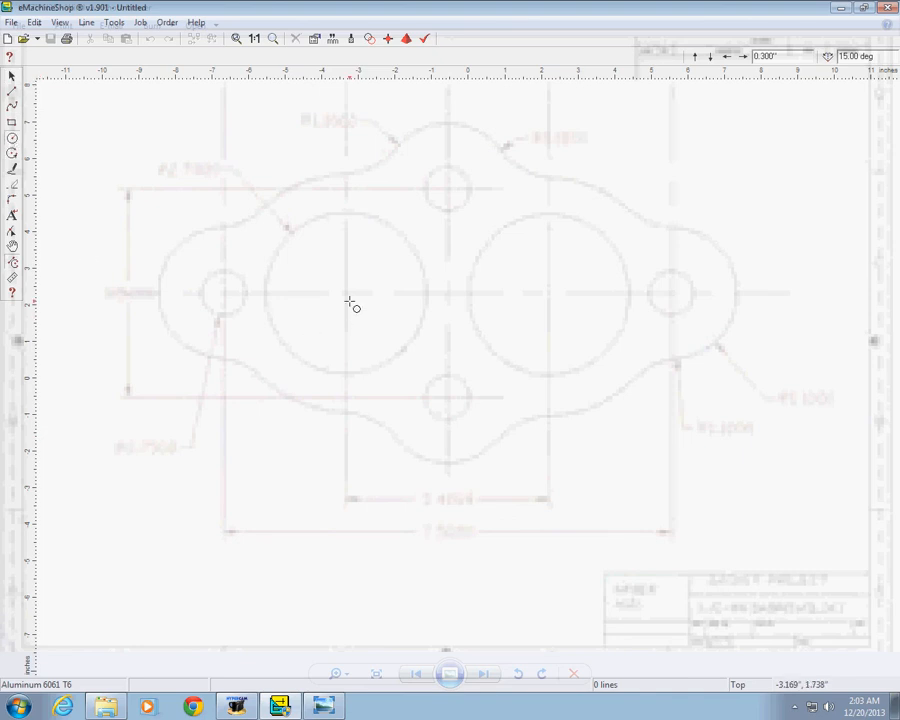
pyautogui.moveTo(348, 296)
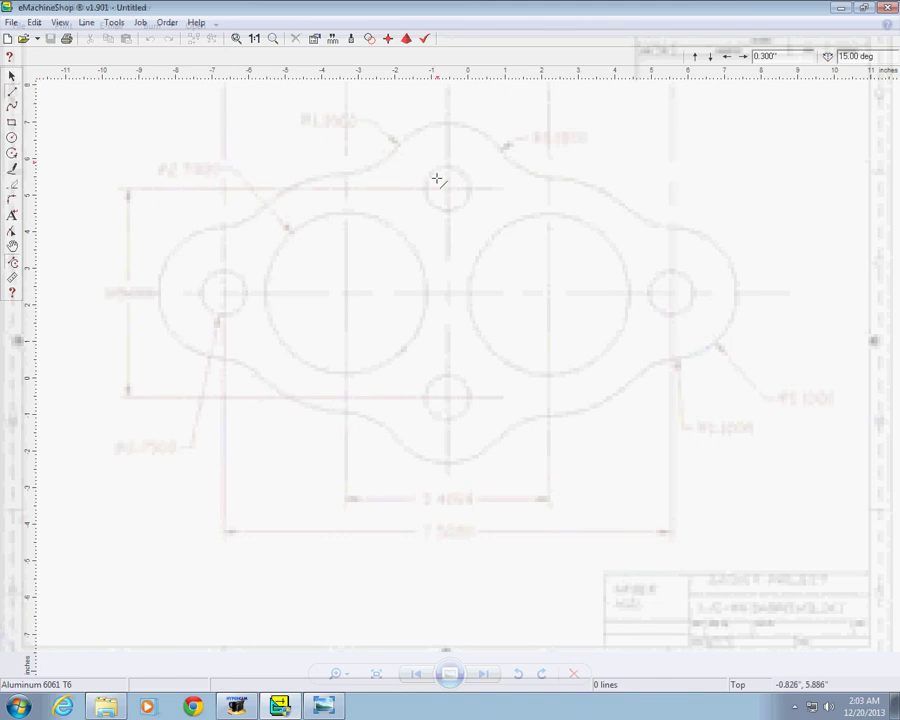
pyautogui.moveTo(416, 290)
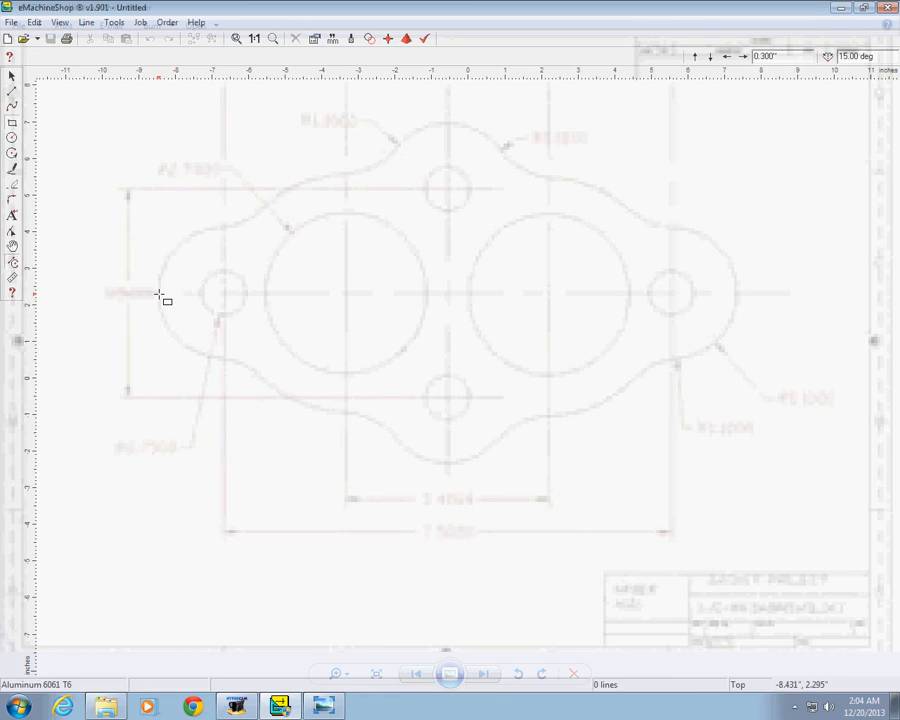
# Draw a rectangle across the upper half of the traced gasket drawing.
pyautogui.moveTo(160, 236); pyautogui.dragTo(304, 292)
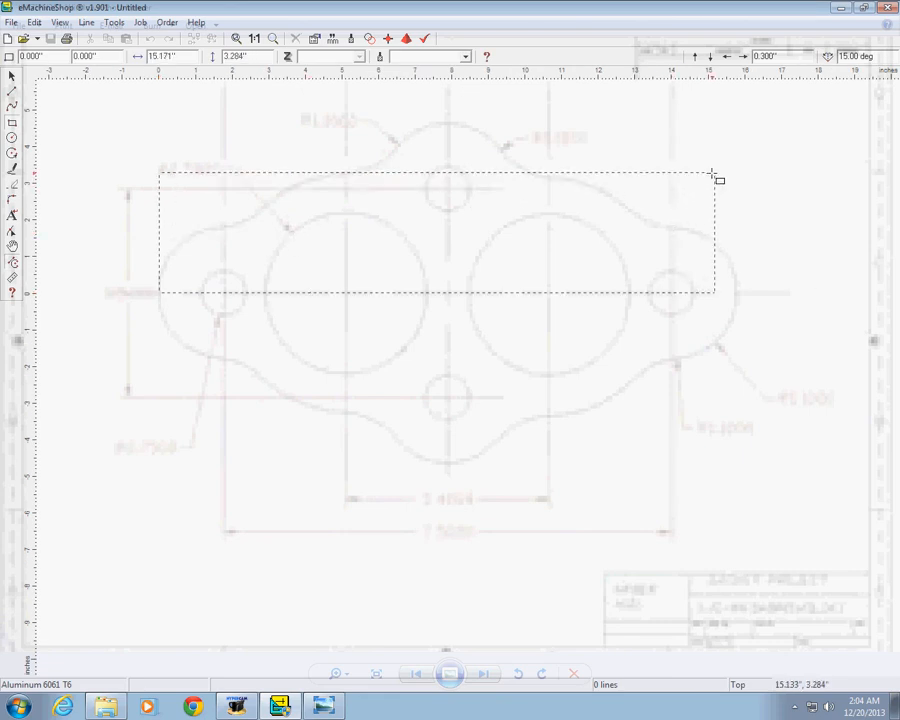
pyautogui.moveTo(720, 178); pyautogui.dragTo(740, 138)
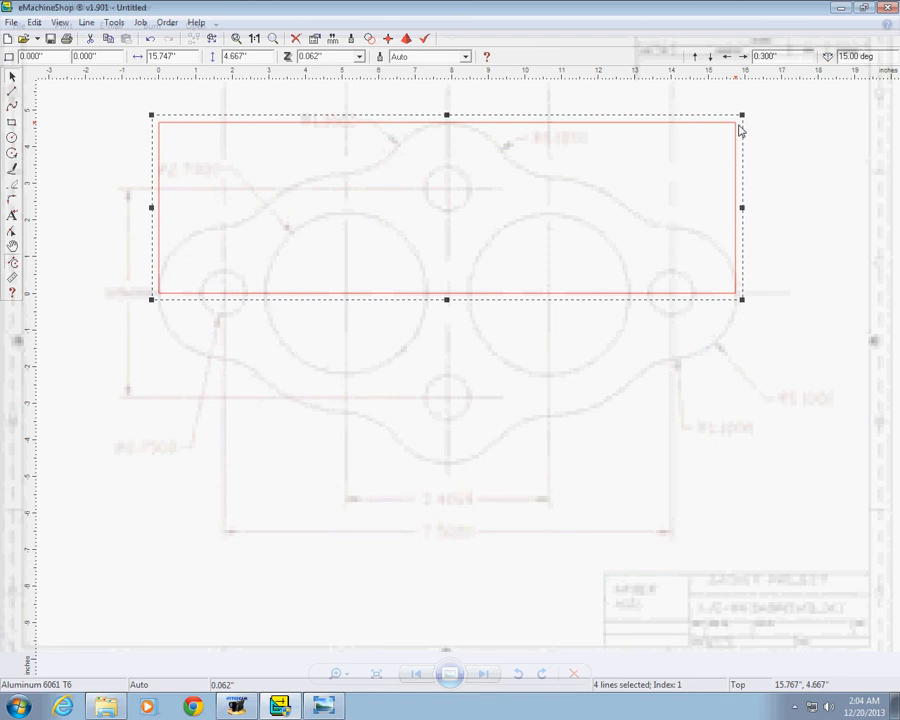
pyautogui.moveTo(788, 198)
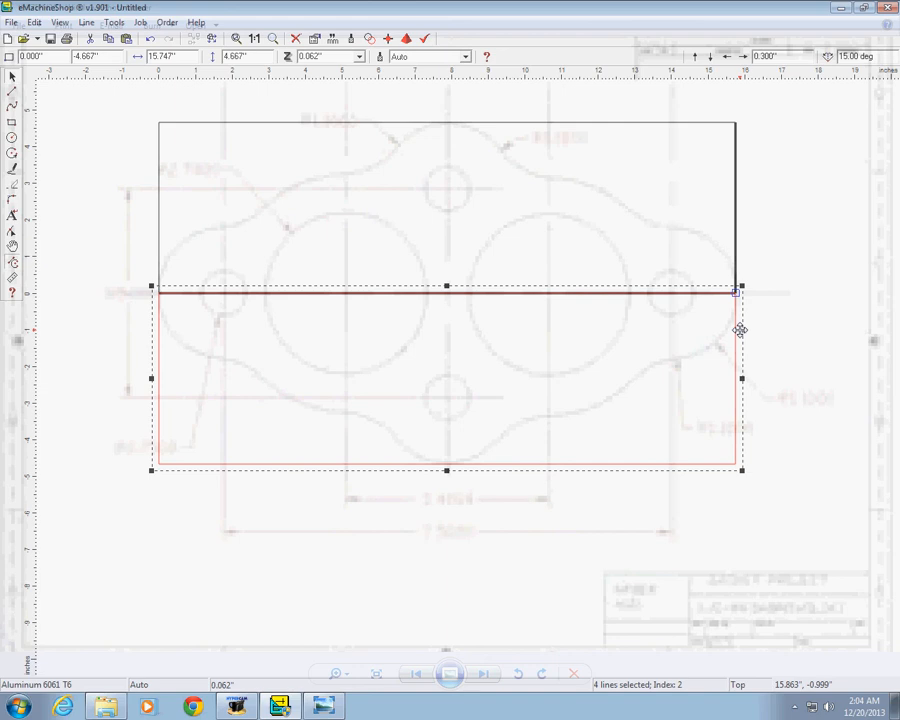
pyautogui.moveTo(772, 274)
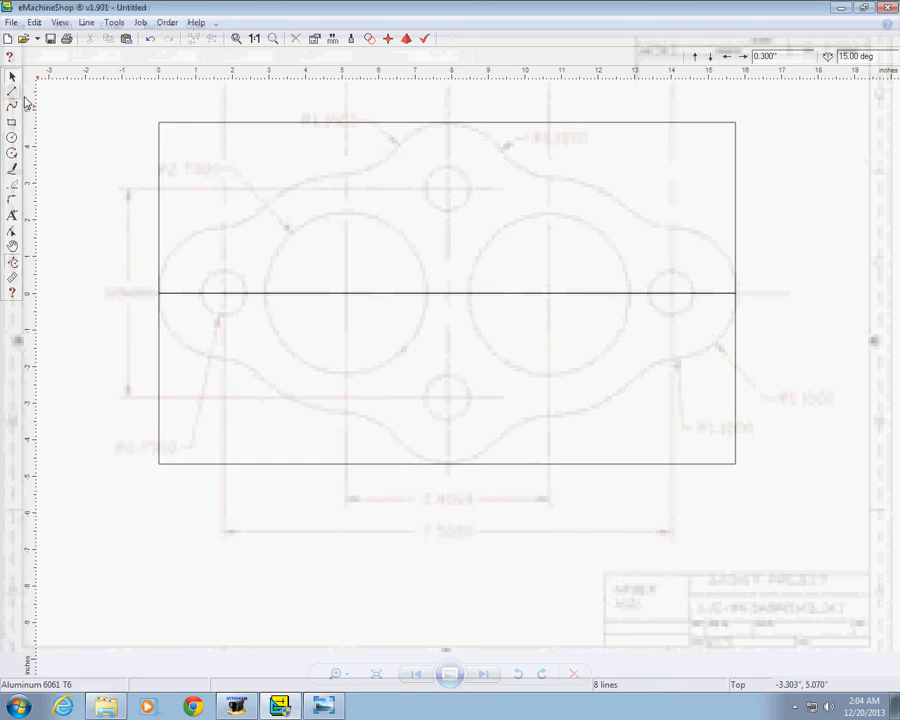
pyautogui.moveTo(12, 96)
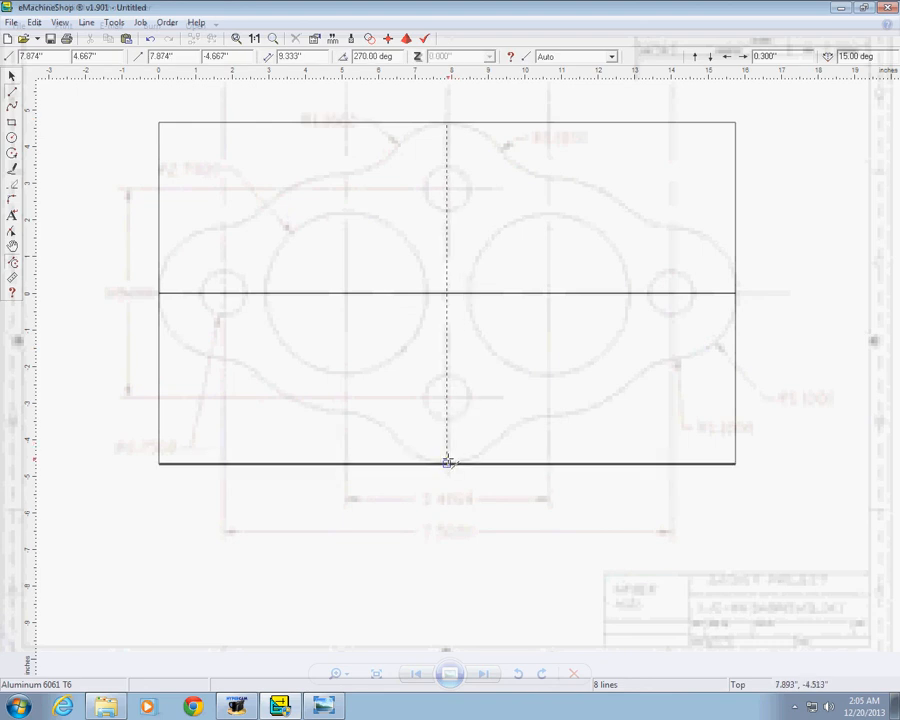
# Finish the vertical centre line at the bottom edge, completing the cross over the gasket.
pyautogui.click(444, 464)
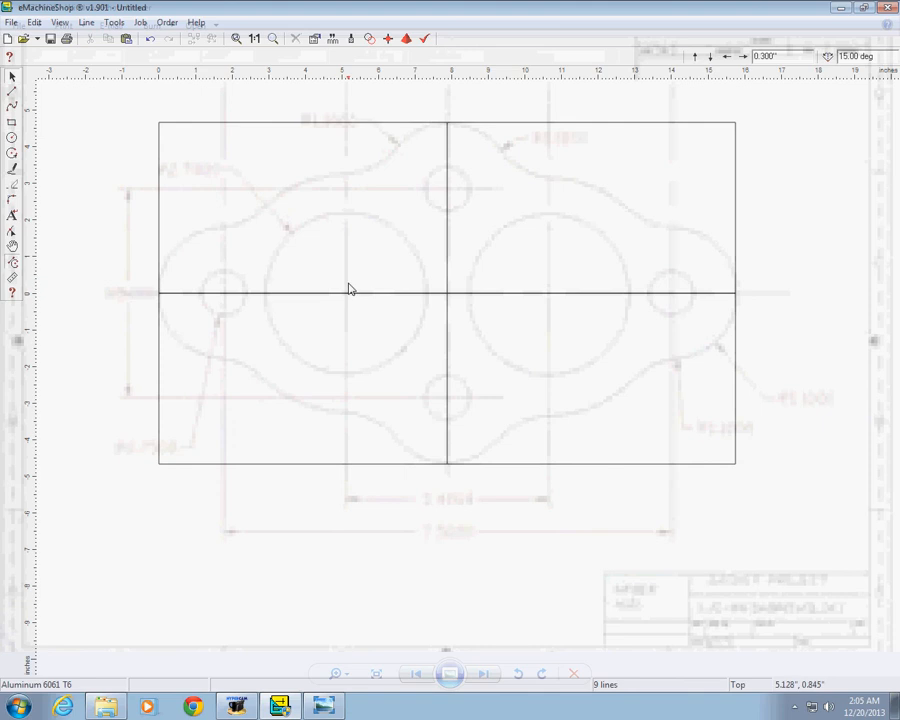
pyautogui.moveTo(348, 268)
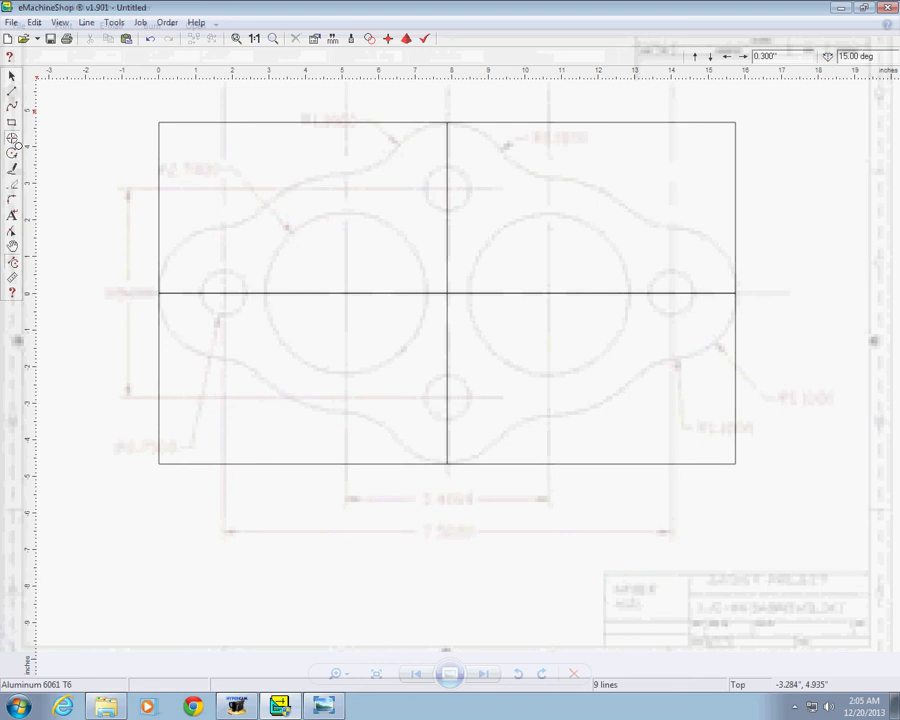
pyautogui.moveTo(344, 296)
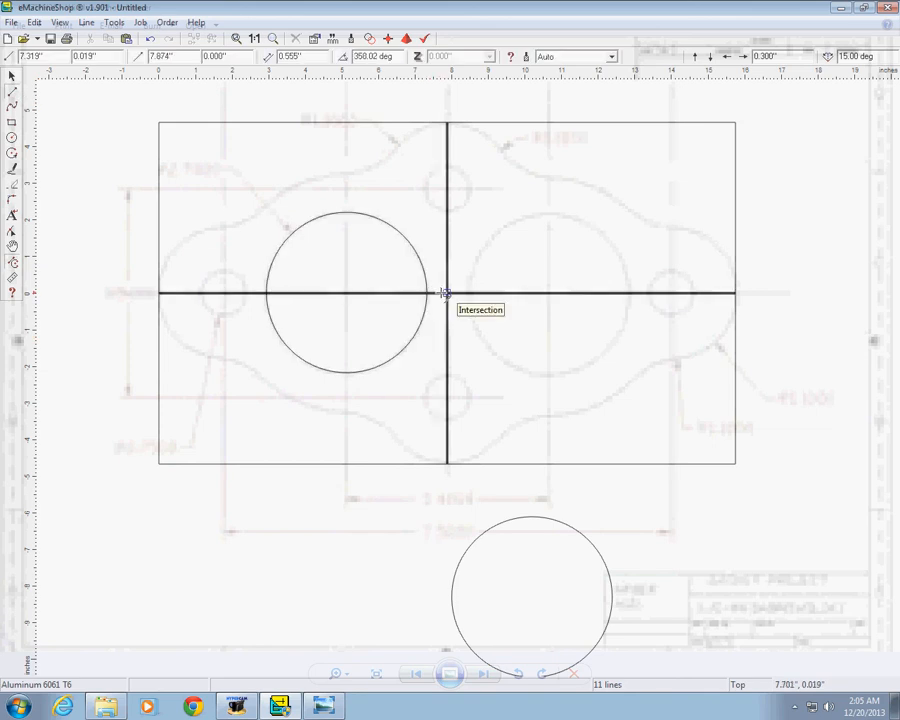
# Place the second large circle on the right hole and small circles on the top, bottom and left bolt holes.
pyautogui.click(442, 292)
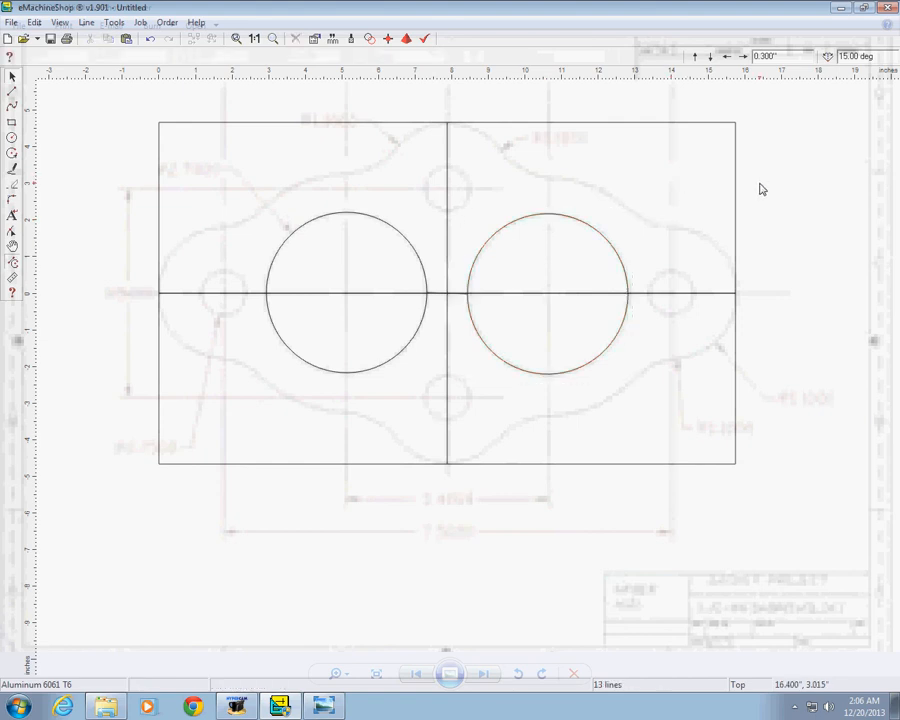
pyautogui.moveTo(800, 328)
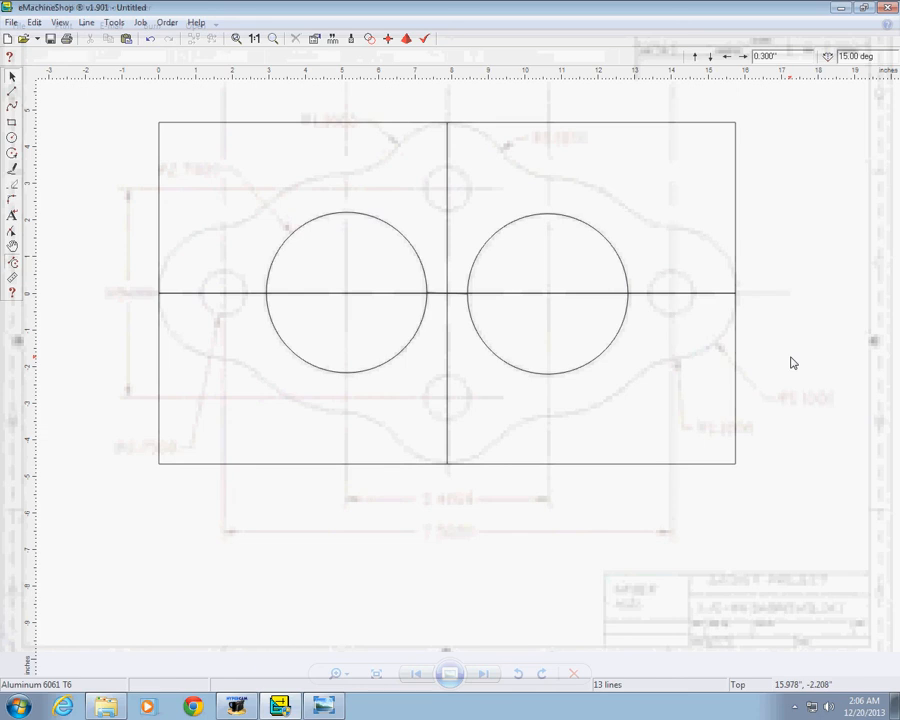
pyautogui.moveTo(384, 506)
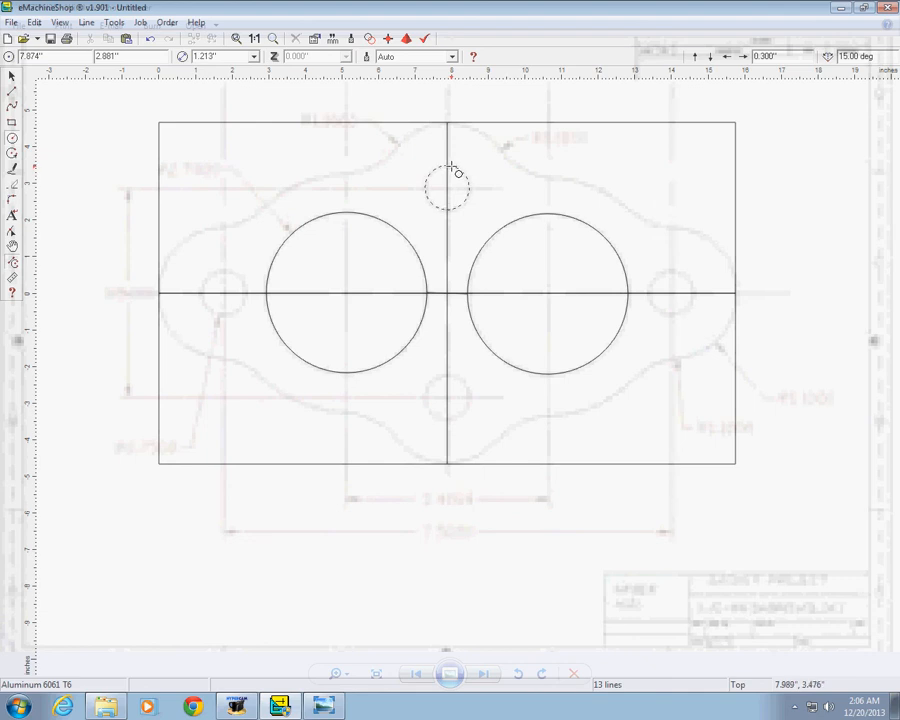
pyautogui.click(444, 182)
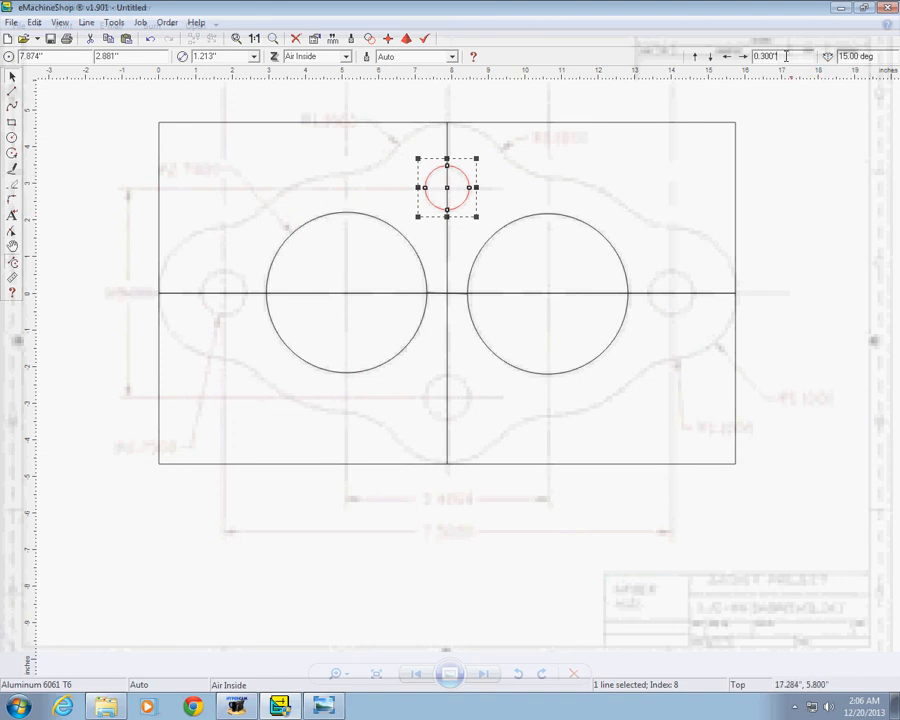
pyautogui.moveTo(748, 58)
pyautogui.write('5')
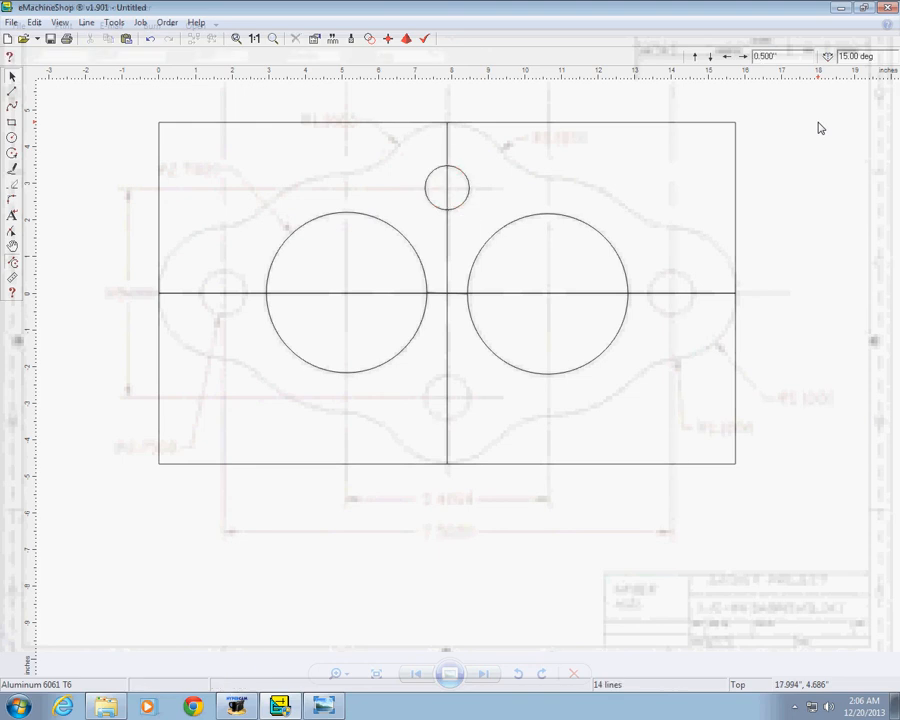
pyautogui.moveTo(472, 204)
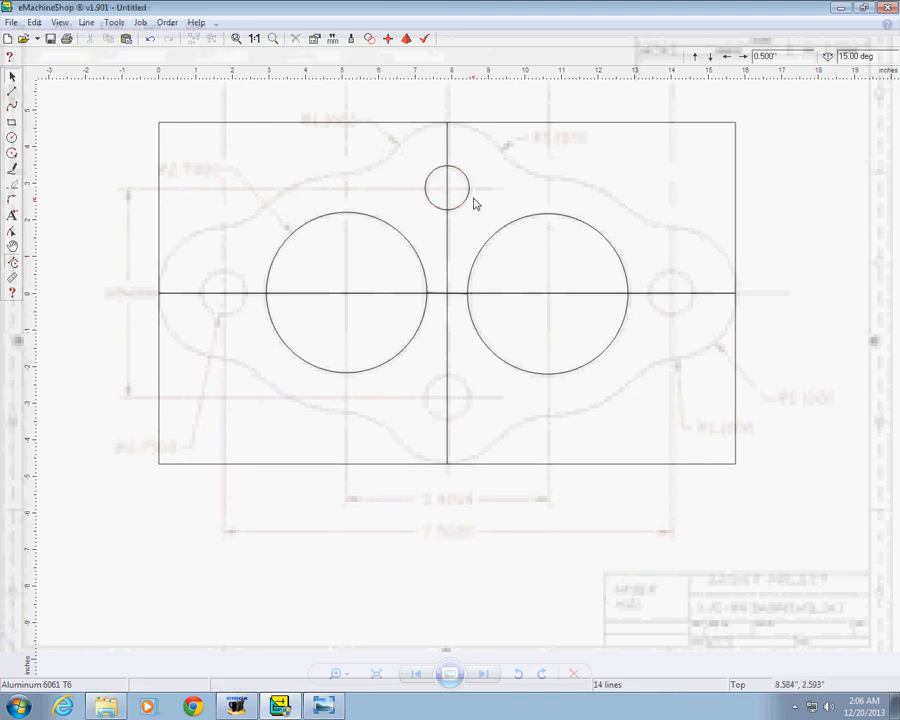
pyautogui.click(448, 188)
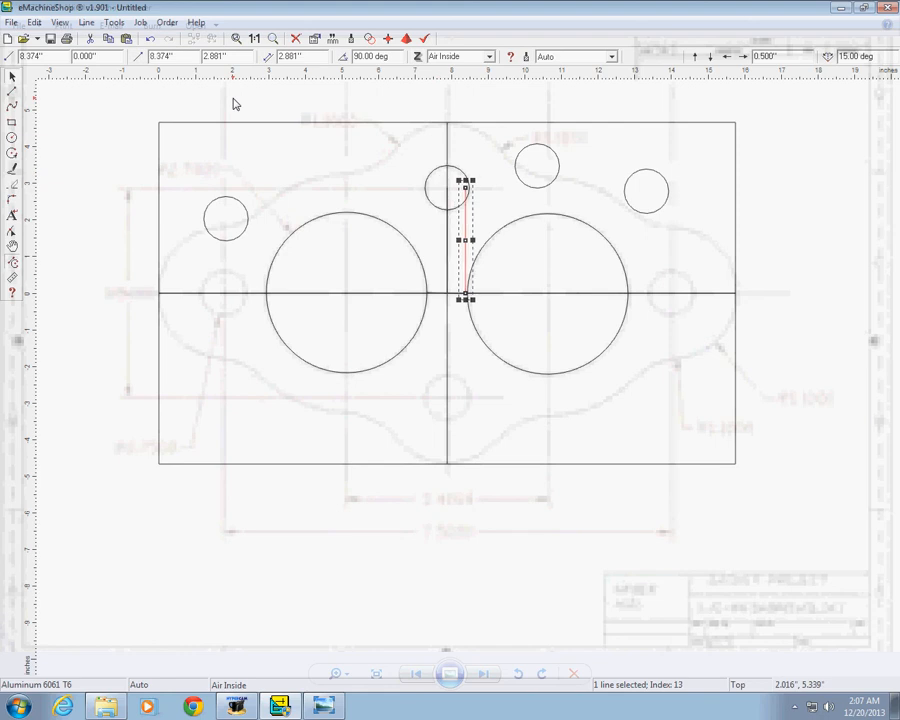
pyautogui.moveTo(472, 228)
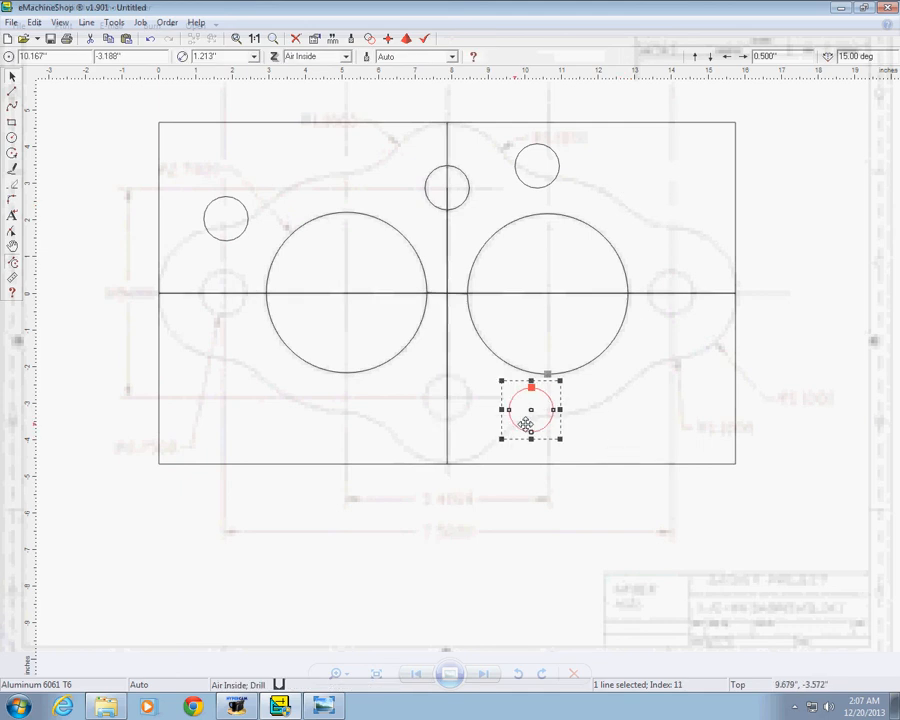
pyautogui.moveTo(528, 414); pyautogui.dragTo(456, 410)
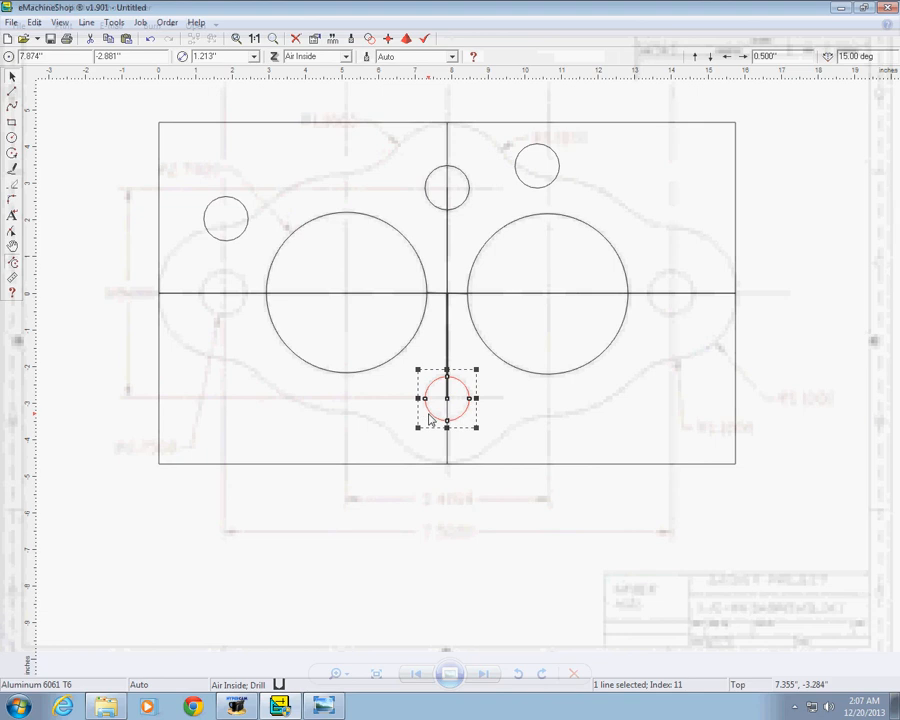
pyautogui.moveTo(236, 212)
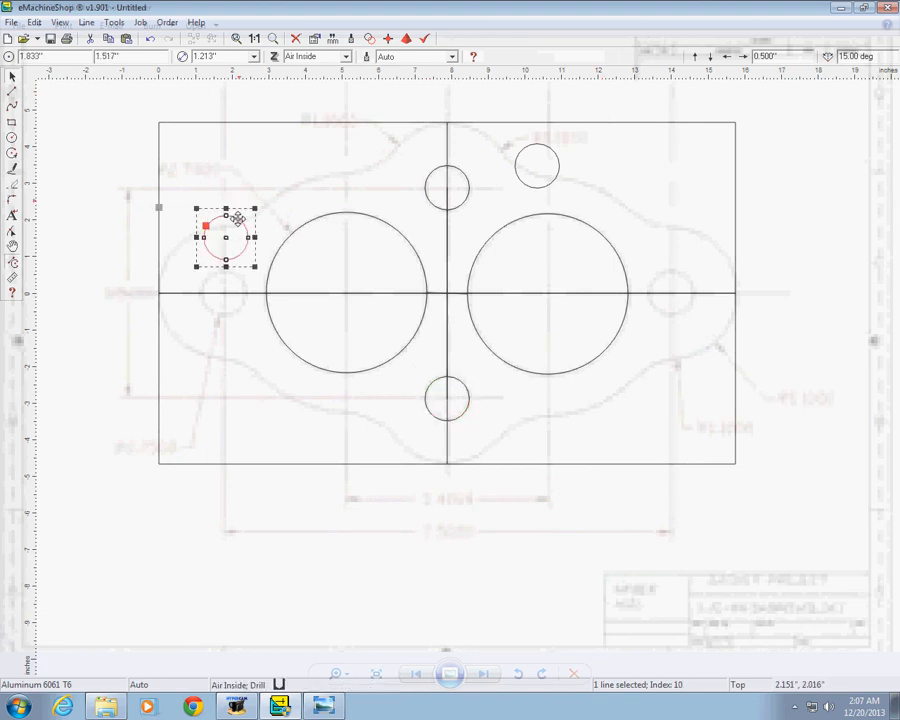
pyautogui.moveTo(228, 236); pyautogui.dragTo(222, 290)
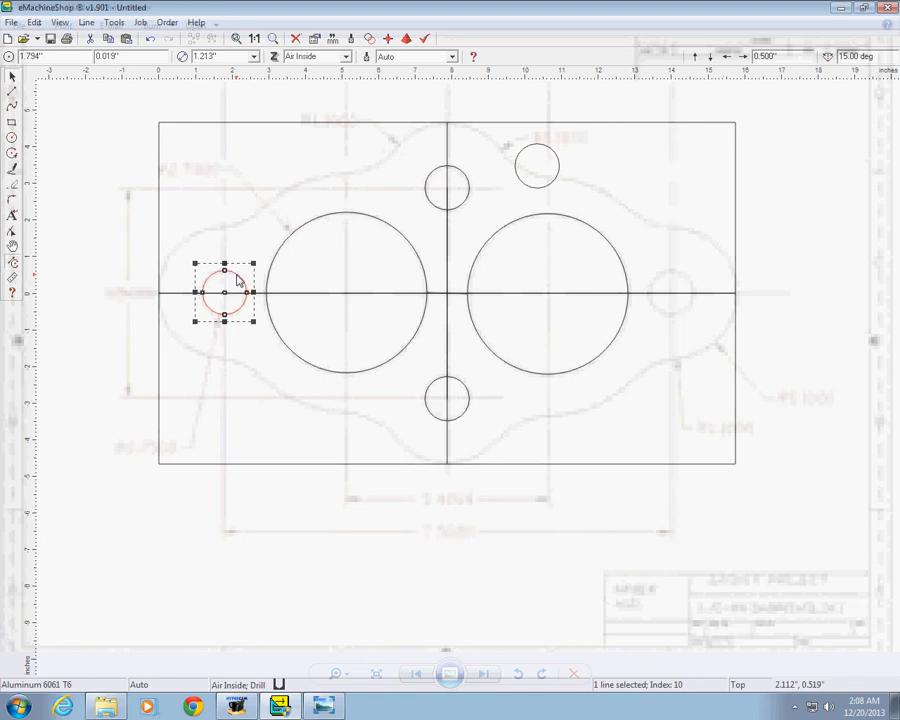
pyautogui.moveTo(240, 194)
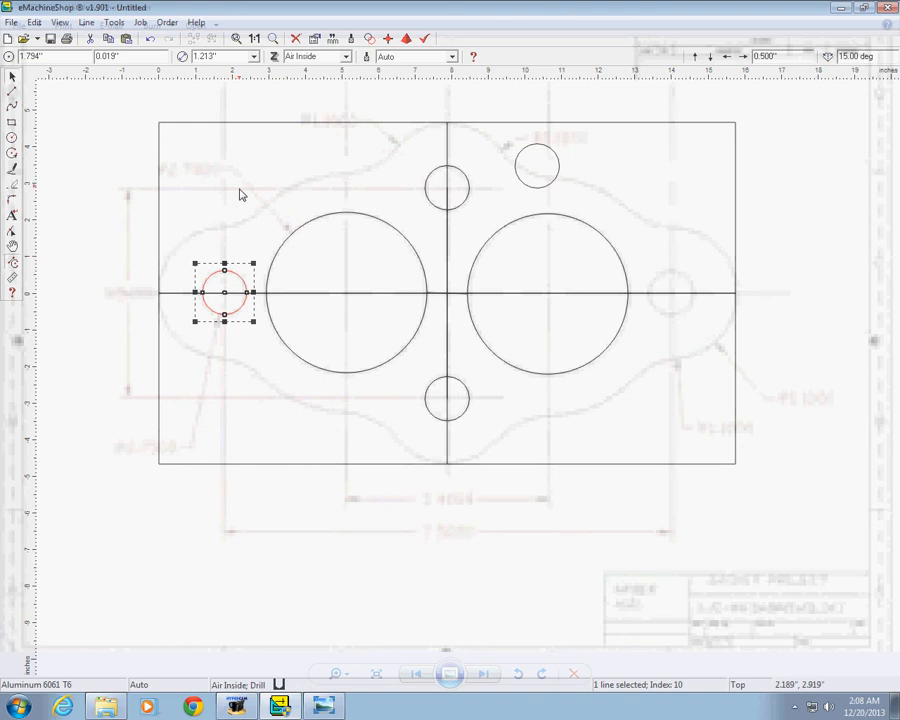
pyautogui.moveTo(80, 122)
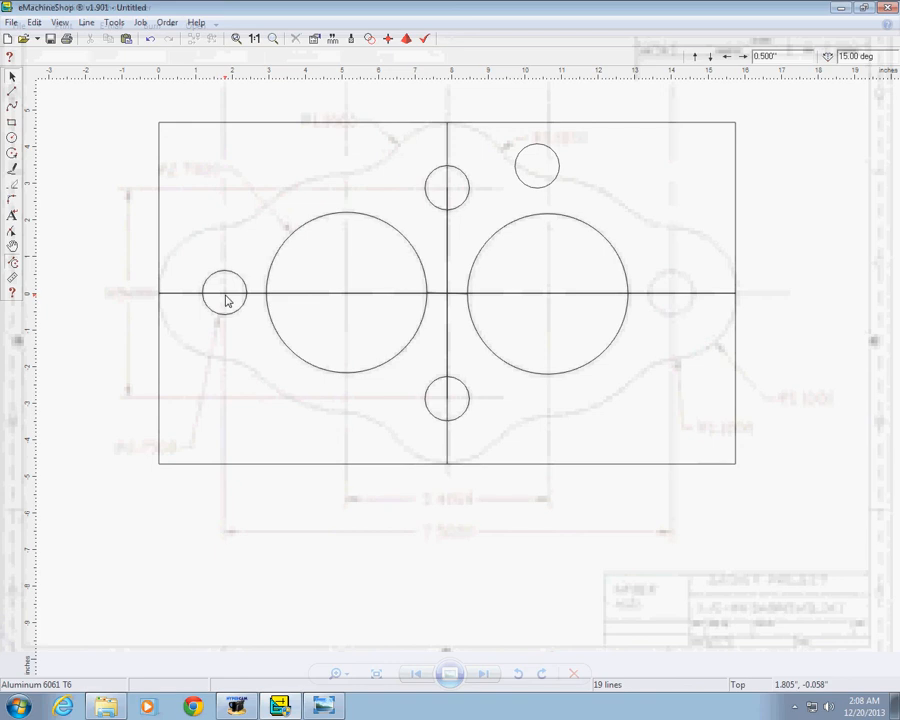
pyautogui.moveTo(596, 312)
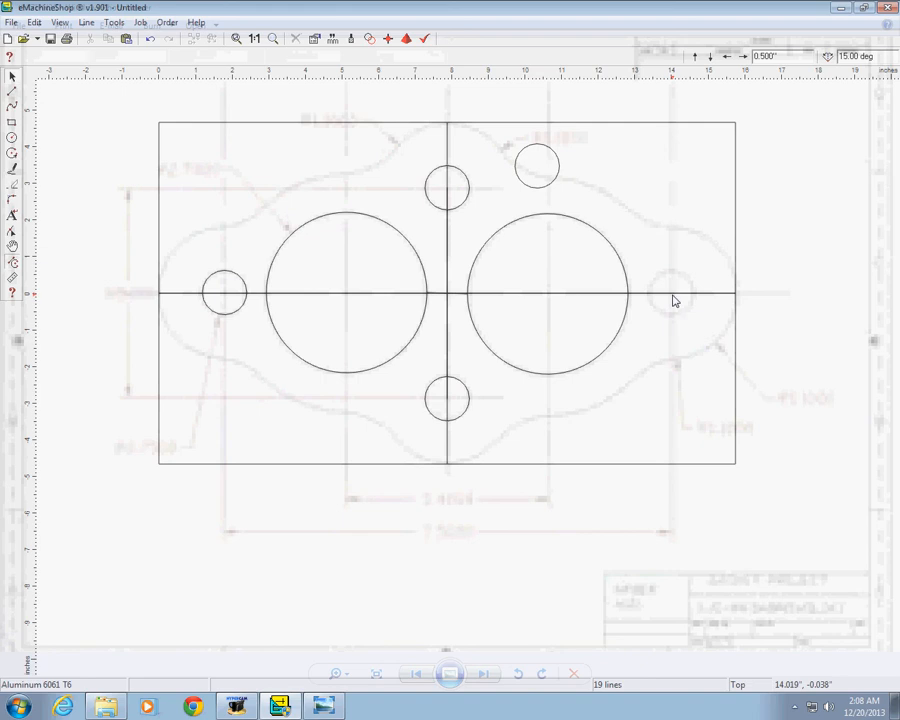
pyautogui.moveTo(236, 292)
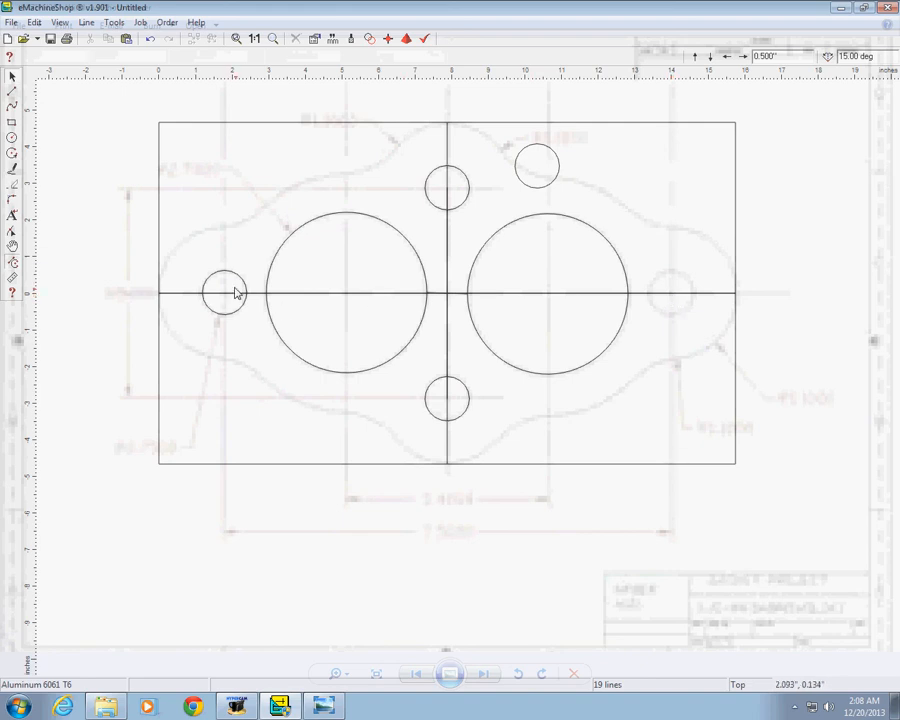
pyautogui.moveTo(100, 124)
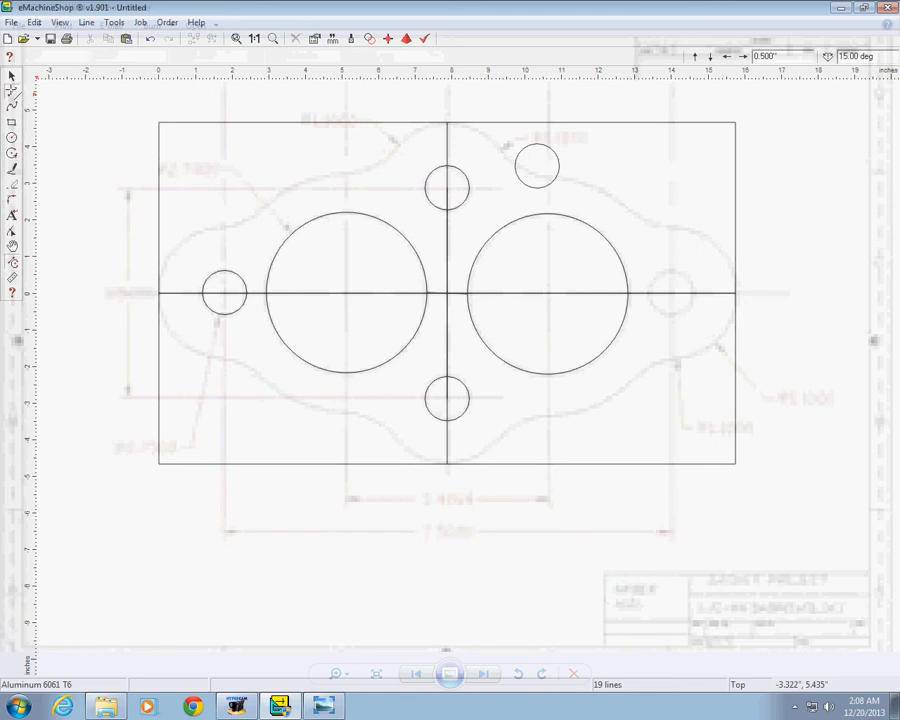
# Select the small circle over the left bolt hole to build a larger ring around it.
pyautogui.click(222, 292)
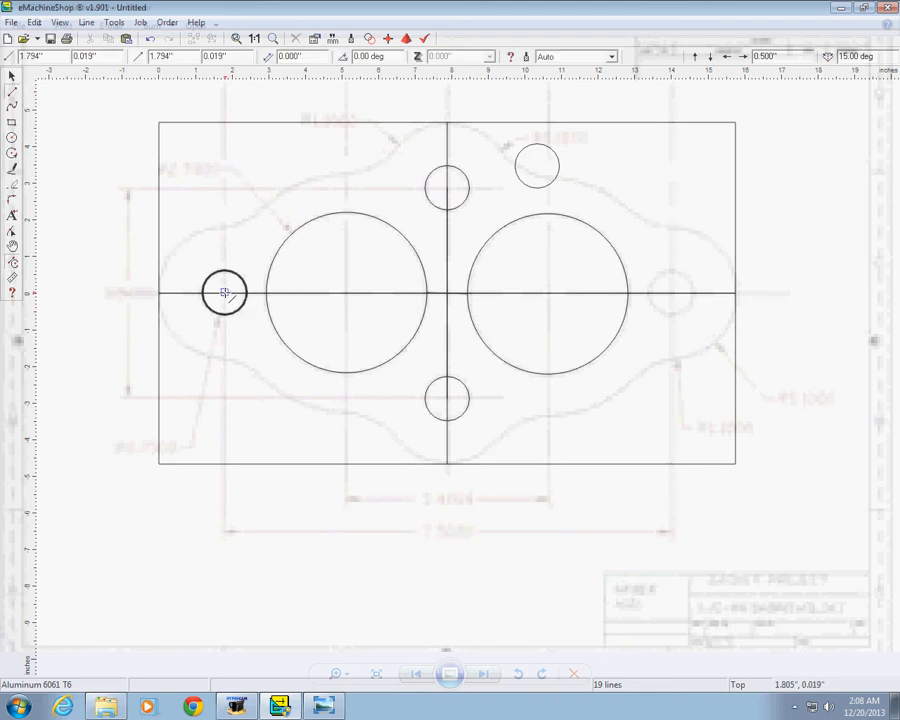
pyautogui.click(220, 292)
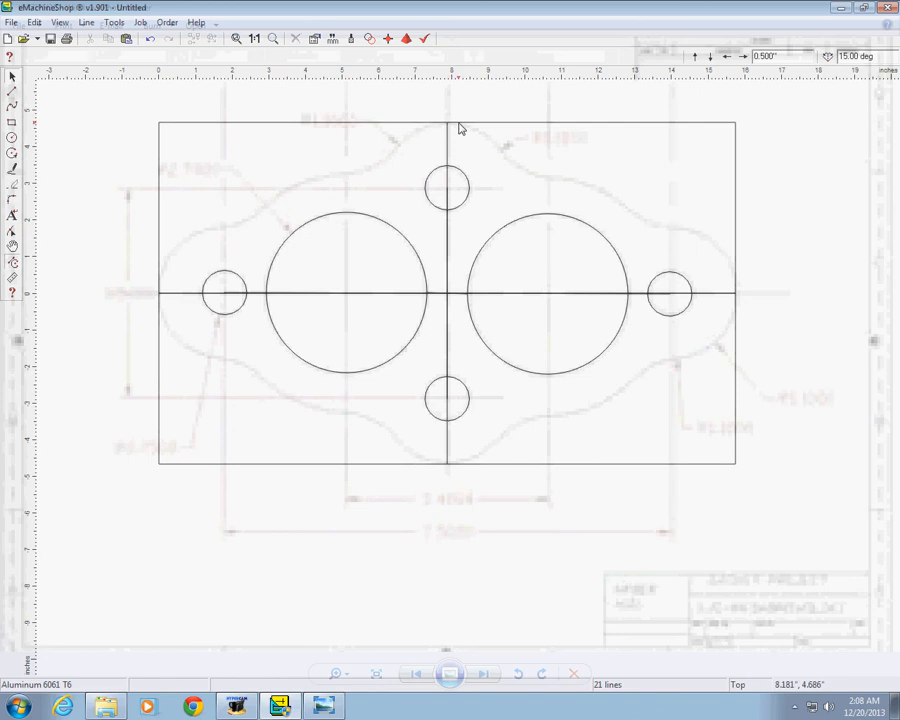
pyautogui.moveTo(452, 472)
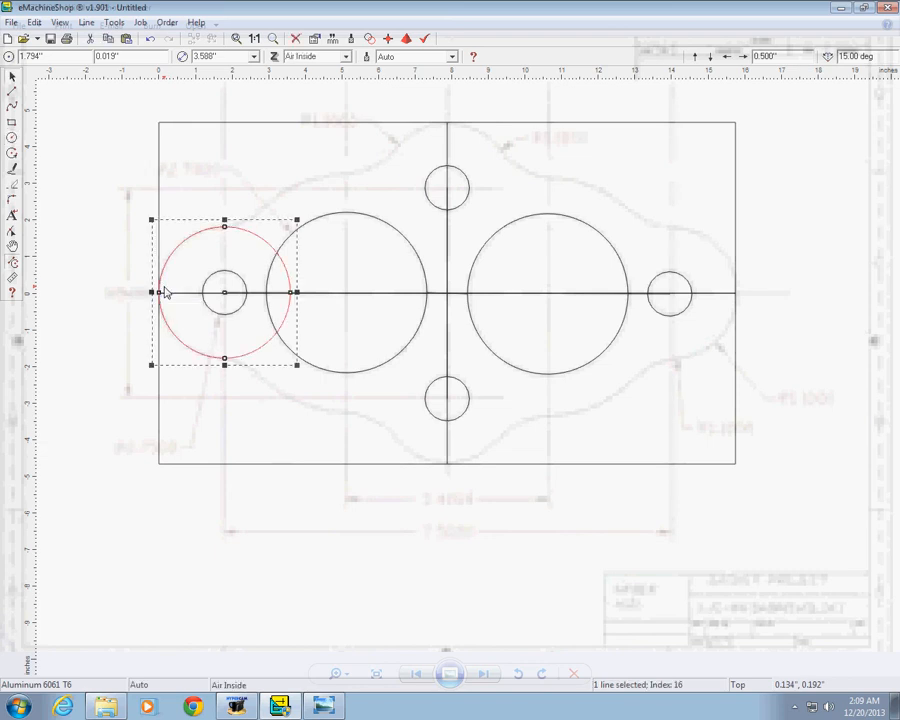
pyautogui.moveTo(96, 190)
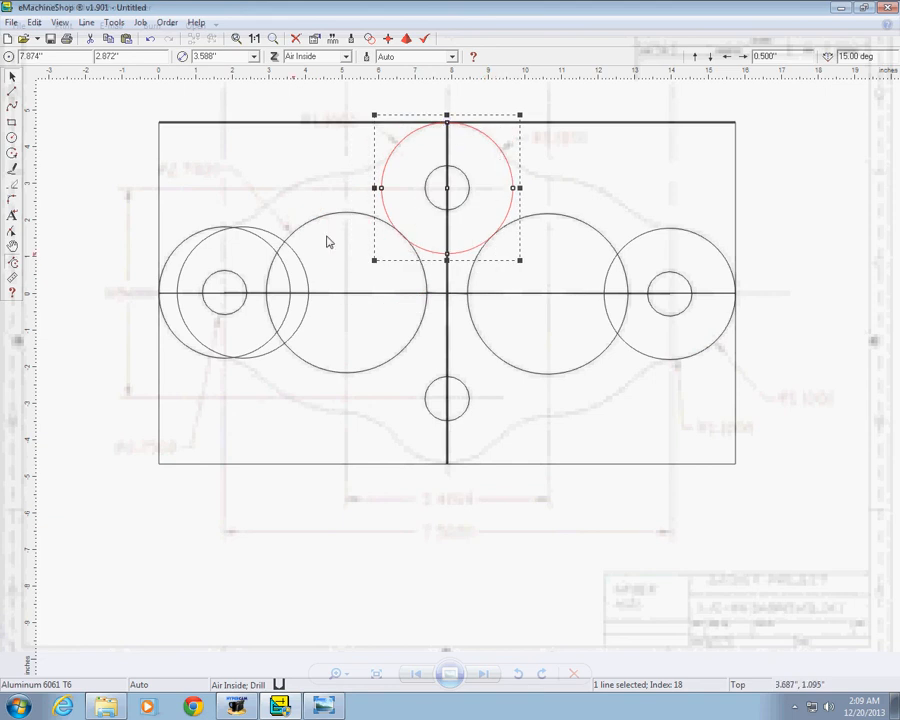
# Move a ring onto the top bolt hole and start a new circle centred on the left large circle.
pyautogui.moveTo(444, 188); pyautogui.dragTo(292, 304)
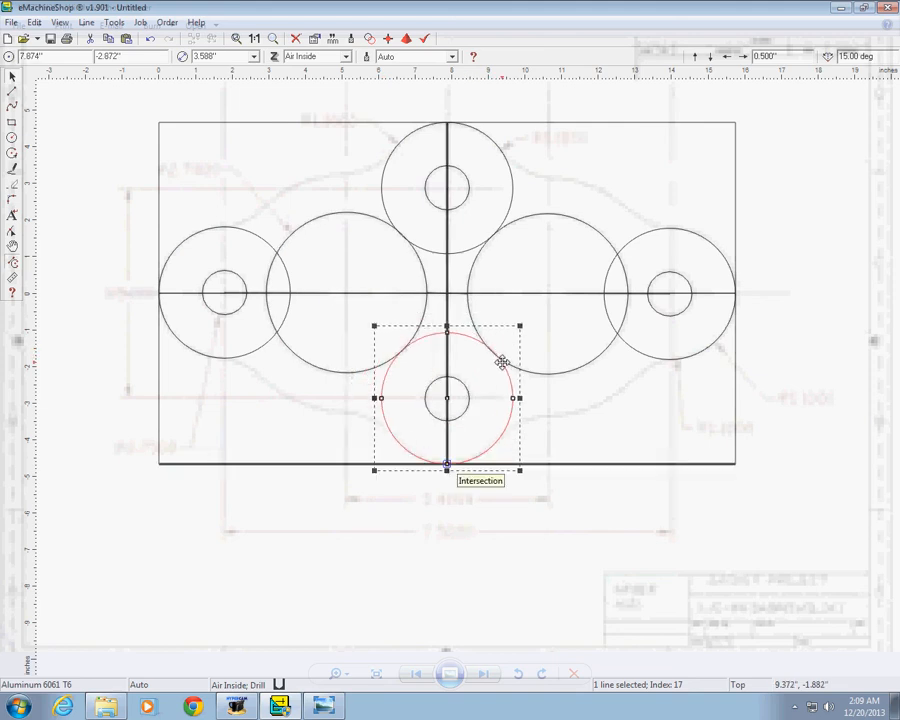
pyautogui.moveTo(484, 300)
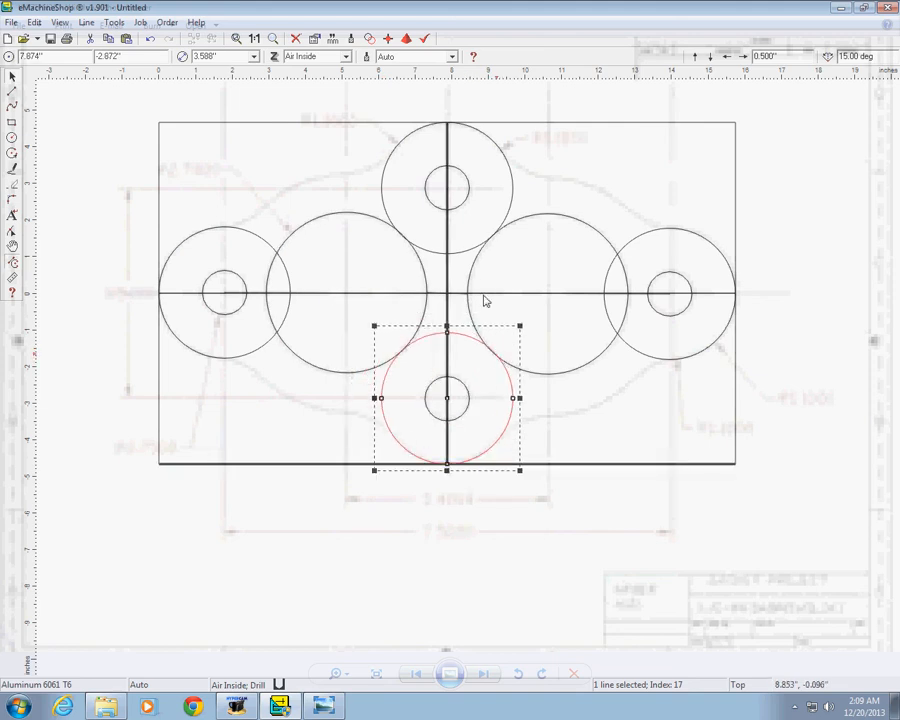
pyautogui.moveTo(784, 354)
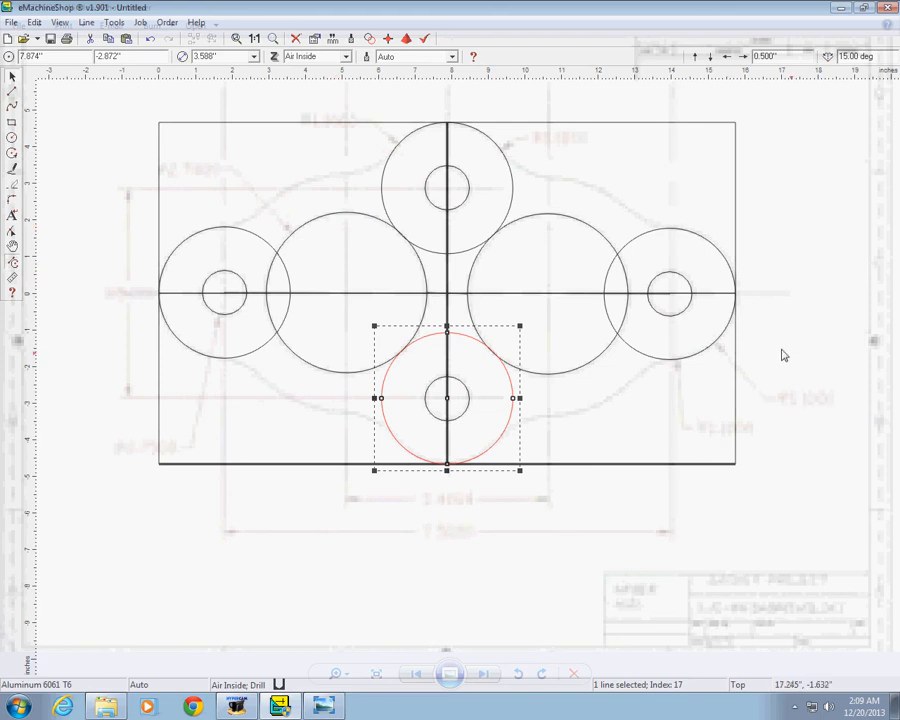
pyautogui.moveTo(796, 370)
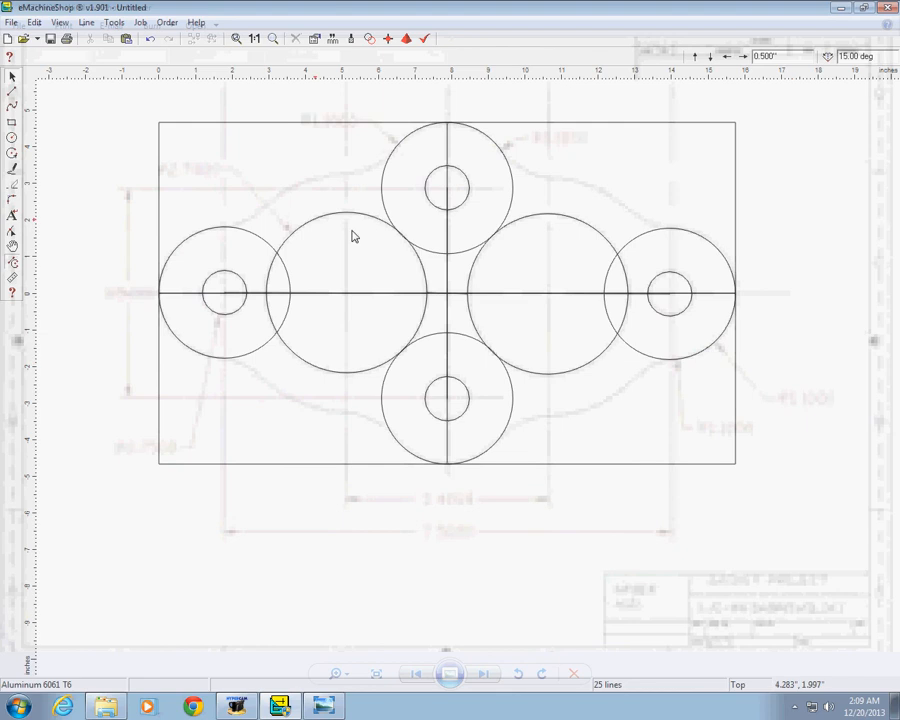
pyautogui.moveTo(304, 190)
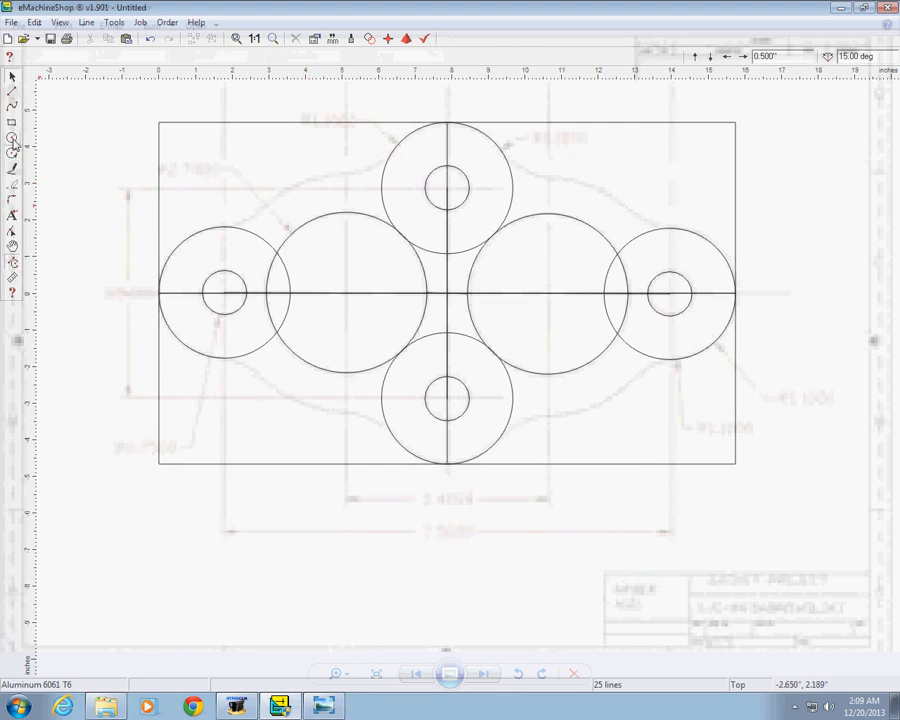
pyautogui.click(344, 292)
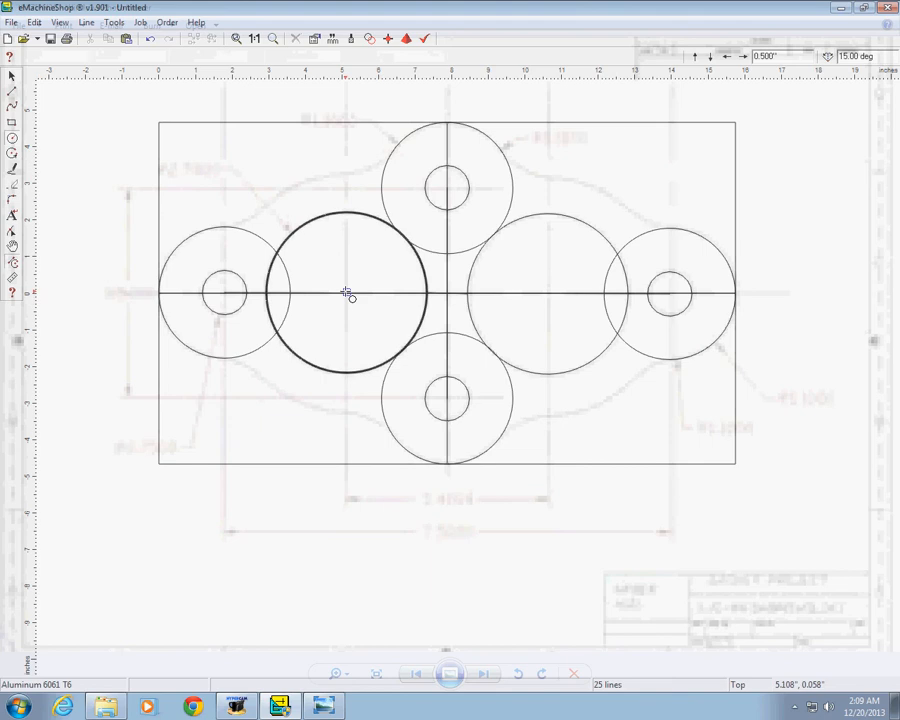
pyautogui.click(344, 292)
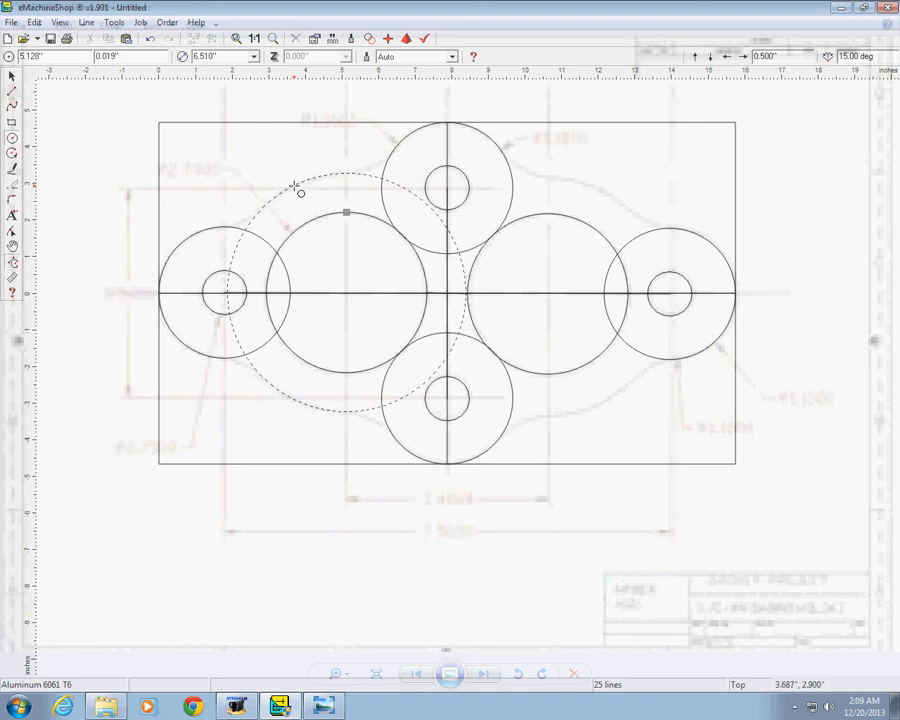
# Set the larger radius for the new concentric circle around the big hole.
pyautogui.click(300, 192)
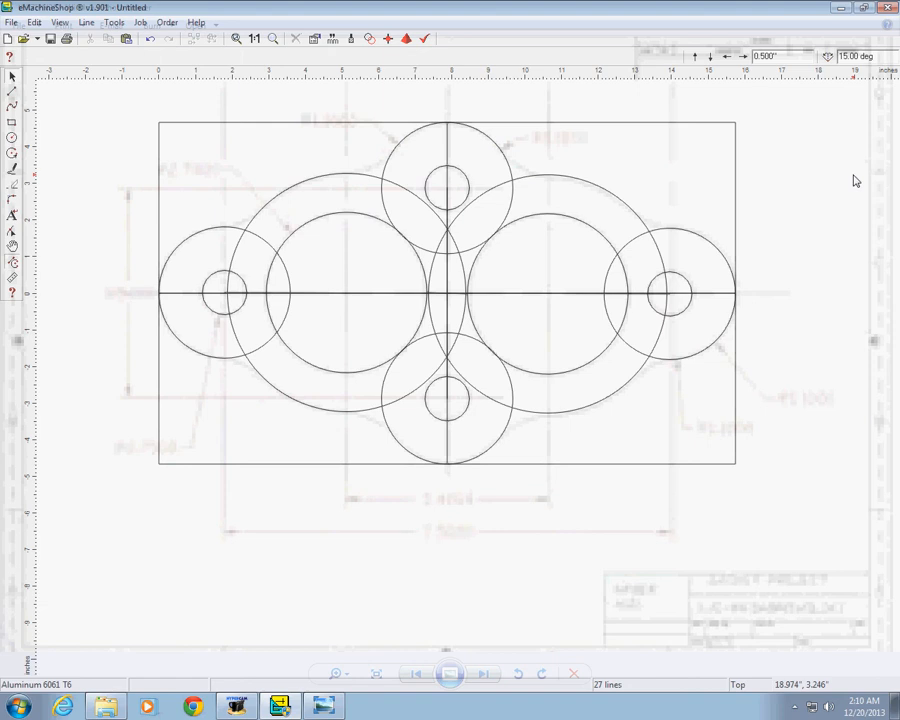
pyautogui.moveTo(856, 220)
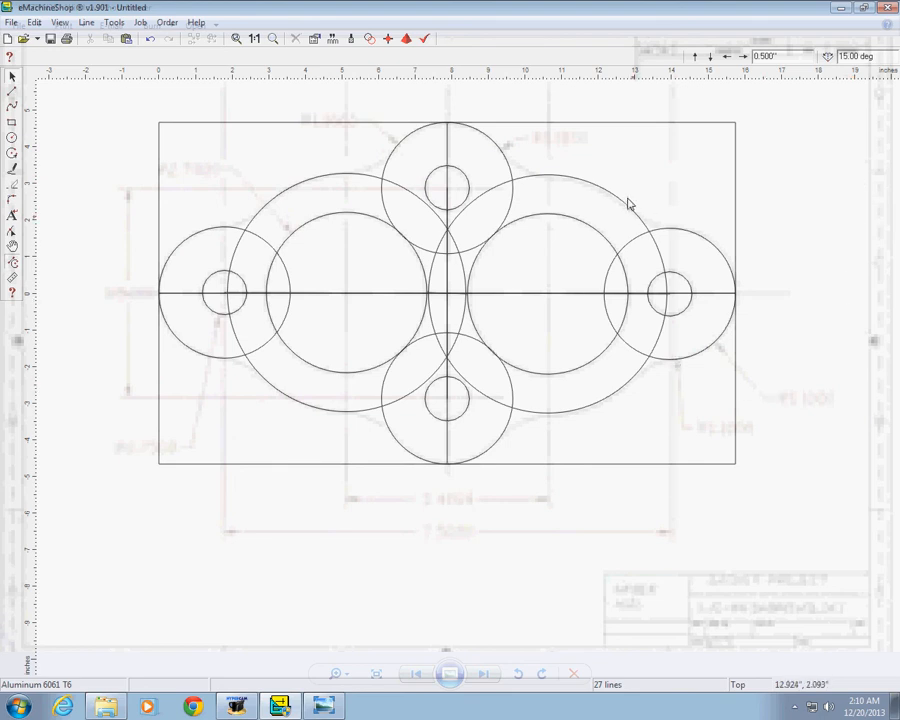
pyautogui.moveTo(500, 160)
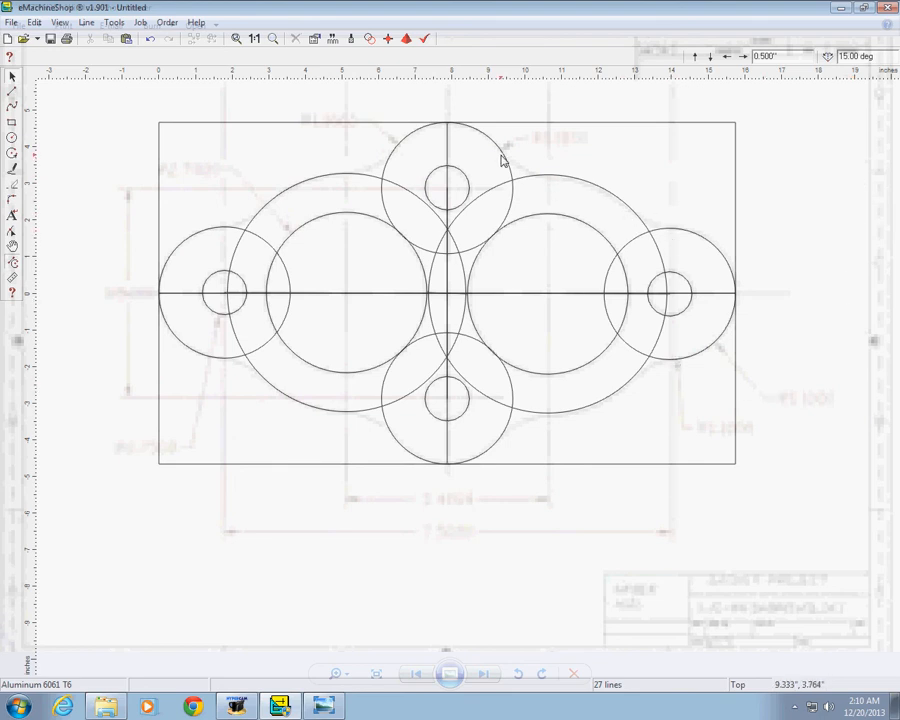
pyautogui.moveTo(600, 446)
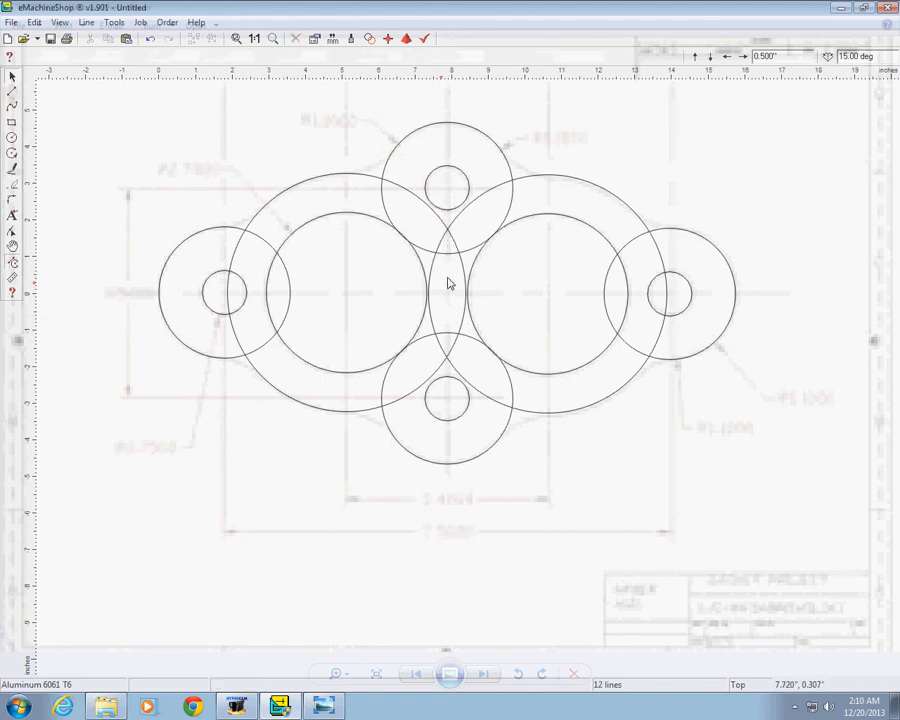
pyautogui.moveTo(608, 476)
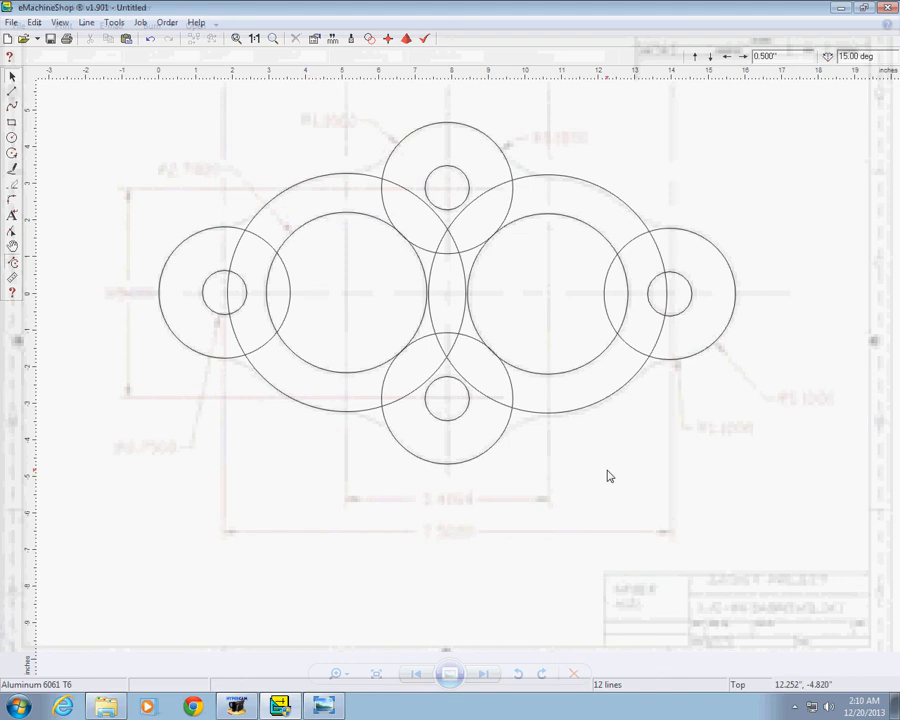
pyautogui.moveTo(600, 468)
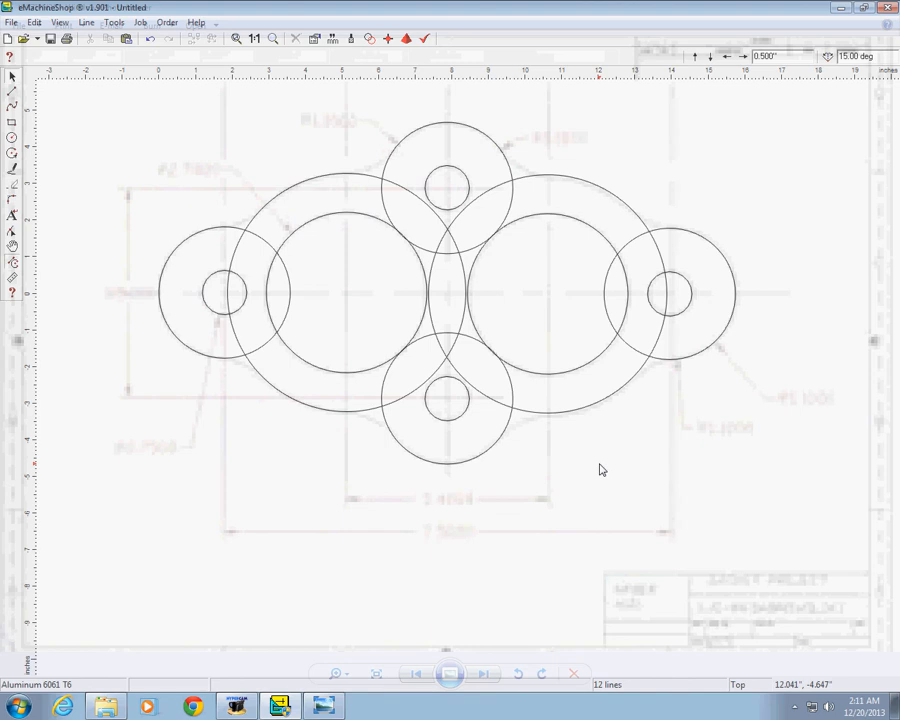
pyautogui.moveTo(136, 440)
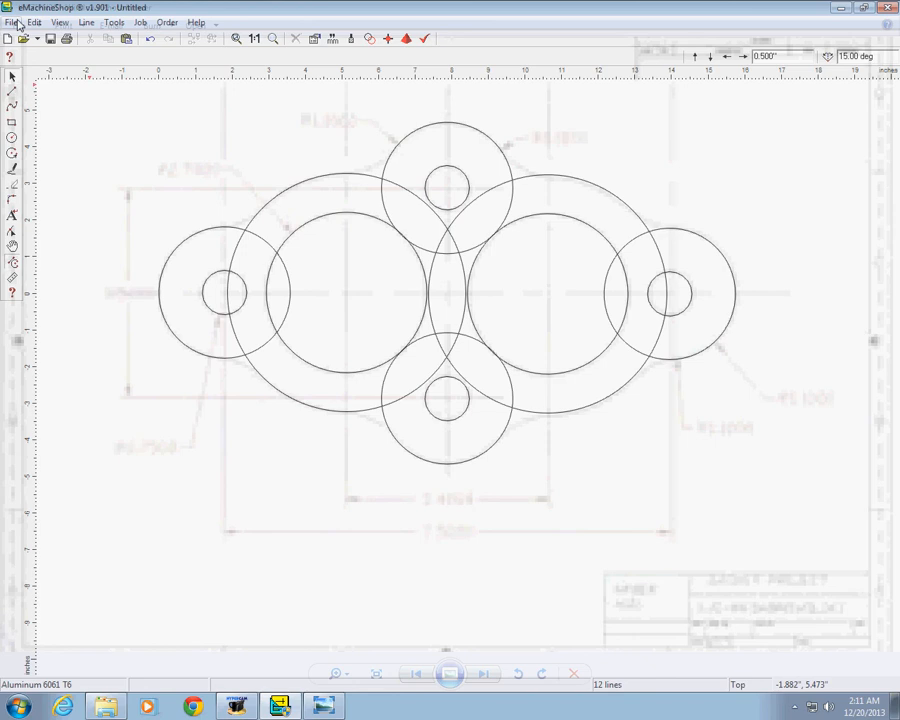
# Select all lines via Edit and attempt a break at crossings, dismissing the 'doesn't intersect' warning.
pyautogui.click(32, 24)
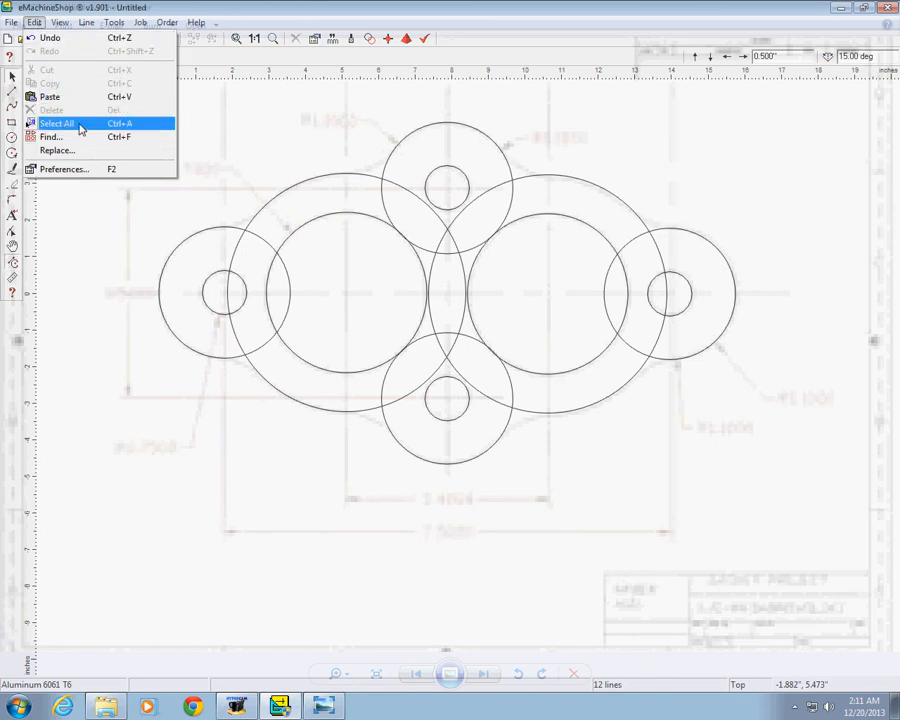
pyautogui.click(72, 124)
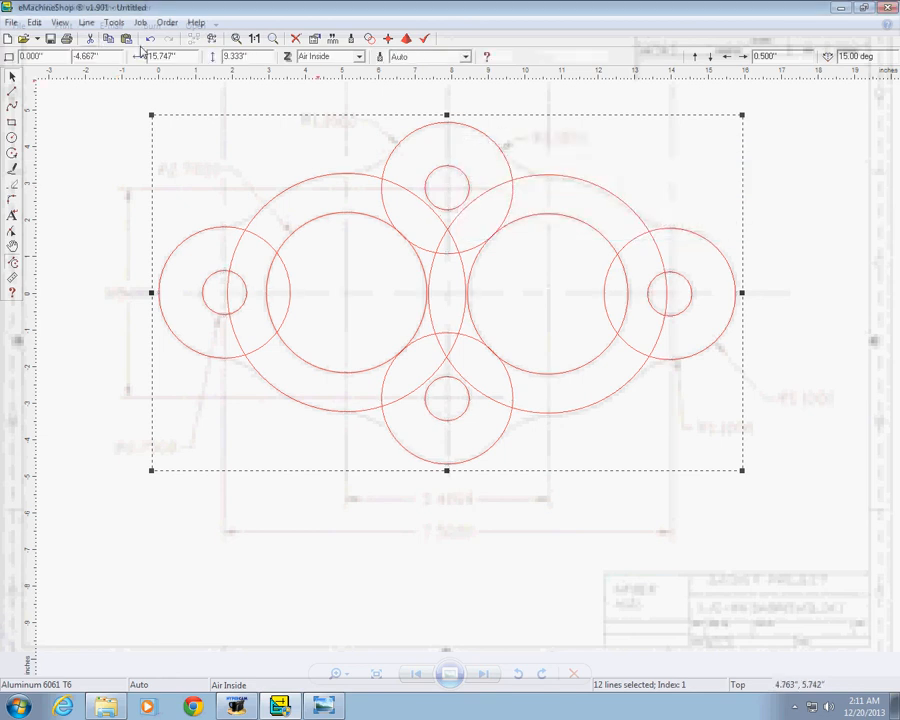
pyautogui.click(92, 24)
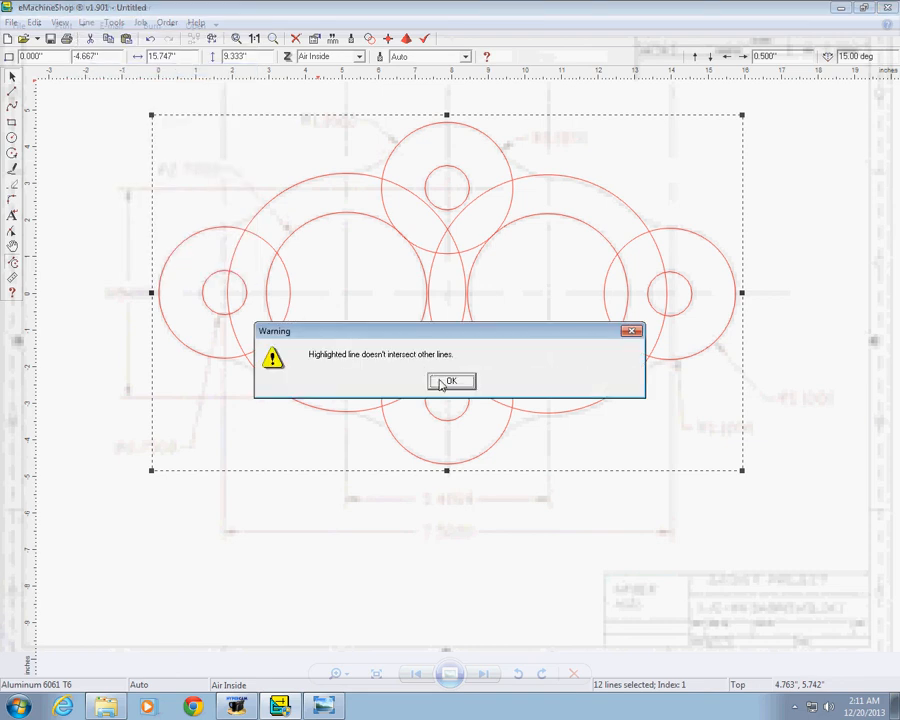
pyautogui.click(450, 380)
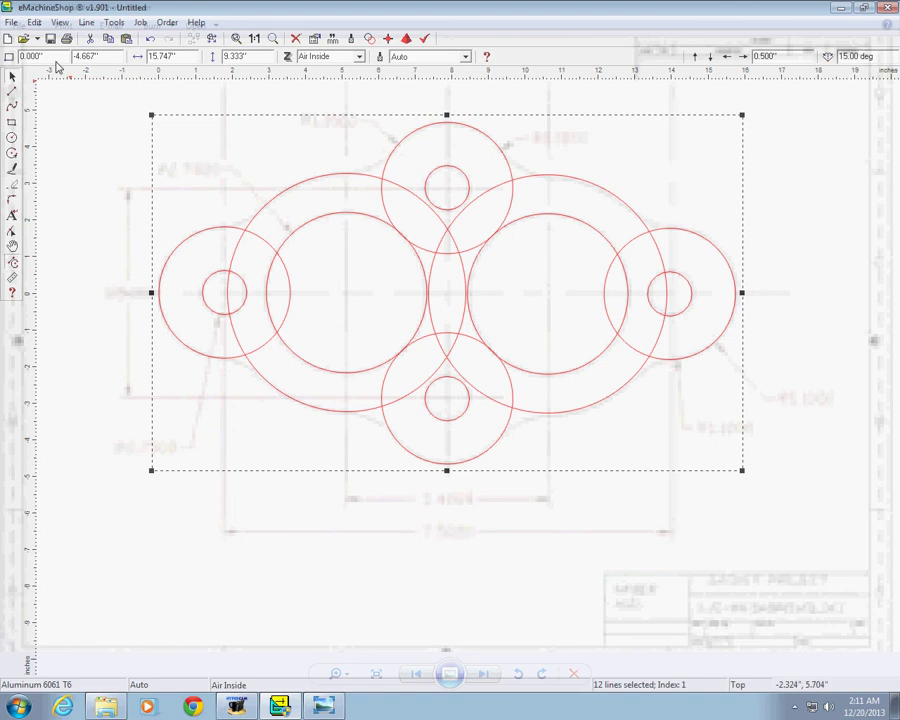
# Reselect every line in the drawing through the Edit menu for another break attempt.
pyautogui.click(90, 24)
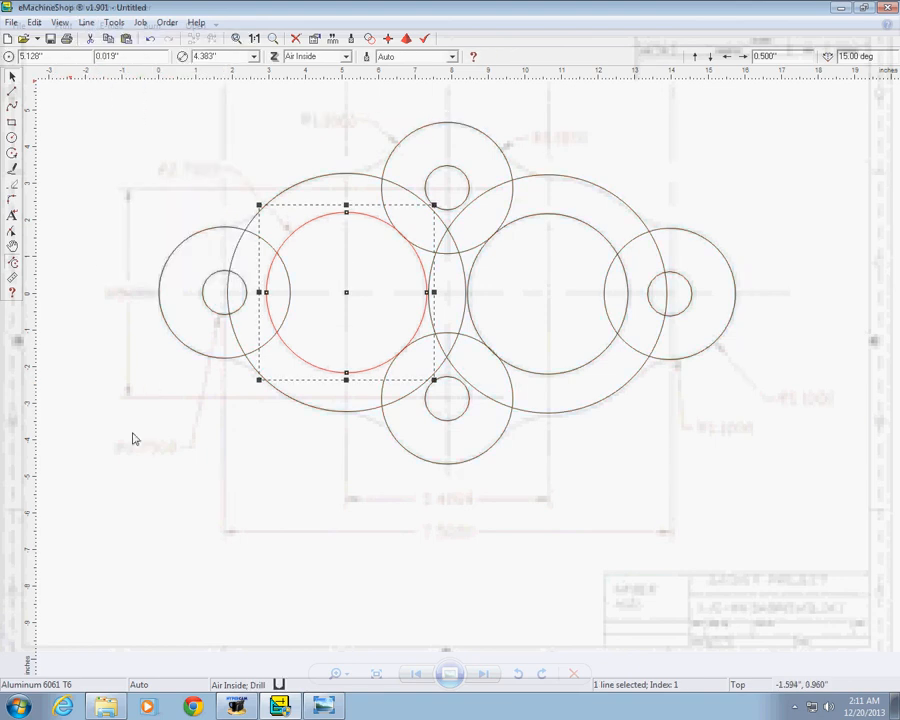
pyautogui.click(34, 22)
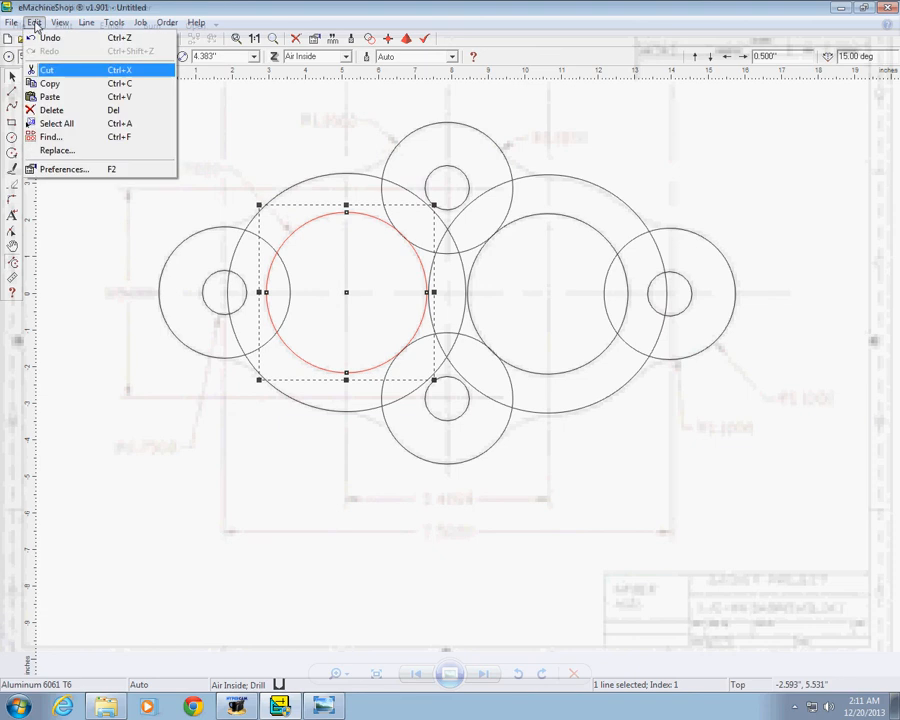
pyautogui.click(64, 120)
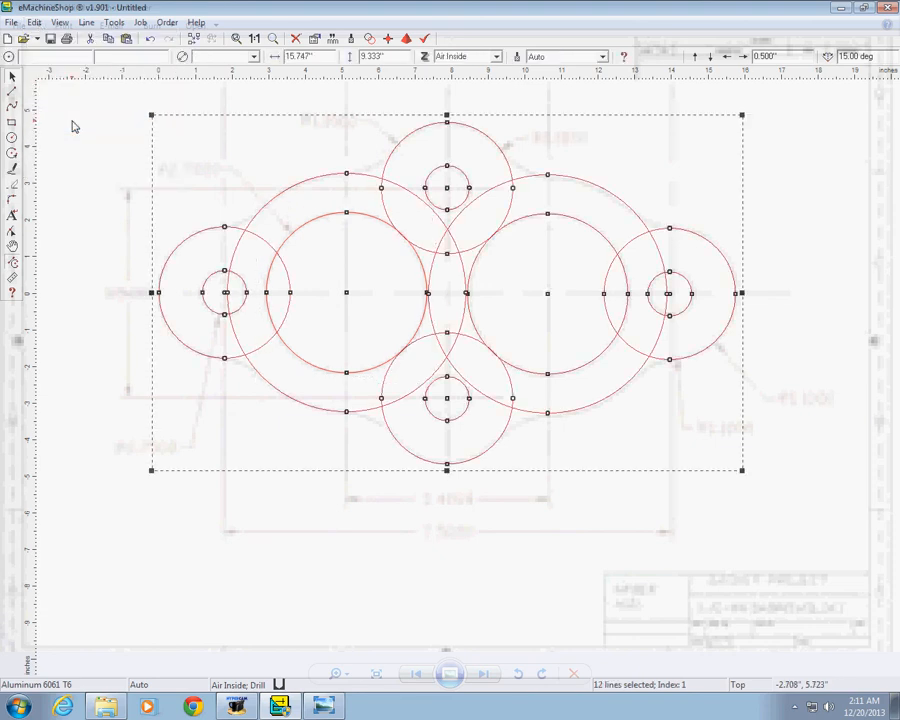
# Split the circles at all crossings and delete the unwanted inner arc fragments, leaving the gasket outline.
pyautogui.click(88, 24)
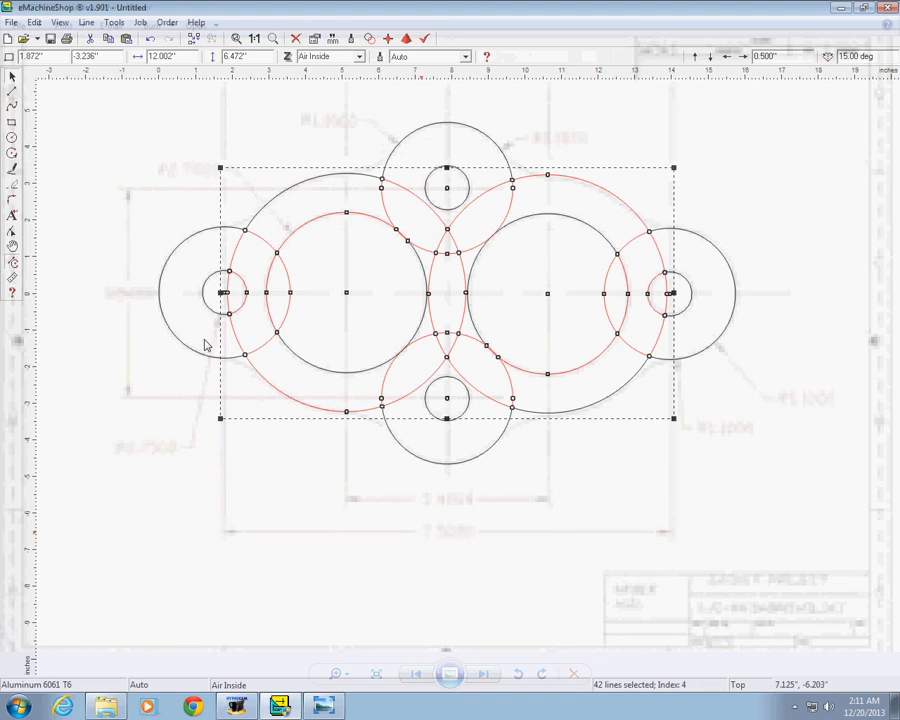
pyautogui.moveTo(460, 524)
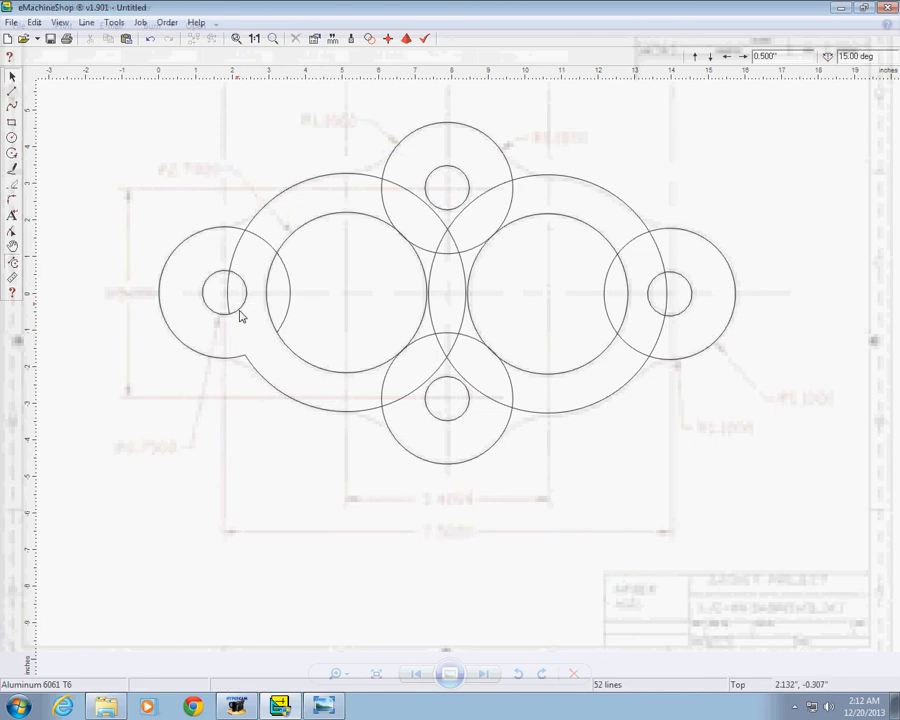
pyautogui.click(228, 296)
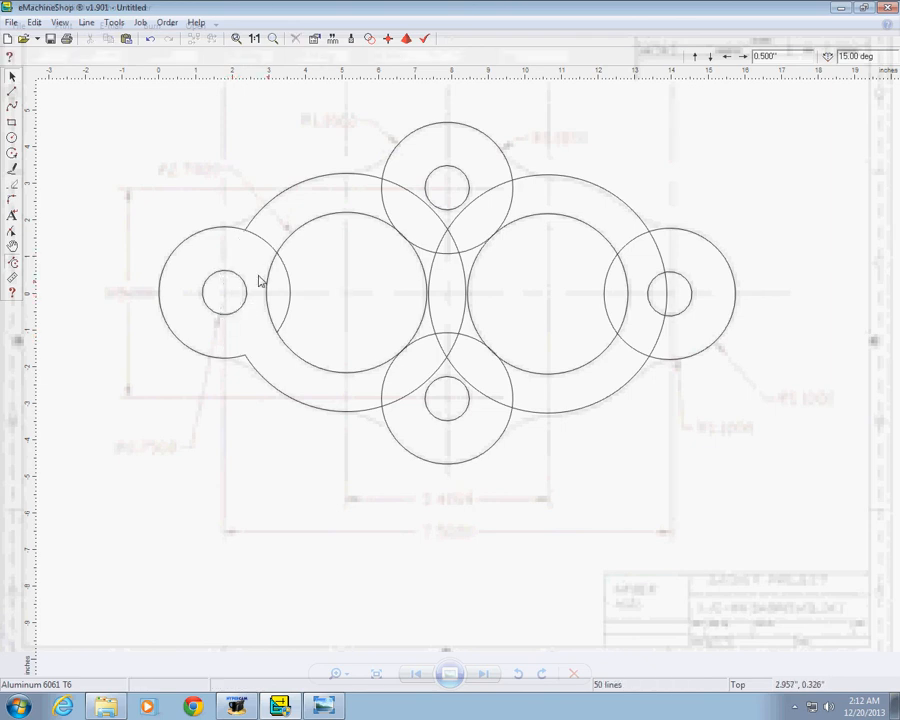
pyautogui.moveTo(270, 290)
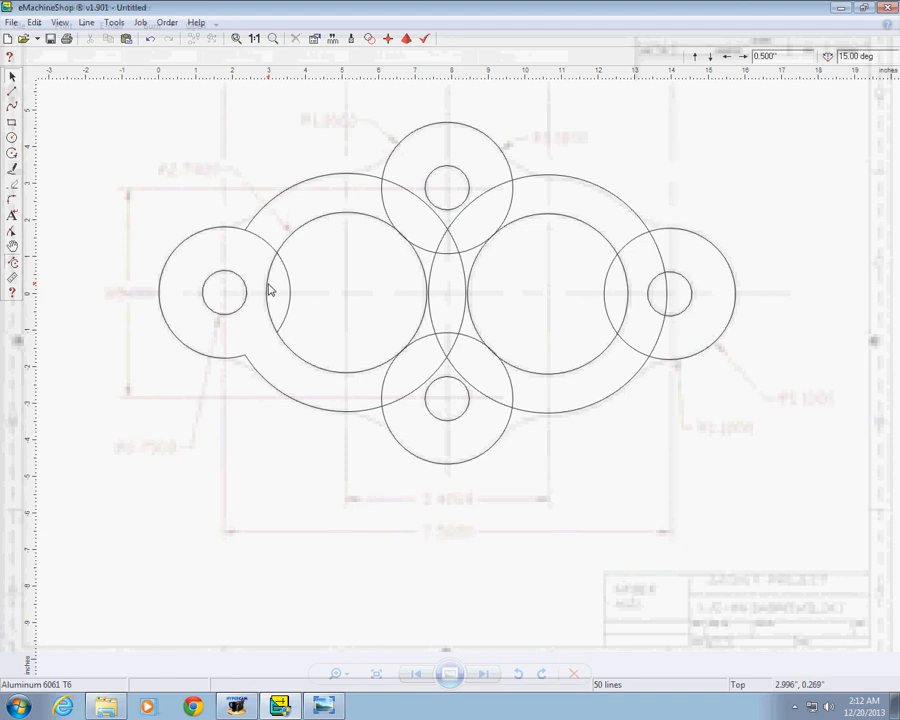
pyautogui.click(288, 292)
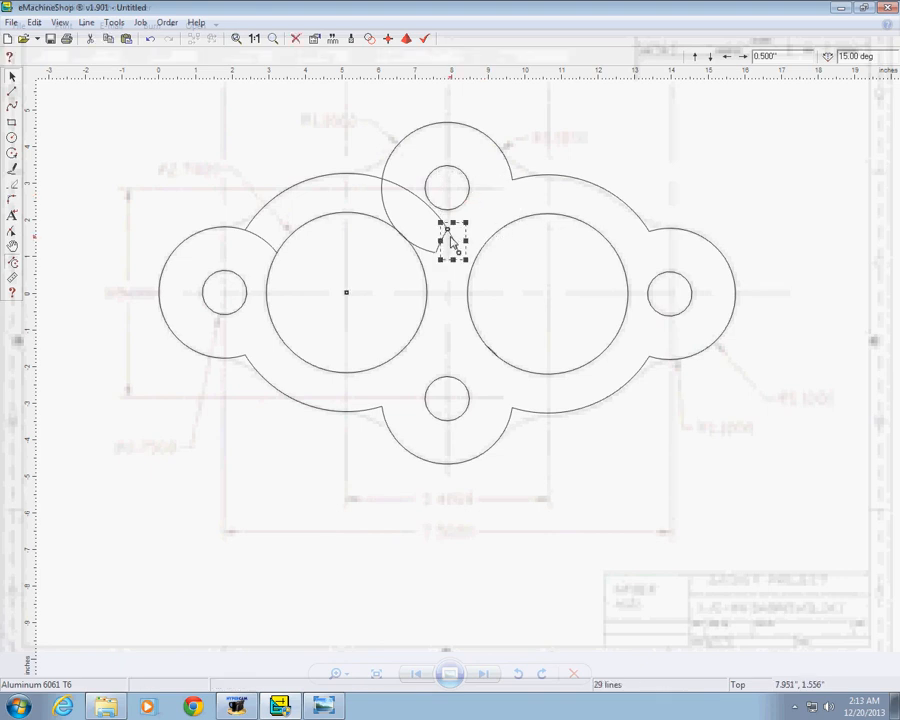
pyautogui.press('Delete')
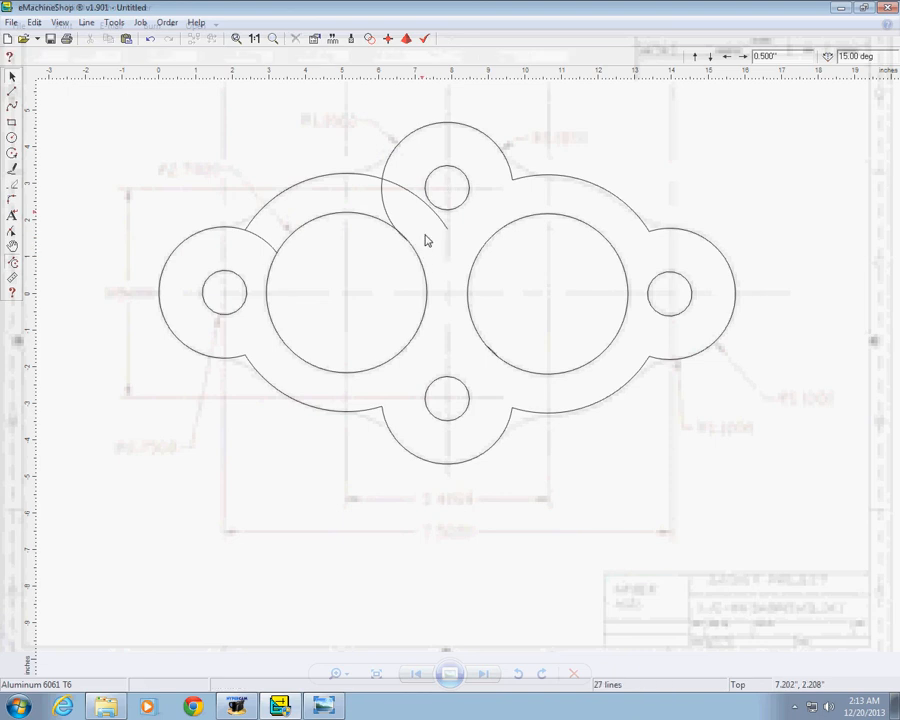
pyautogui.moveTo(390, 218)
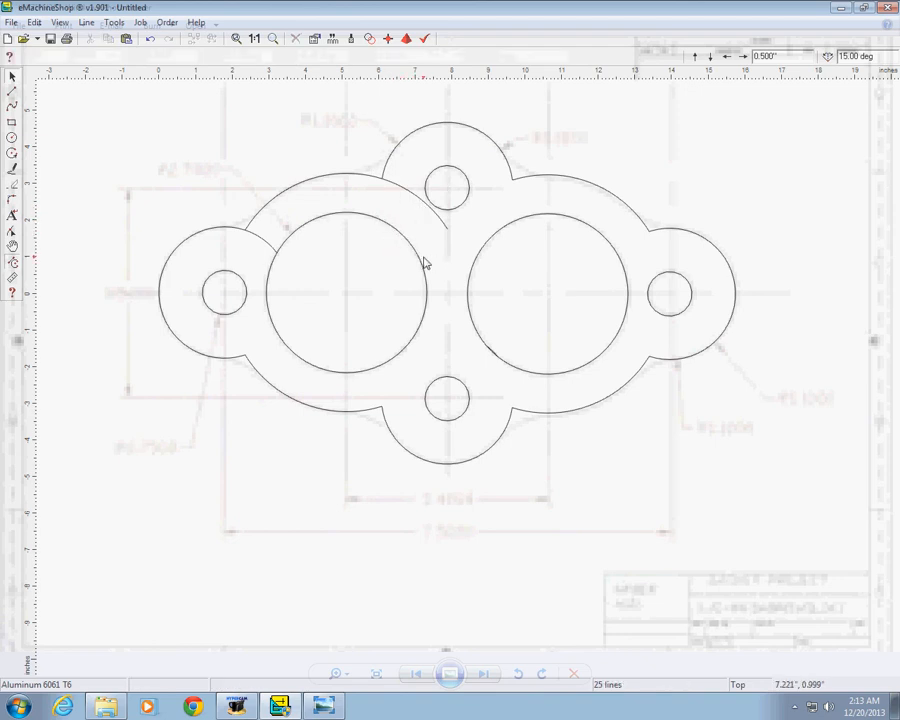
pyautogui.moveTo(412, 270)
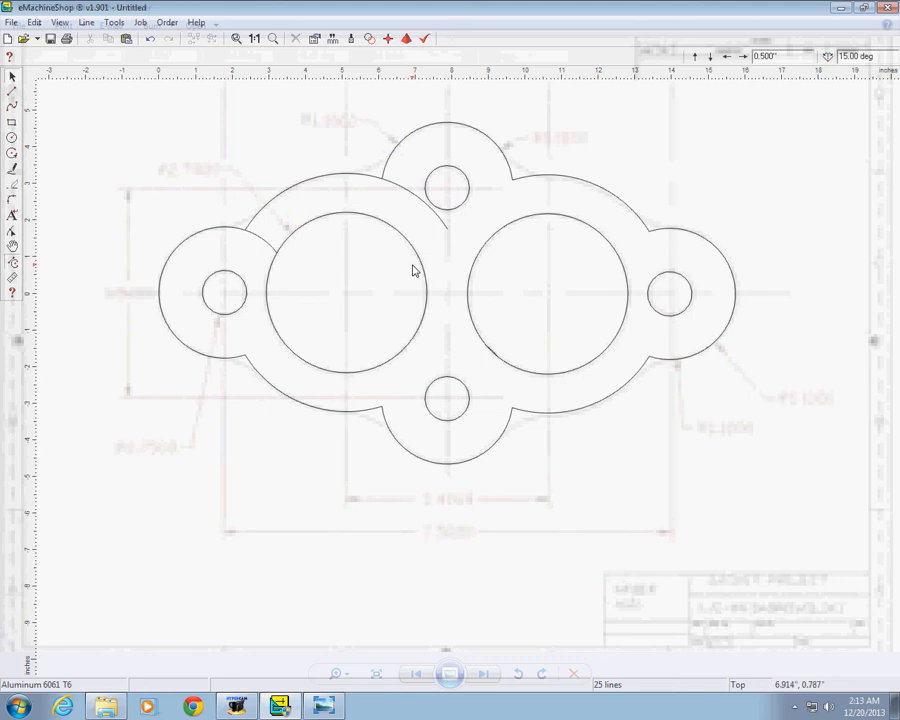
pyautogui.moveTo(440, 228)
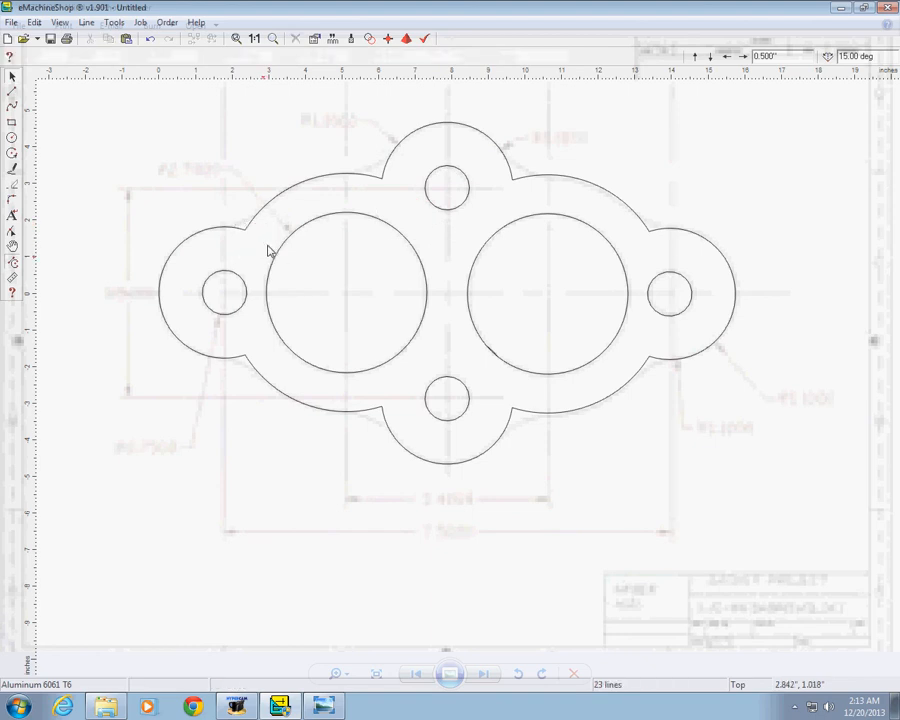
pyautogui.moveTo(460, 440)
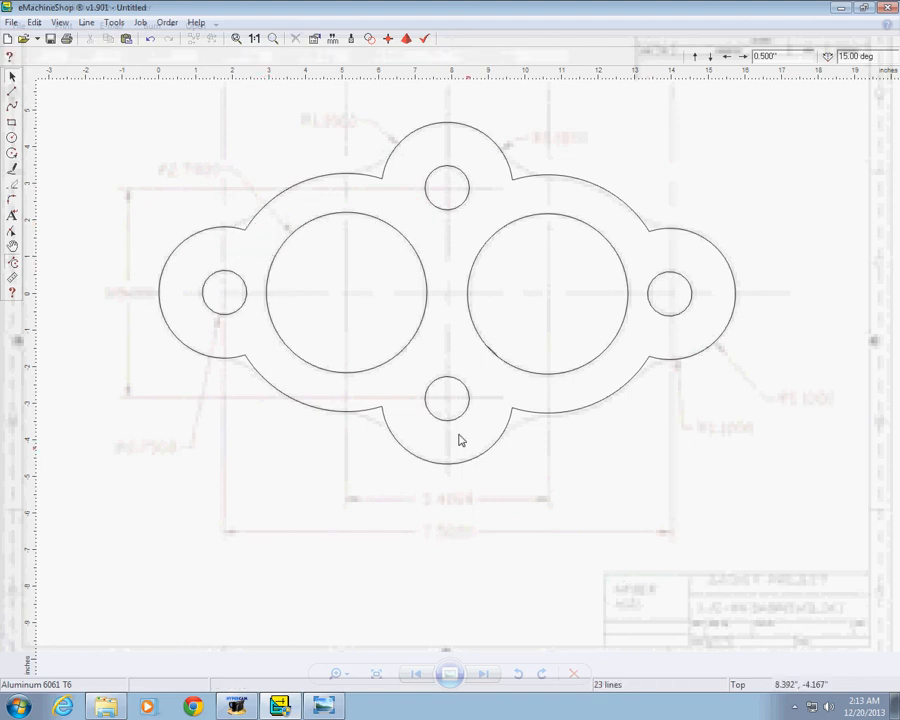
pyautogui.moveTo(480, 448)
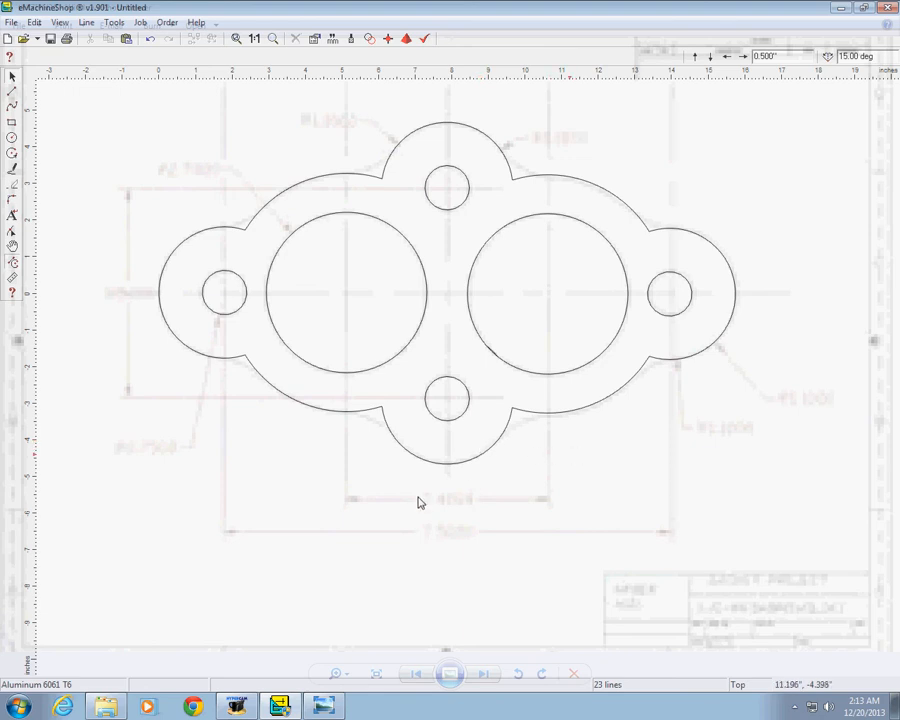
pyautogui.moveTo(368, 532)
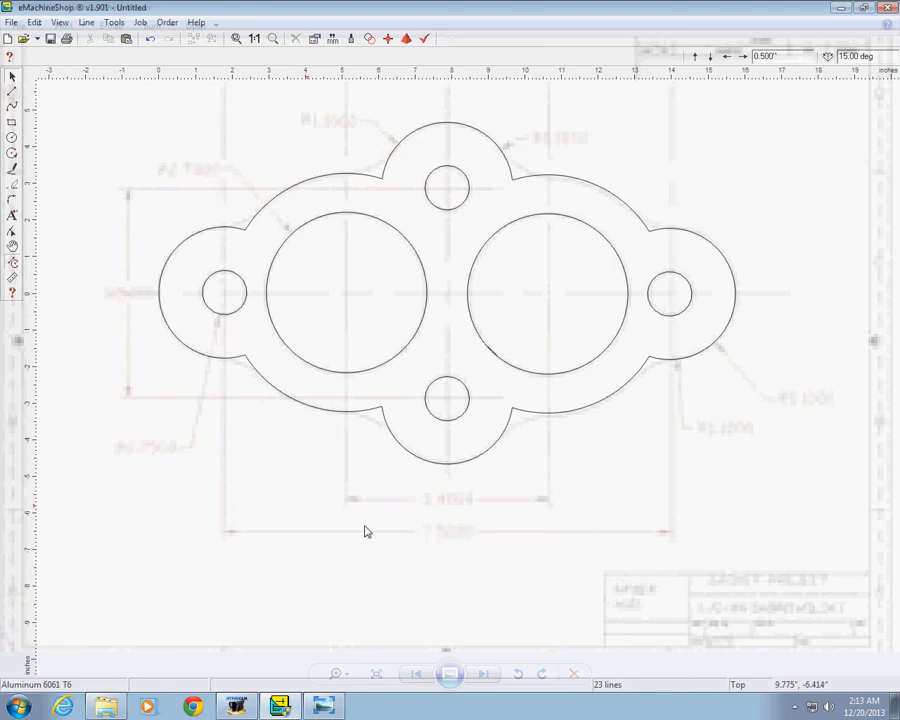
pyautogui.moveTo(654, 444)
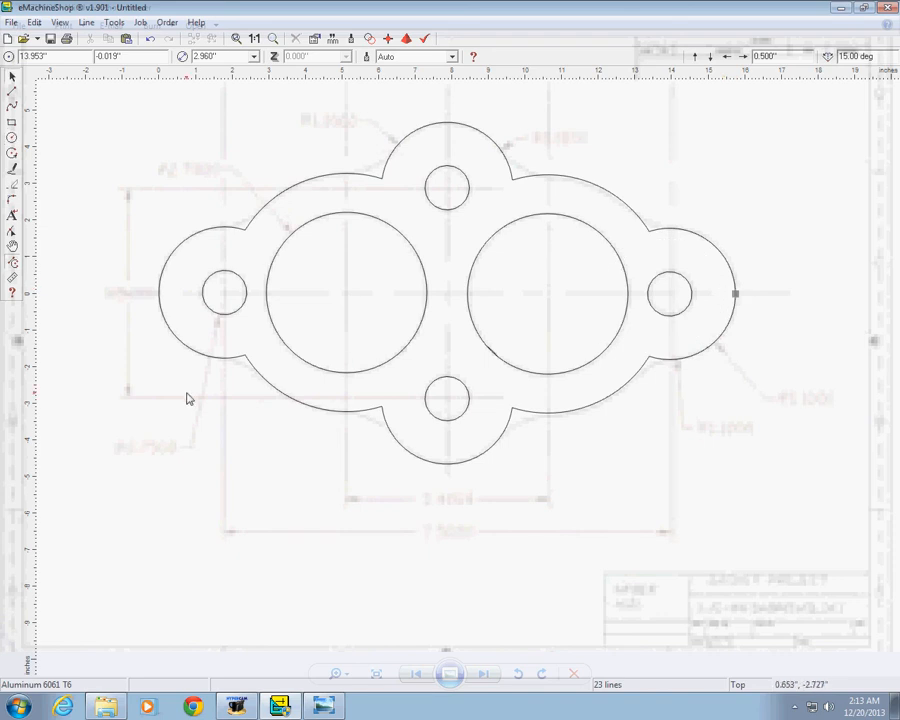
# Launch Calculator from the Start menu and compute 3.609 / 2 = 1.8045.
pyautogui.click(16, 712)
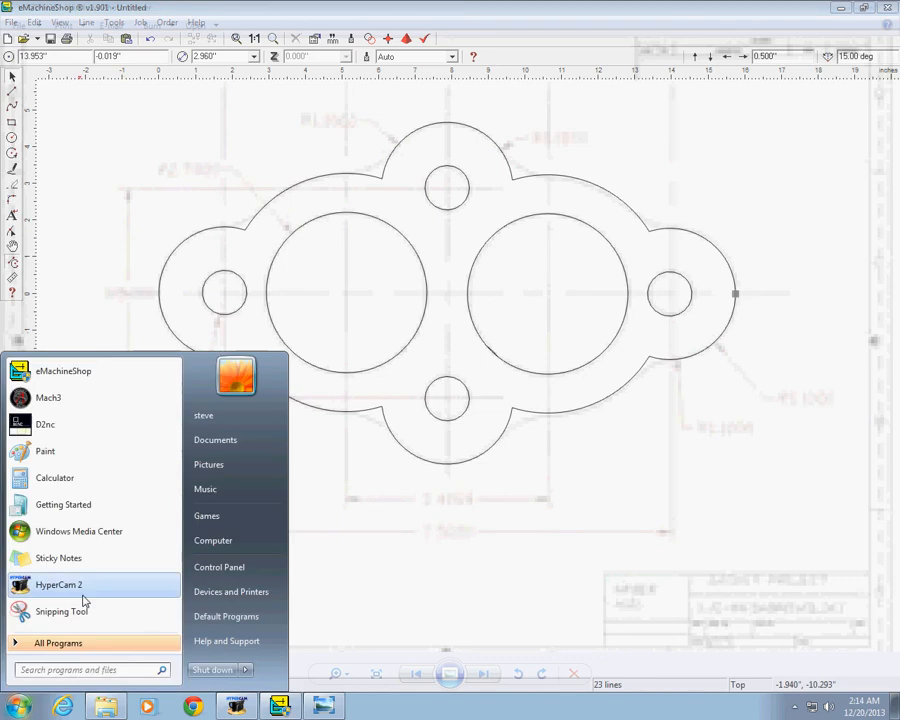
pyautogui.click(76, 480)
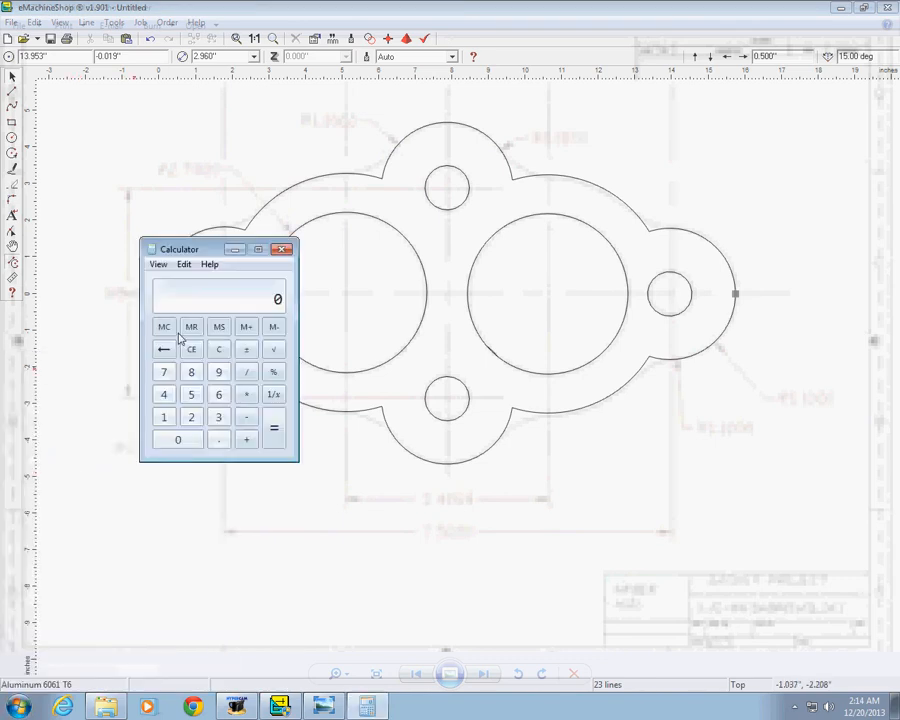
pyautogui.click(218, 416)
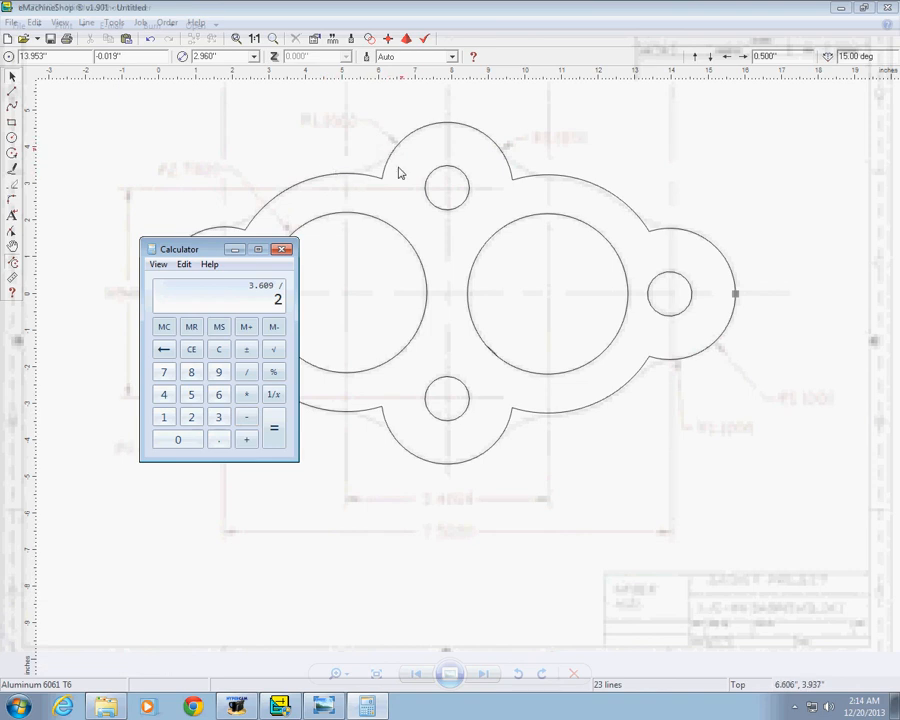
pyautogui.moveTo(260, 176)
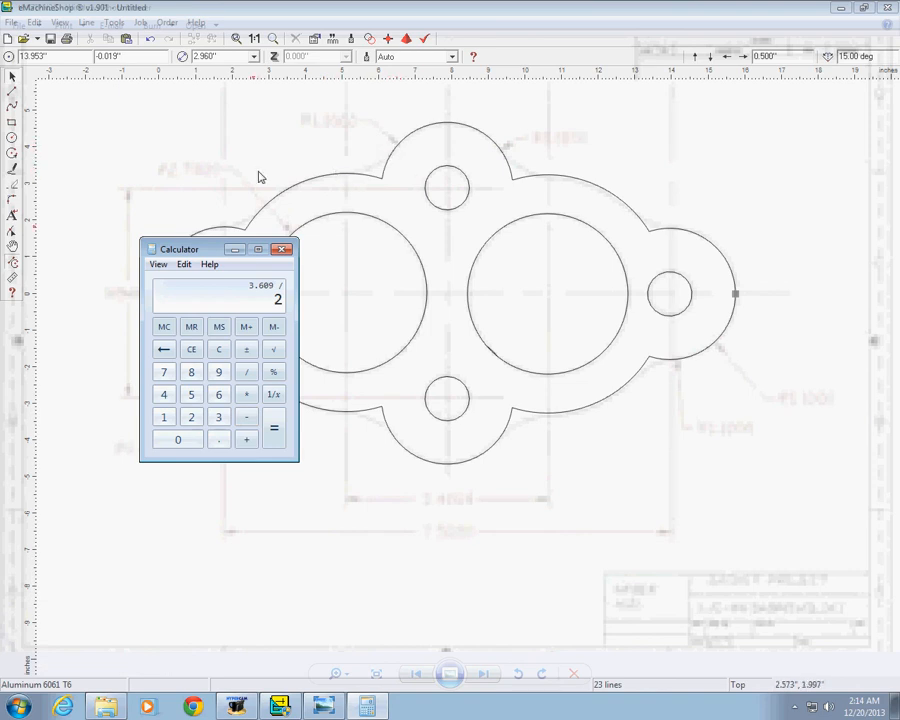
pyautogui.click(272, 428)
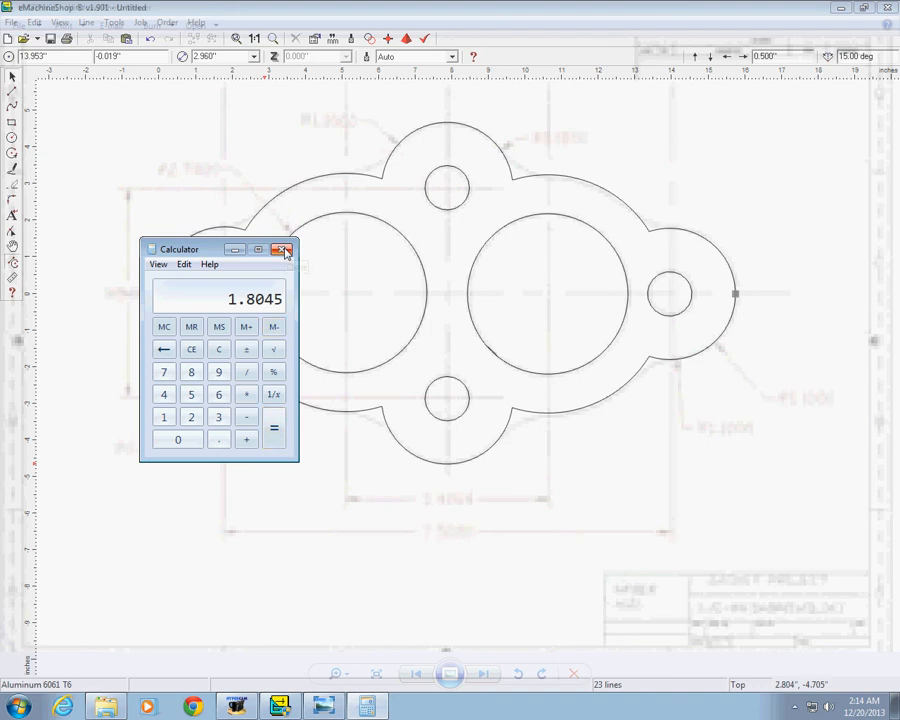
pyautogui.moveTo(284, 248)
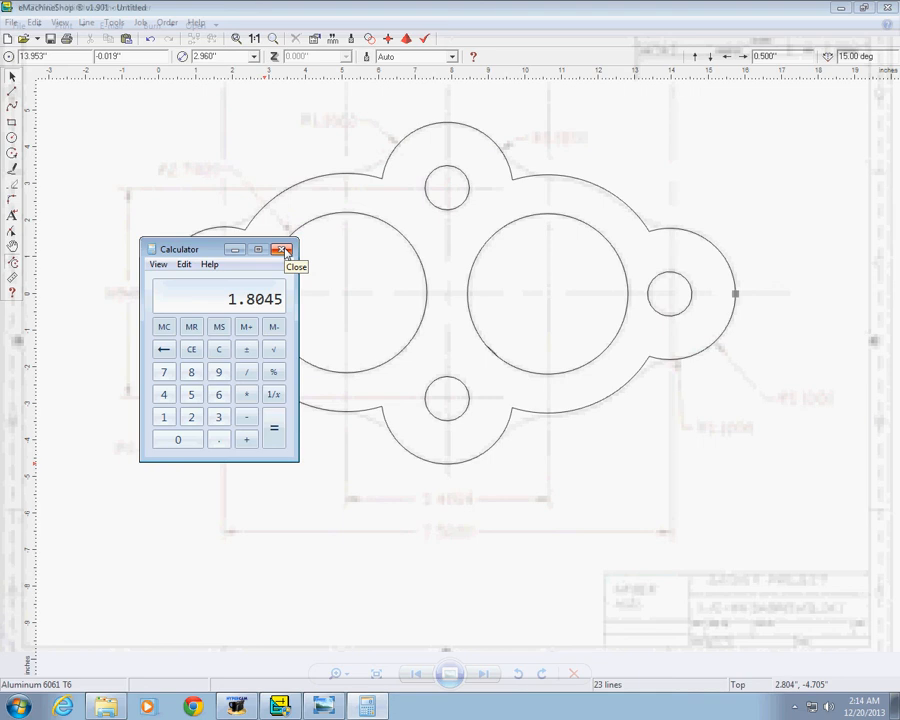
pyautogui.click(284, 248)
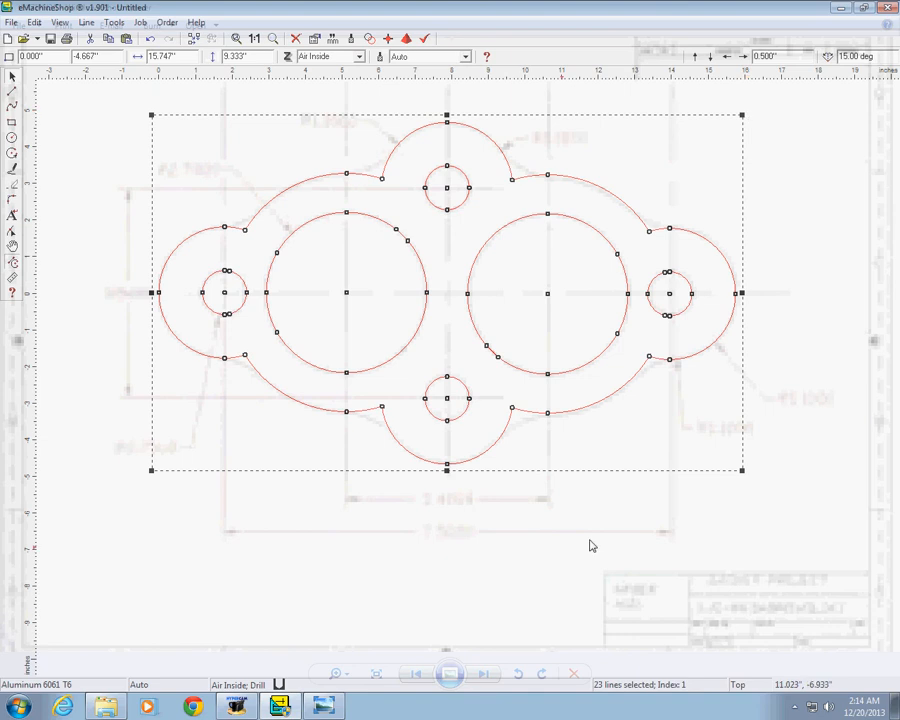
pyautogui.moveTo(354, 540)
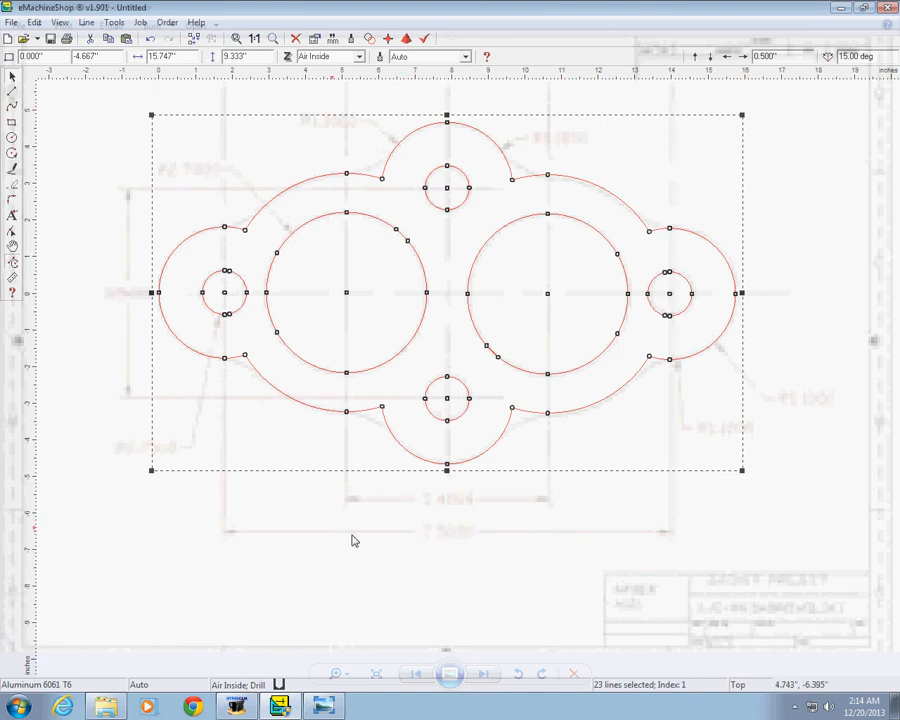
pyautogui.moveTo(336, 528)
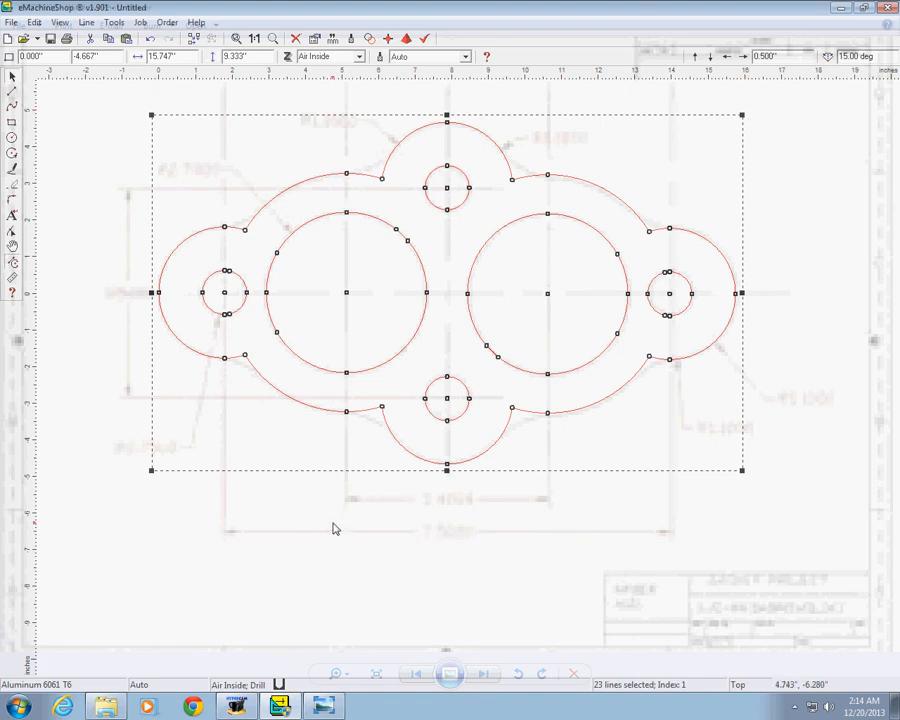
pyautogui.moveTo(432, 412)
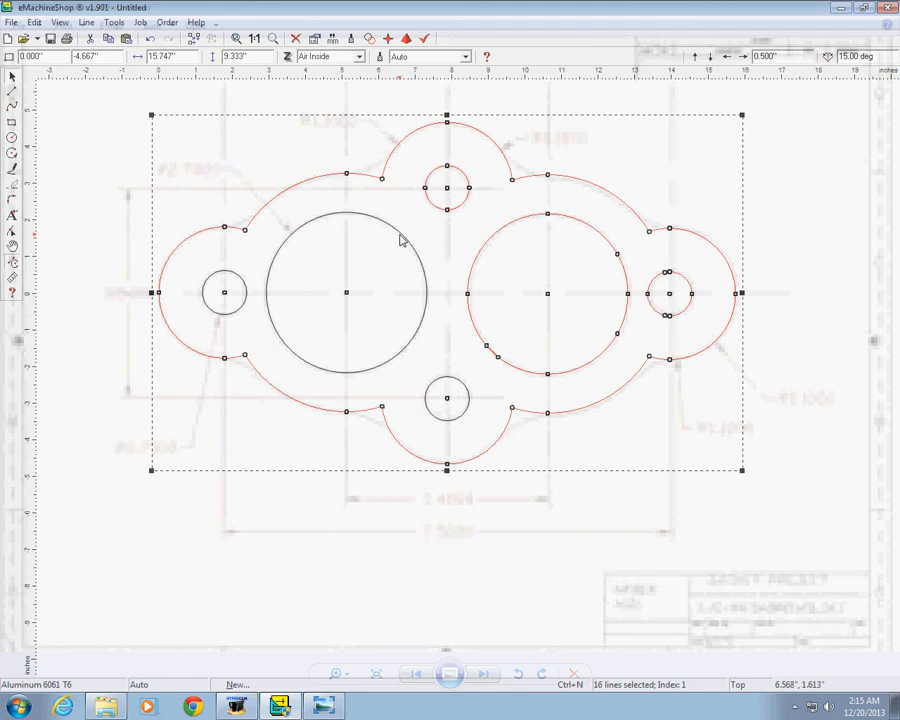
pyautogui.click(448, 188)
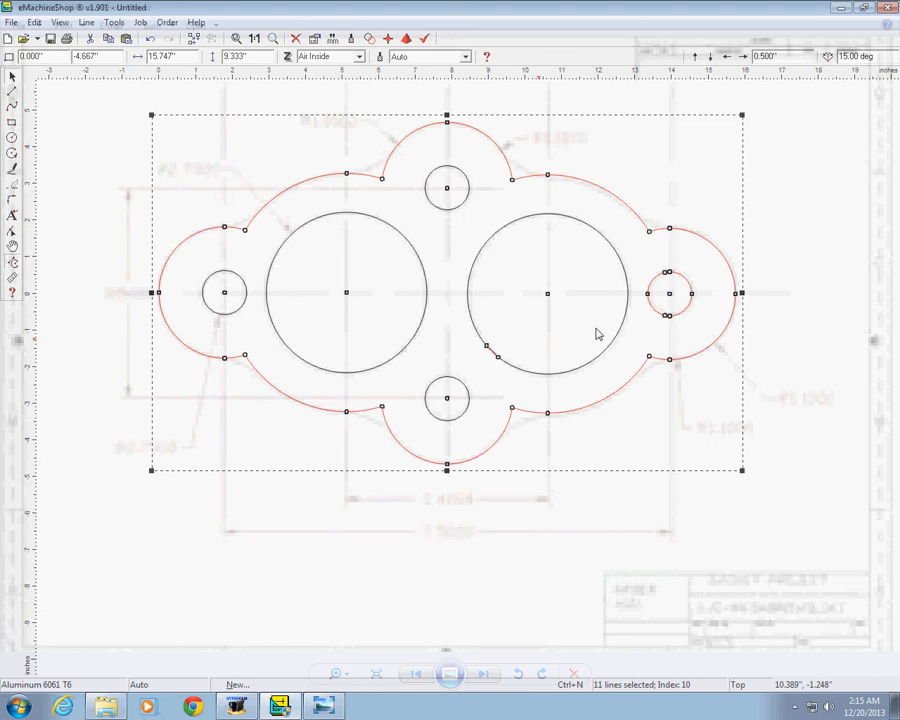
pyautogui.moveTo(490, 358)
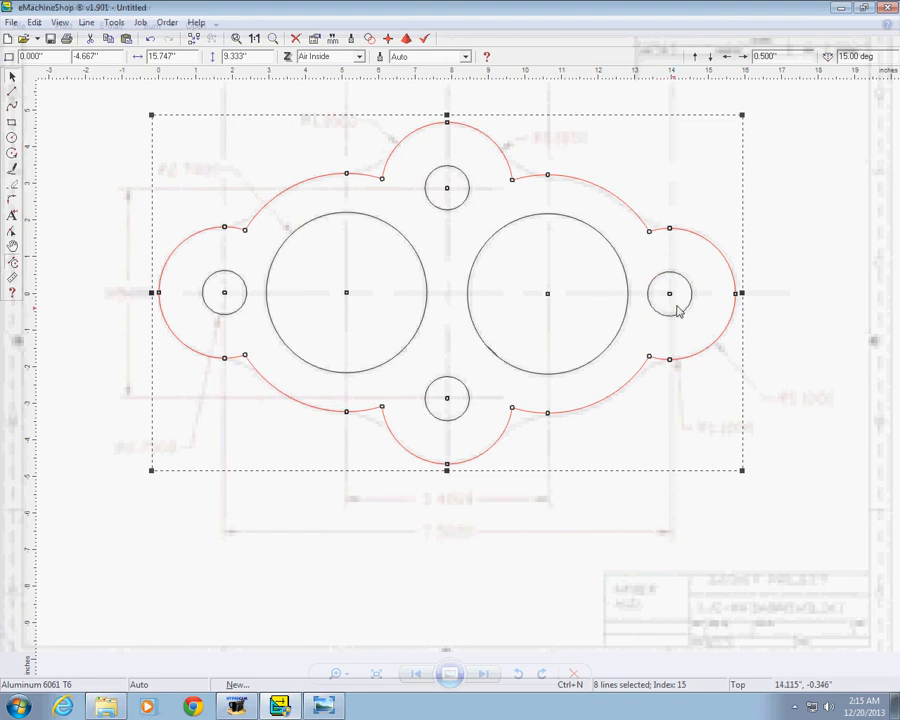
pyautogui.moveTo(542, 168)
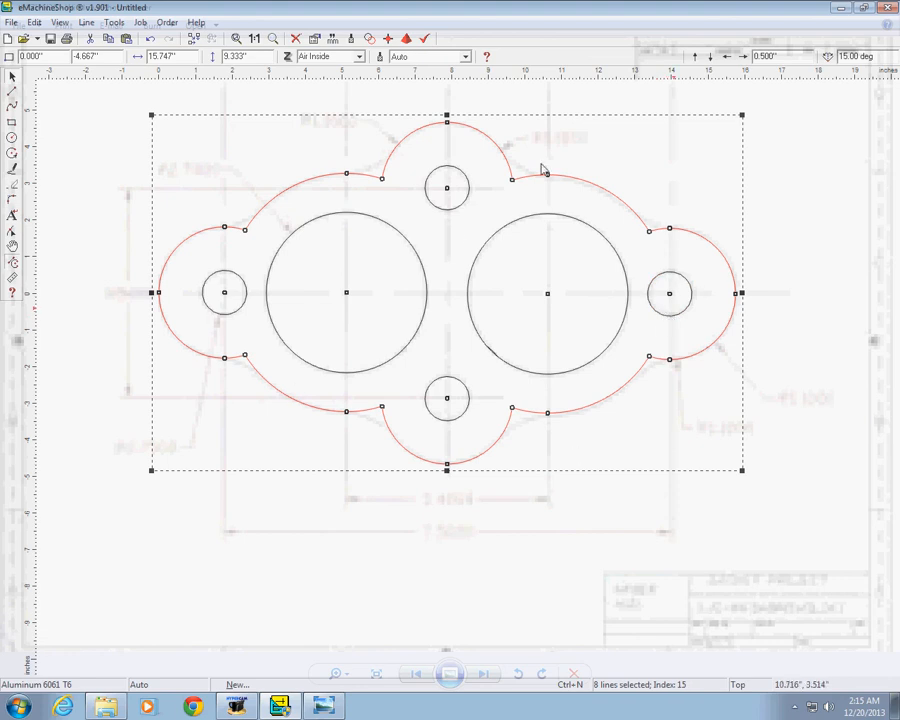
pyautogui.moveTo(392, 220)
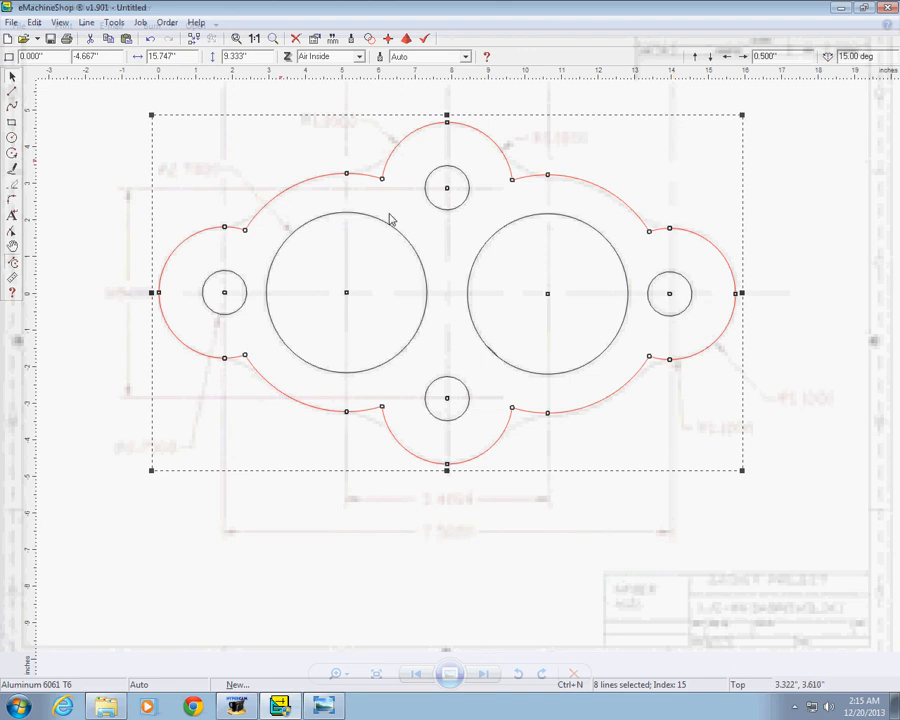
pyautogui.moveTo(336, 174)
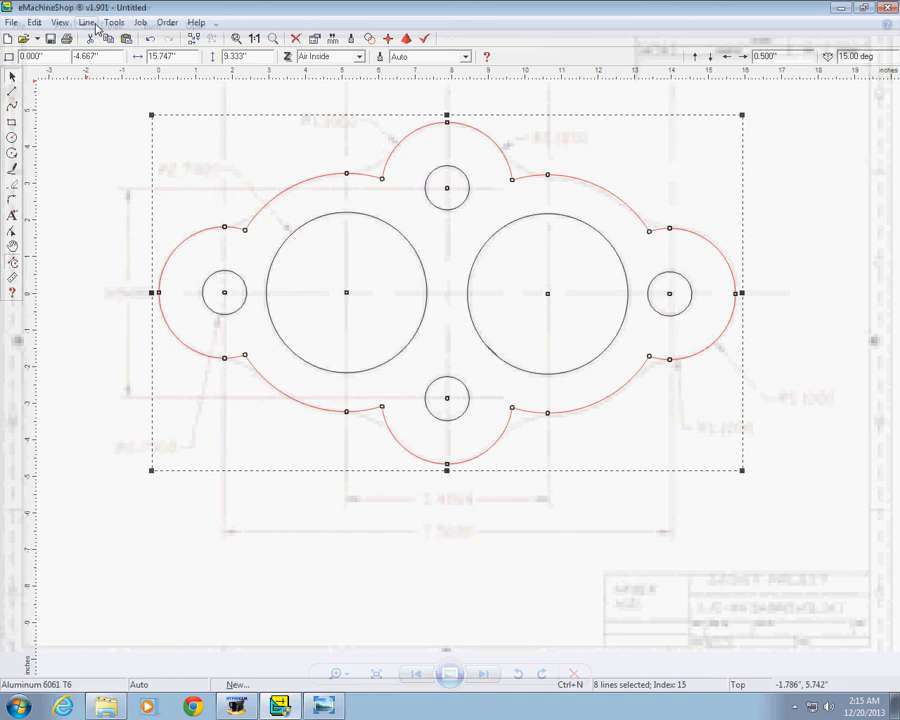
pyautogui.click(96, 22)
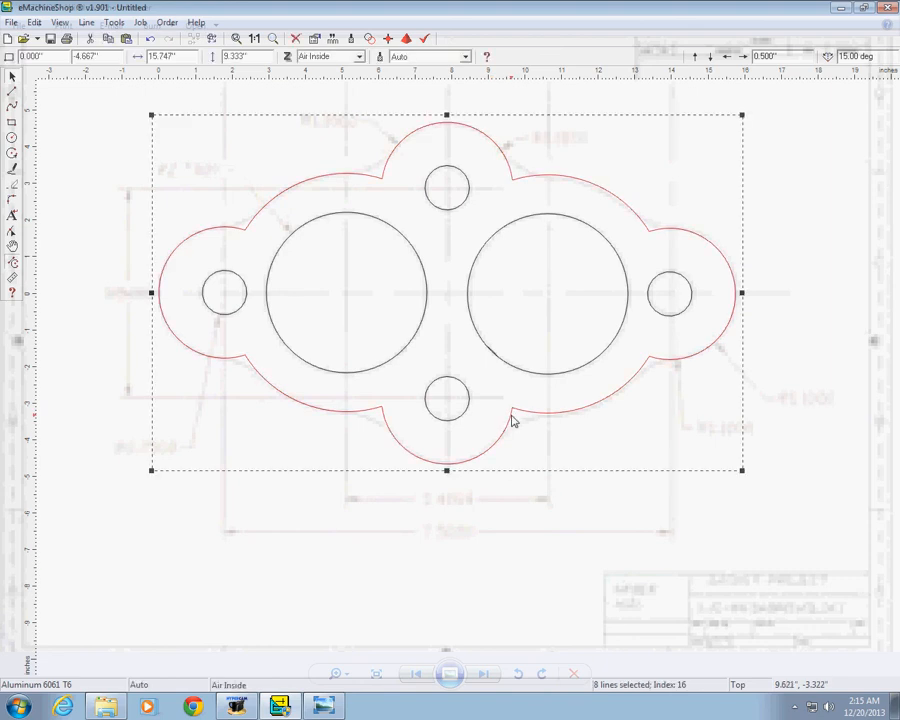
pyautogui.moveTo(550, 492)
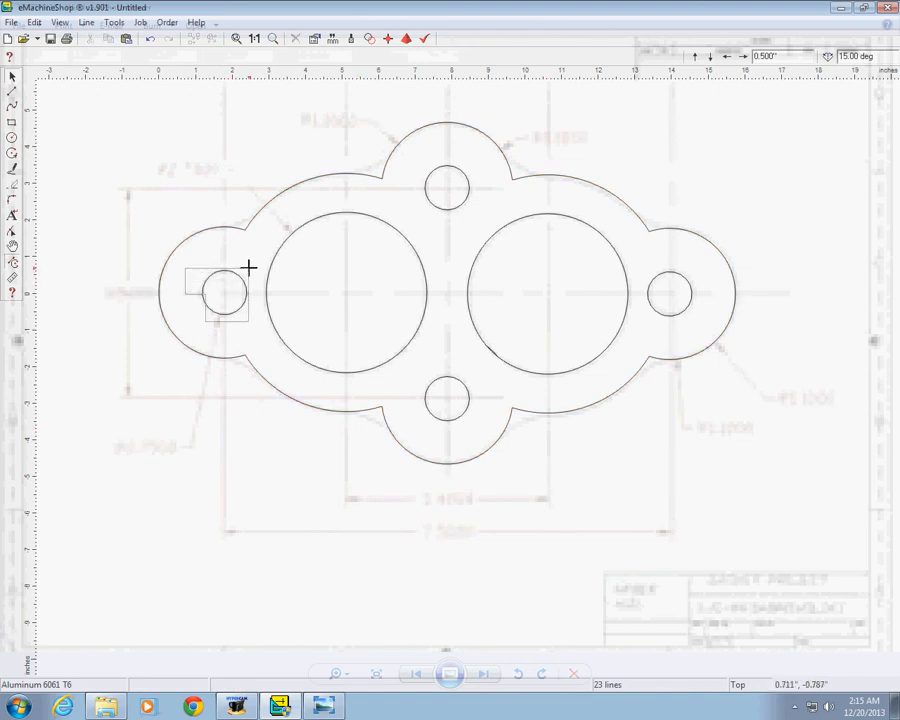
pyautogui.click(228, 292)
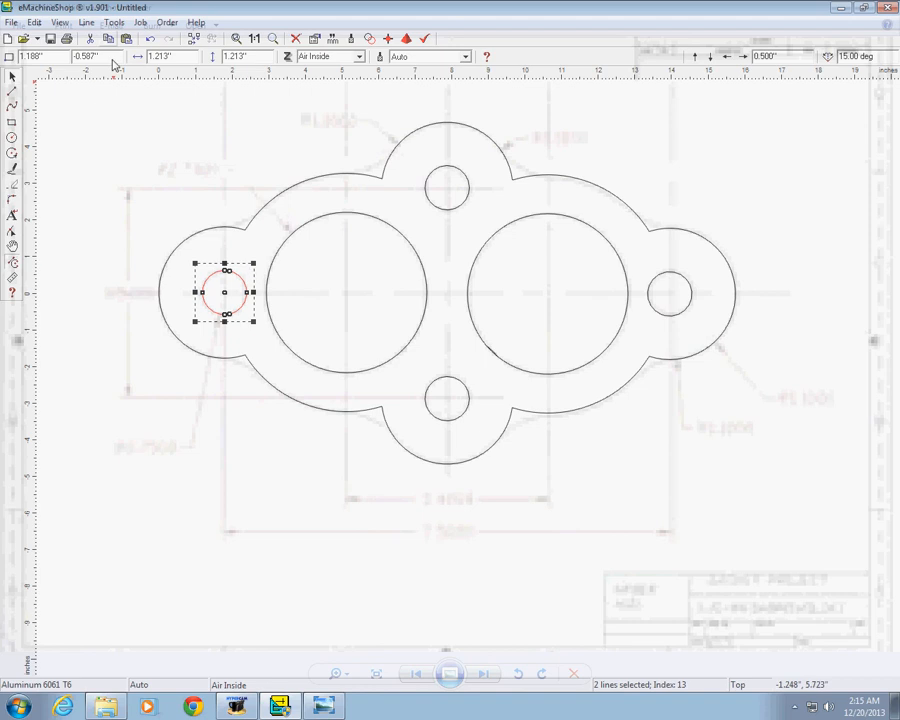
pyautogui.moveTo(256, 332)
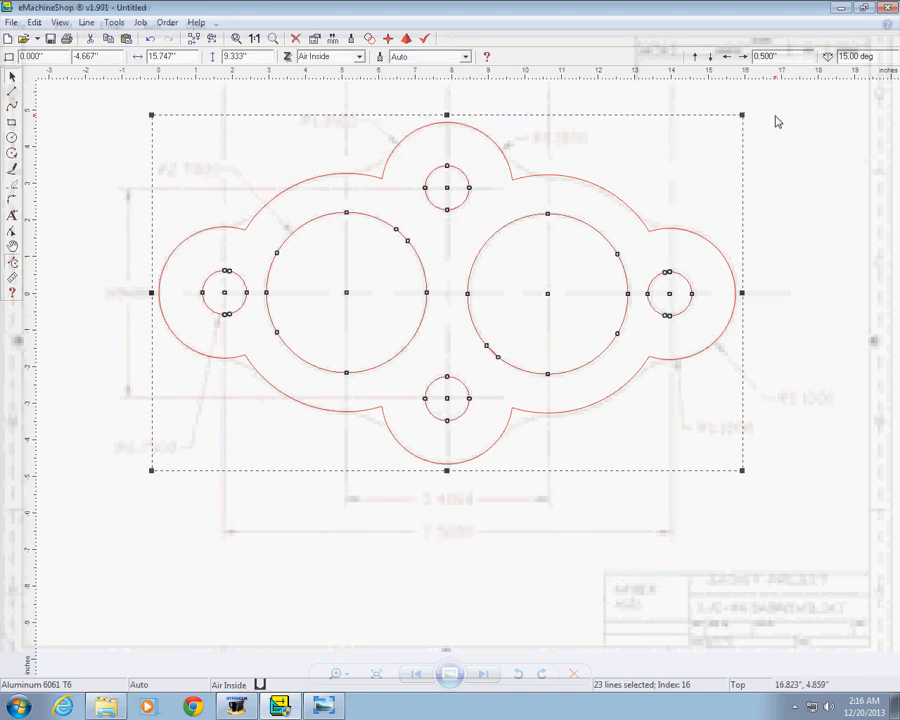
pyautogui.moveTo(286, 440)
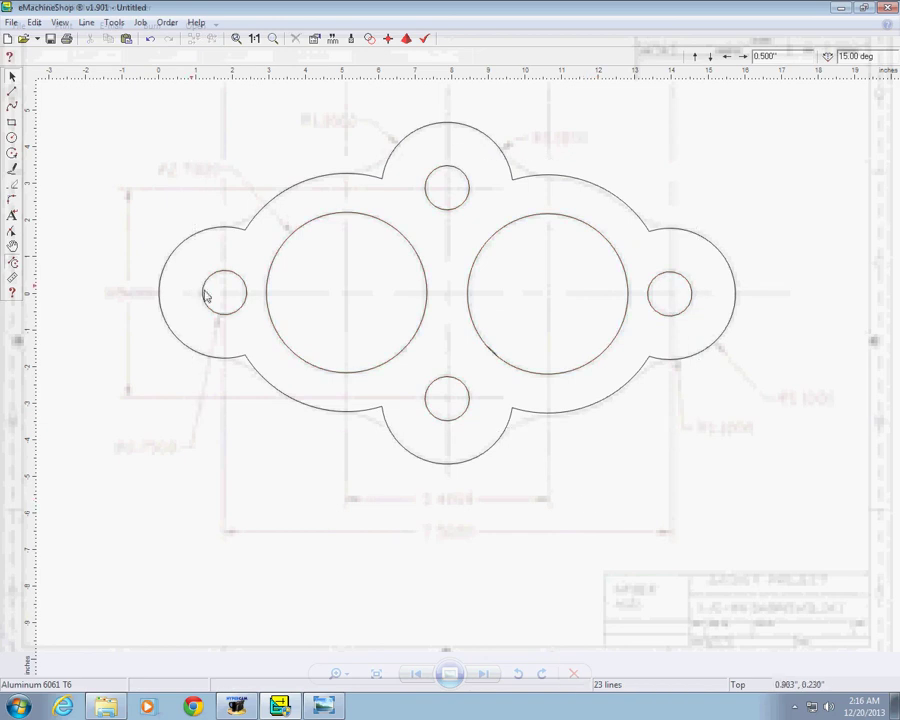
pyautogui.moveTo(232, 320)
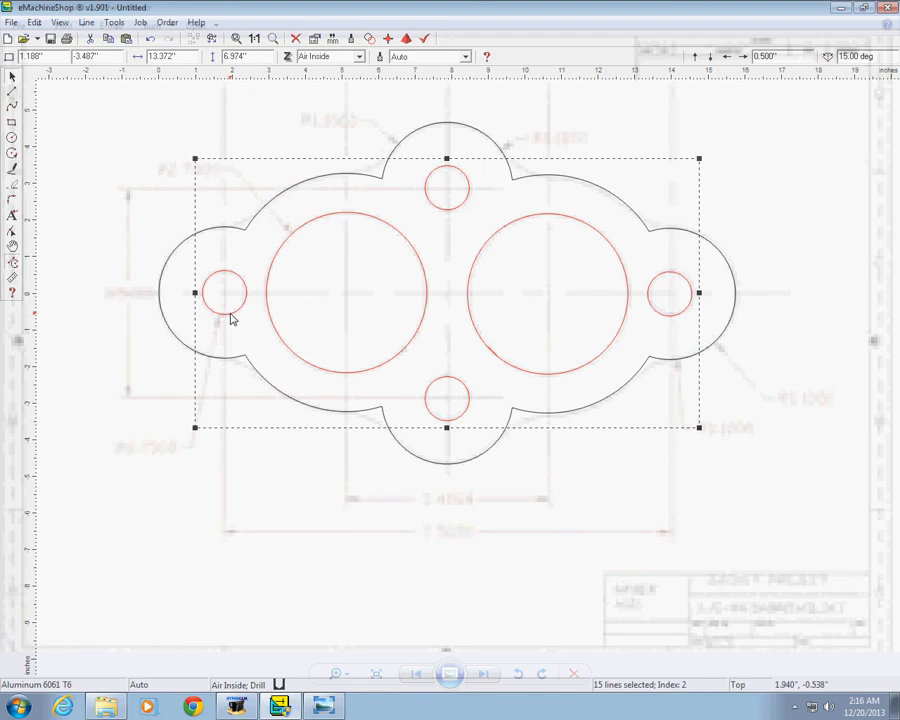
pyautogui.click(84, 24)
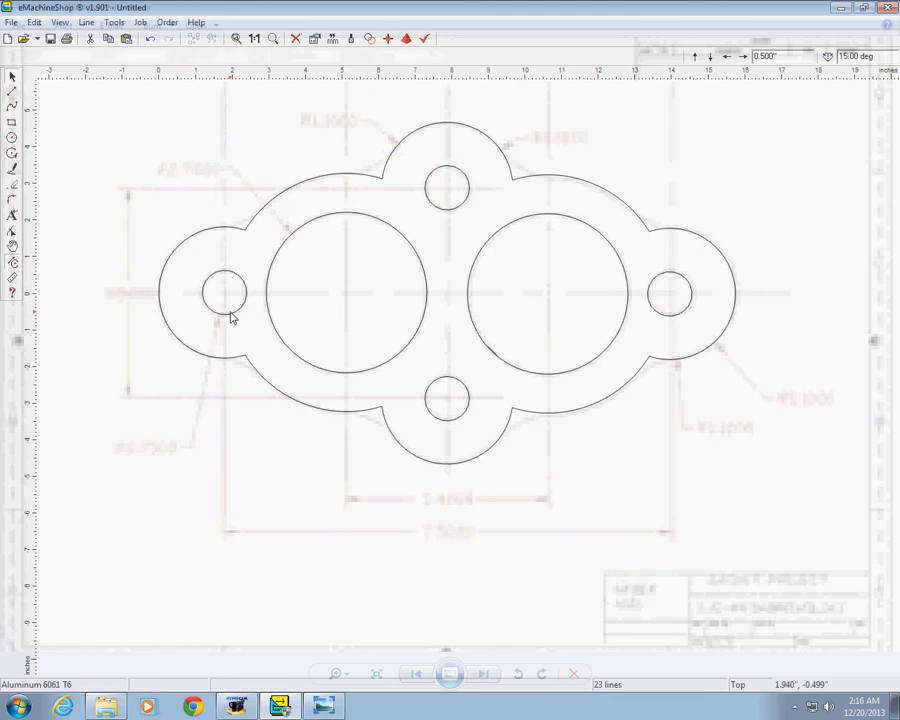
pyautogui.click(222, 292)
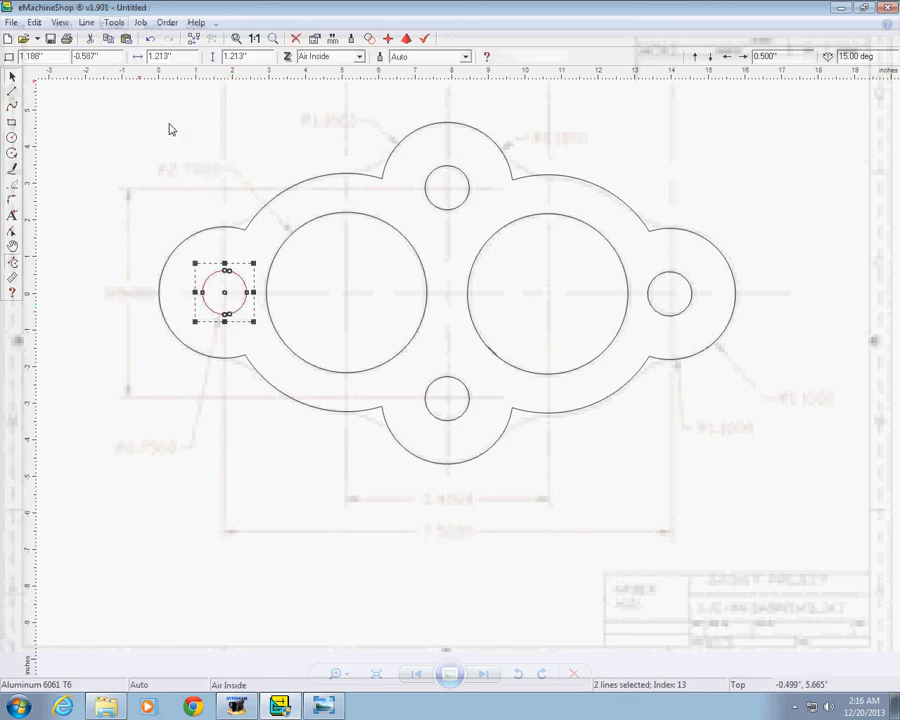
pyautogui.click(88, 24)
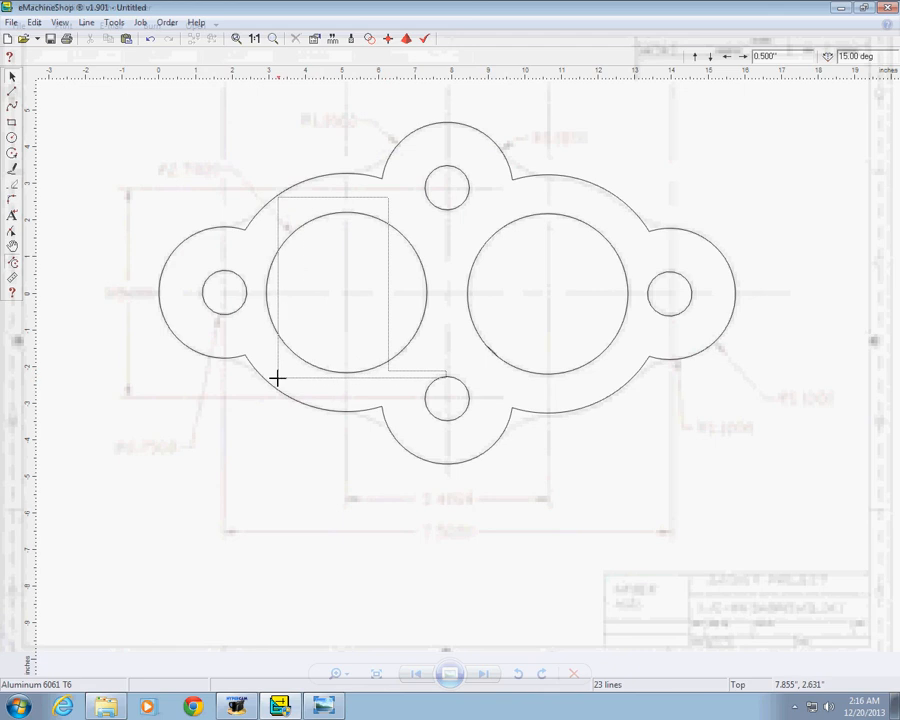
pyautogui.click(348, 292)
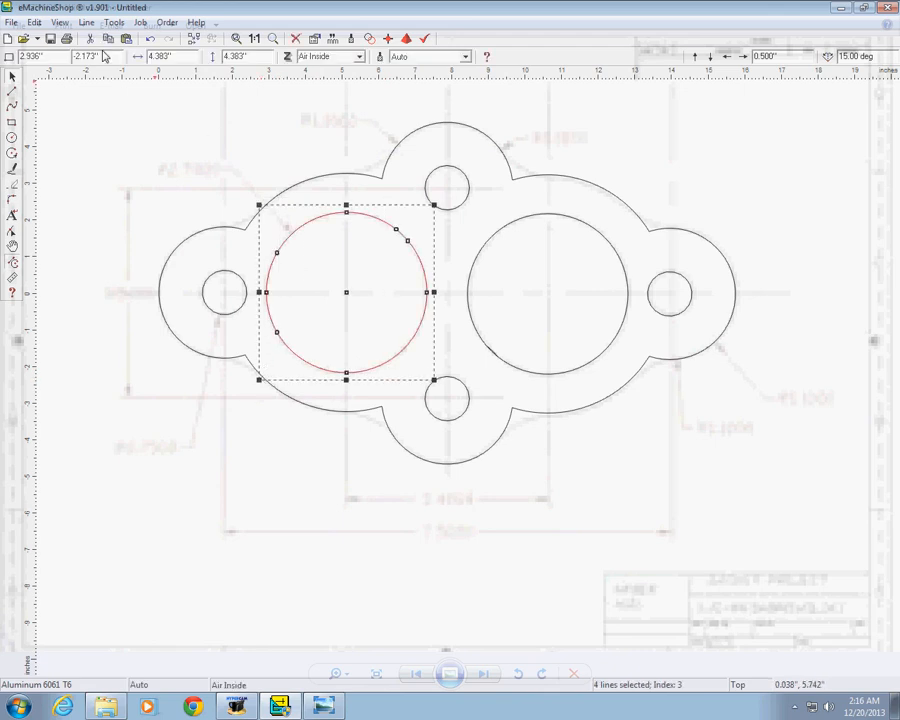
pyautogui.click(86, 24)
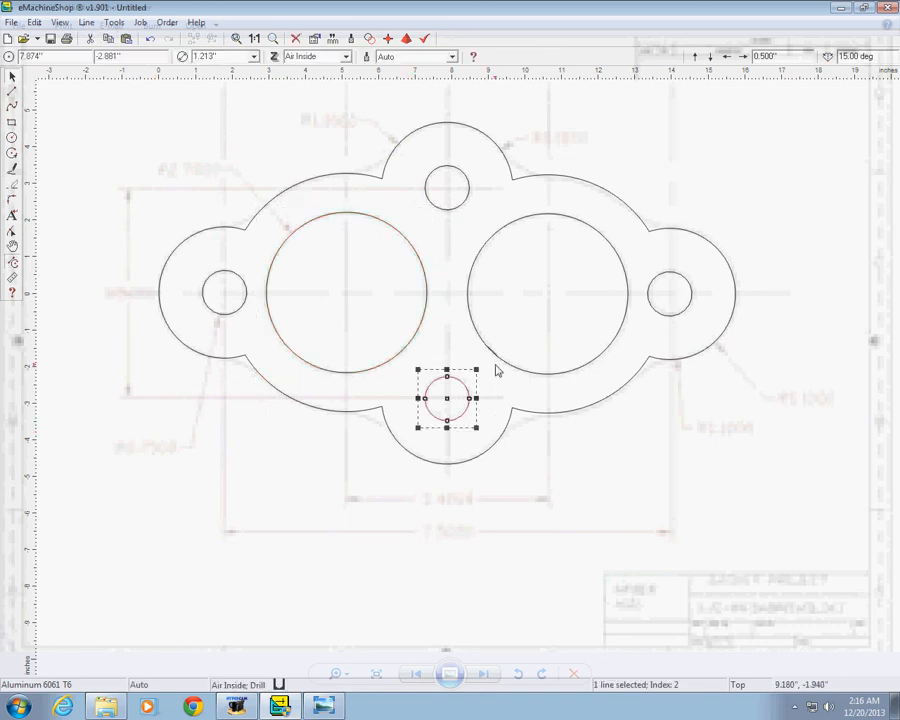
pyautogui.click(88, 24)
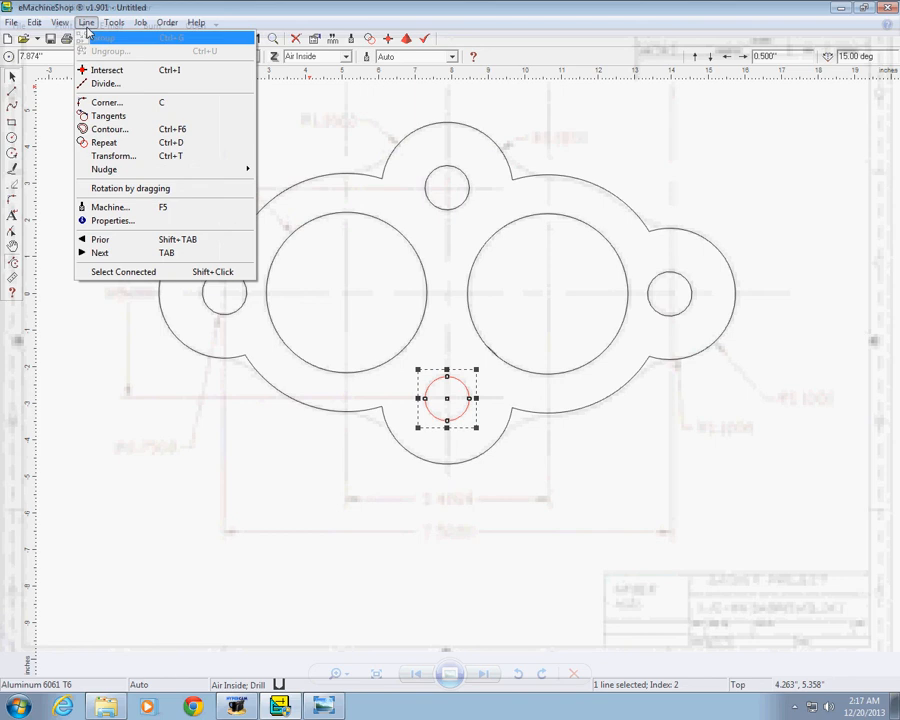
pyautogui.moveTo(472, 434)
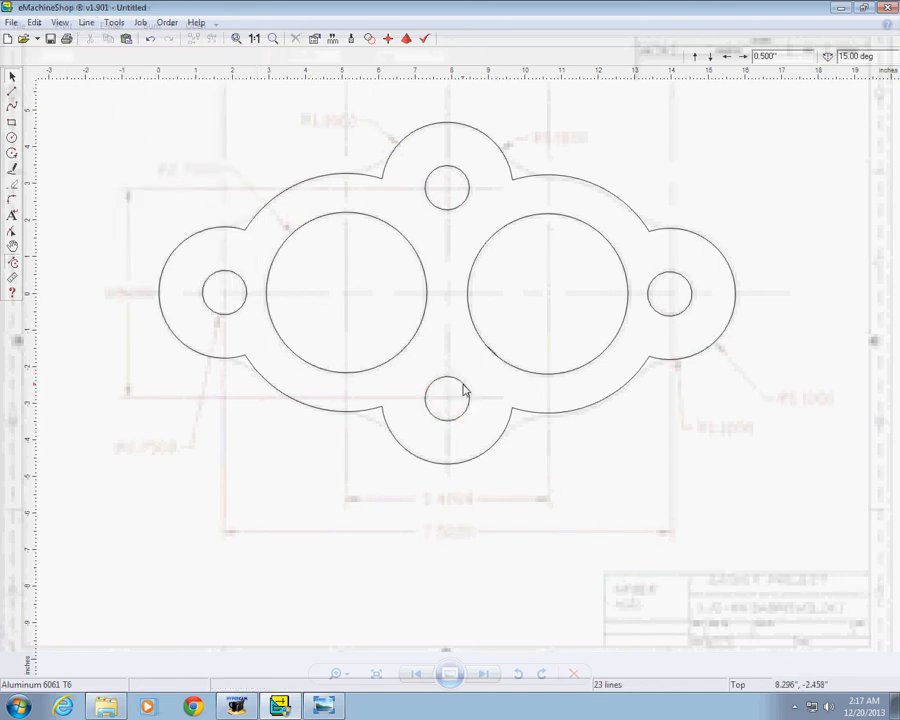
pyautogui.click(454, 406)
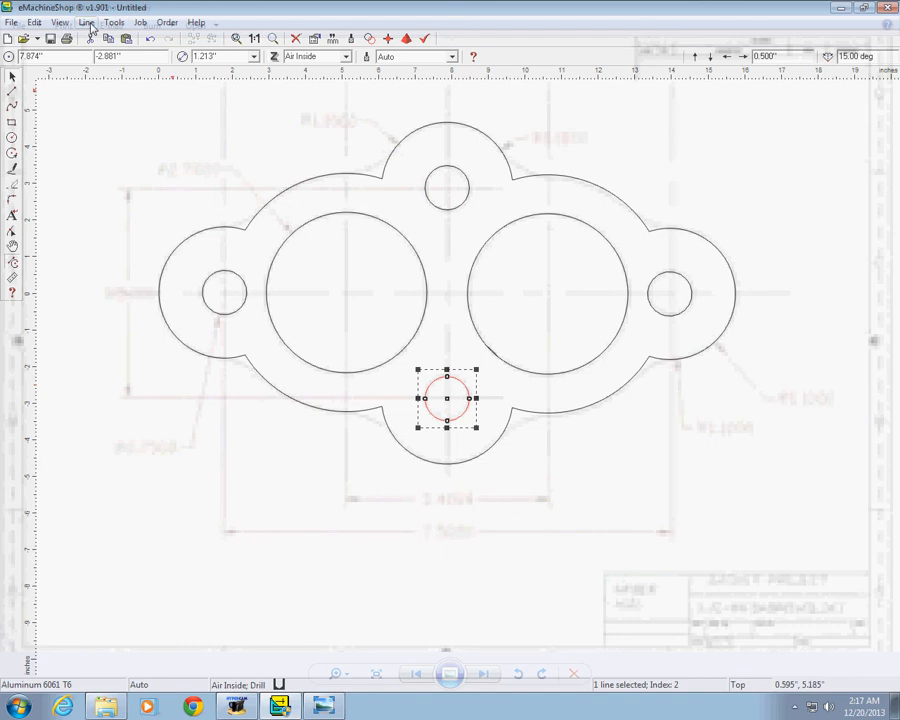
pyautogui.click(88, 22)
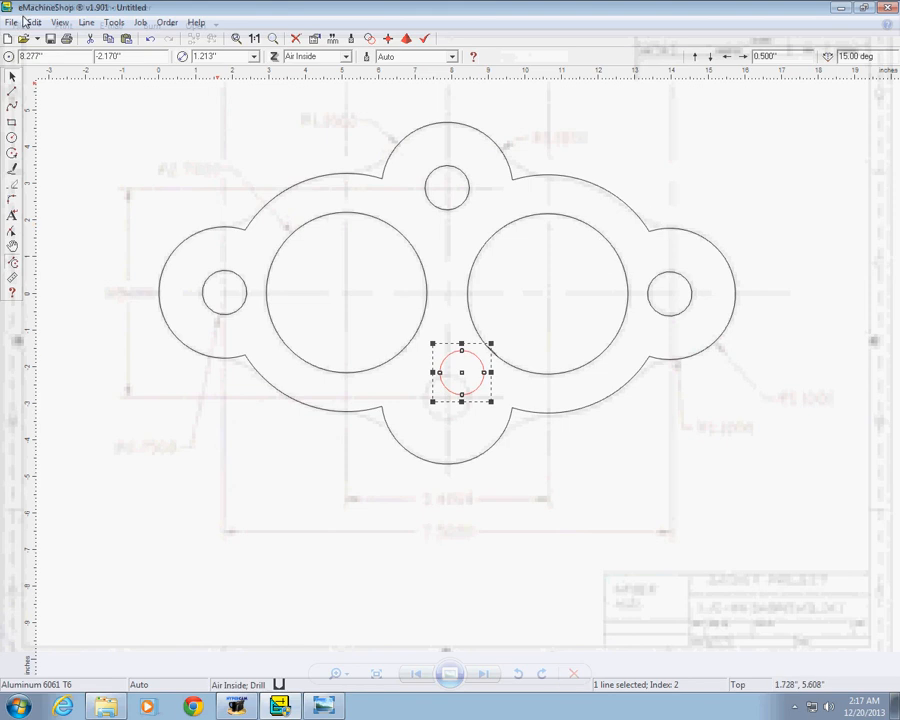
pyautogui.click(34, 22)
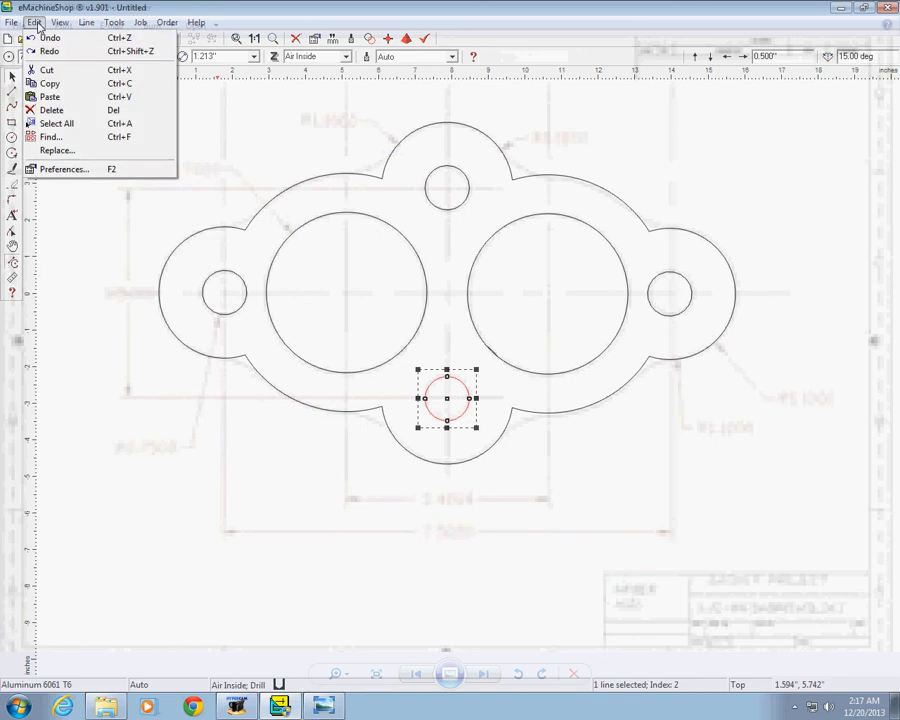
pyautogui.click(252, 492)
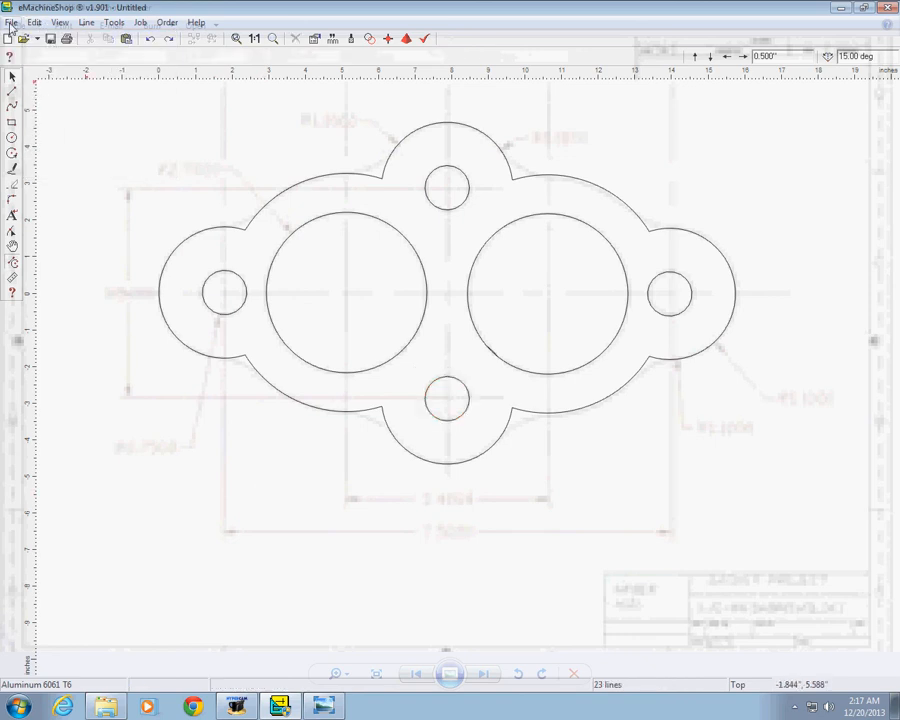
# Save the drawing as Untitled.ems, confirming replacement of the existing file.
pyautogui.click(8, 16)
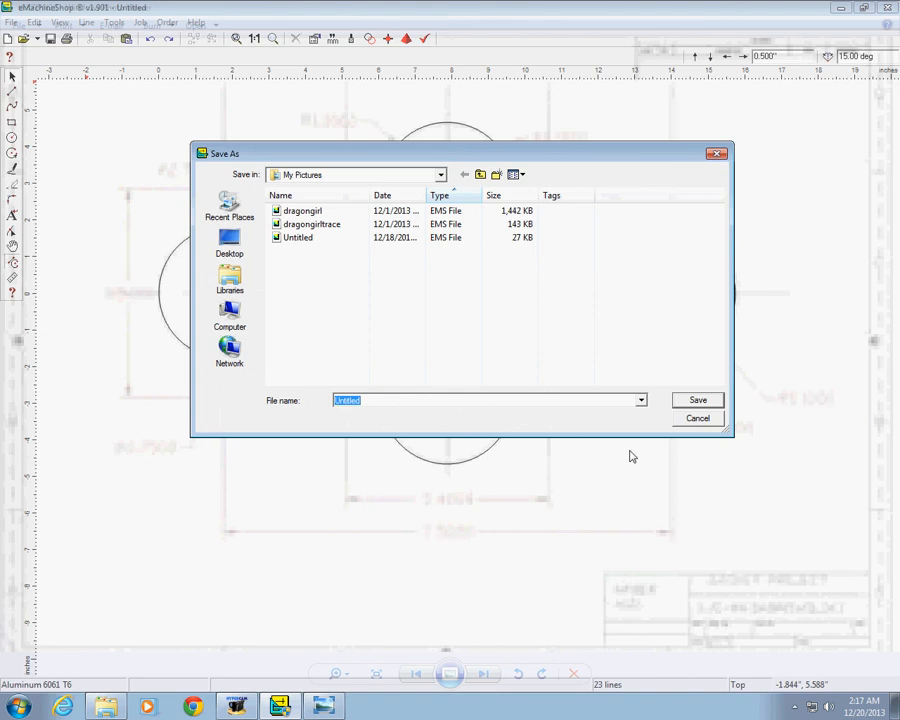
pyautogui.click(696, 400)
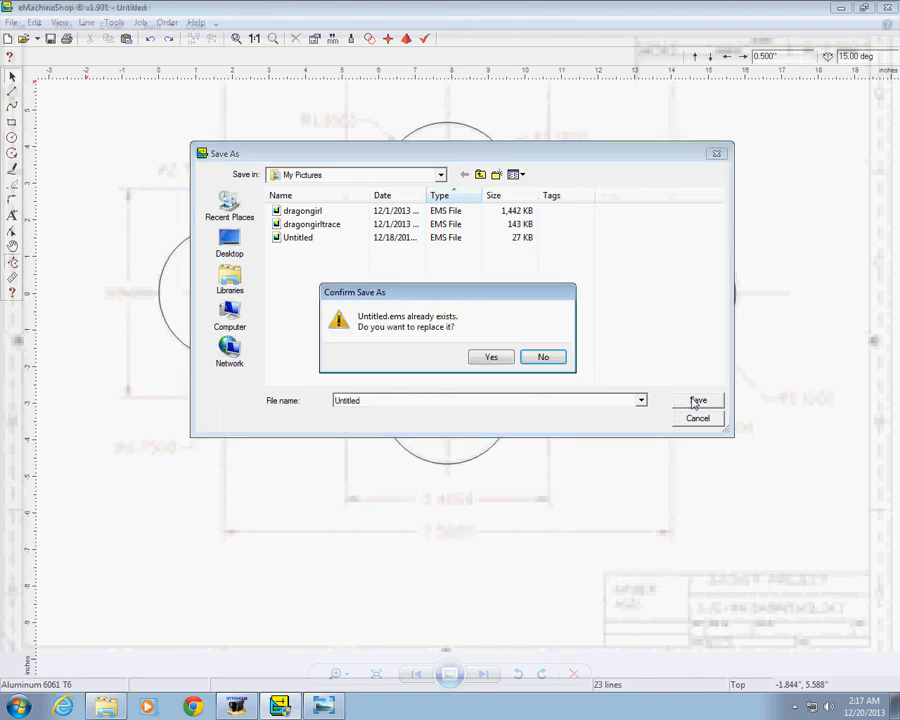
pyautogui.click(490, 356)
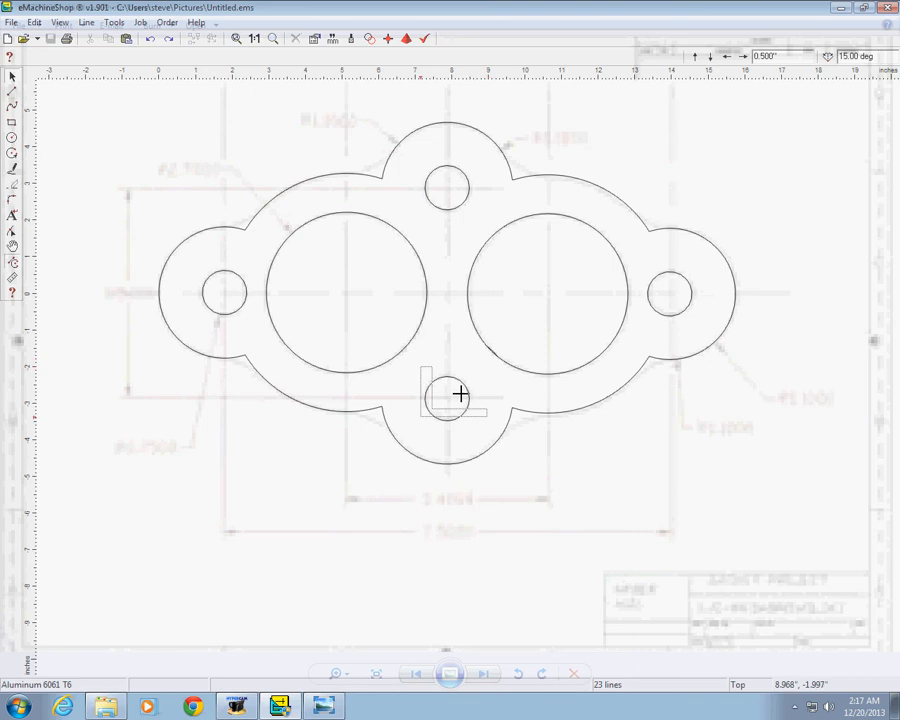
# Reopen the saved Untitled design through File > Open.
pyautogui.click(448, 398)
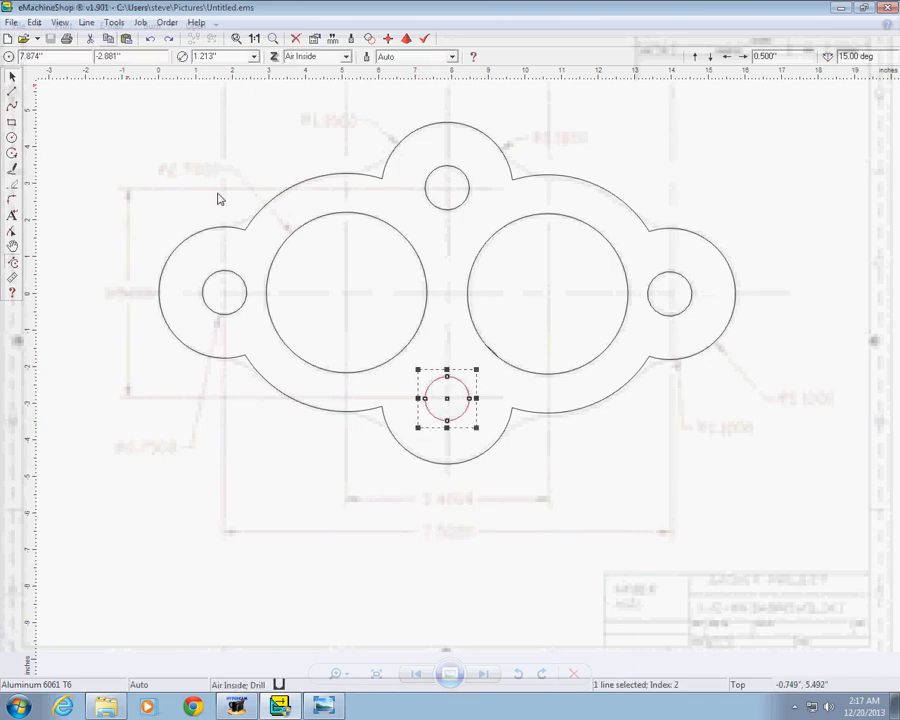
pyautogui.click(92, 24)
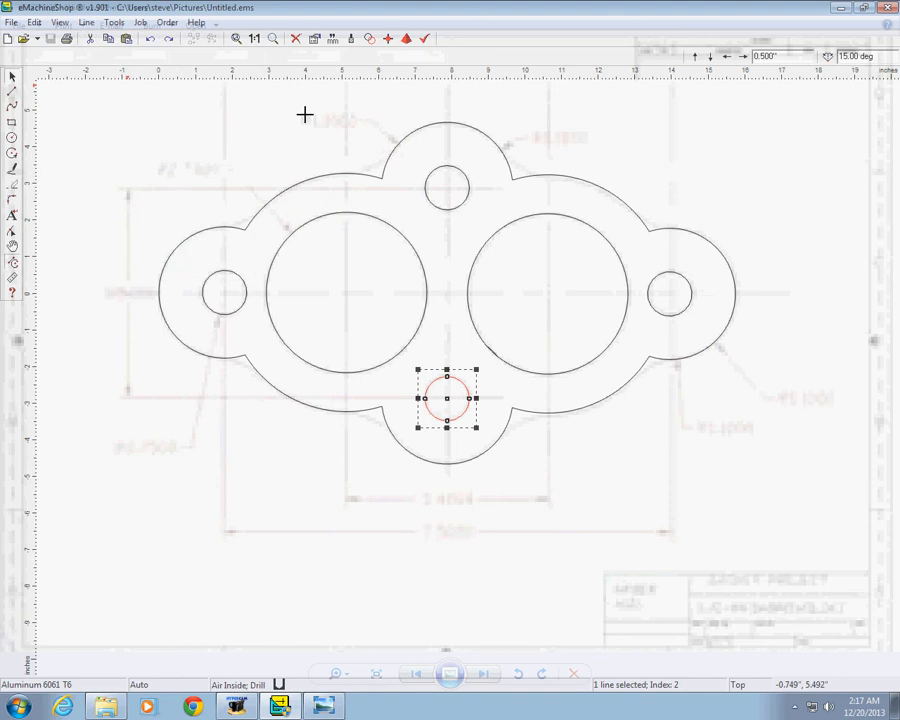
pyautogui.click(14, 22)
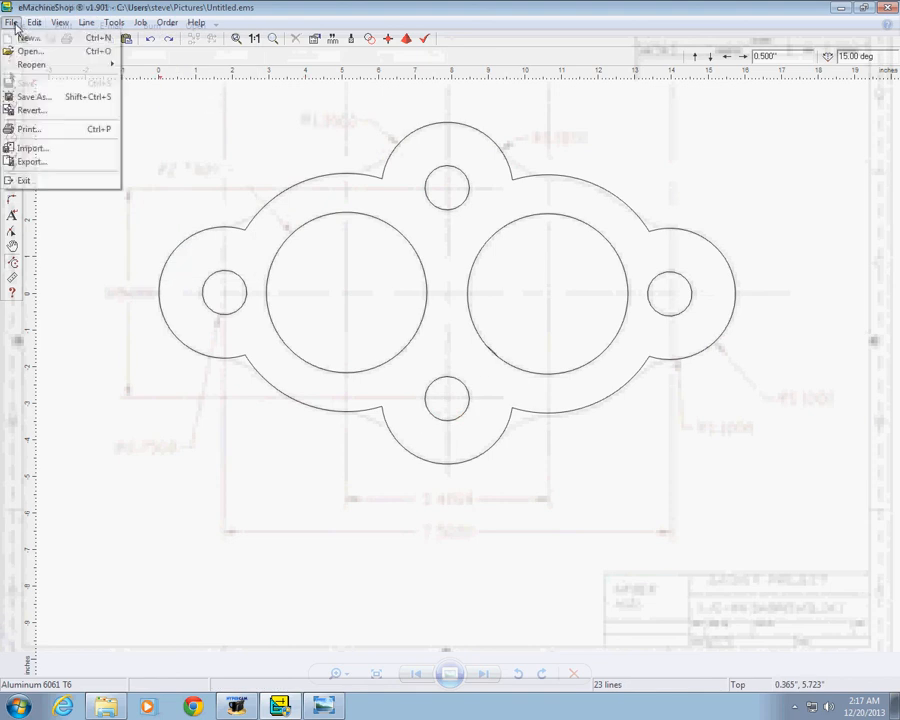
pyautogui.moveTo(40, 48)
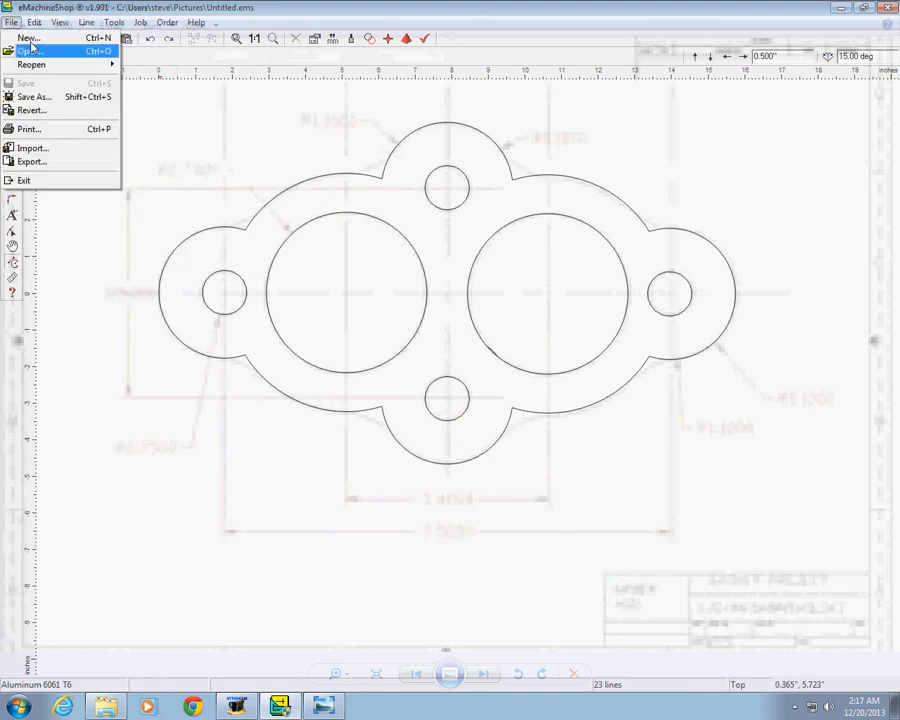
pyautogui.click(36, 48)
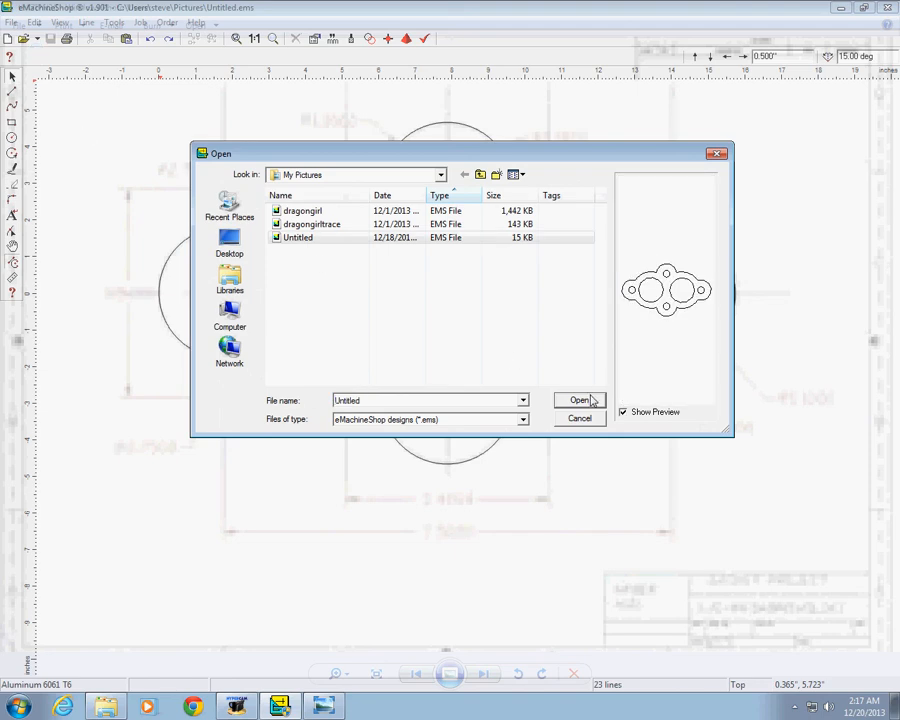
pyautogui.click(576, 400)
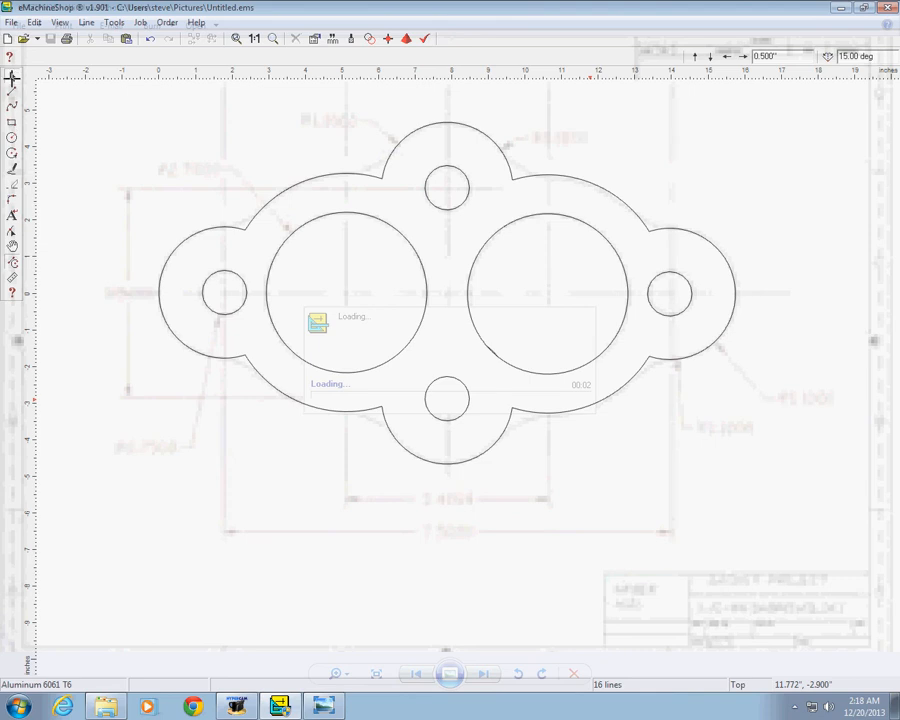
pyautogui.moveTo(356, 206)
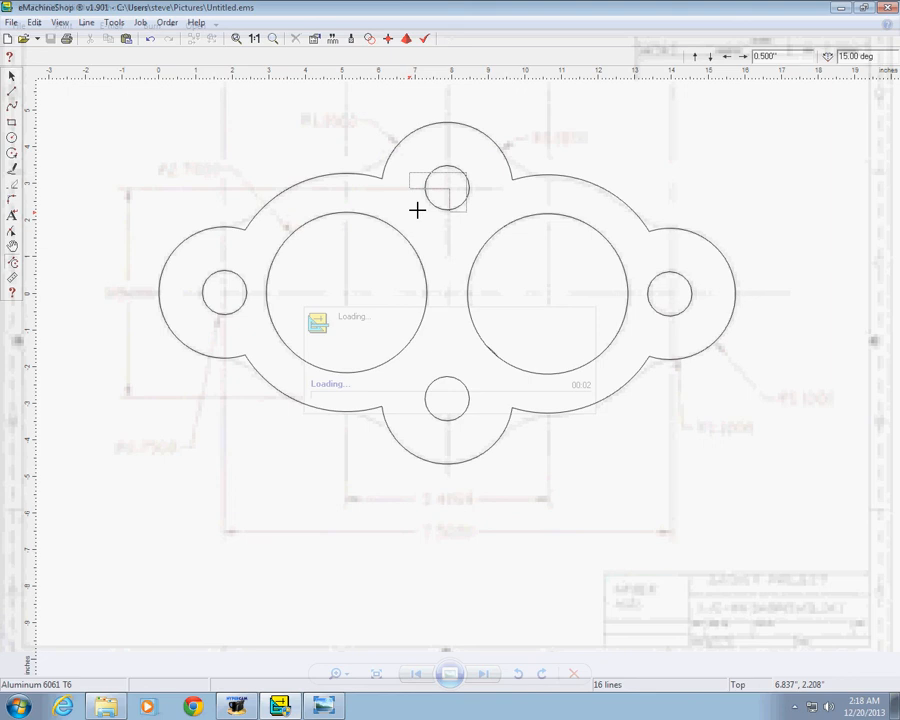
pyautogui.click(446, 192)
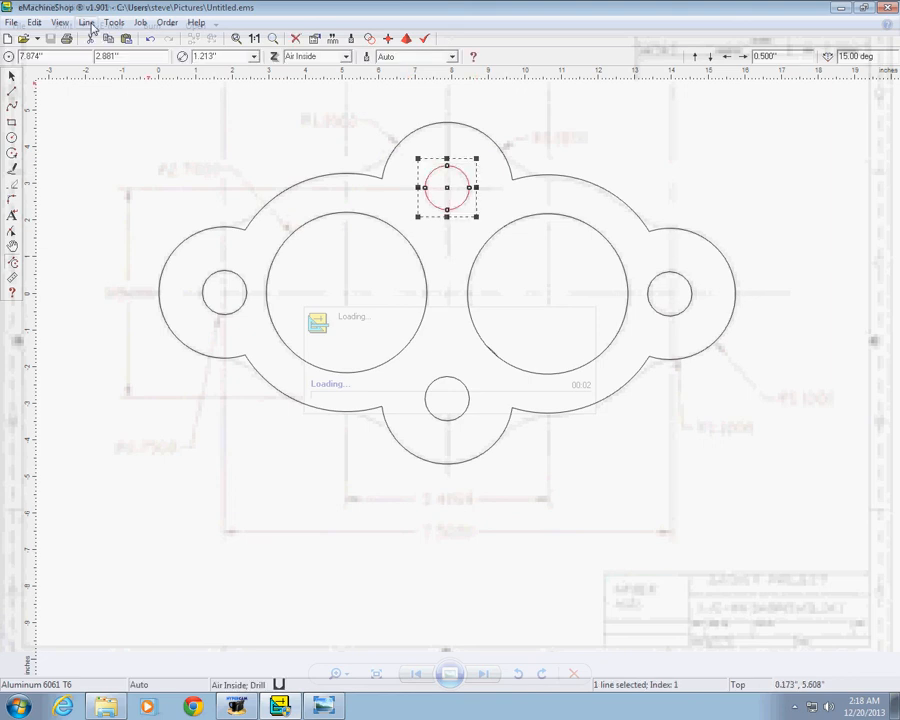
pyautogui.click(88, 22)
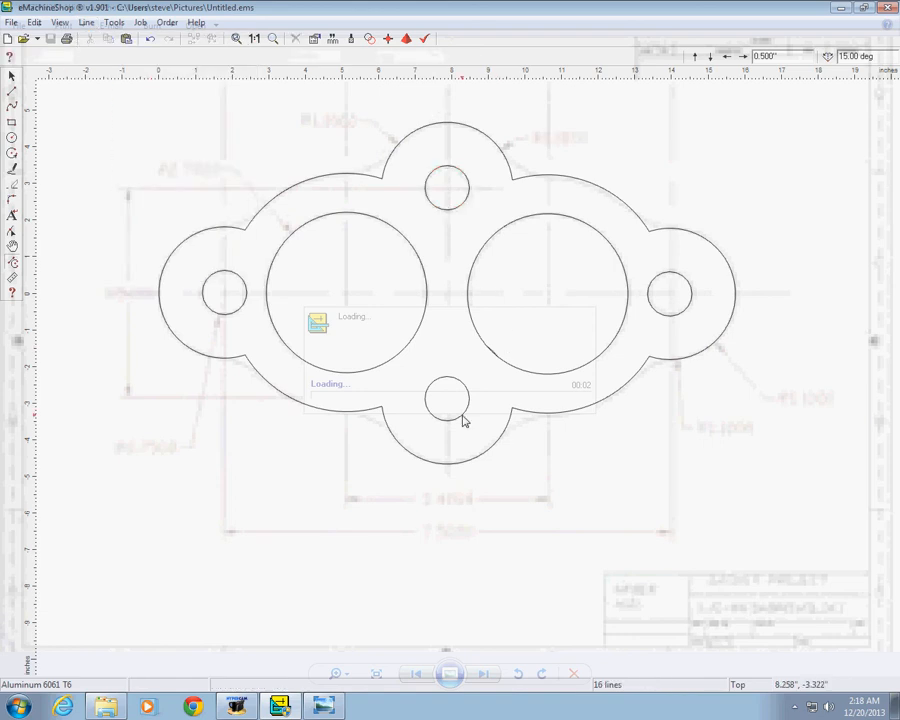
pyautogui.click(448, 398)
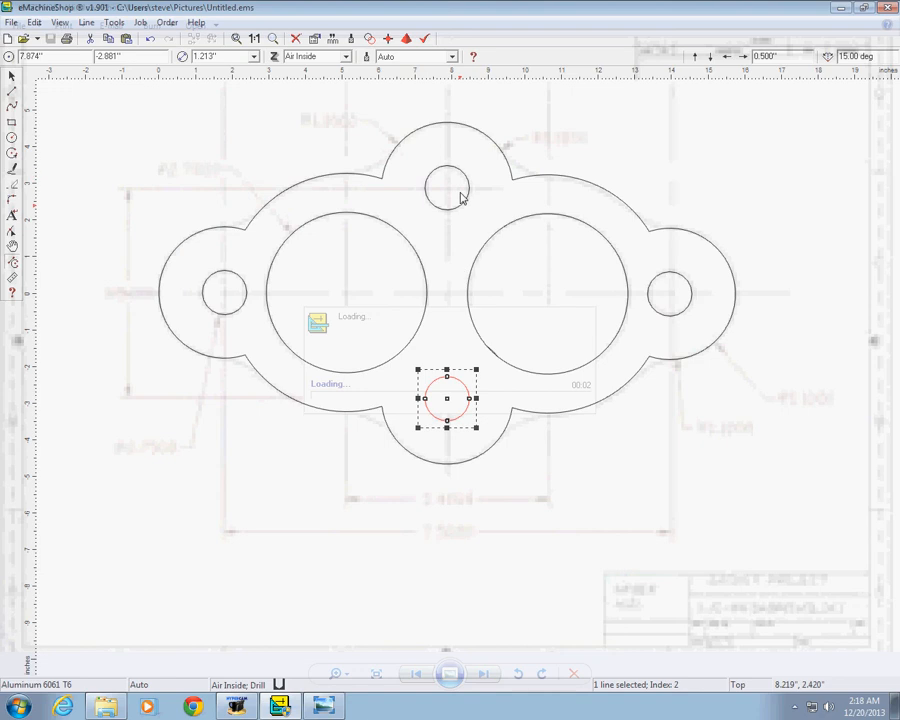
pyautogui.moveTo(448, 398); pyautogui.dragTo(448, 188)
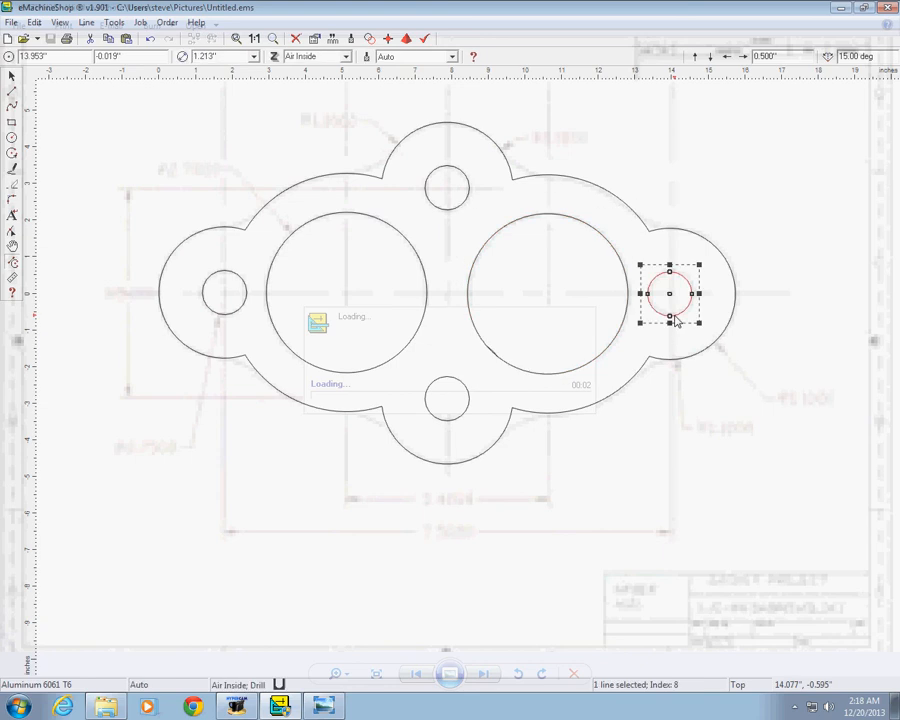
pyautogui.moveTo(242, 310)
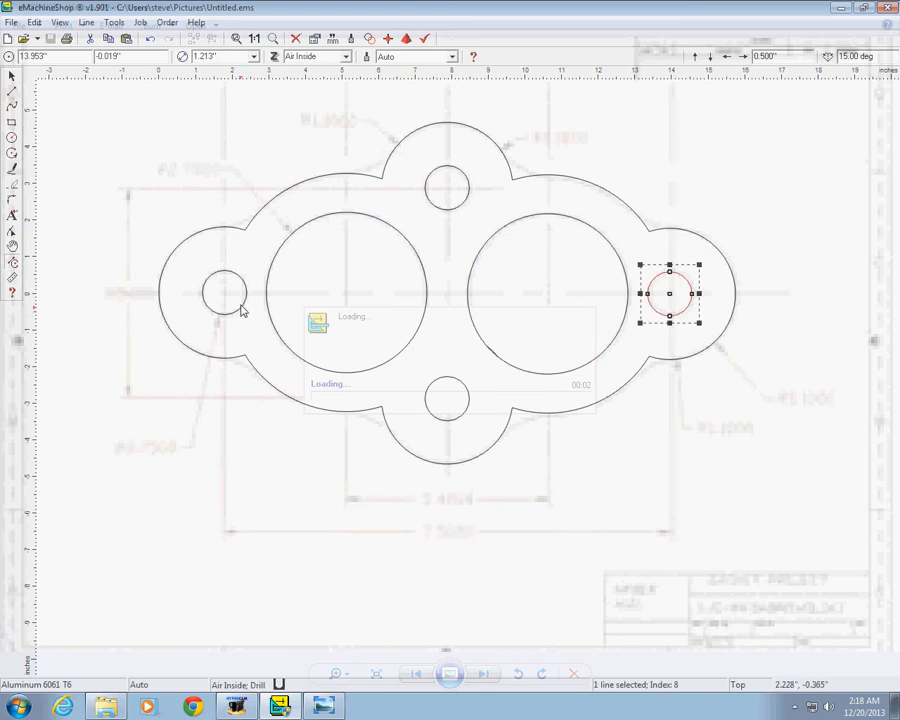
pyautogui.click(224, 292)
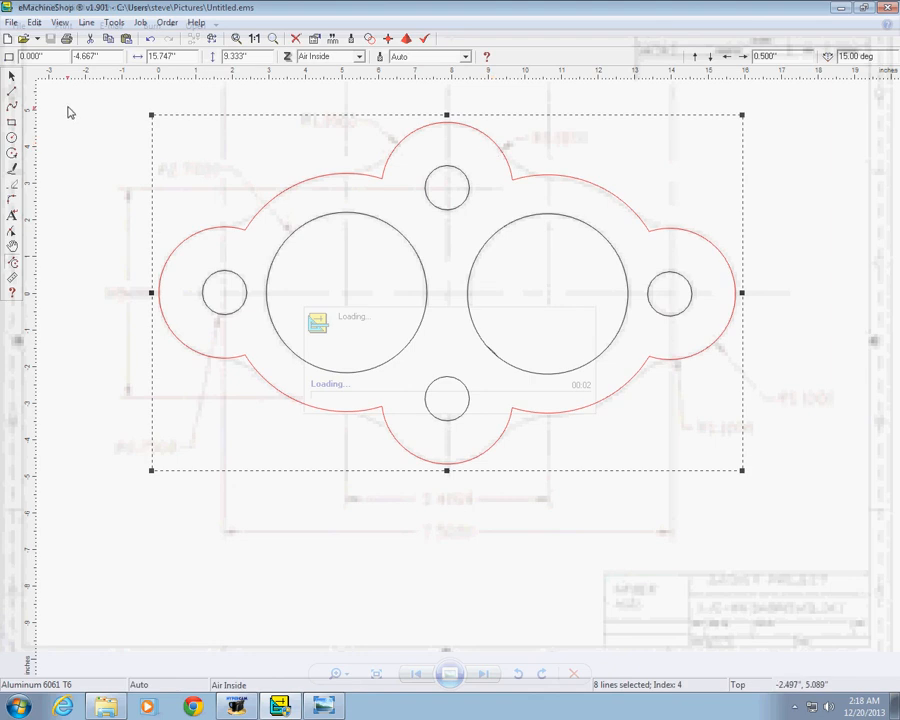
pyautogui.moveTo(344, 176)
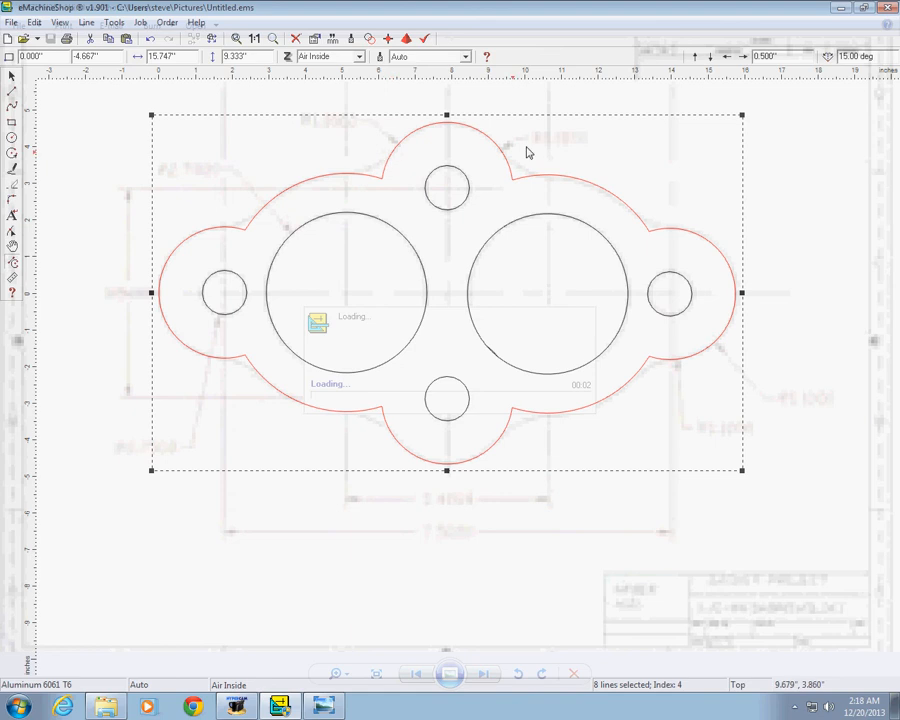
pyautogui.moveTo(644, 210)
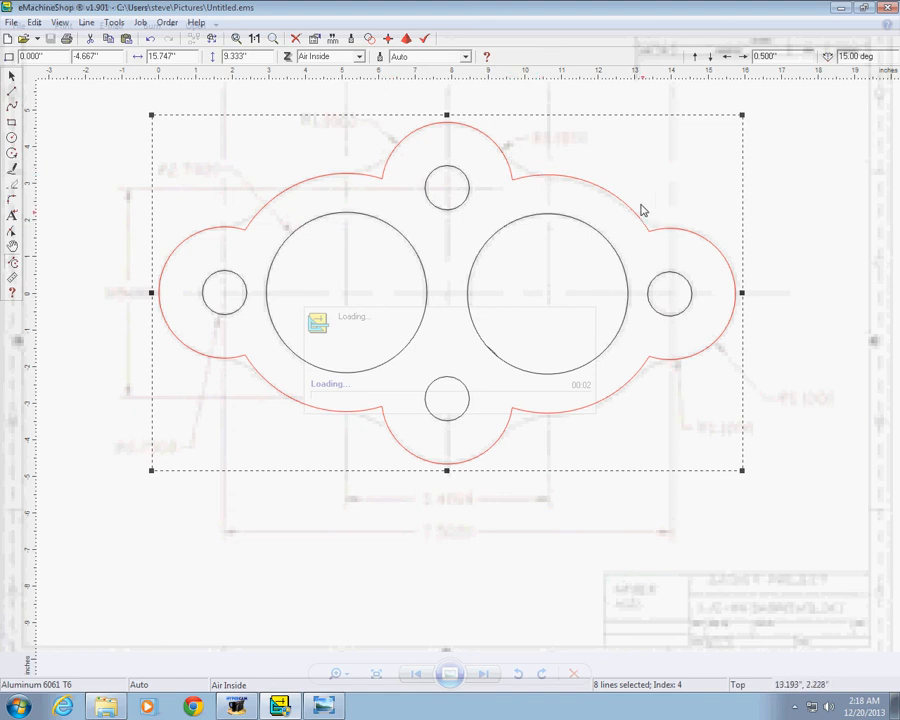
pyautogui.moveTo(732, 292)
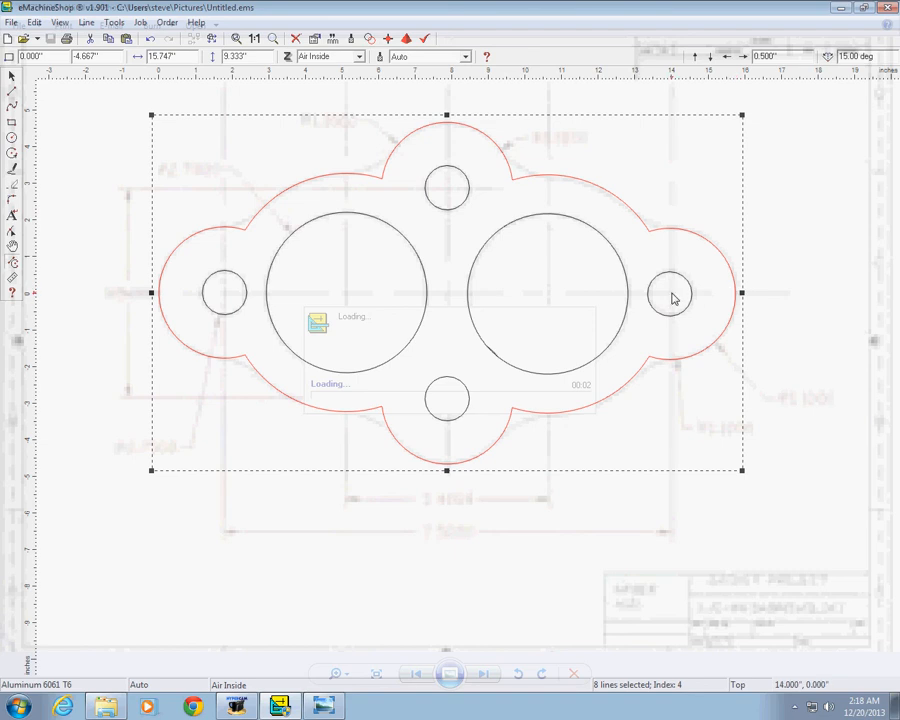
pyautogui.moveTo(470, 228)
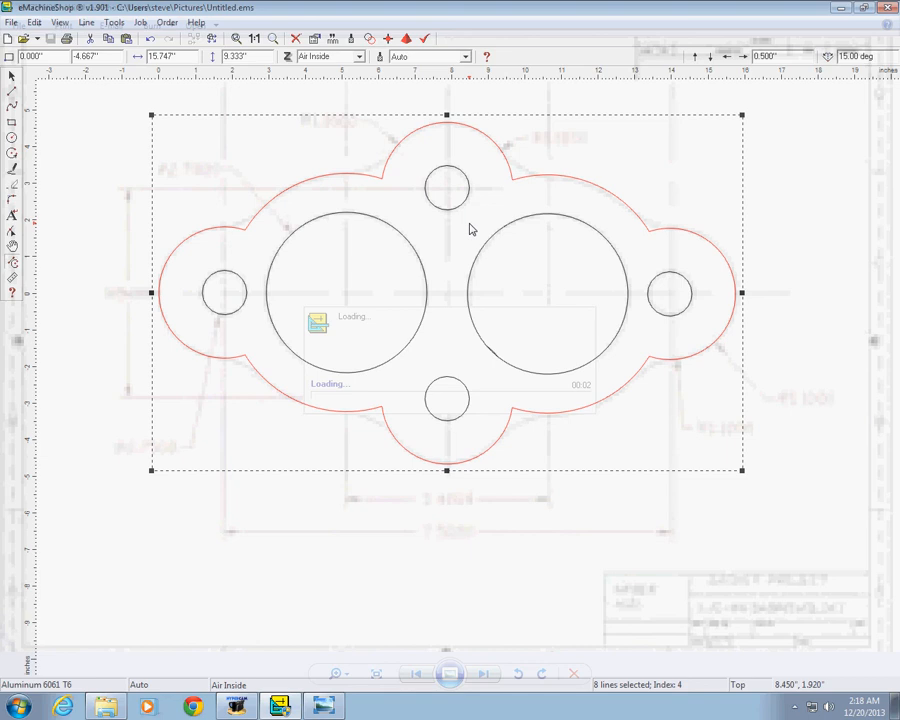
pyautogui.moveTo(496, 144)
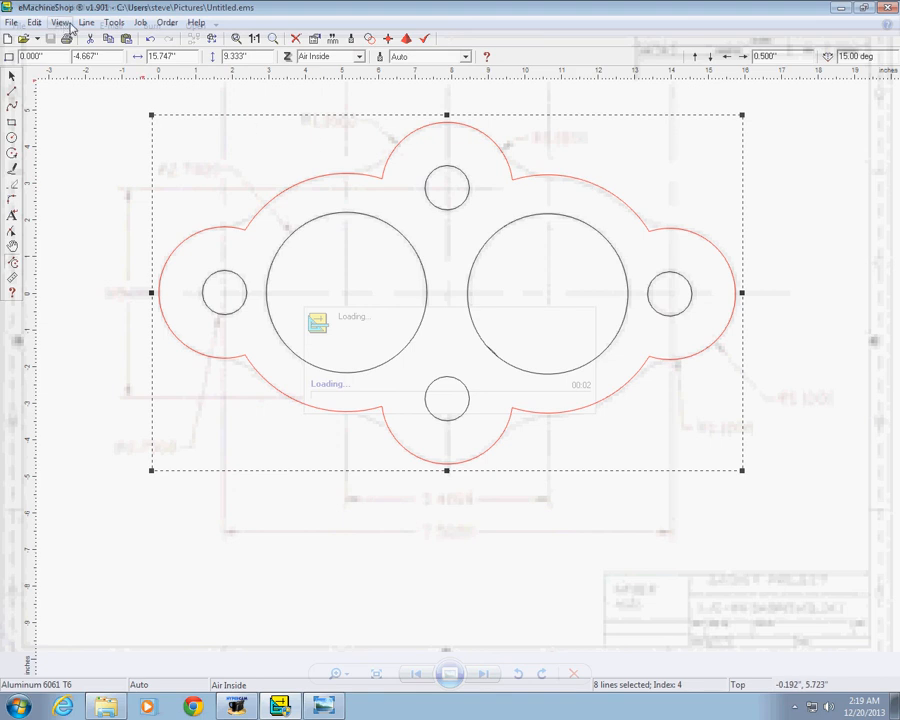
# Round the outline's inside corners via Line > Corner with radius 1.80.
pyautogui.click(86, 24)
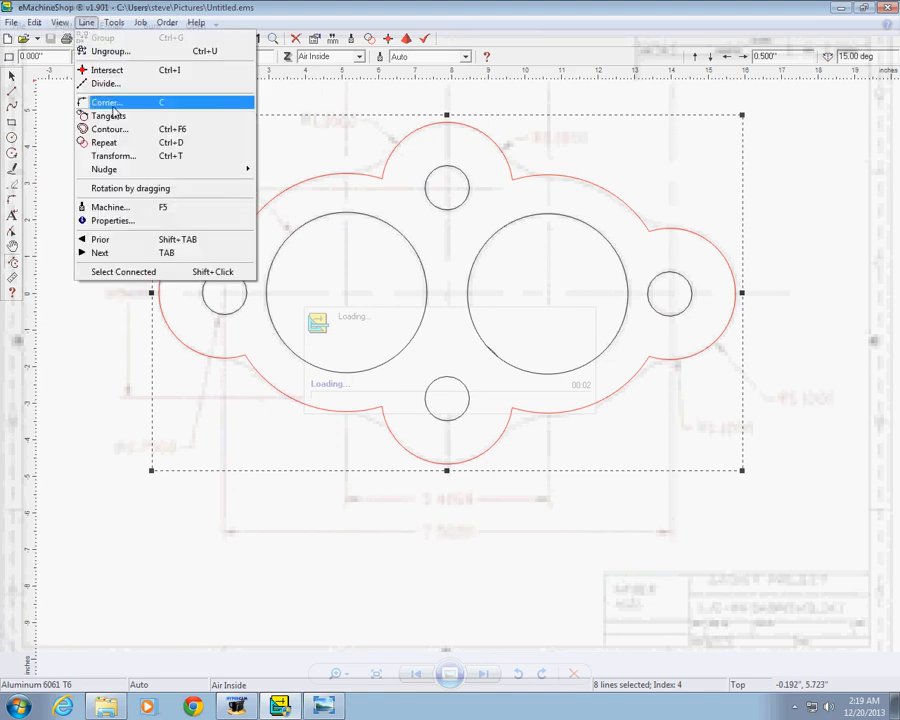
pyautogui.click(106, 104)
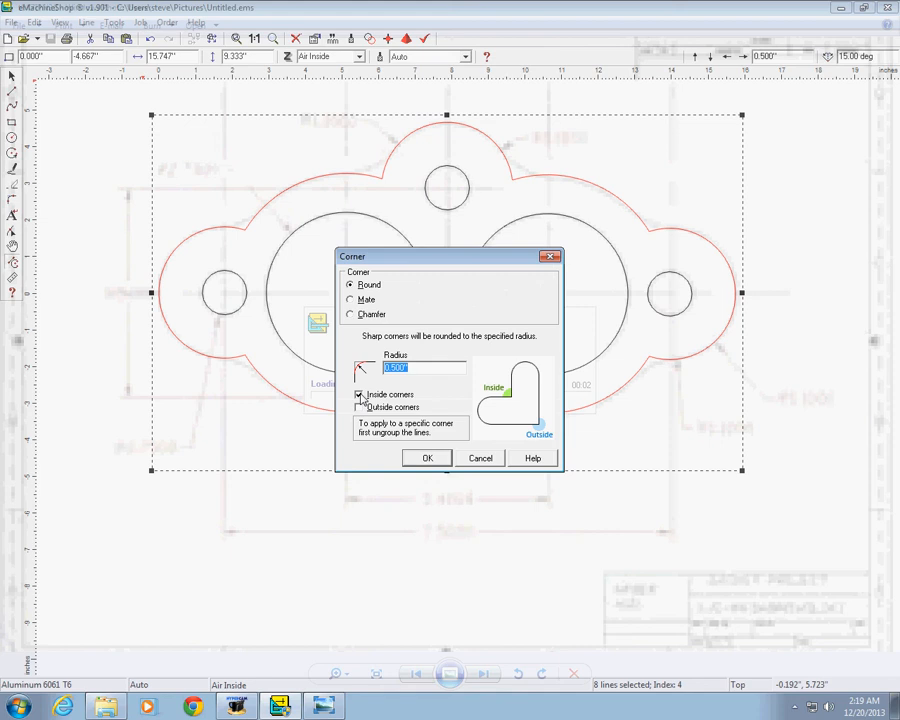
pyautogui.click(360, 408)
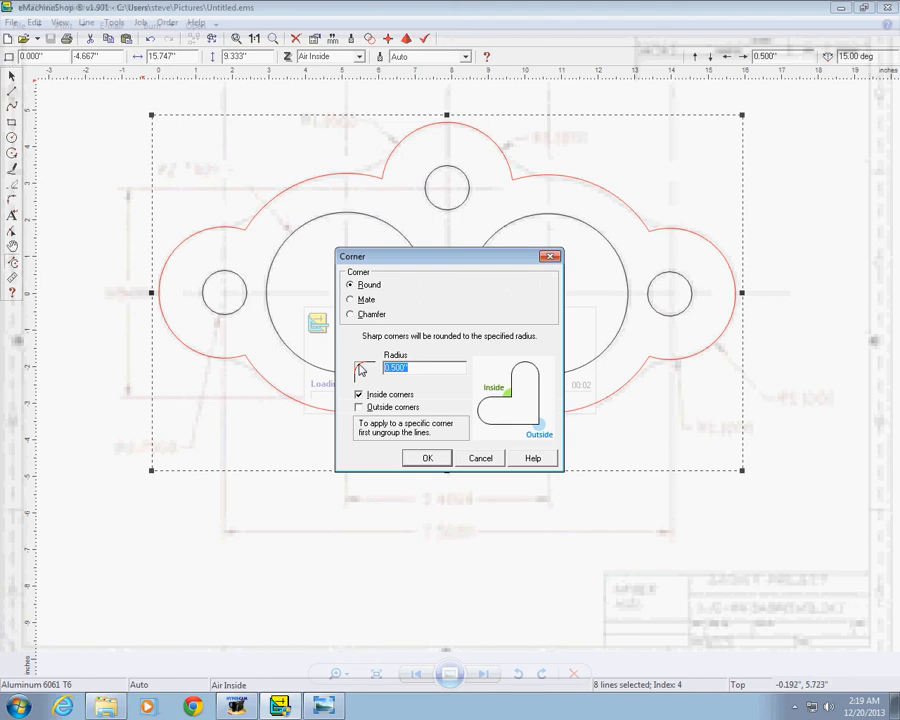
pyautogui.write('1')
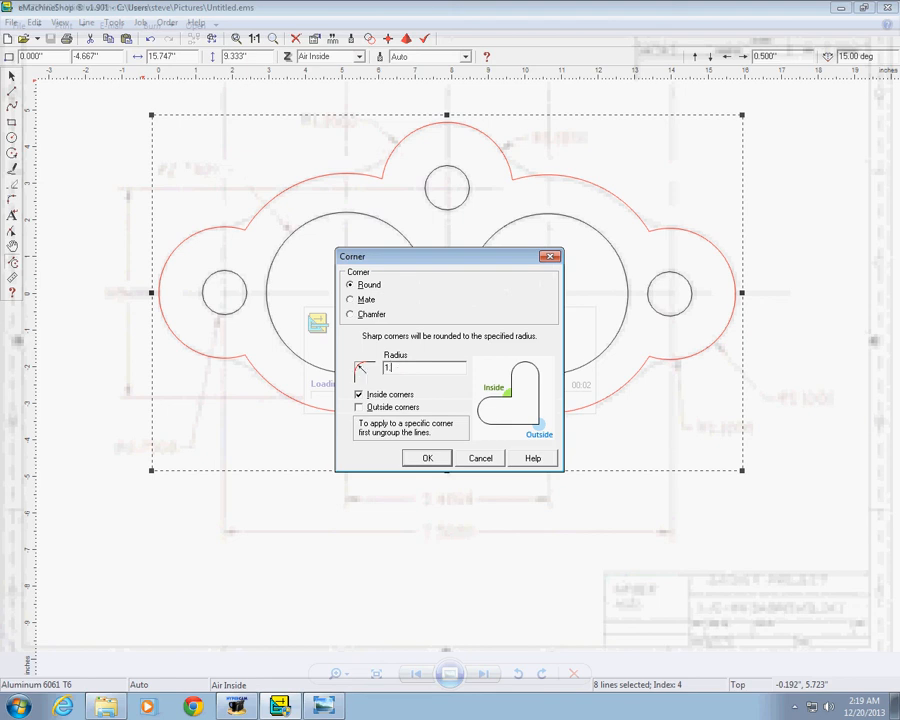
pyautogui.write('1.804')
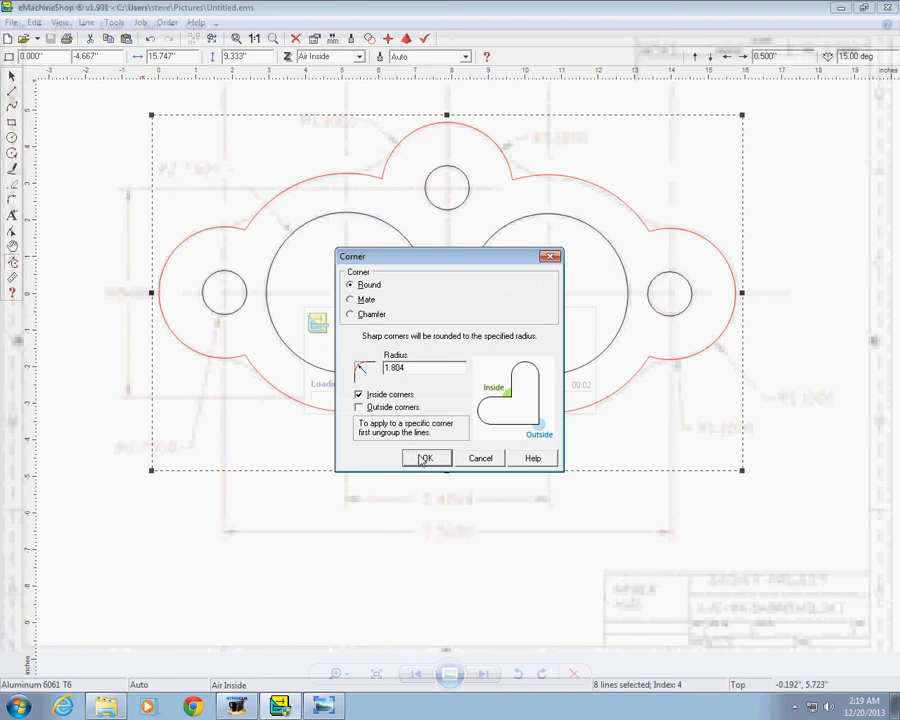
pyautogui.click(426, 458)
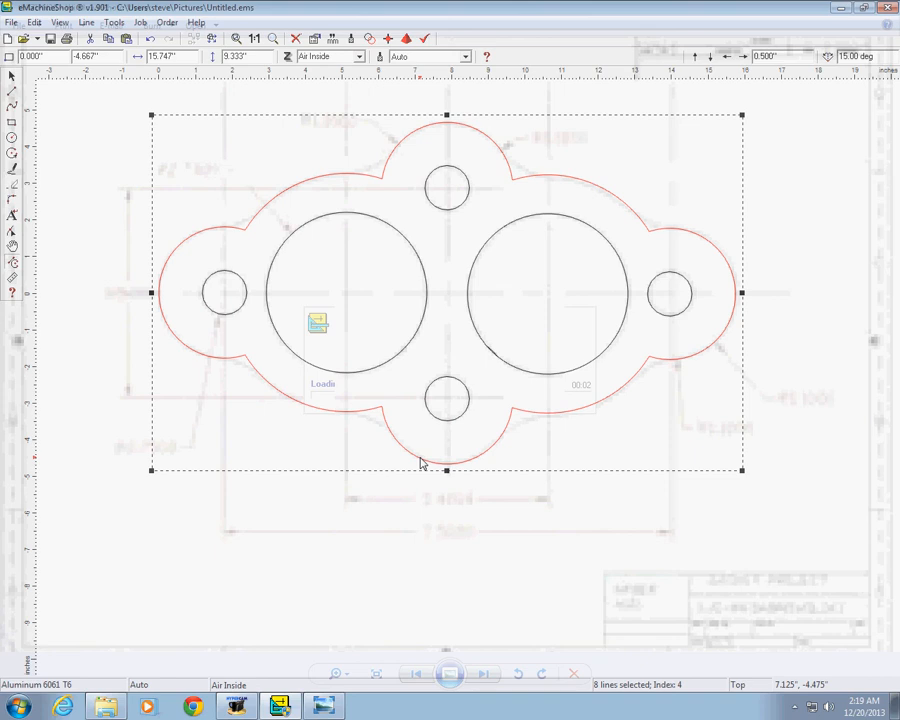
pyautogui.moveTo(420, 522)
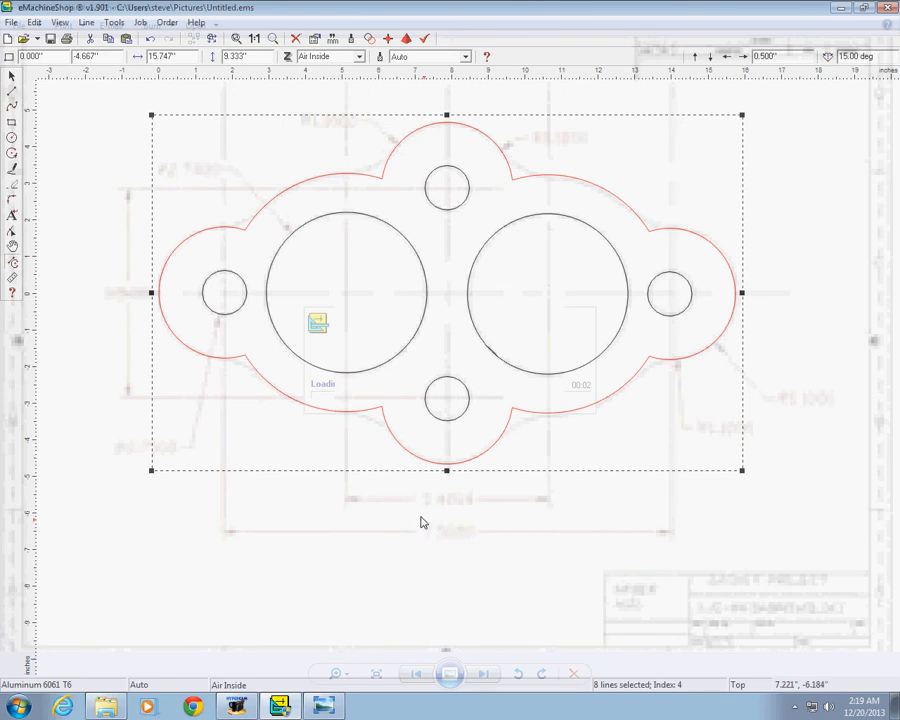
pyautogui.moveTo(426, 524)
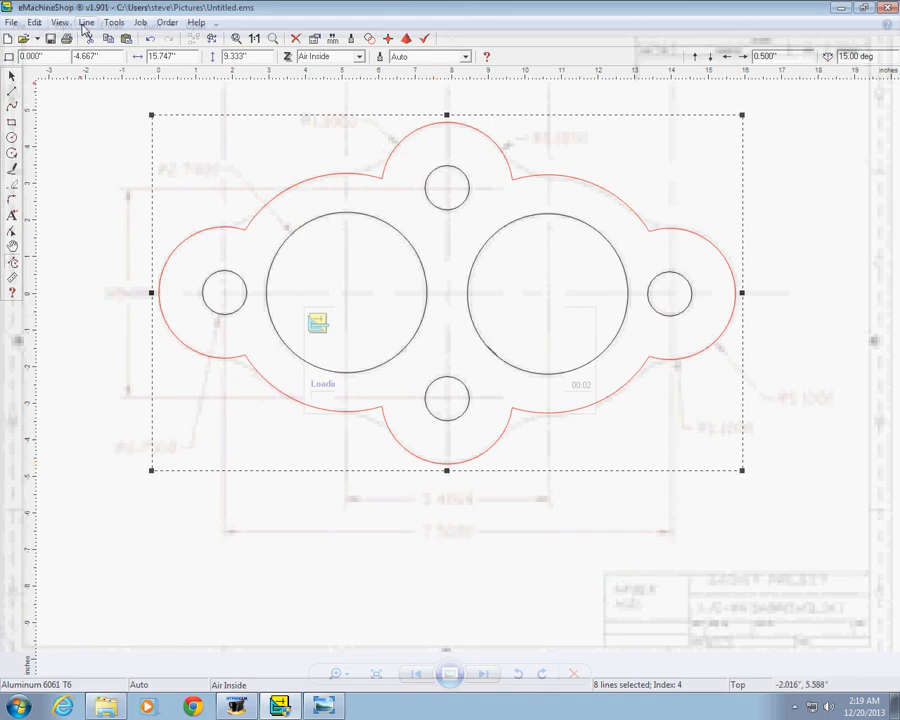
# Round the outside corners as well at radius 1.804 in the Corner dialog.
pyautogui.click(88, 24)
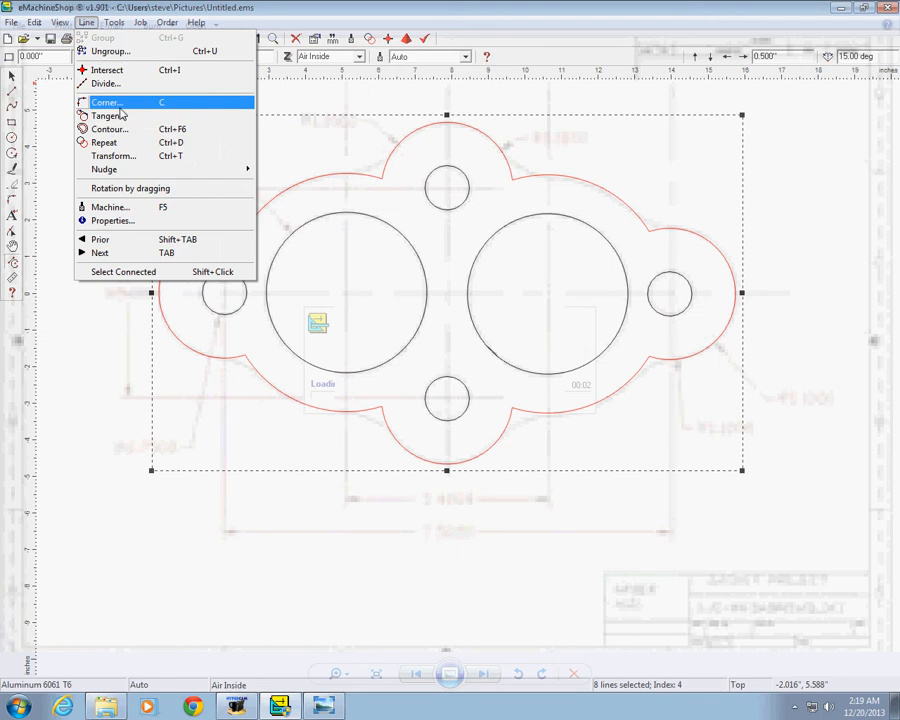
pyautogui.click(110, 104)
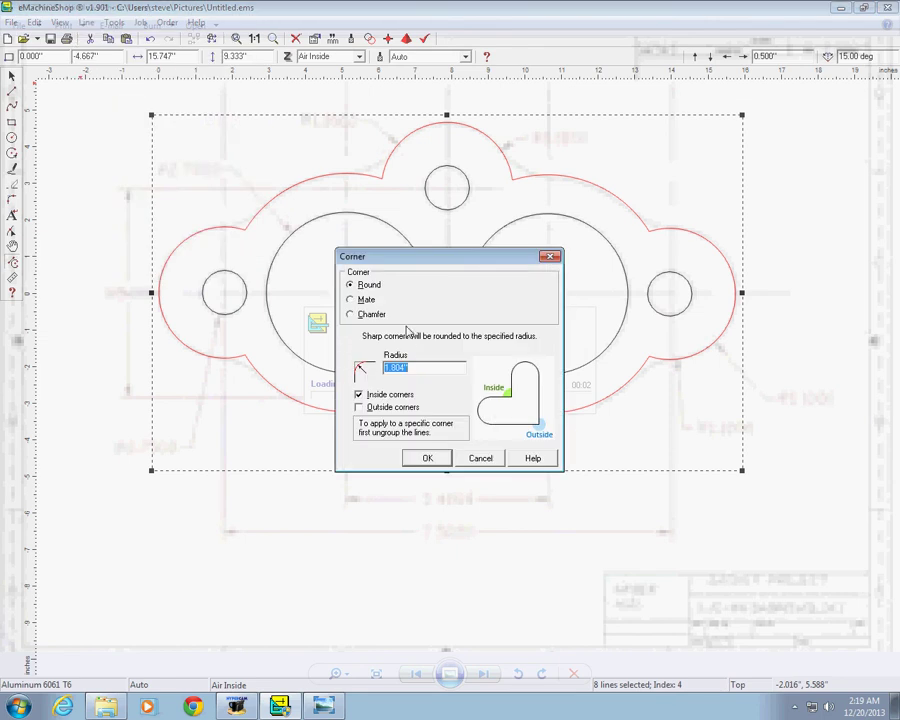
pyautogui.click(358, 408)
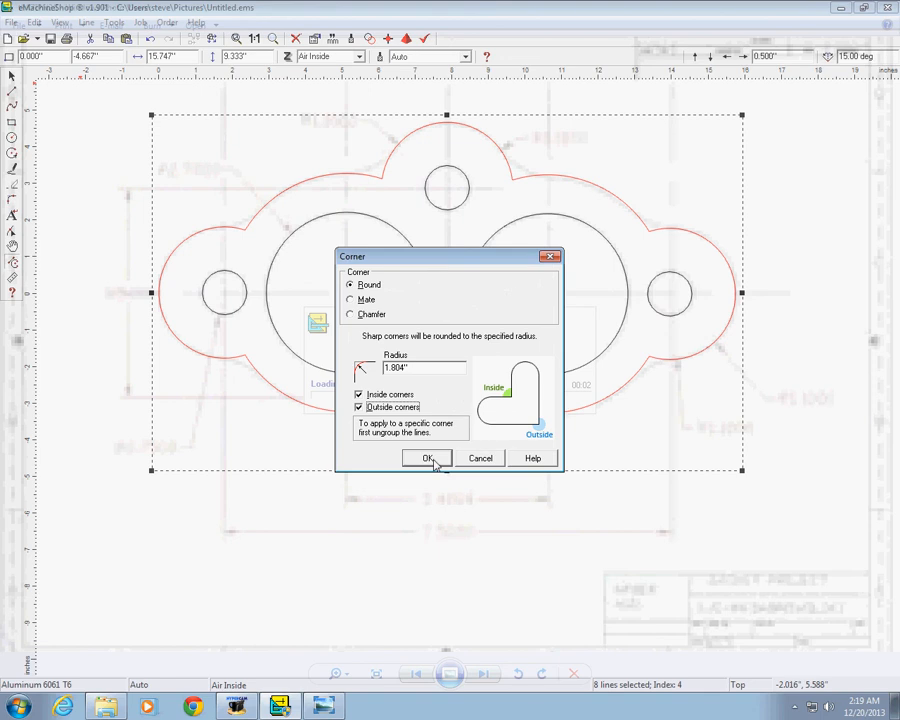
pyautogui.click(426, 458)
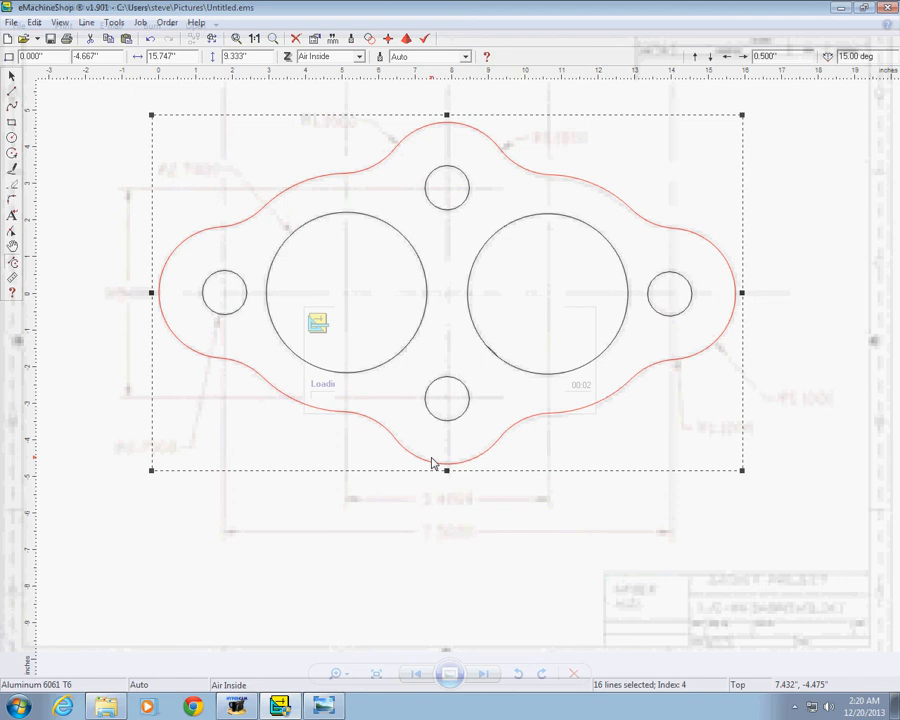
pyautogui.moveTo(592, 518)
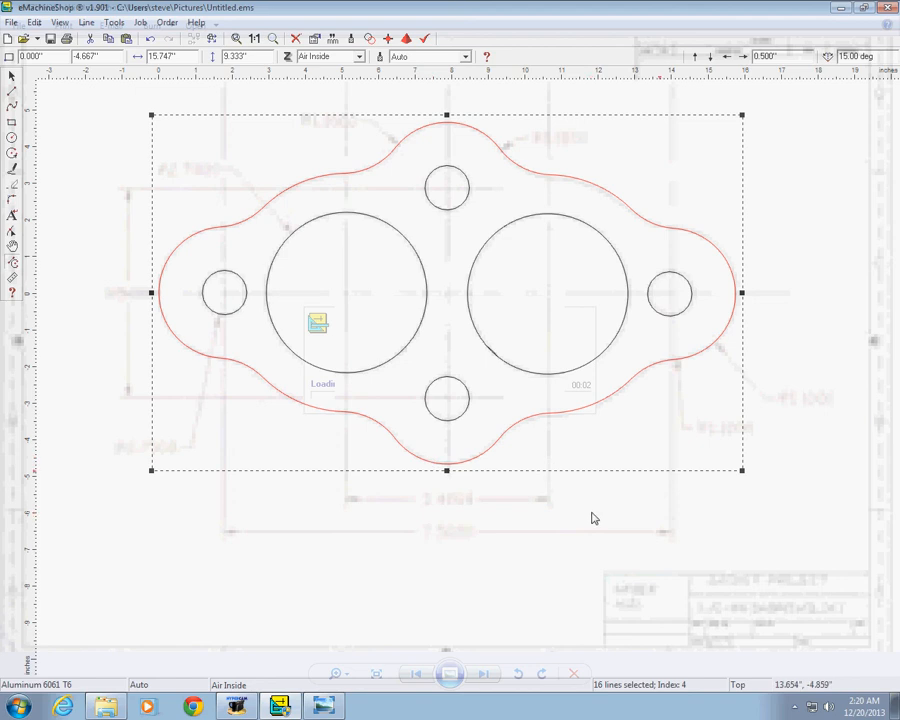
pyautogui.moveTo(666, 448)
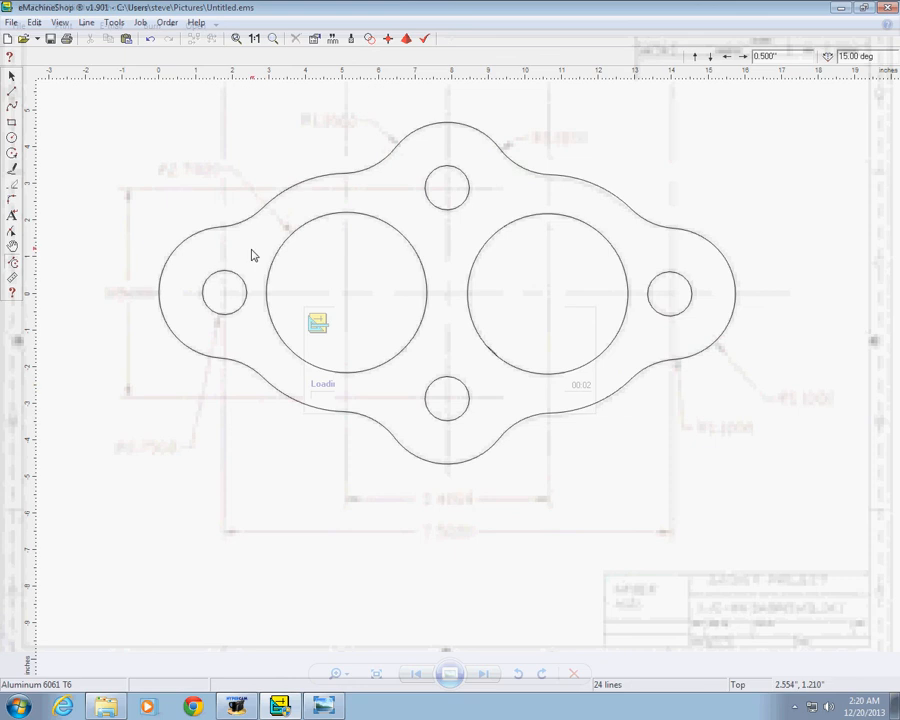
pyautogui.moveTo(170, 520)
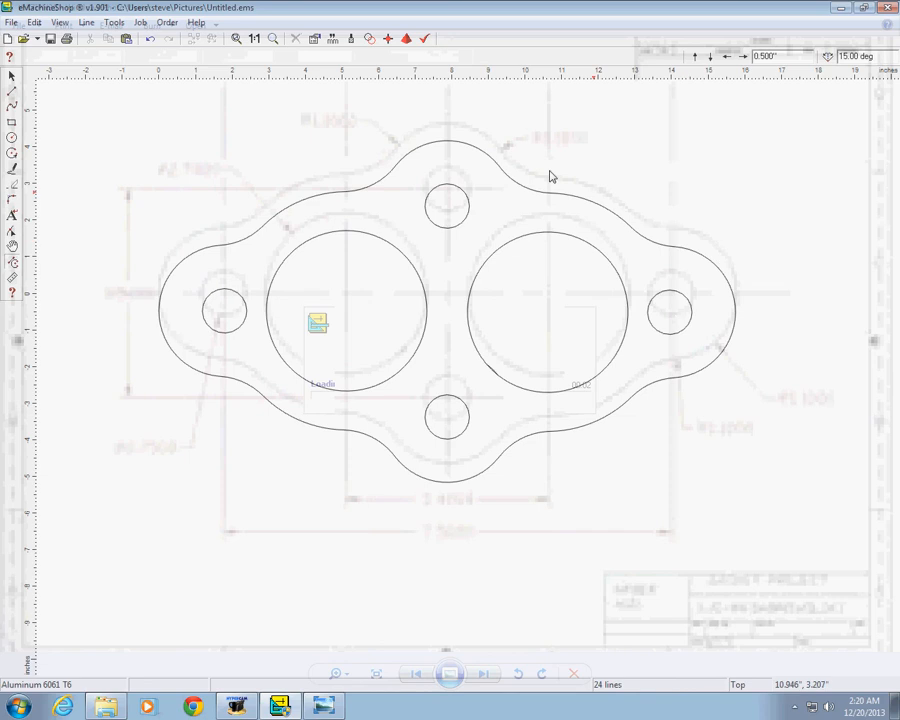
pyautogui.moveTo(152, 324)
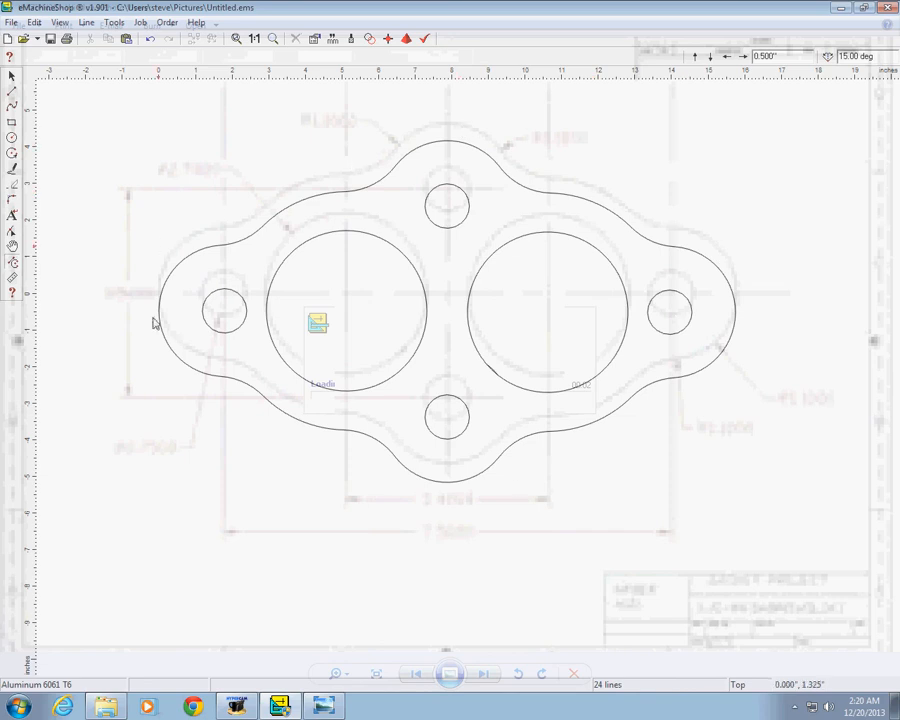
pyautogui.moveTo(772, 236)
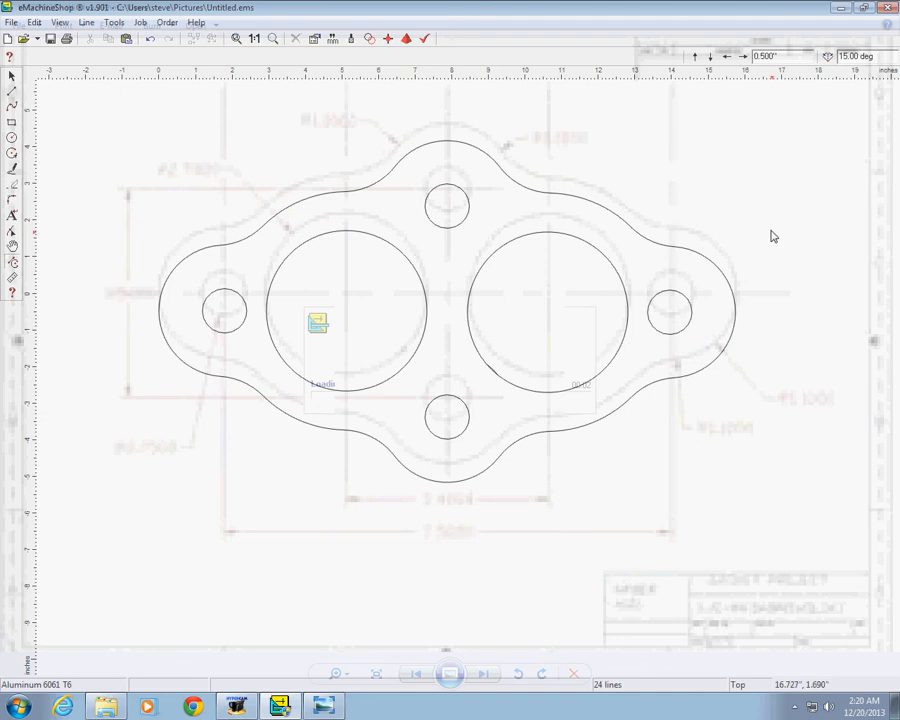
pyautogui.moveTo(744, 436)
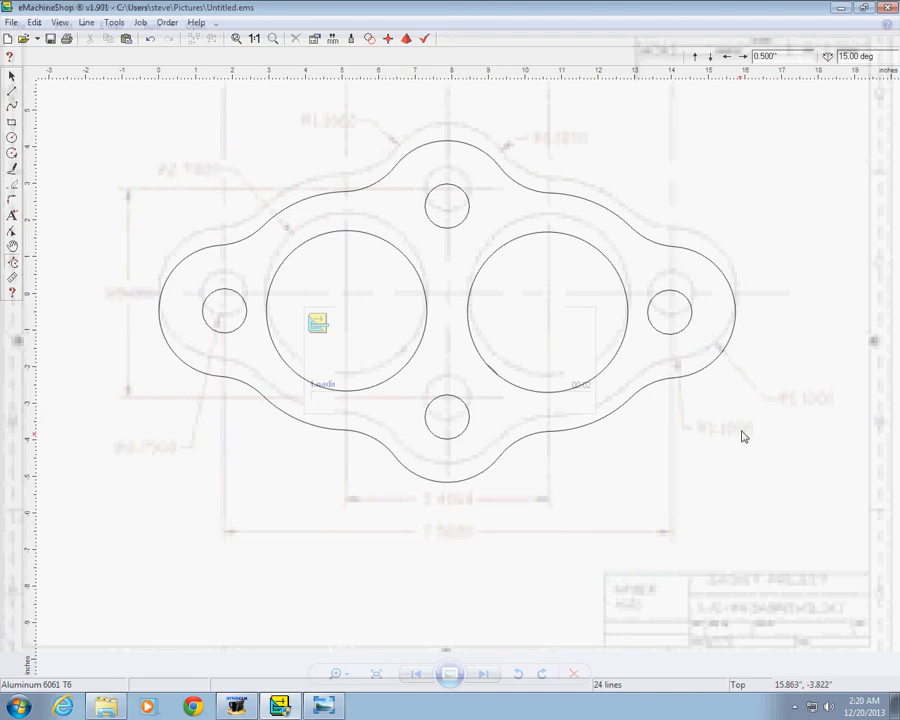
pyautogui.moveTo(344, 524)
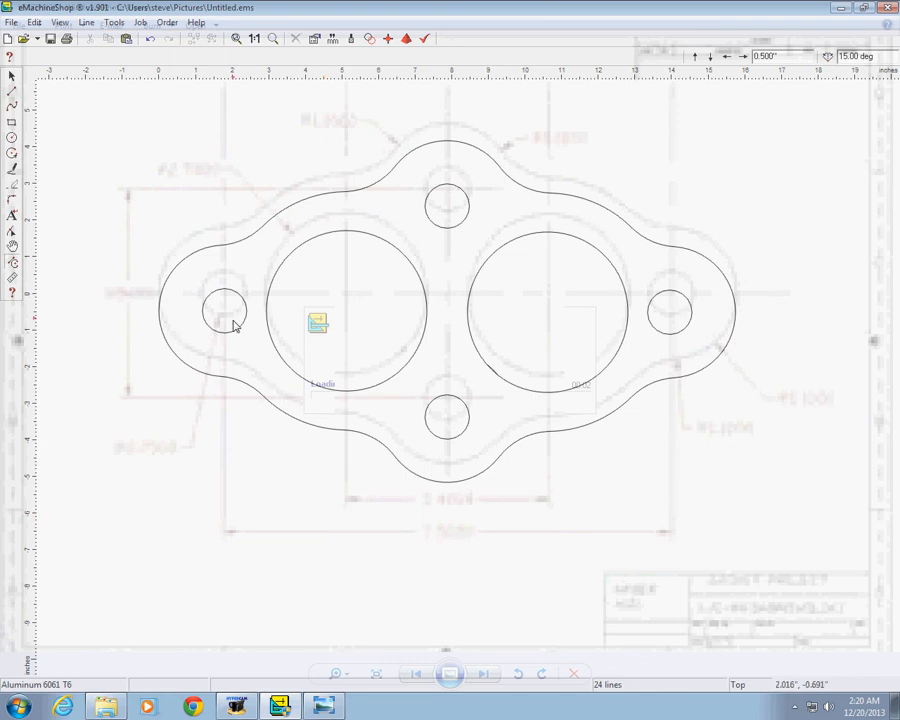
pyautogui.moveTo(670, 318)
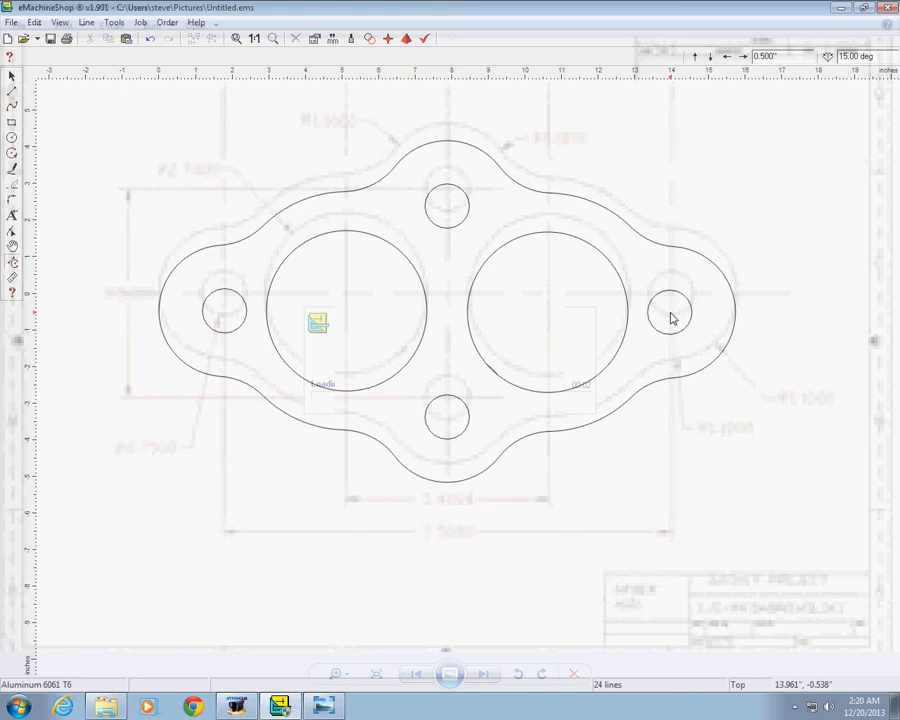
pyautogui.moveTo(236, 316)
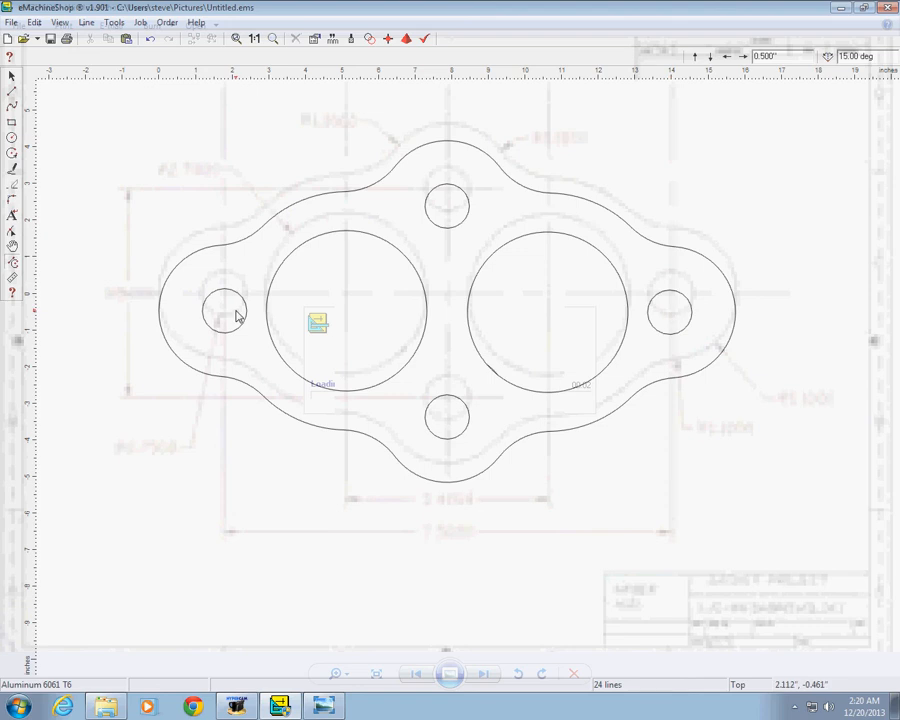
pyautogui.moveTo(668, 316)
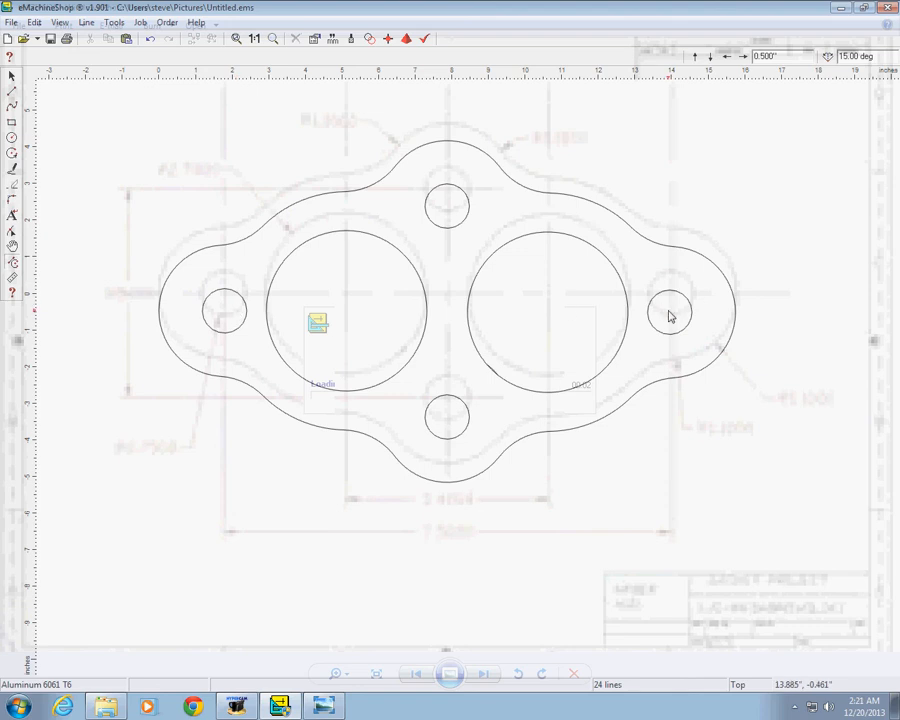
pyautogui.moveTo(156, 528)
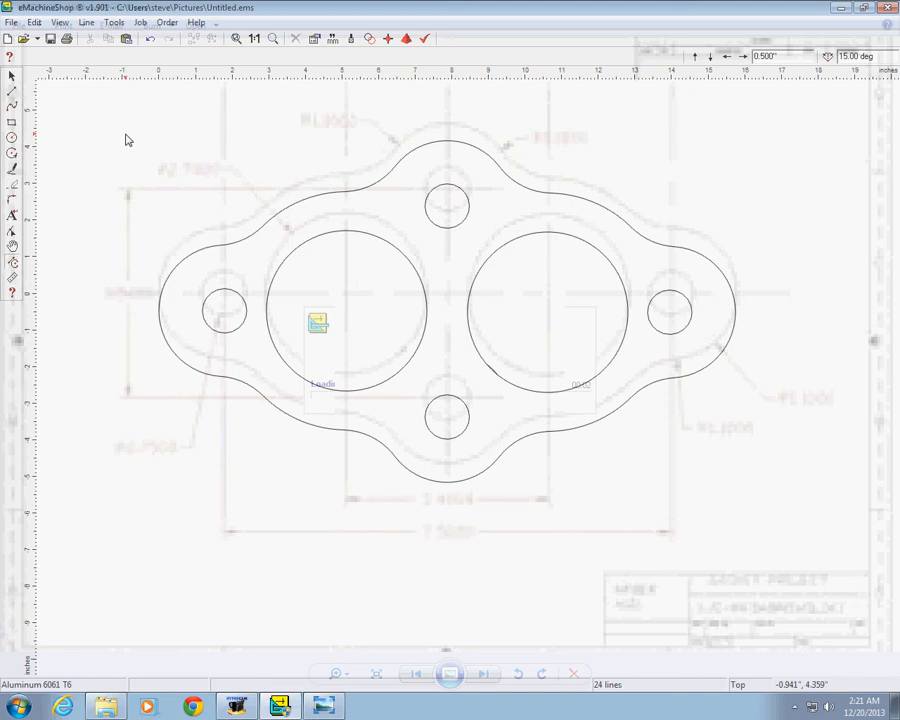
pyautogui.moveTo(284, 212)
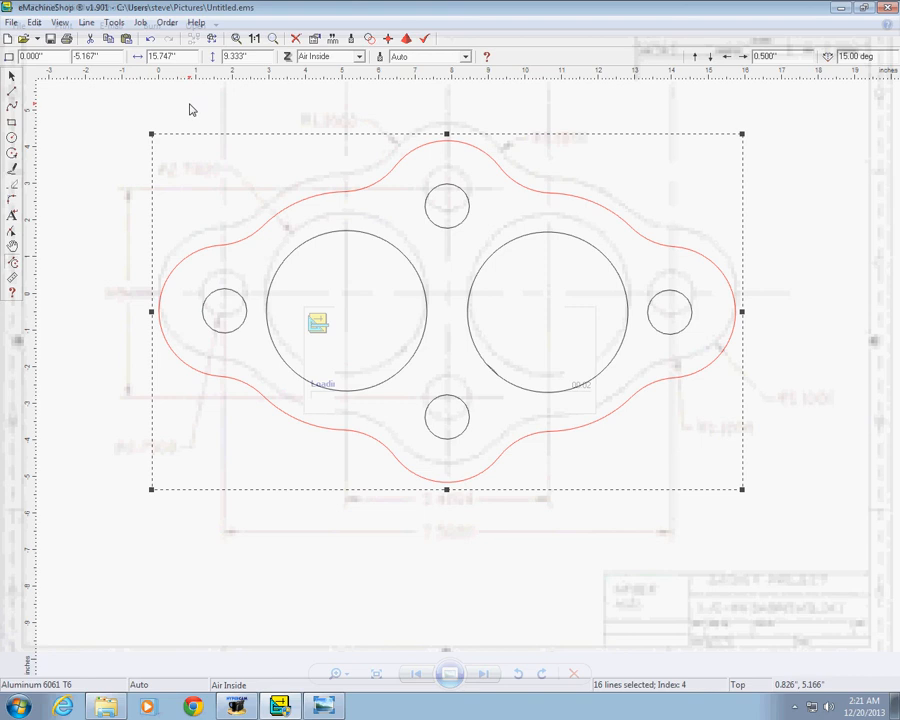
pyautogui.moveTo(178, 110)
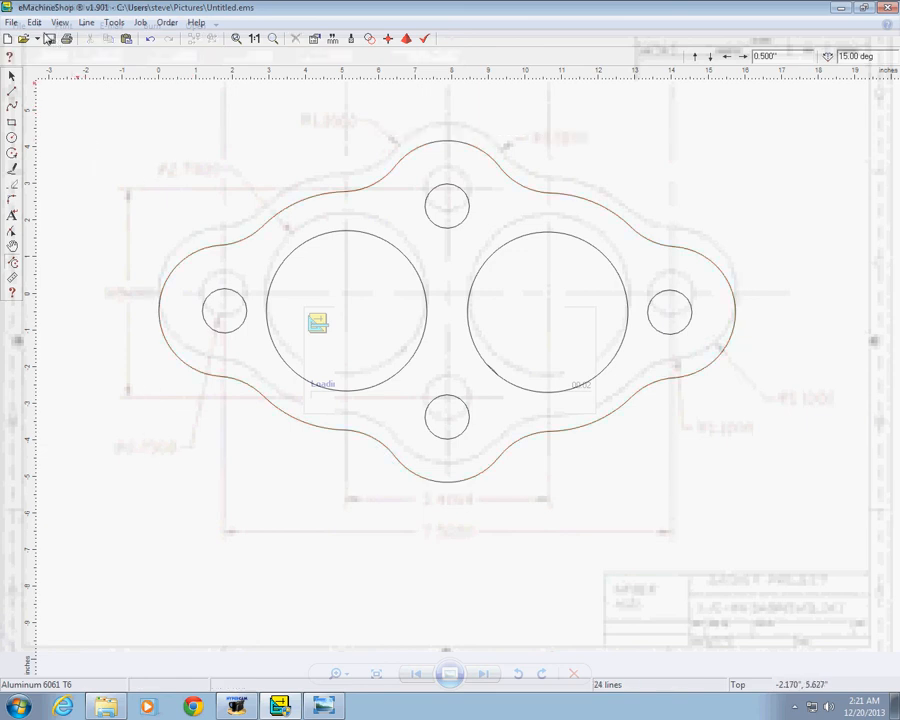
pyautogui.click(36, 22)
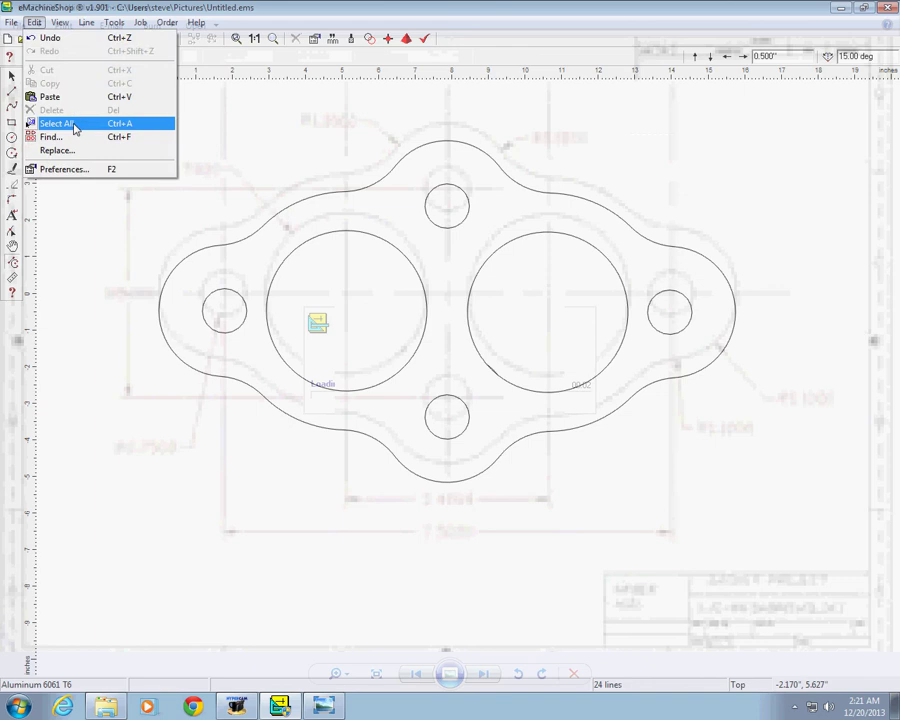
pyautogui.click(64, 124)
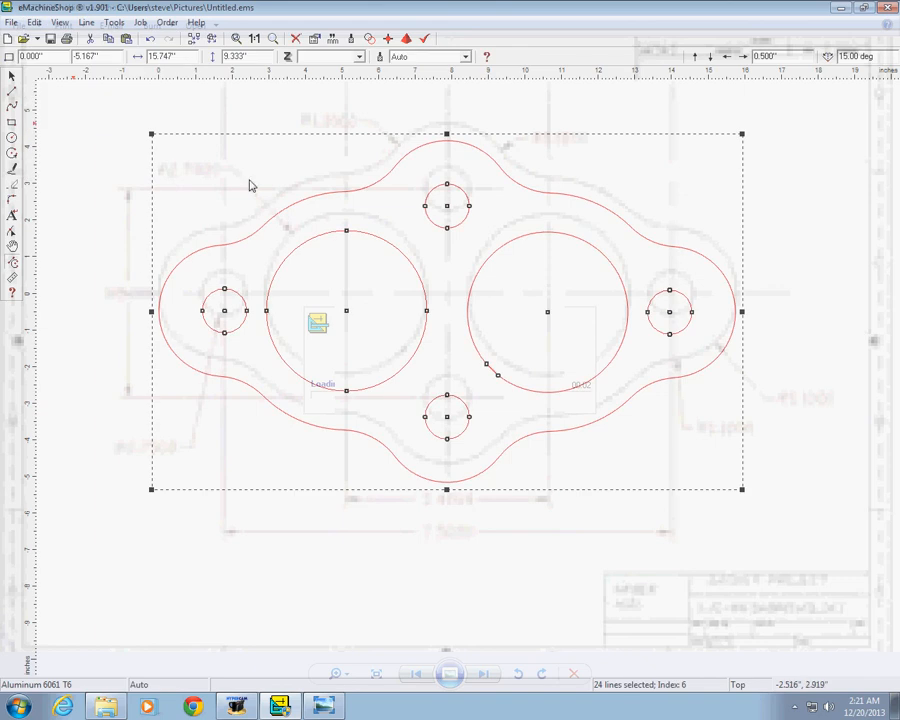
pyautogui.click(88, 24)
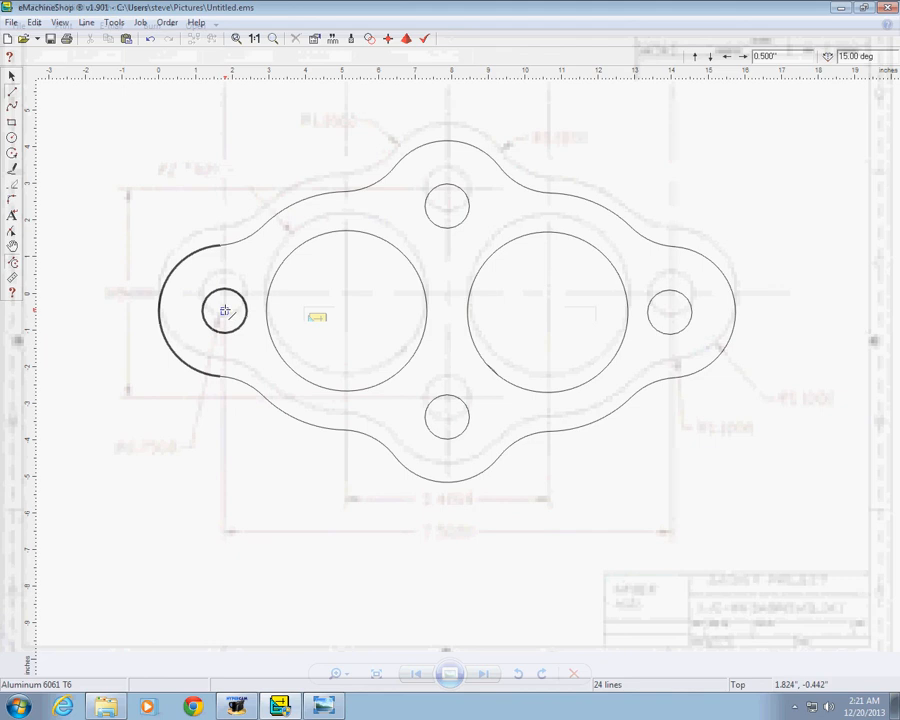
# Draw a line joining the left and right hole centres, then bring up the Start menu.
pyautogui.moveTo(224, 312); pyautogui.dragTo(656, 308)
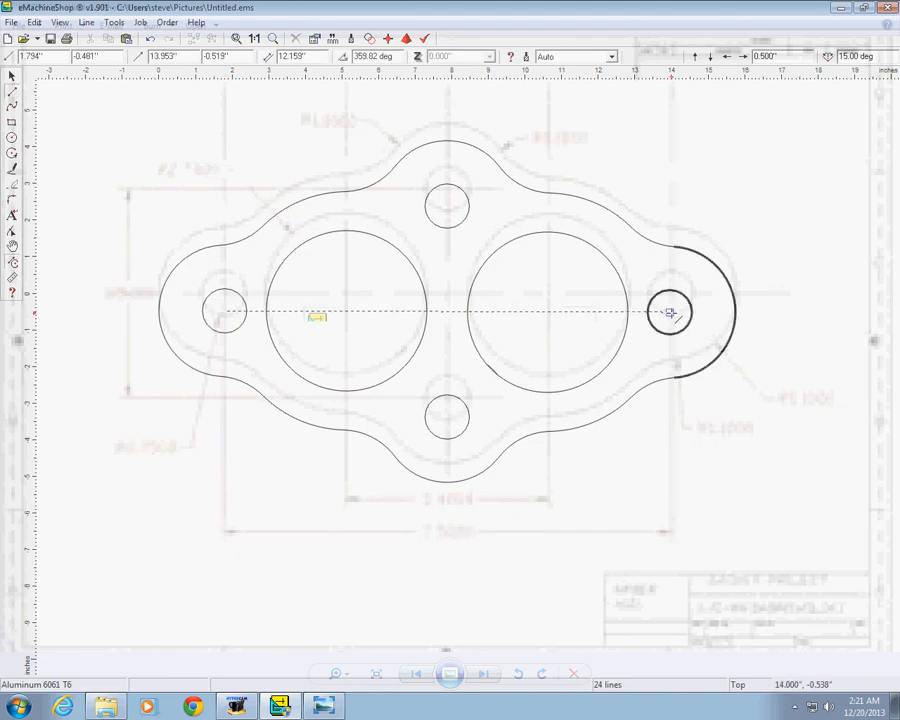
pyautogui.click(672, 312)
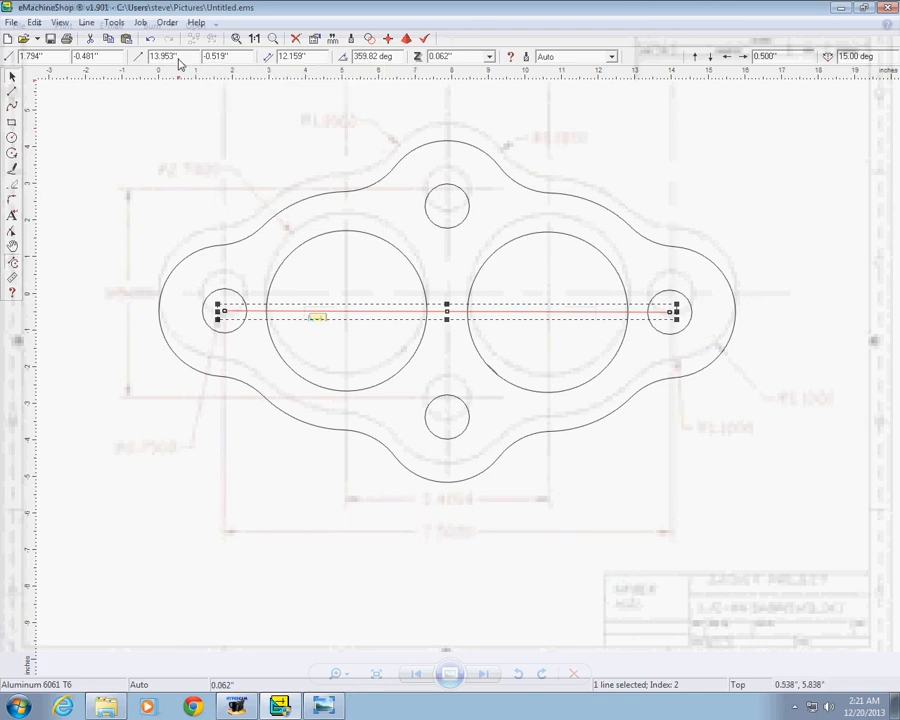
pyautogui.moveTo(180, 62)
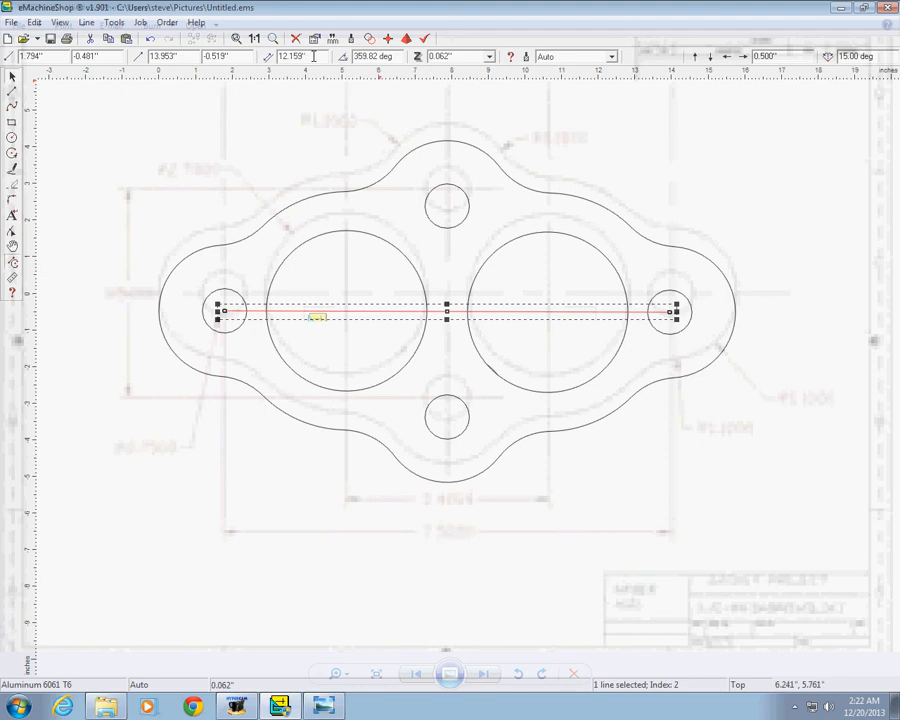
pyautogui.moveTo(316, 56)
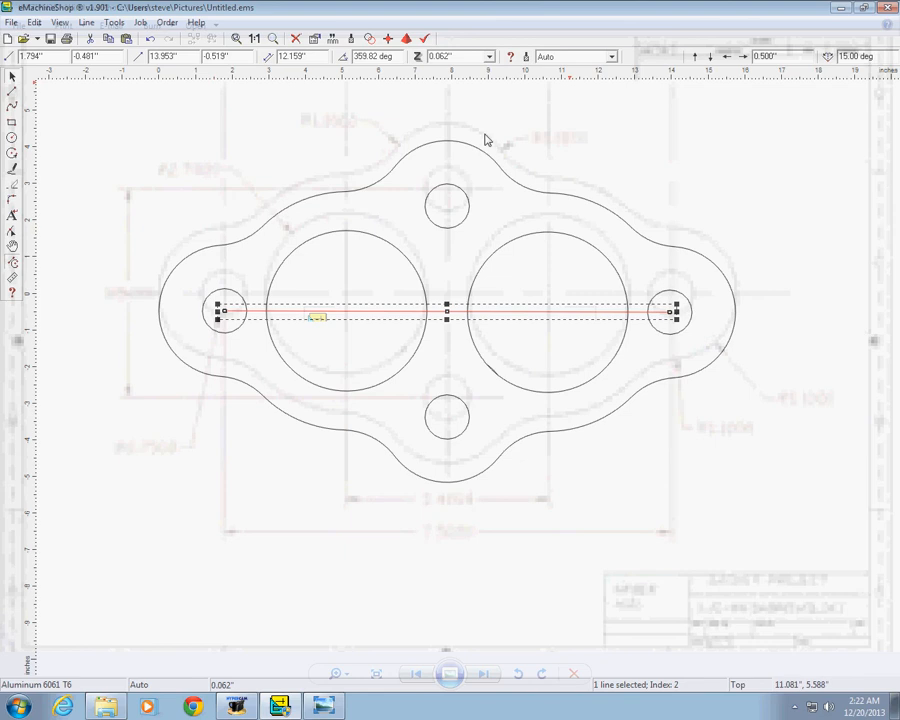
pyautogui.moveTo(352, 96)
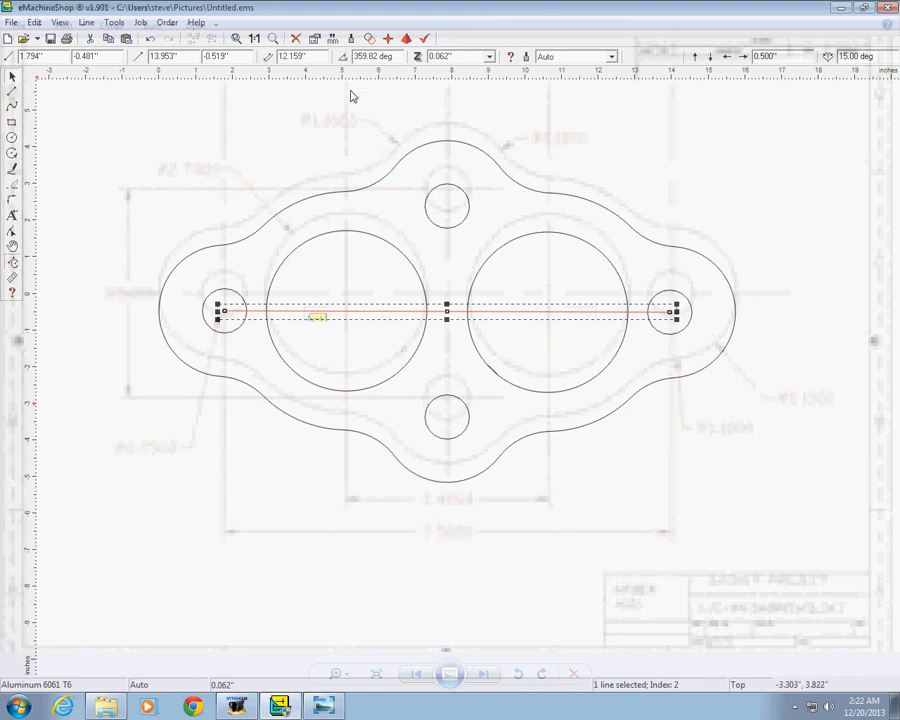
pyautogui.moveTo(174, 438)
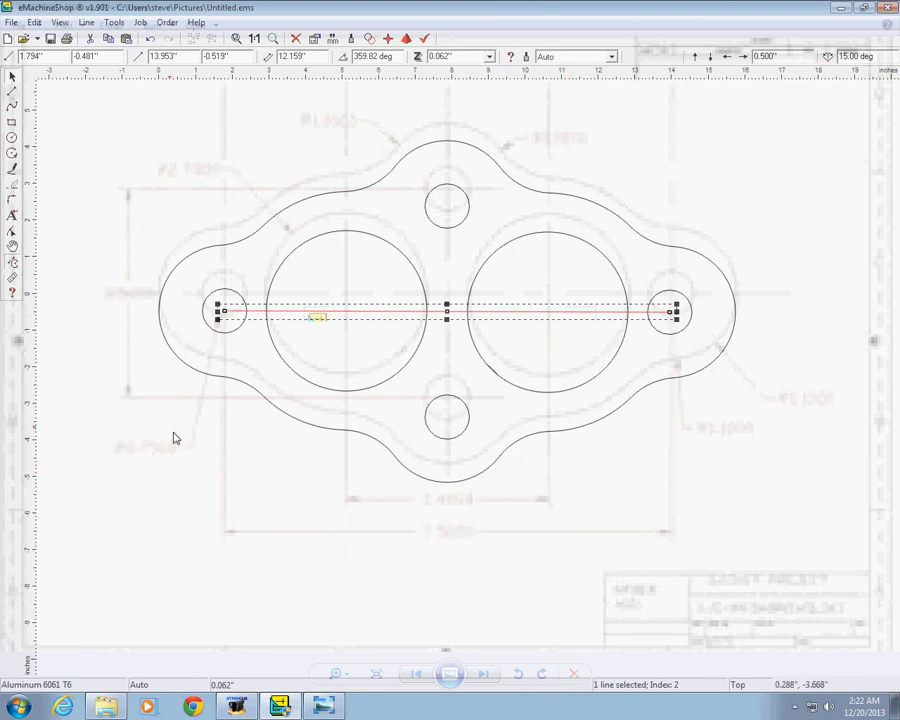
pyautogui.moveTo(332, 162)
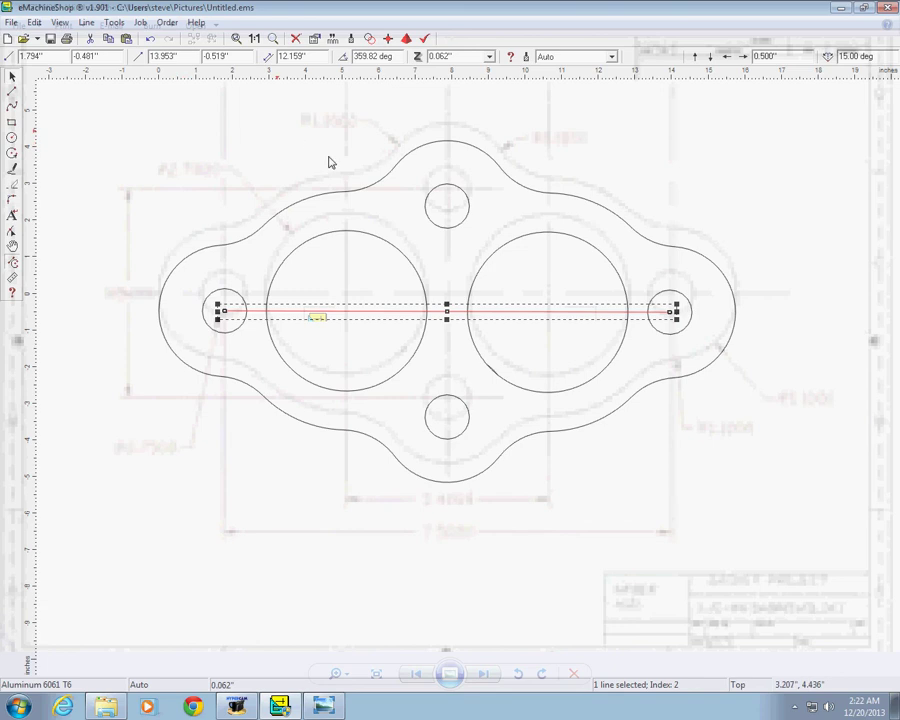
pyautogui.moveTo(380, 318)
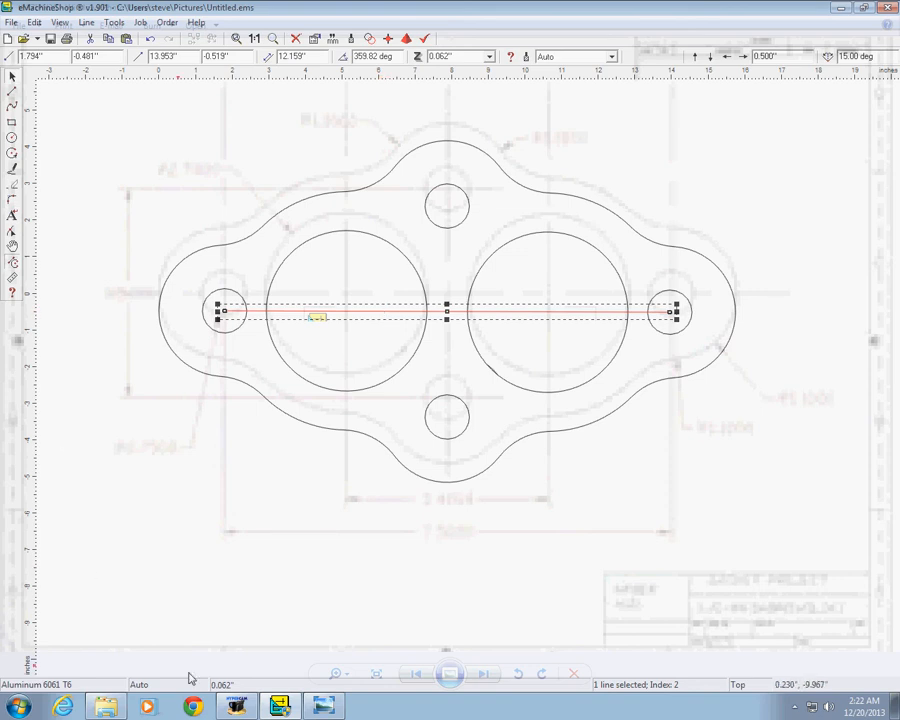
pyautogui.moveTo(100, 704)
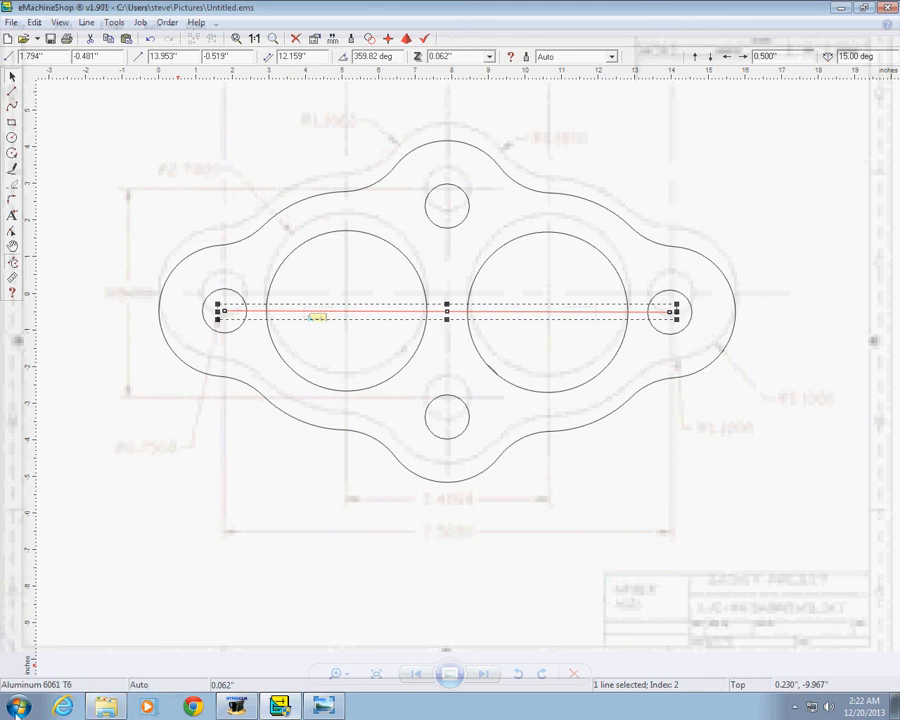
pyautogui.click(18, 702)
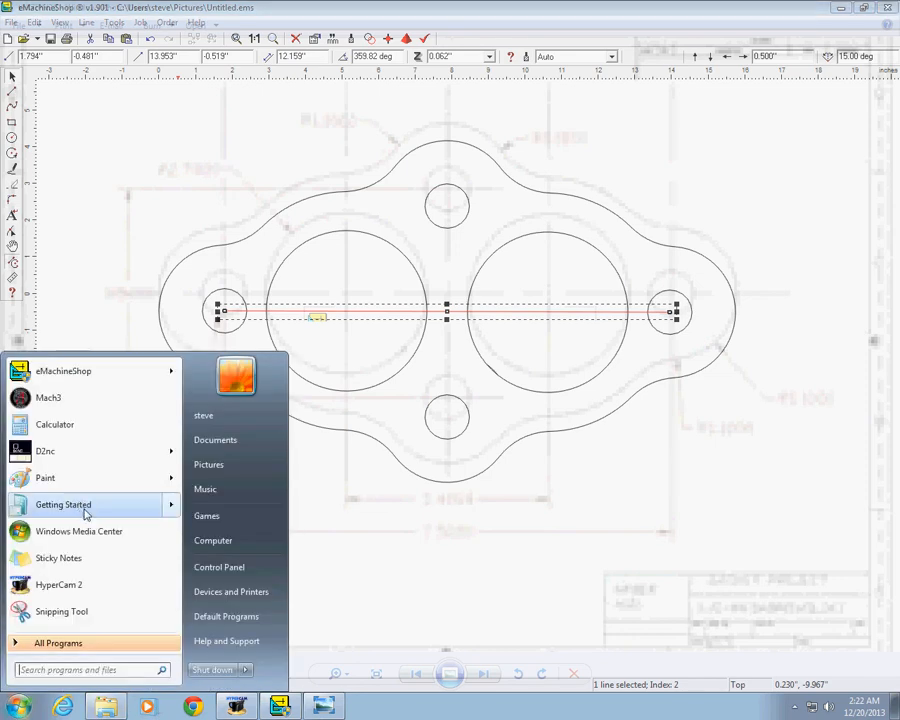
# Launch Calculator and compute 12.159 × 2 = 24.318.
pyautogui.click(54, 424)
pyautogui.write('12.159 * 2')
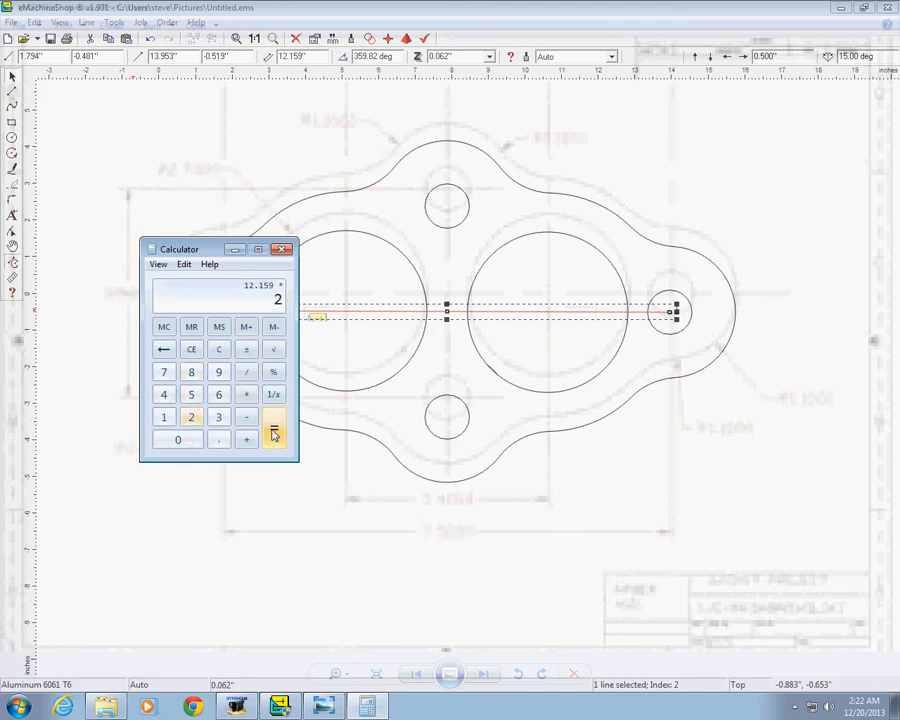
pyautogui.click(272, 432)
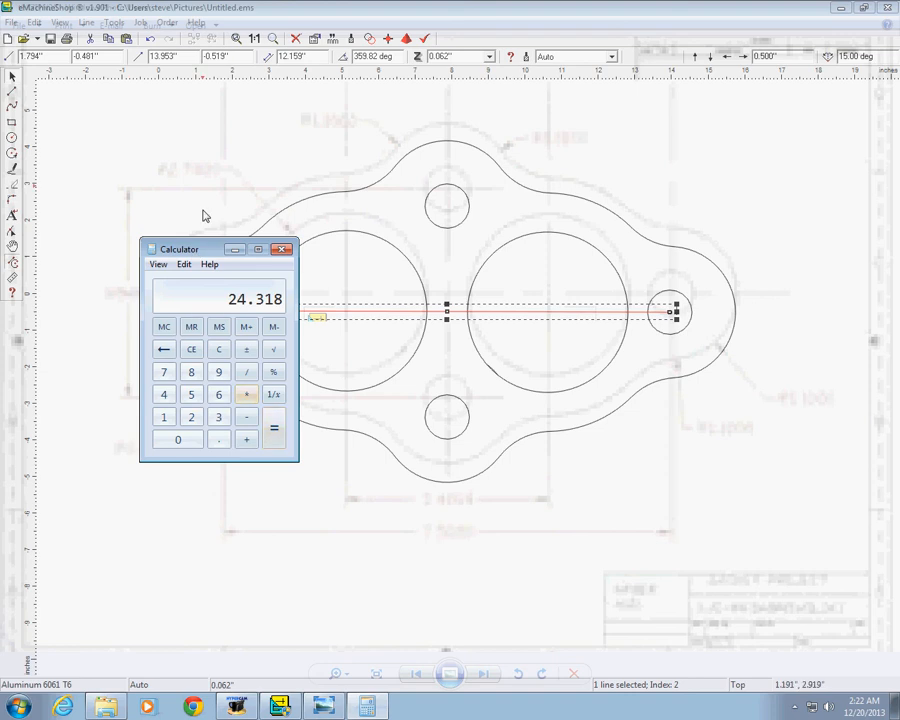
pyautogui.moveTo(196, 178)
pyautogui.write('24.318')
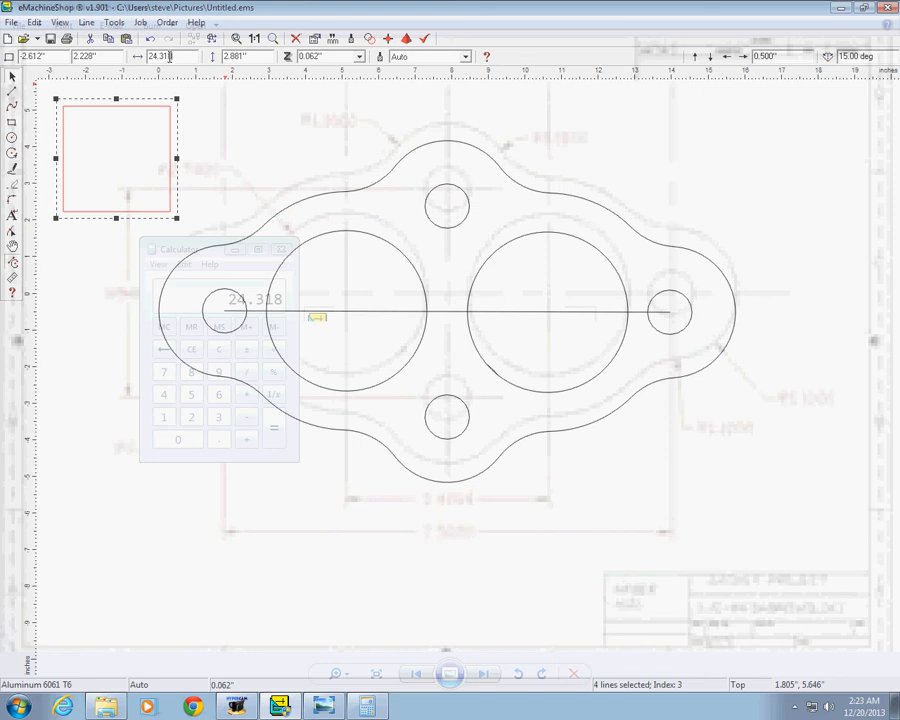
# Paste 24.318 into the square's Horizontal size field.
pyautogui.click(162, 56)
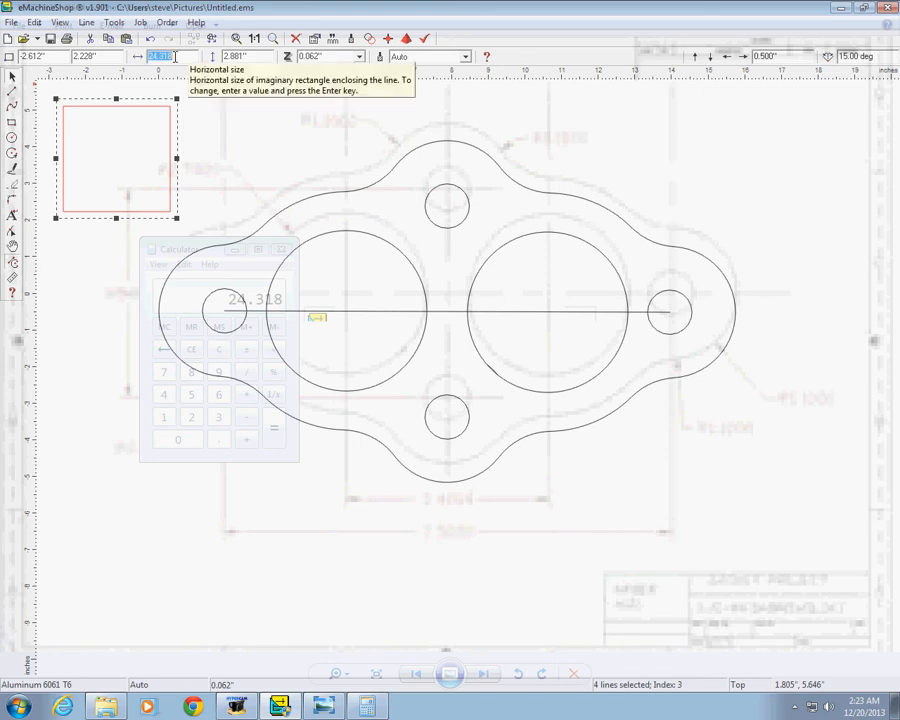
pyautogui.rightClick(162, 56)
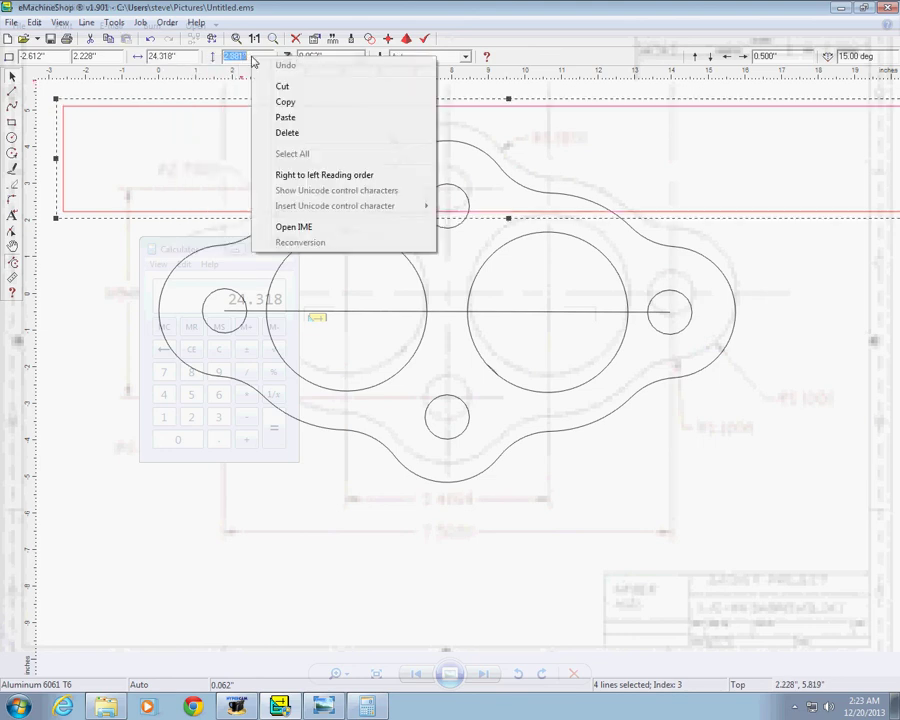
pyautogui.click(300, 122)
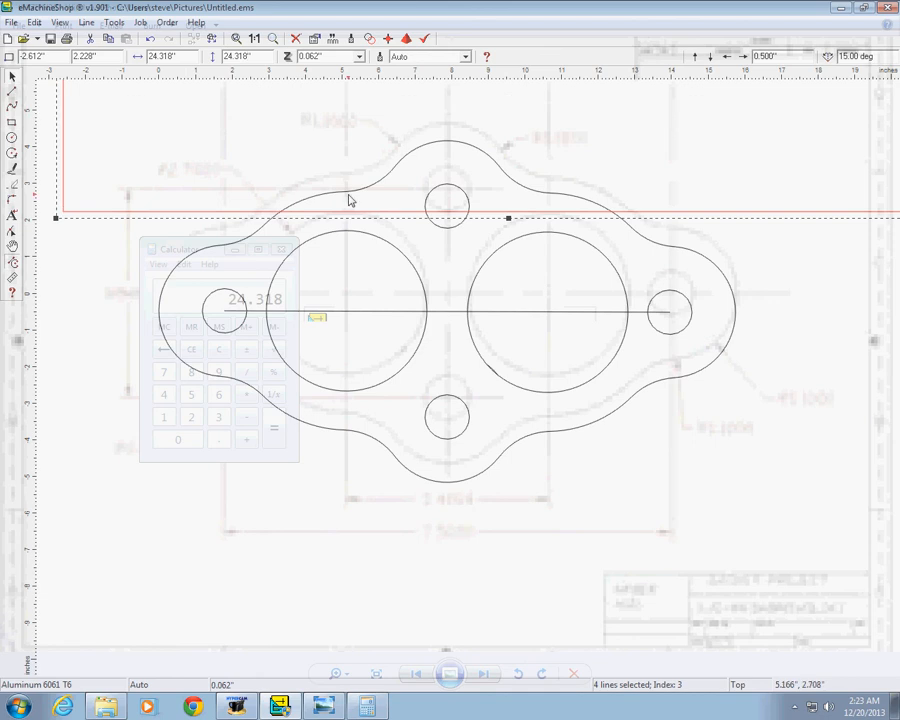
pyautogui.moveTo(548, 316)
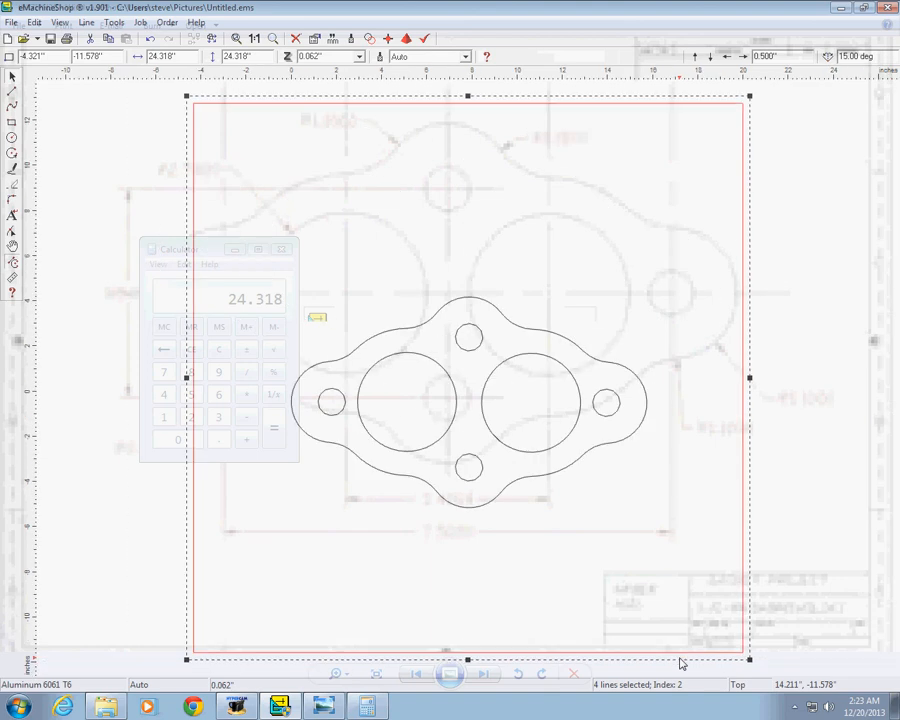
pyautogui.moveTo(744, 262)
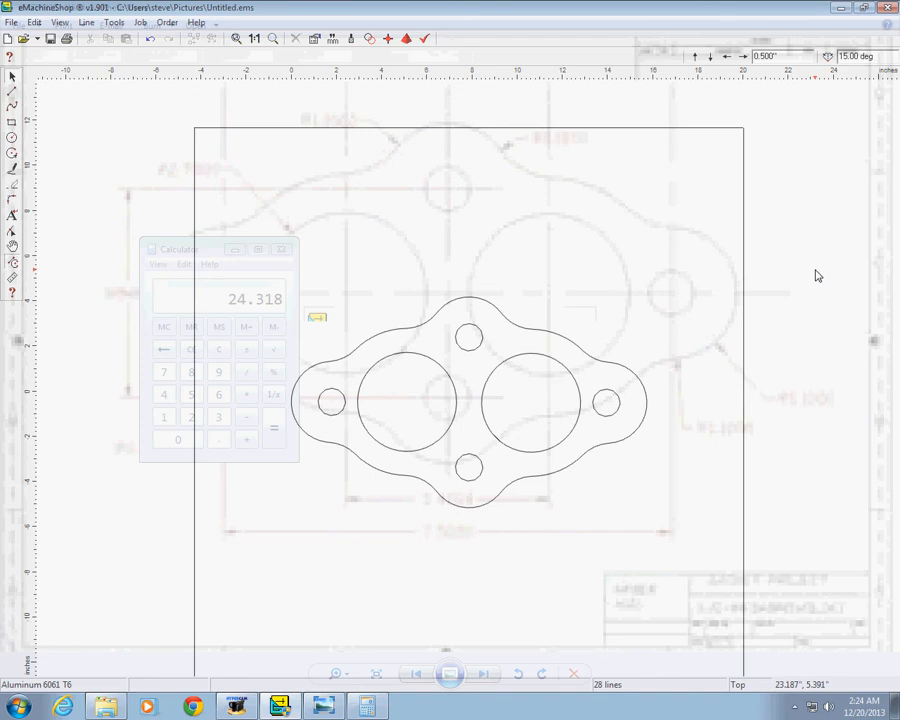
pyautogui.moveTo(814, 378)
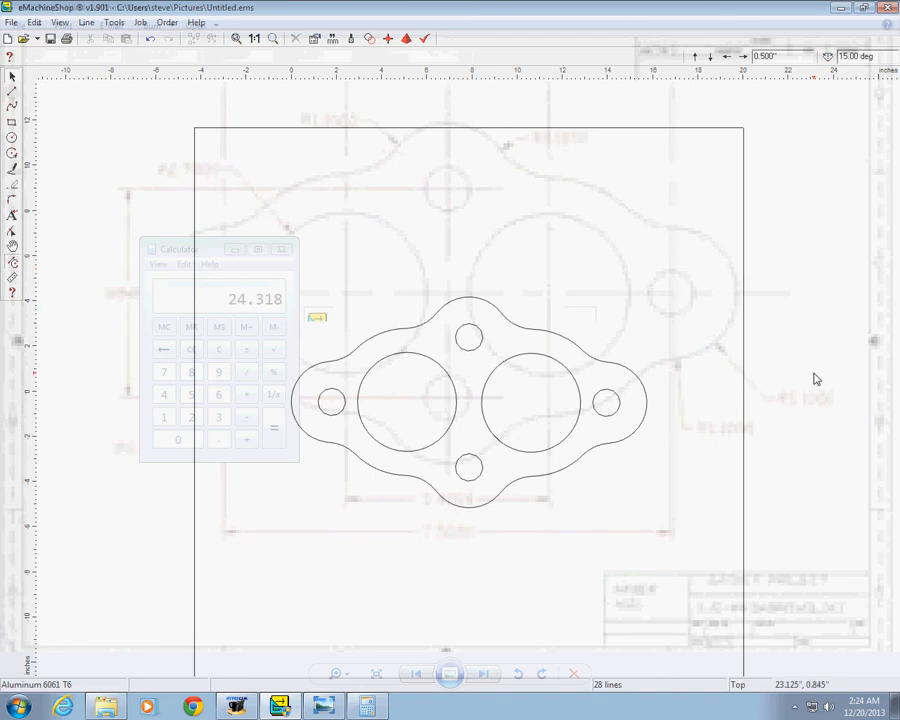
pyautogui.moveTo(810, 256)
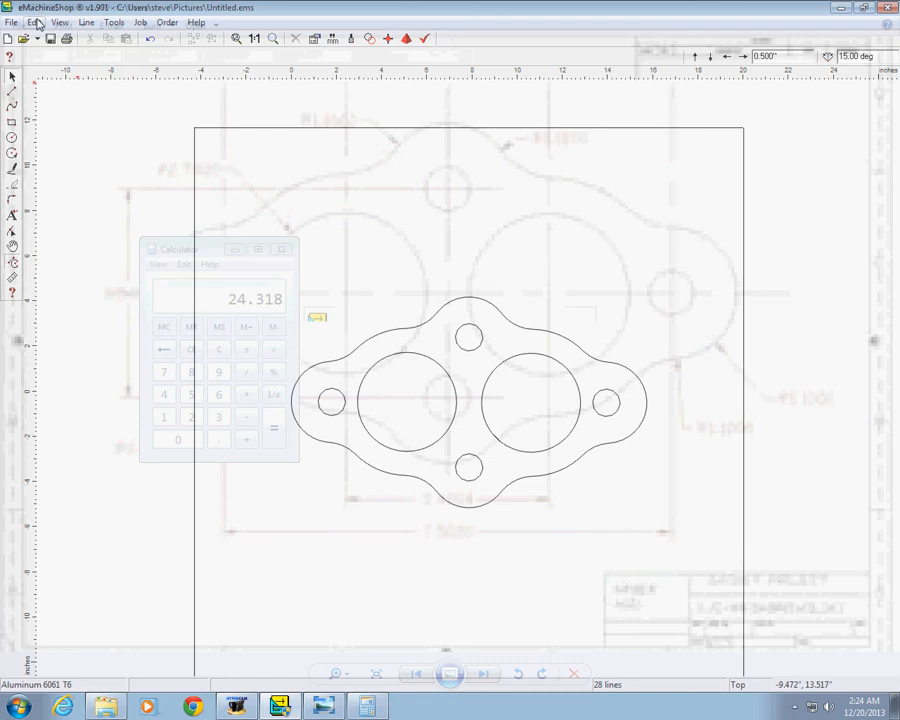
# Select all 28 lines of the gasket drawing via Edit > Select All.
pyautogui.click(34, 22)
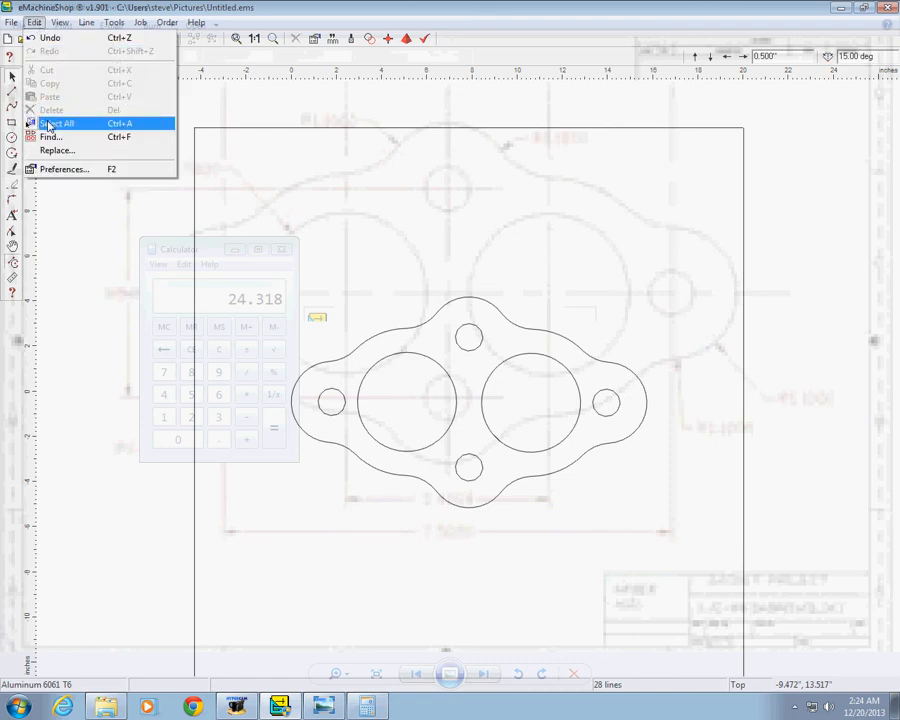
pyautogui.click(54, 124)
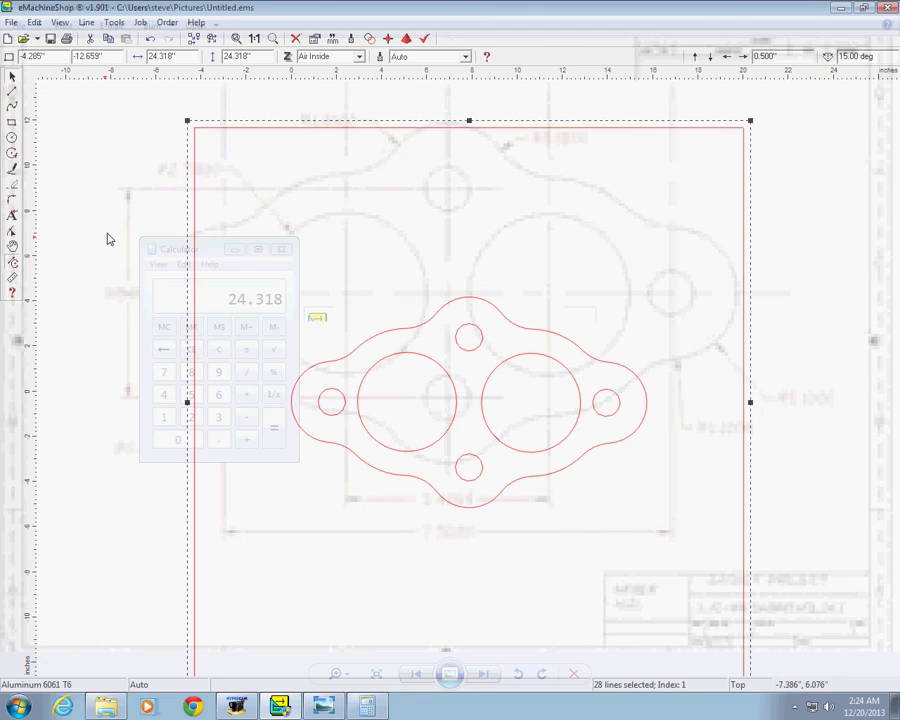
pyautogui.moveTo(332, 408)
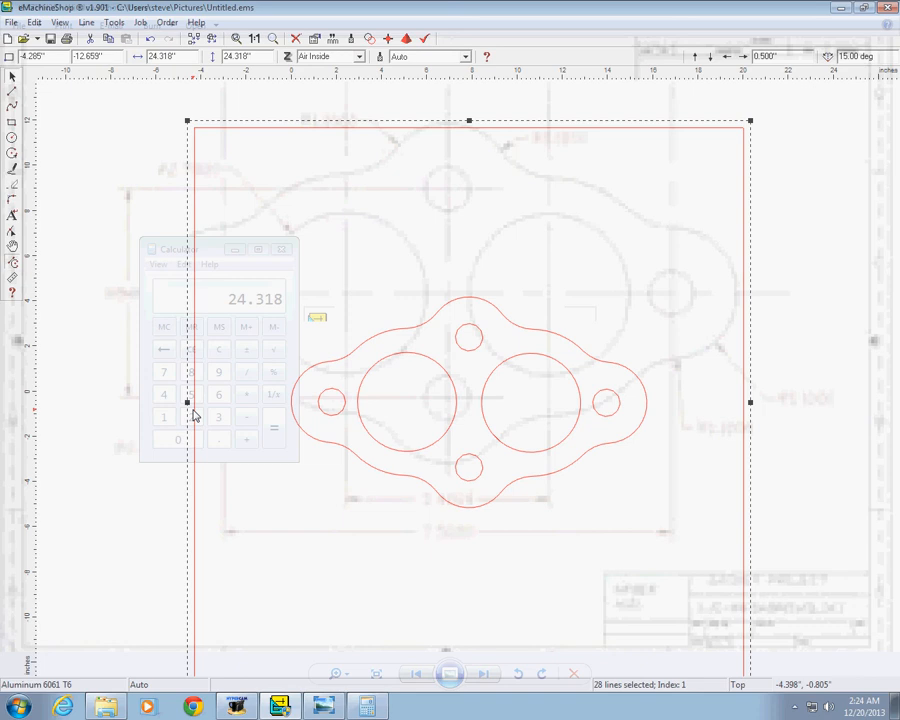
pyautogui.moveTo(324, 404)
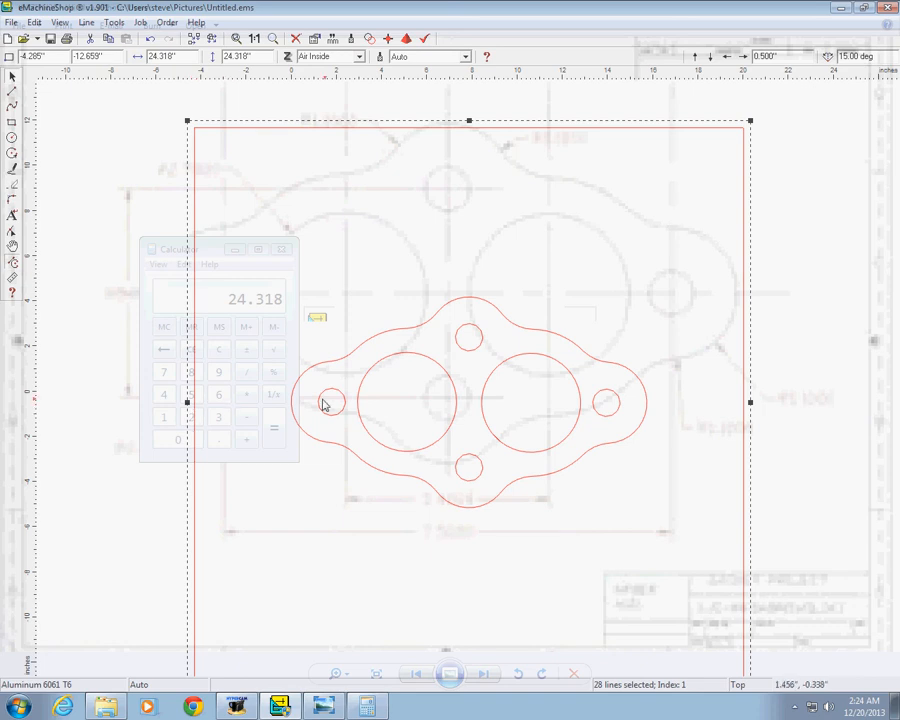
pyautogui.moveTo(610, 408)
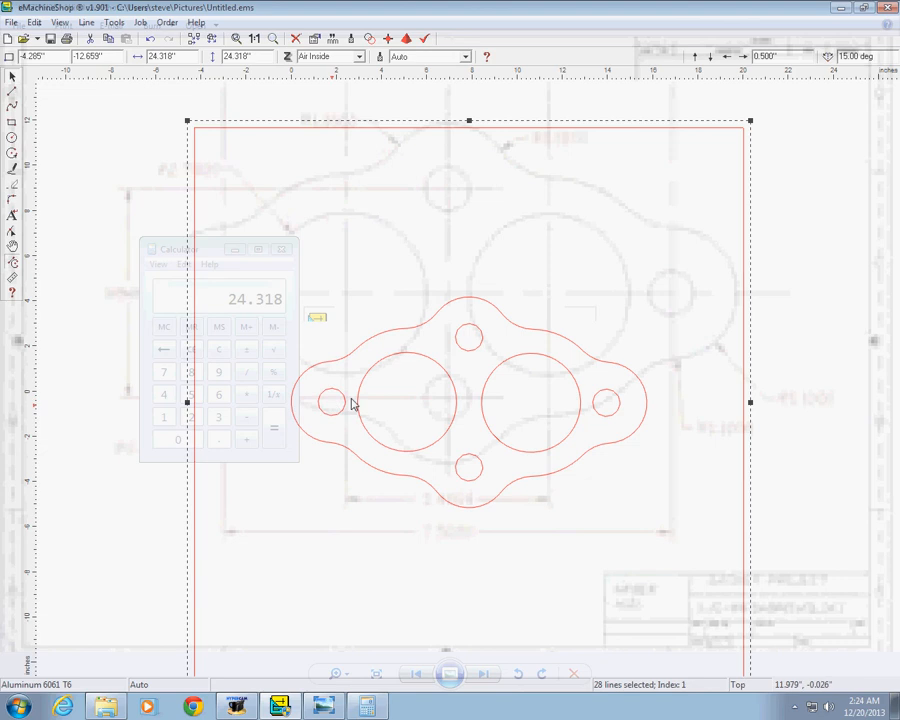
pyautogui.moveTo(338, 412)
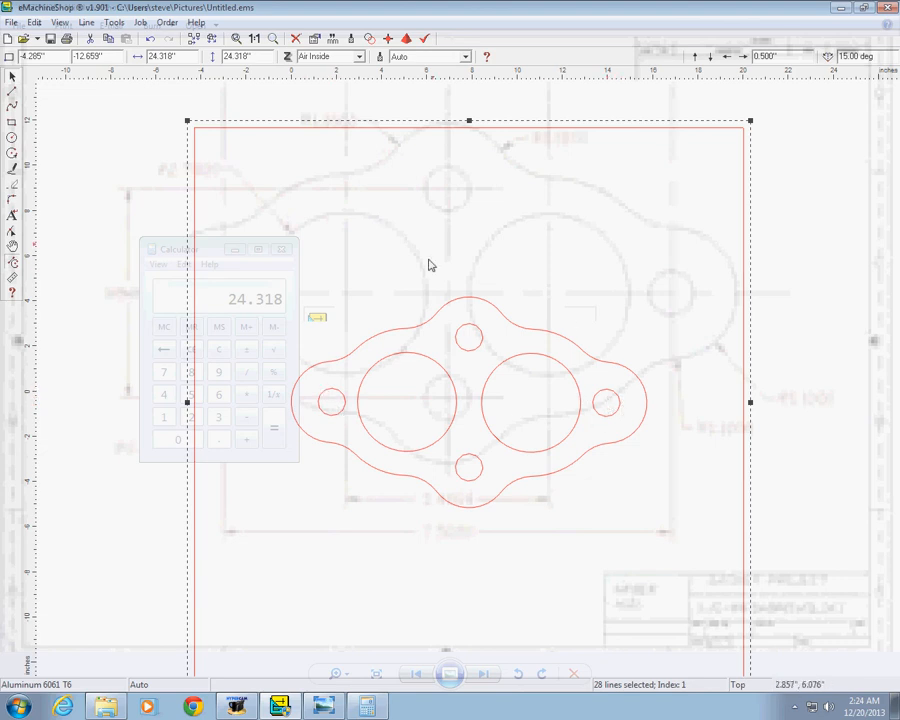
pyautogui.moveTo(178, 94)
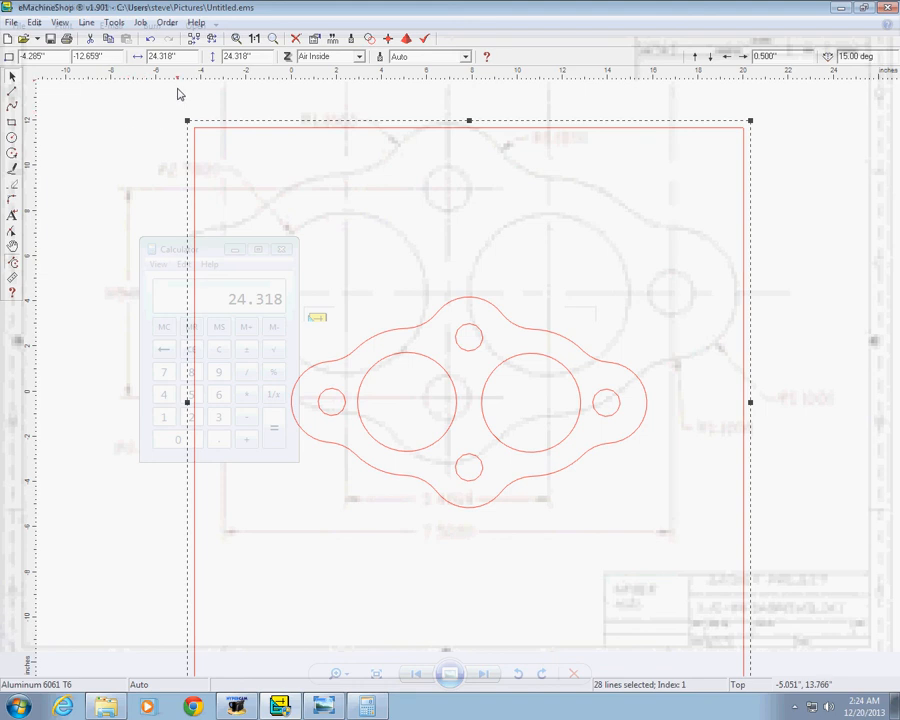
pyautogui.moveTo(160, 56)
pyautogui.write('4')
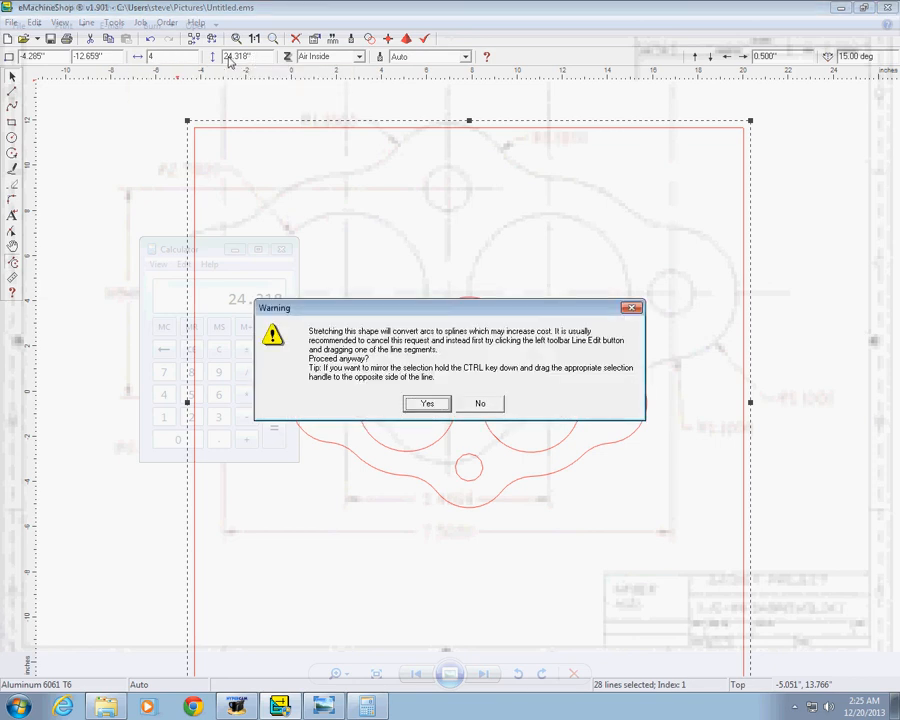
# Confirm Yes on the warning so the arcs are stretched into splines.
pyautogui.click(426, 404)
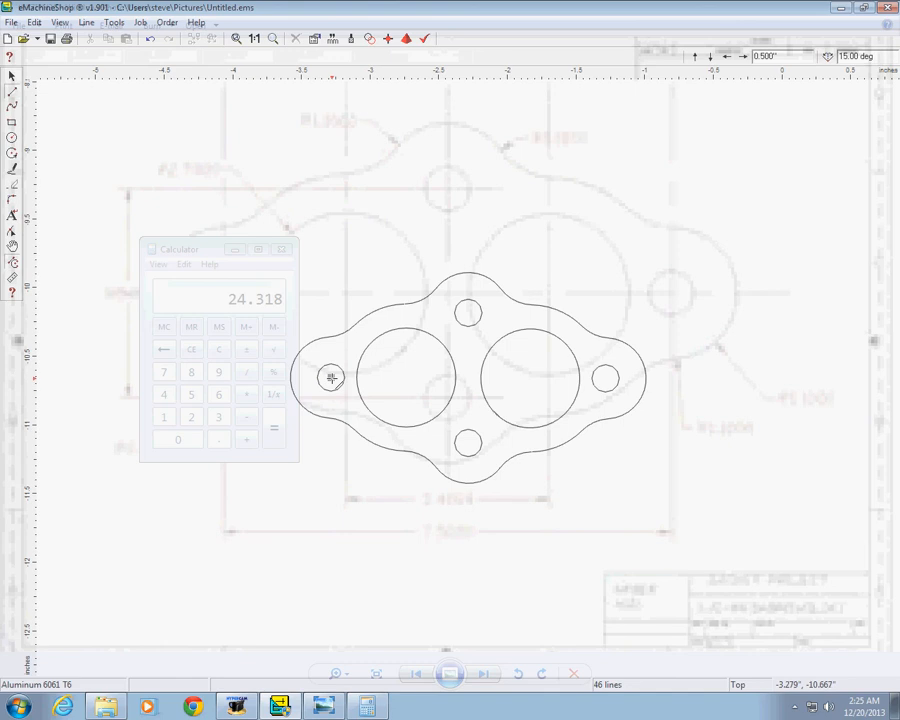
# Draw a line joining the left and right bolt hole centres across the gasket.
pyautogui.moveTo(332, 378); pyautogui.dragTo(596, 378)
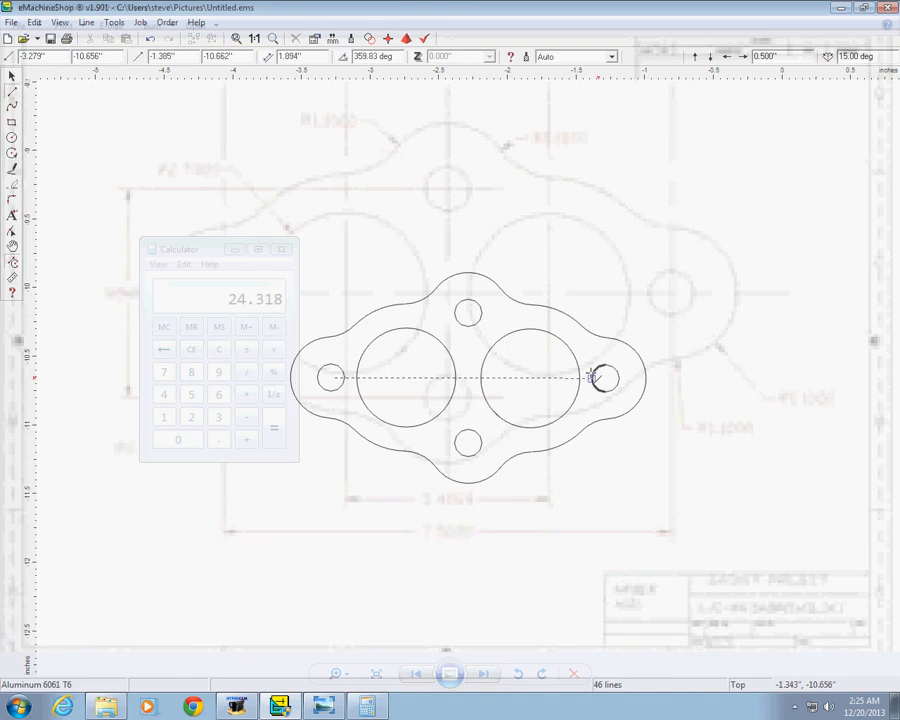
pyautogui.click(466, 376)
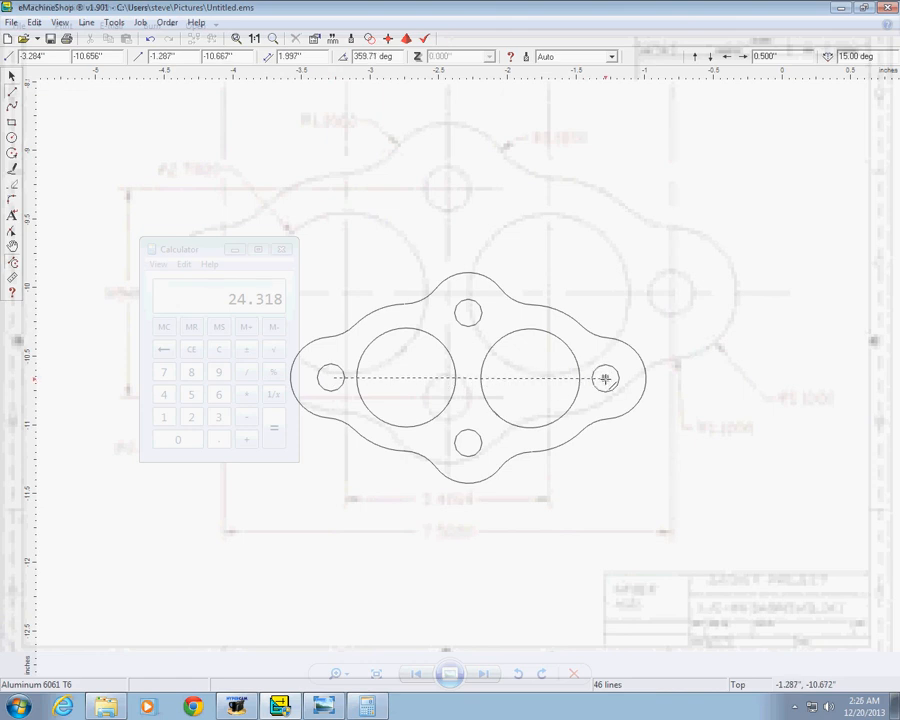
pyautogui.click(466, 378)
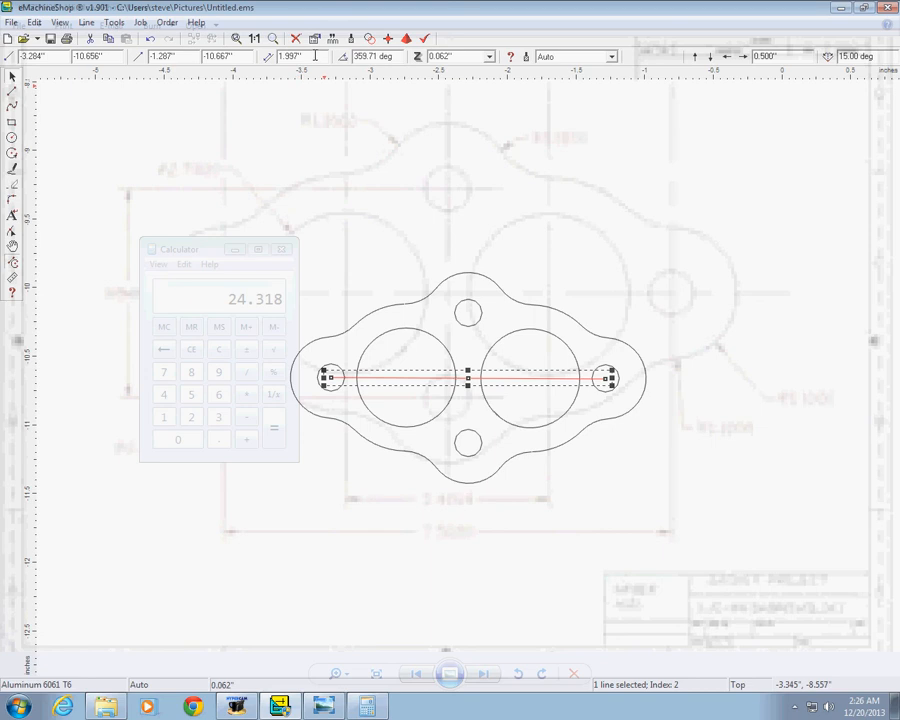
pyautogui.moveTo(318, 56)
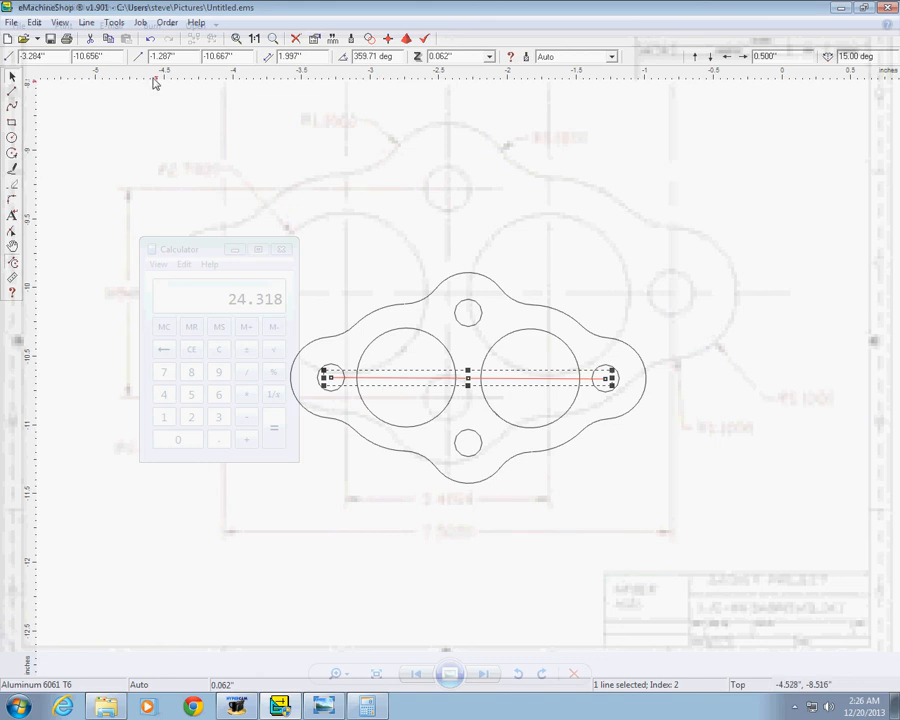
pyautogui.moveTo(296, 160)
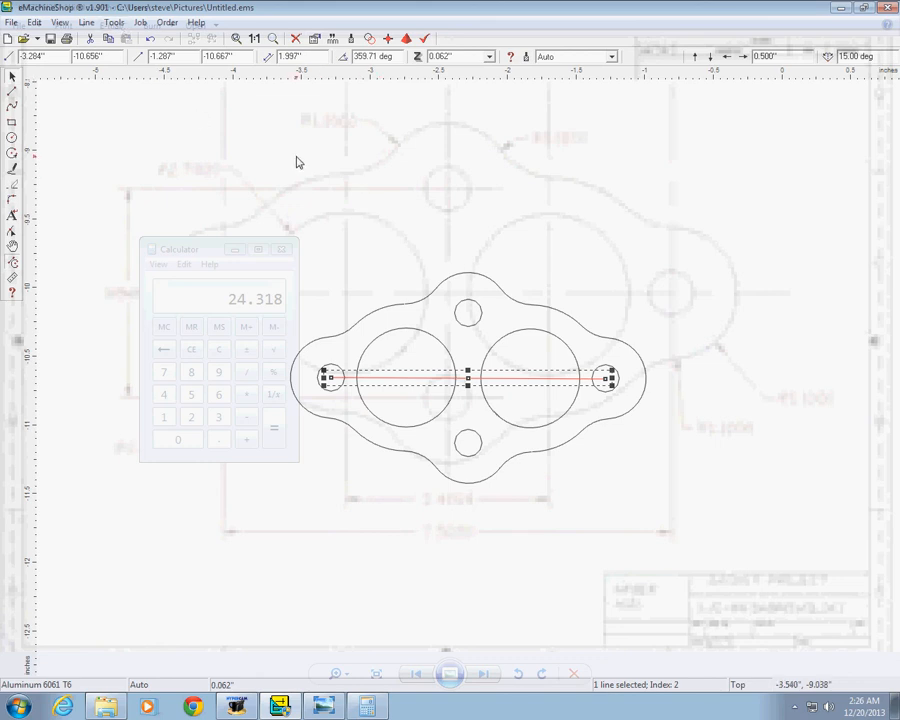
pyautogui.moveTo(430, 352)
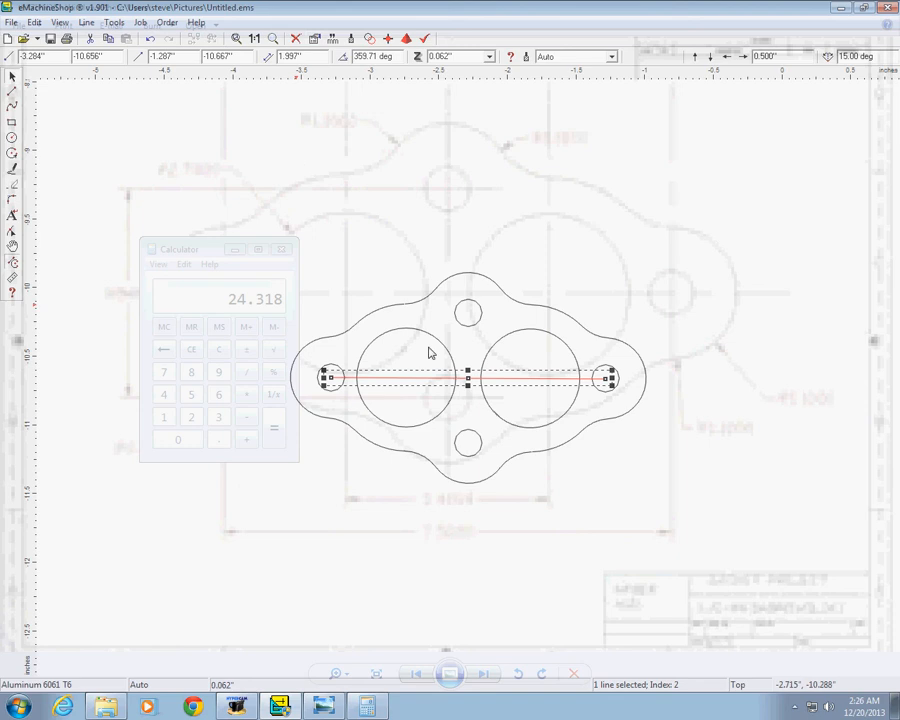
pyautogui.moveTo(278, 210)
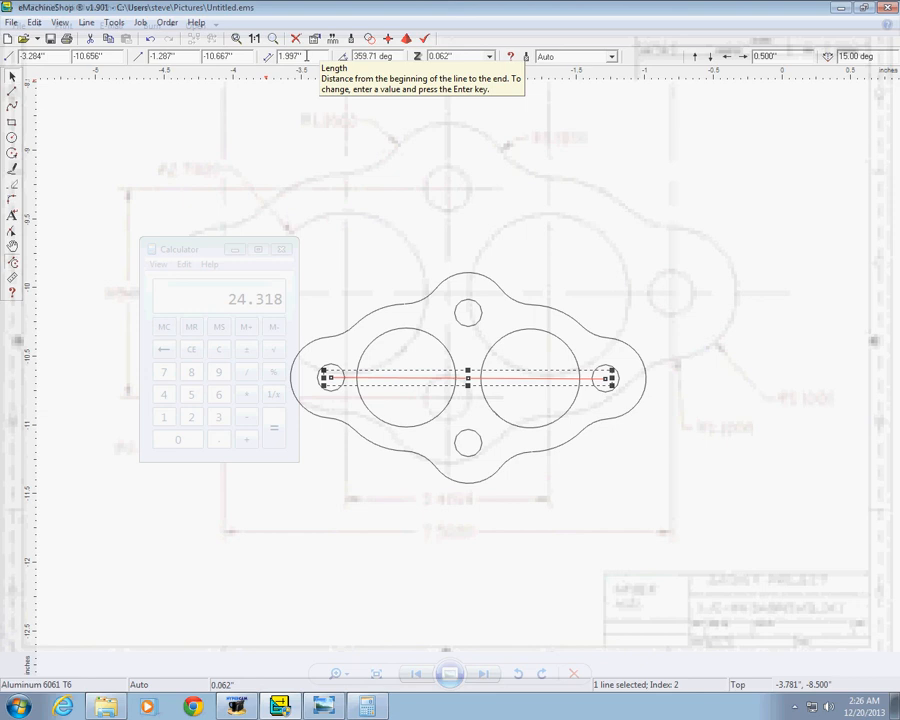
pyautogui.moveTo(344, 184)
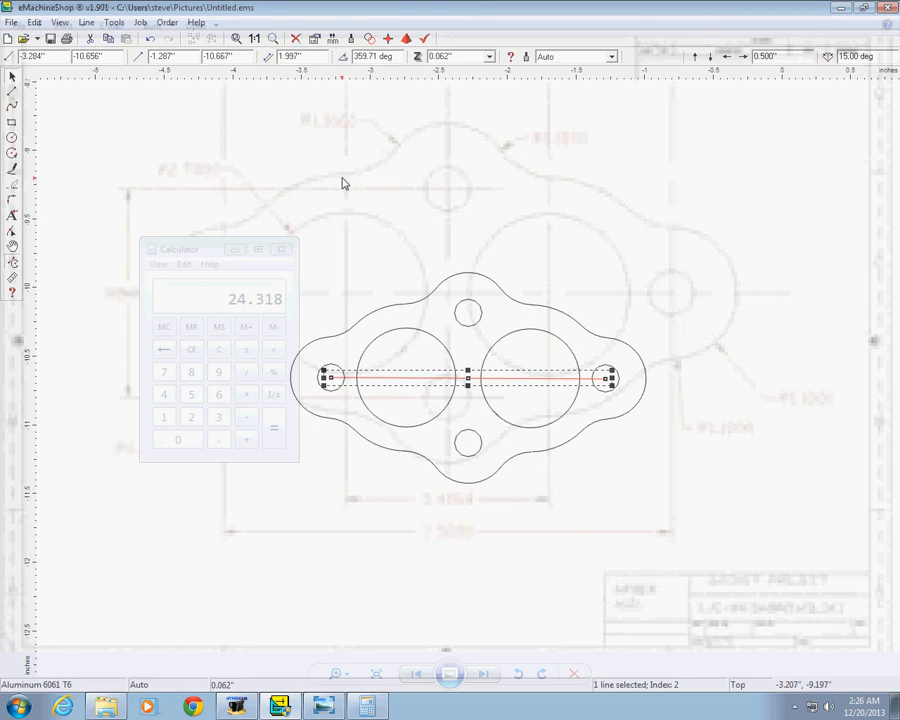
pyautogui.moveTo(352, 240)
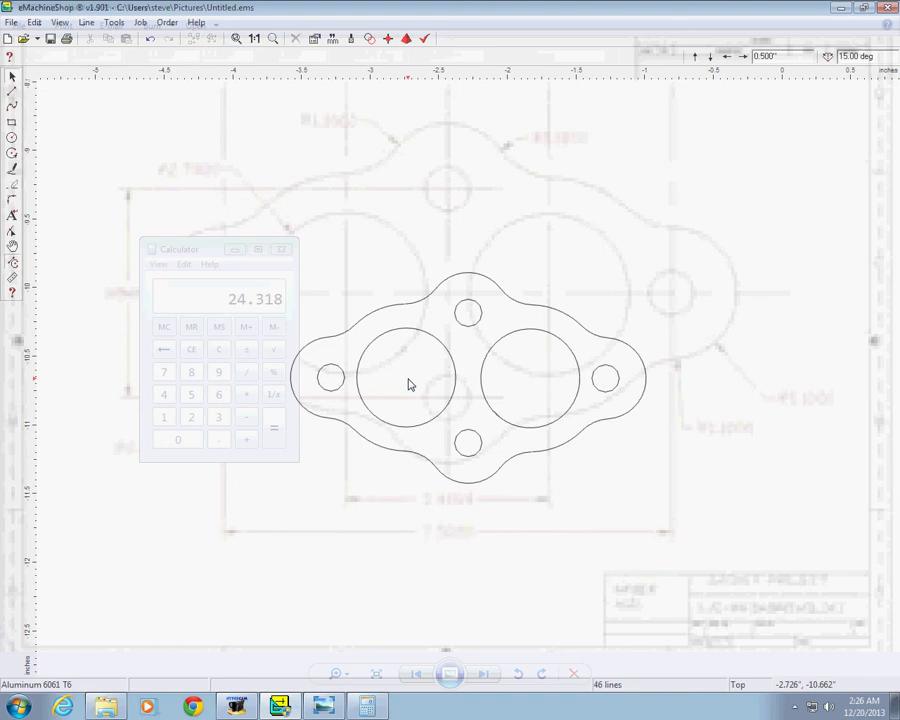
pyautogui.moveTo(576, 240)
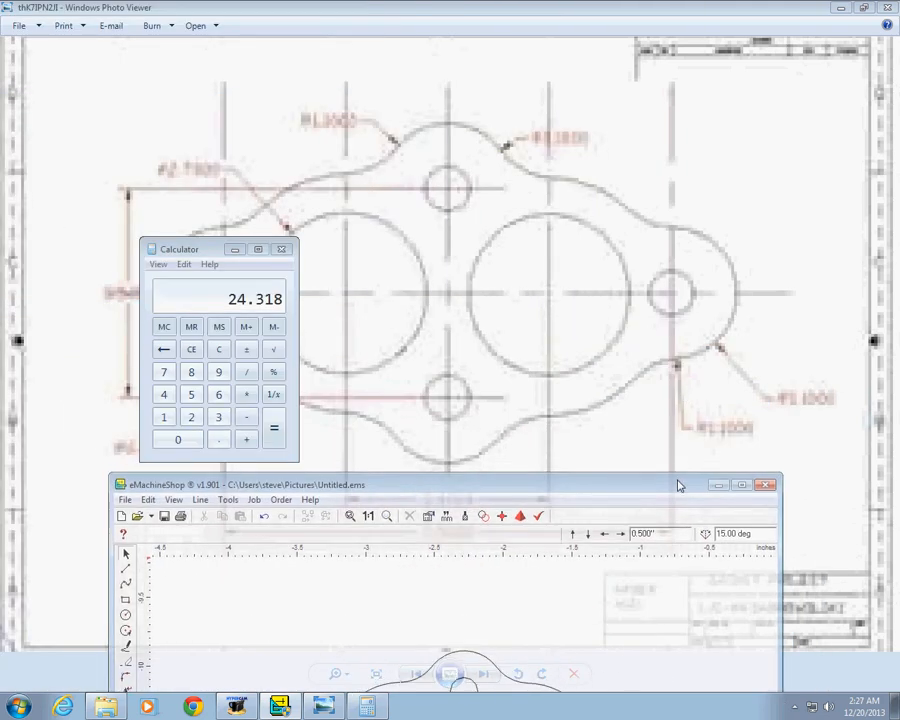
pyautogui.moveTo(328, 244)
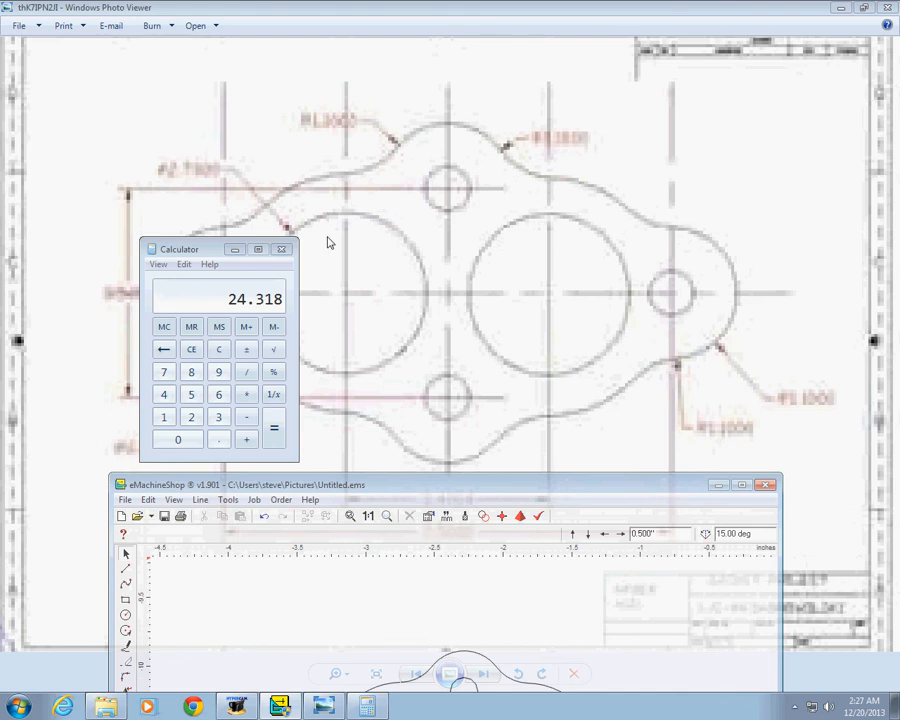
# Bring the eMachineShop window forward and move it up over the reference gasket photo.
pyautogui.click(284, 248)
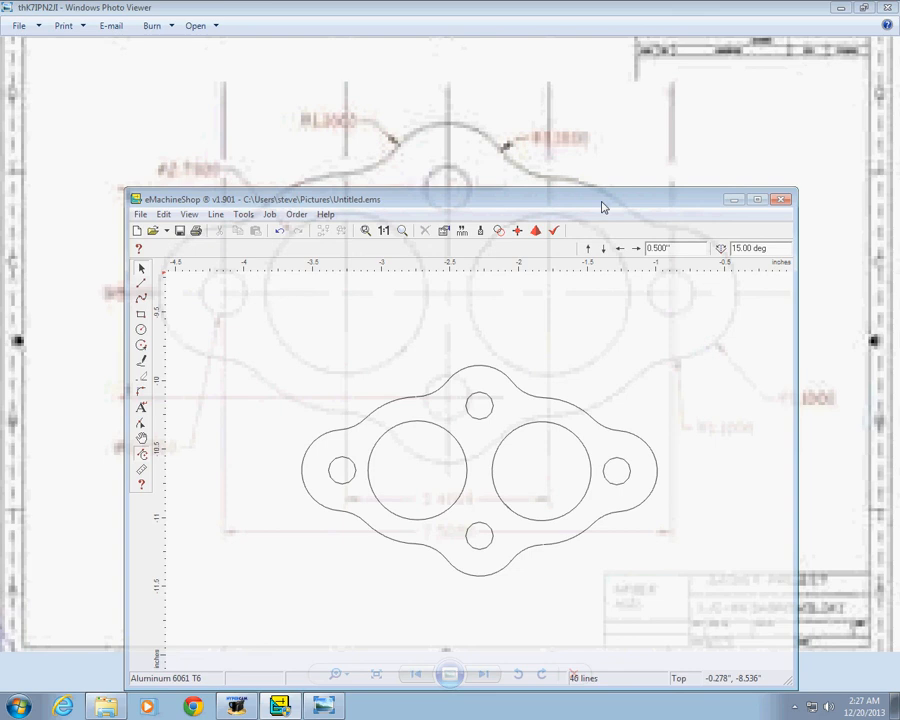
pyautogui.moveTo(496, 198)
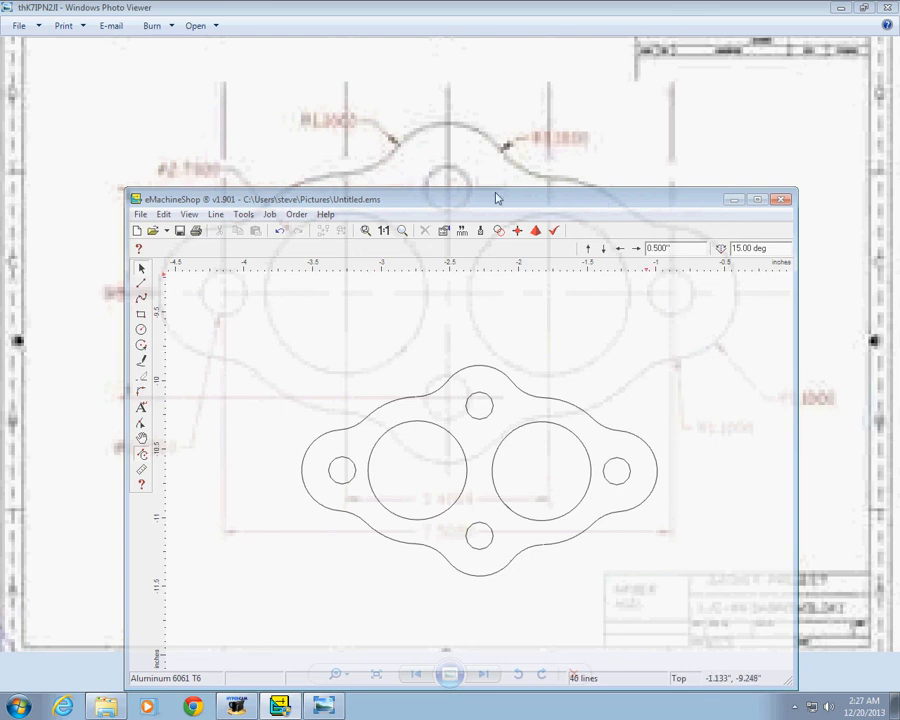
pyautogui.moveTo(496, 198); pyautogui.dragTo(482, 98)
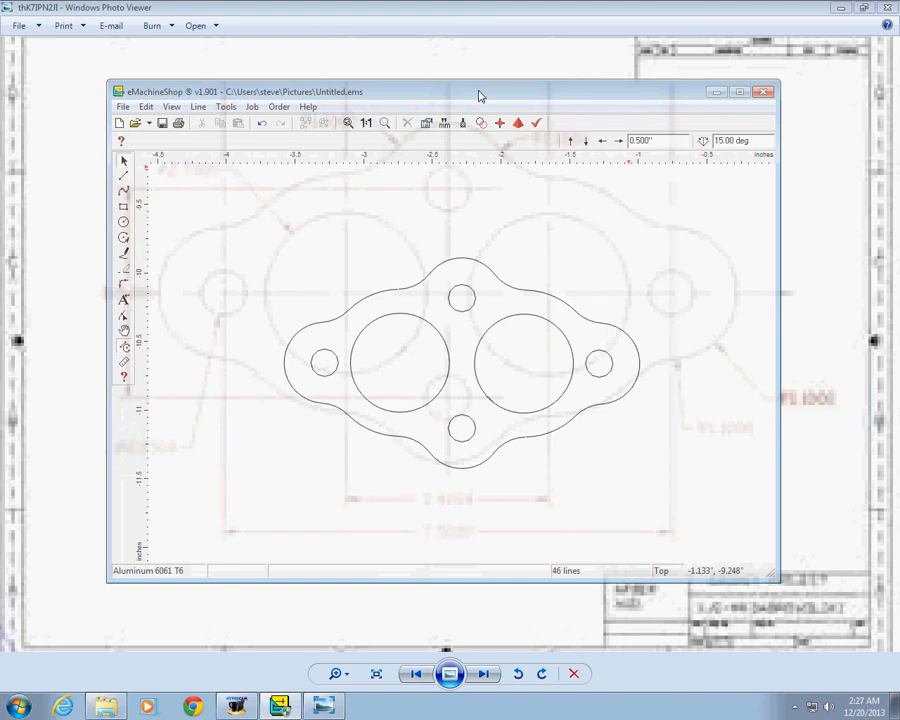
pyautogui.moveTo(260, 302)
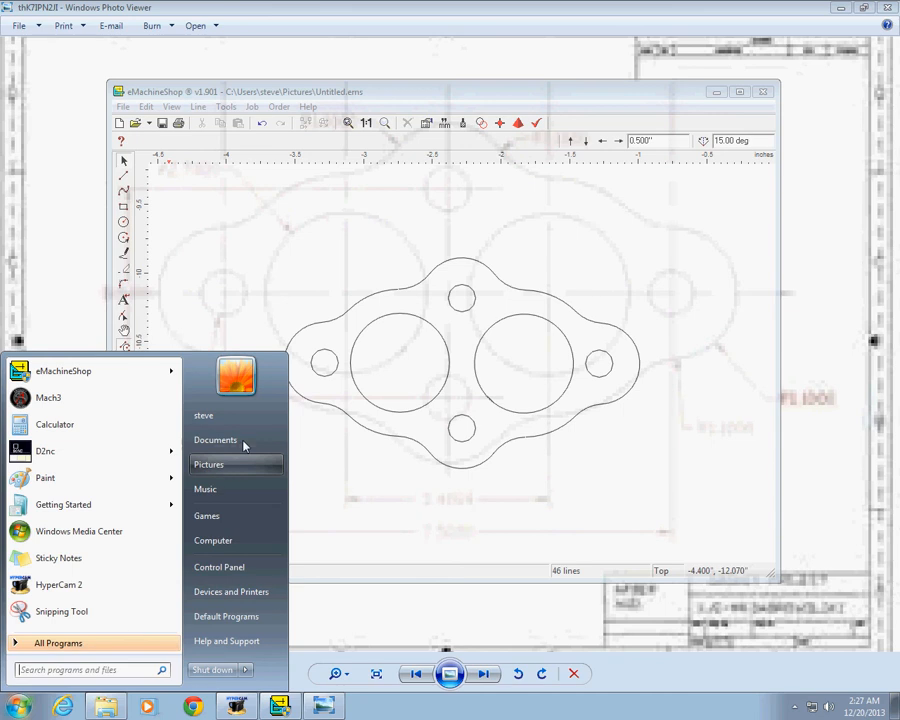
# Show the Pictures library with a Type column added to the file list.
pyautogui.click(208, 464)
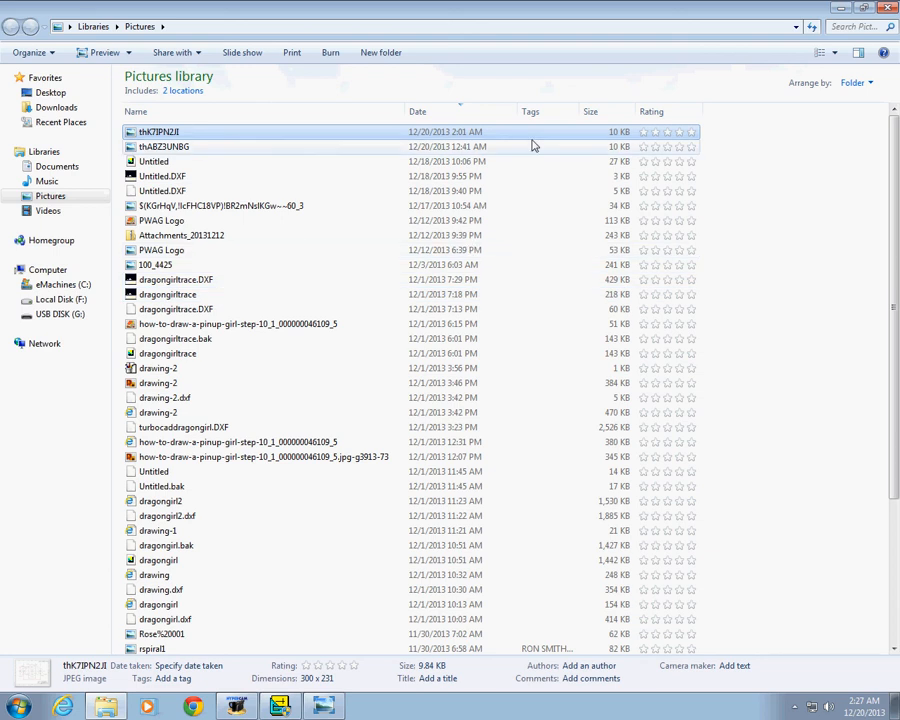
pyautogui.moveTo(448, 148)
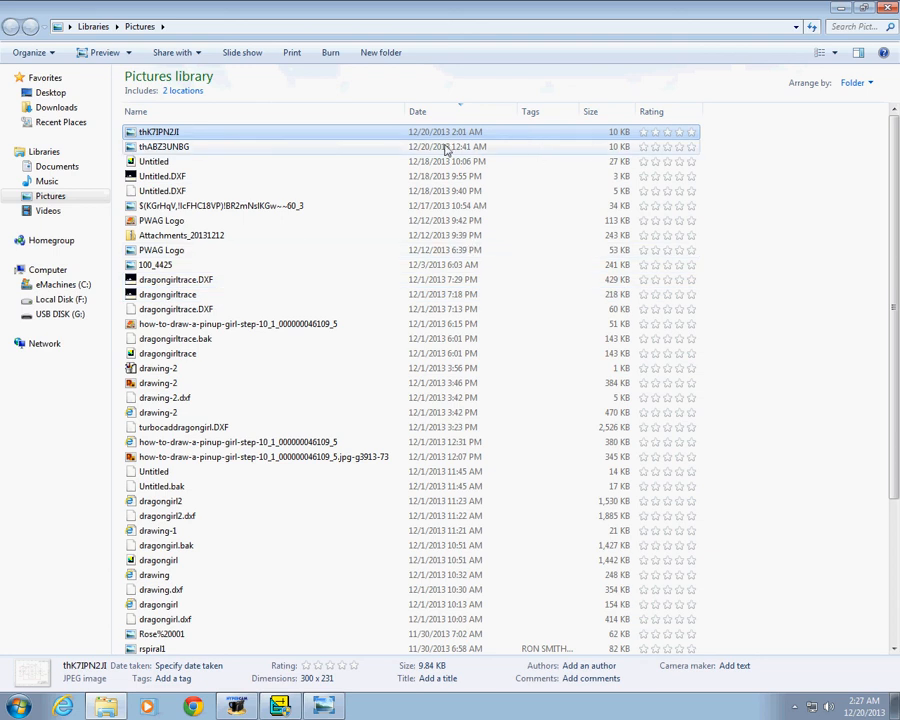
pyautogui.moveTo(322, 276)
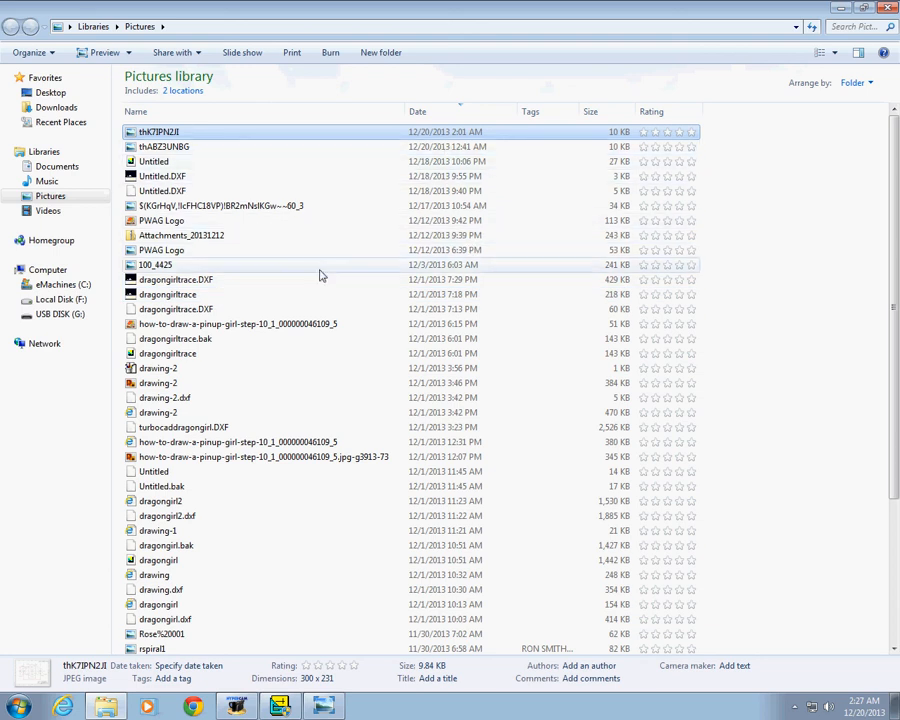
pyautogui.moveTo(356, 332)
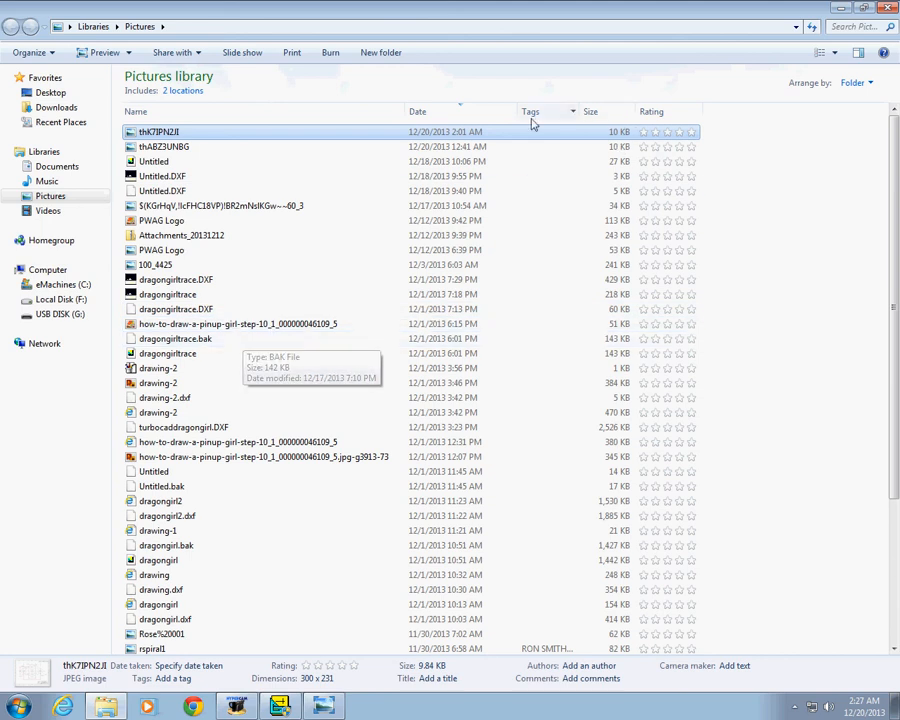
pyautogui.moveTo(584, 136)
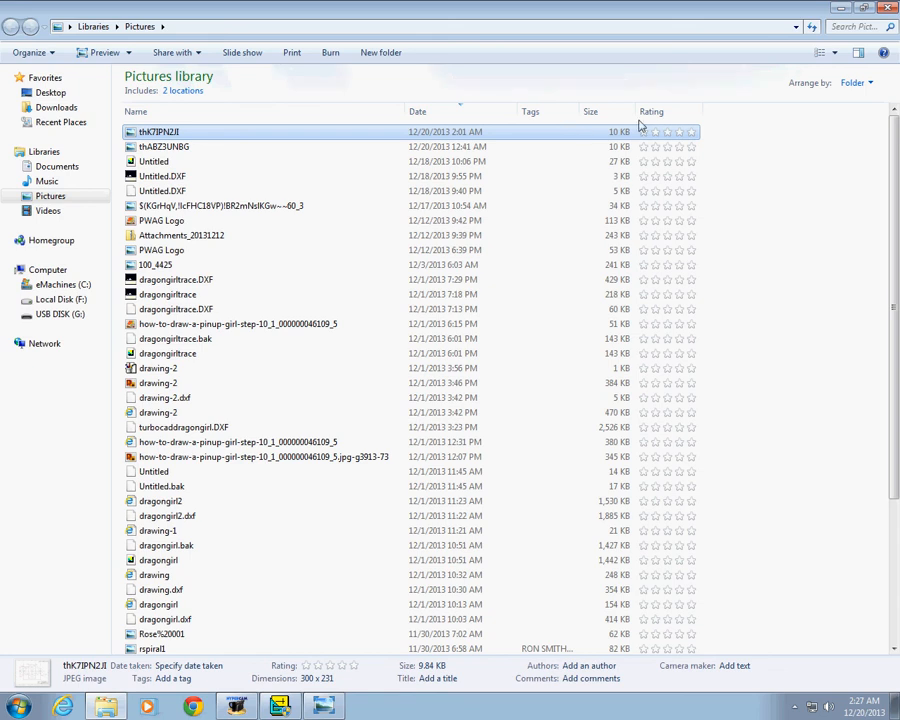
pyautogui.moveTo(740, 122)
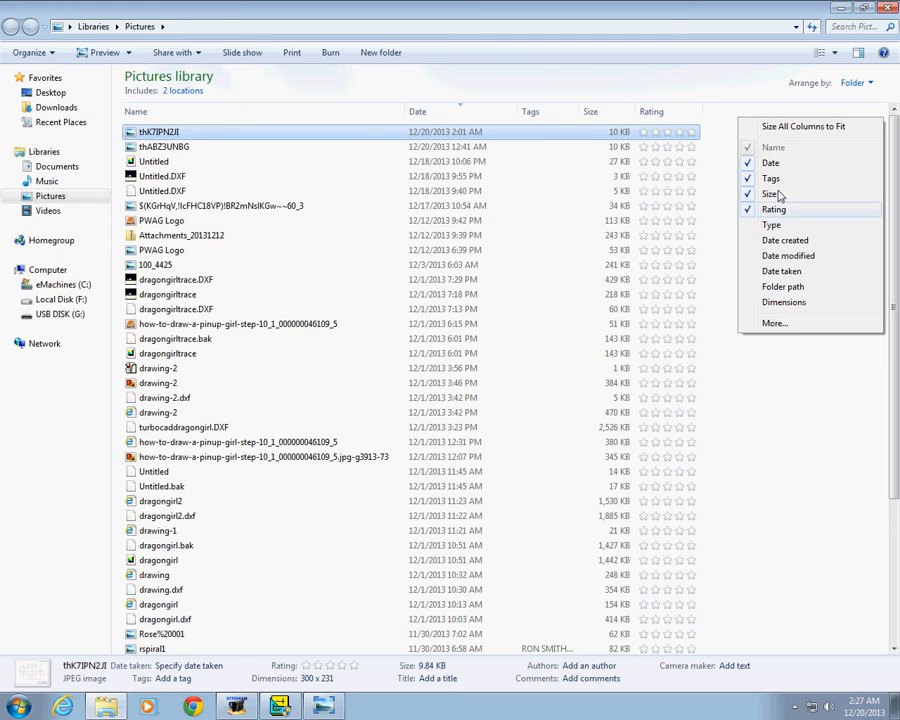
pyautogui.moveTo(772, 224)
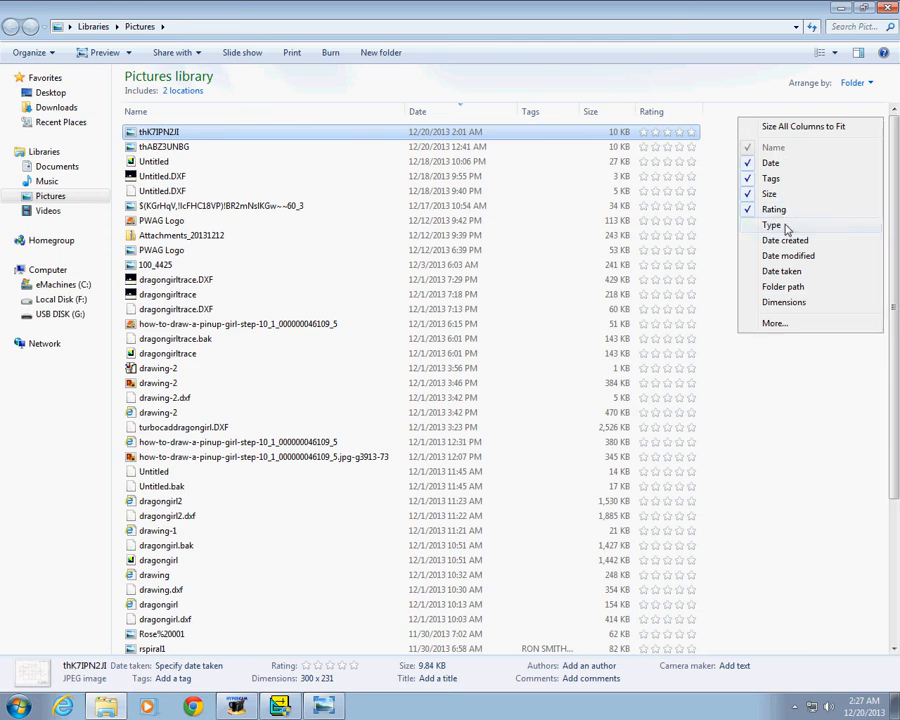
pyautogui.click(772, 224)
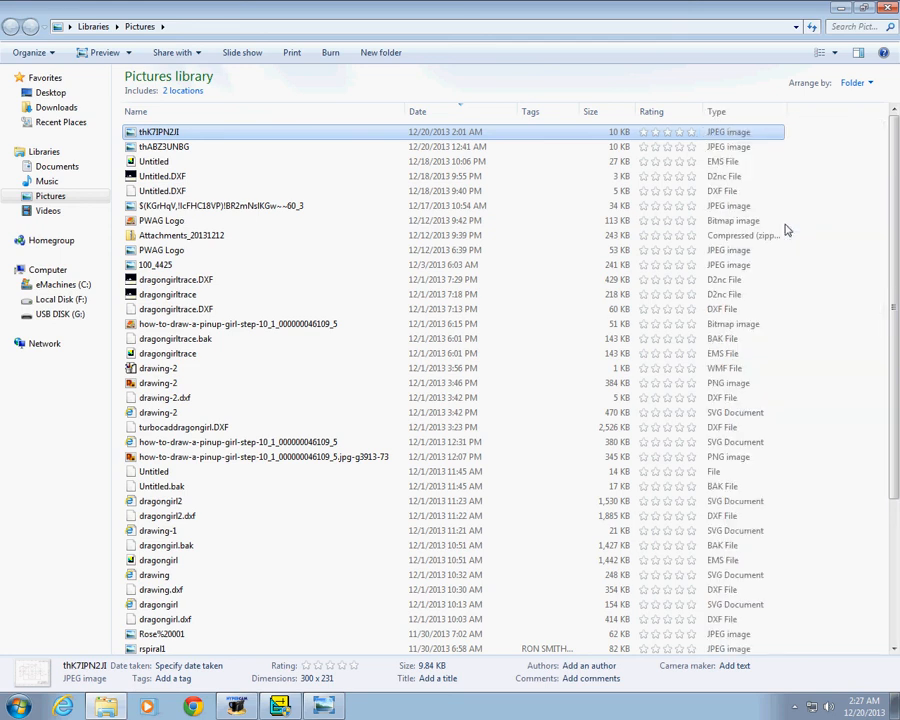
pyautogui.moveTo(748, 112)
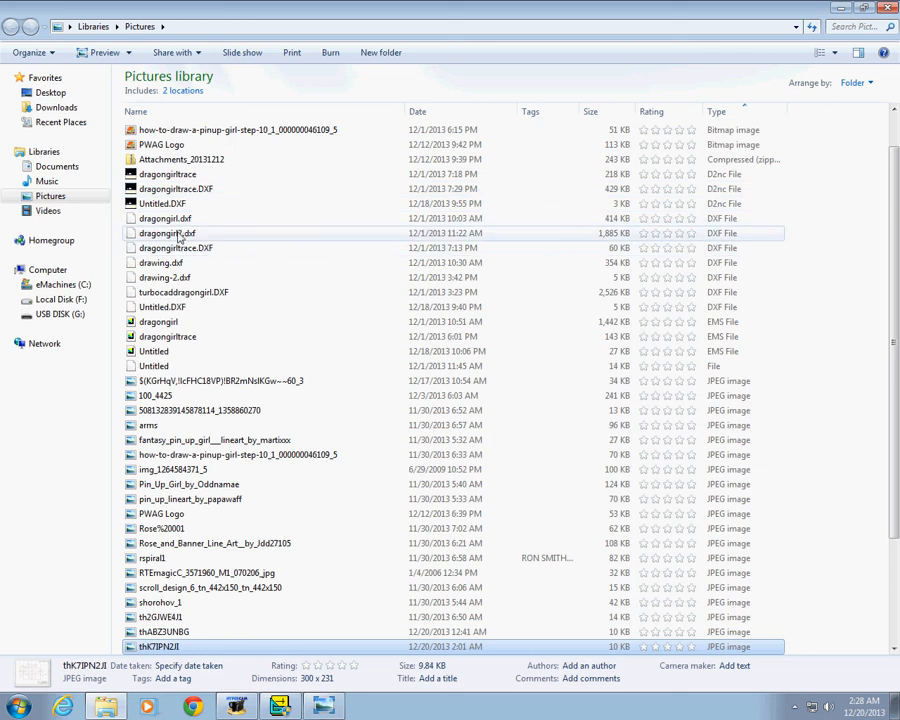
# Attempt to open dragongirl2.dxf and dismiss the cannot-open-file prompt.
pyautogui.click(166, 232)
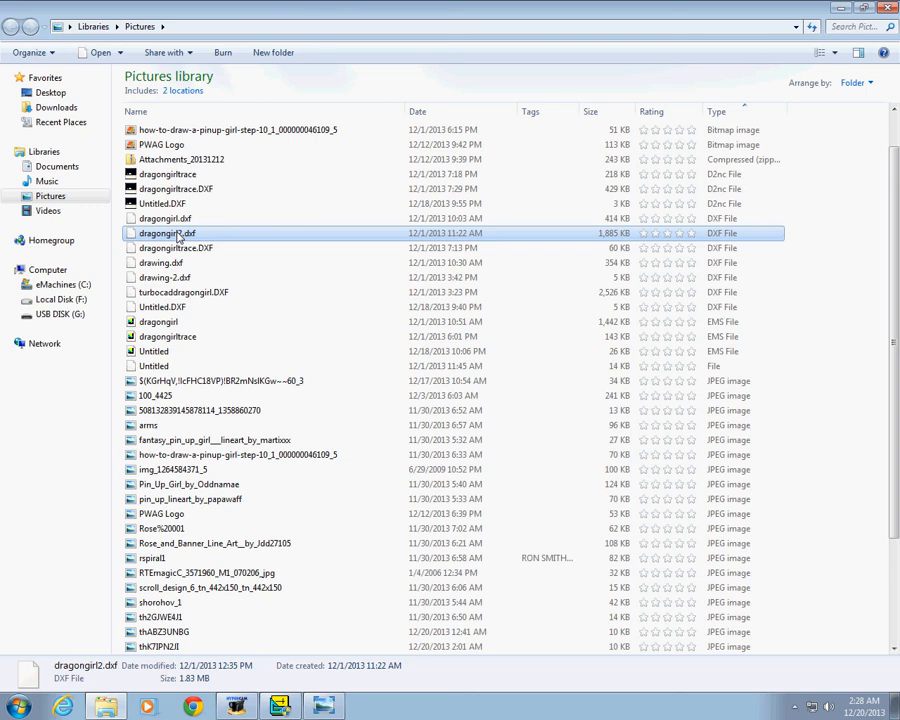
pyautogui.doubleClick(166, 232)
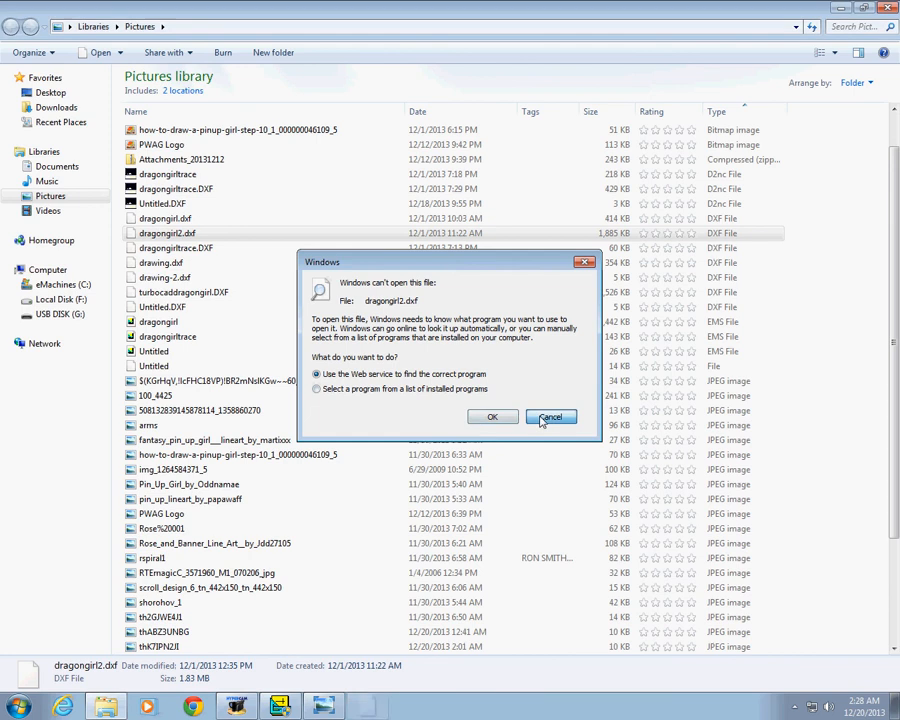
pyautogui.click(552, 416)
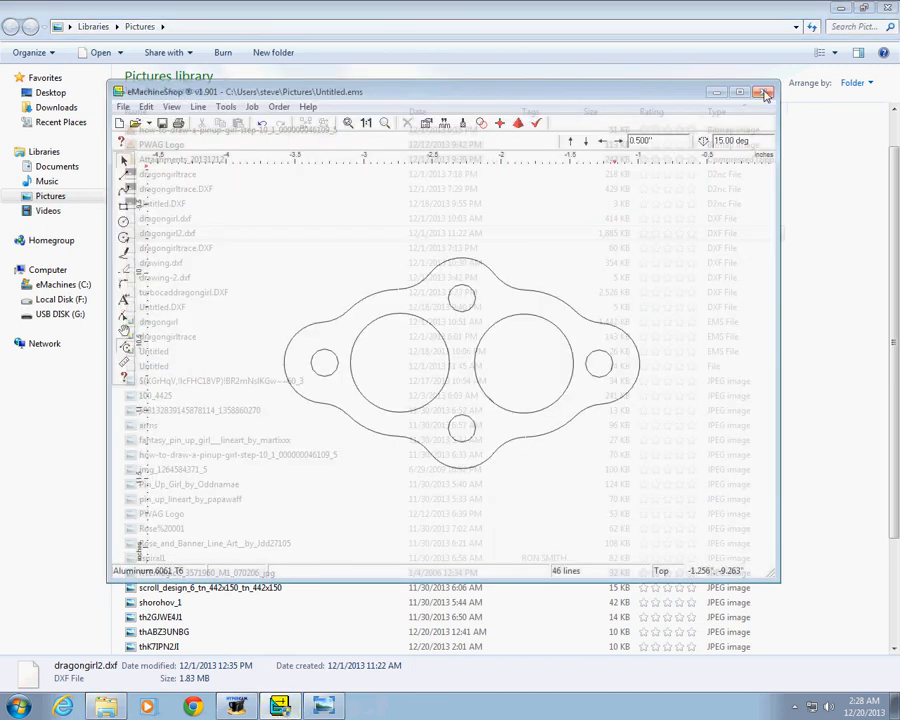
# Load the dragongirltrace design, discarding unsaved gasket changes, and maximize its window.
pyautogui.click(124, 108)
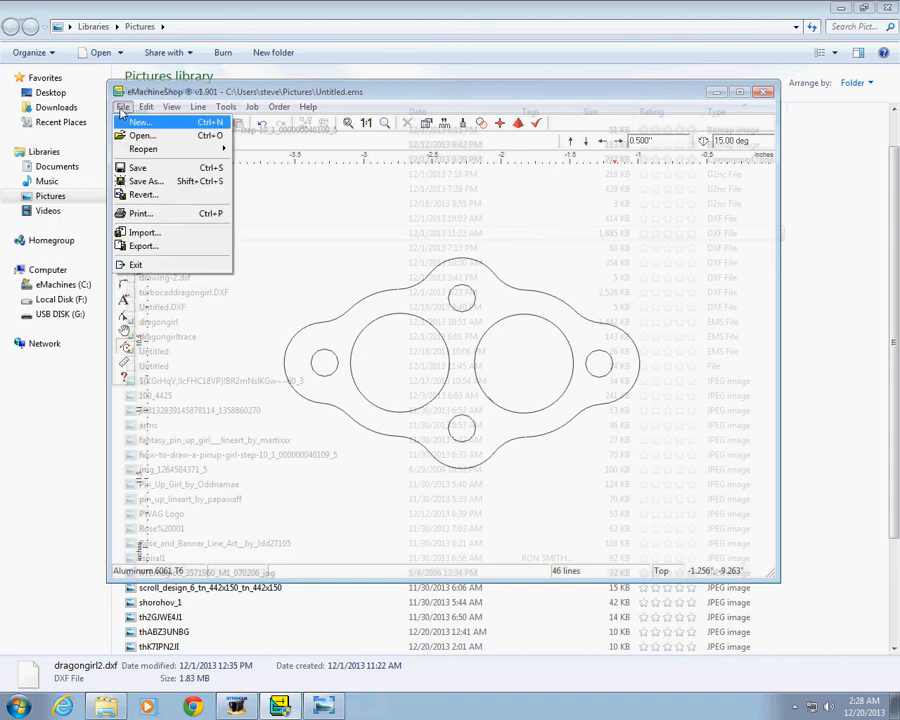
pyautogui.click(142, 152)
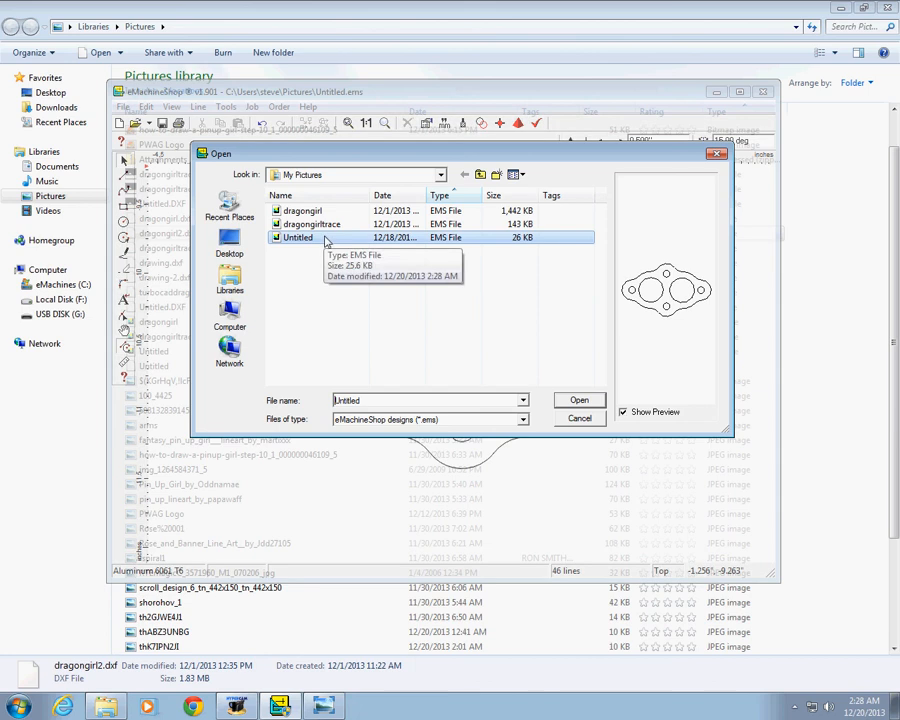
pyautogui.click(312, 224)
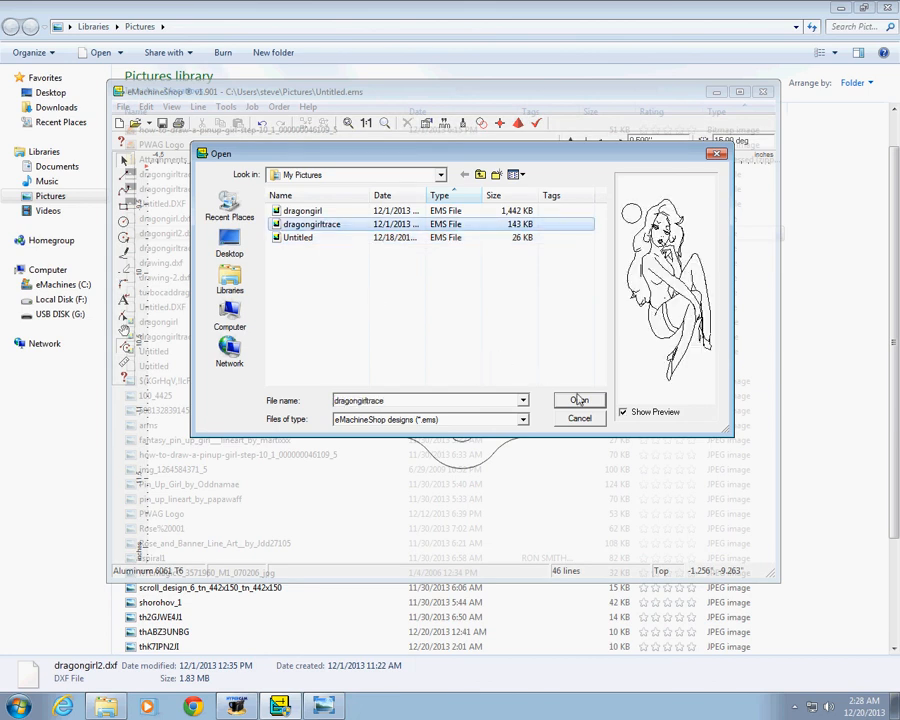
pyautogui.click(578, 400)
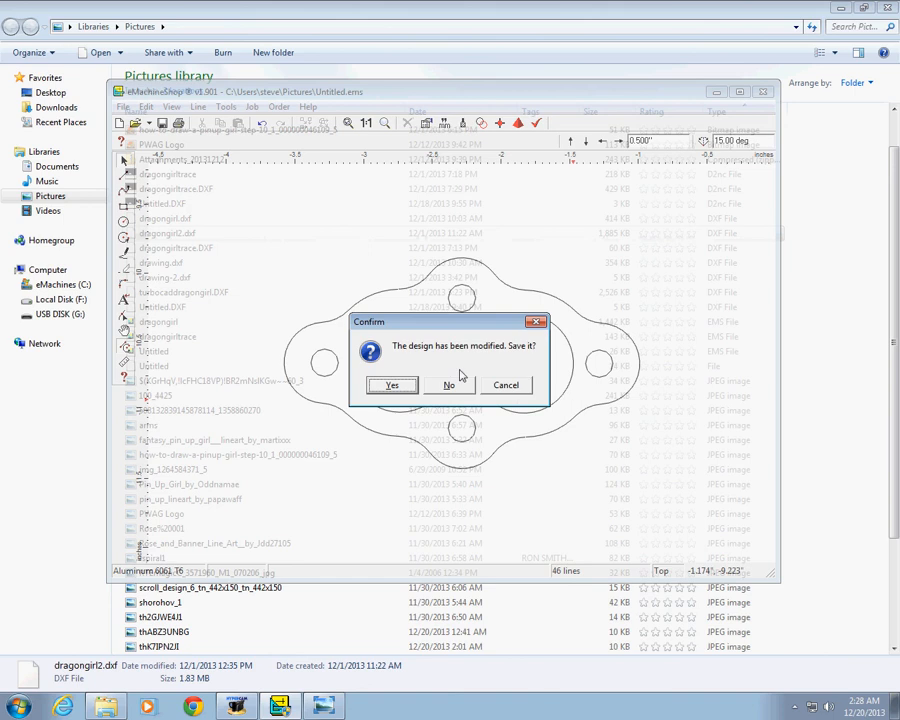
pyautogui.click(448, 384)
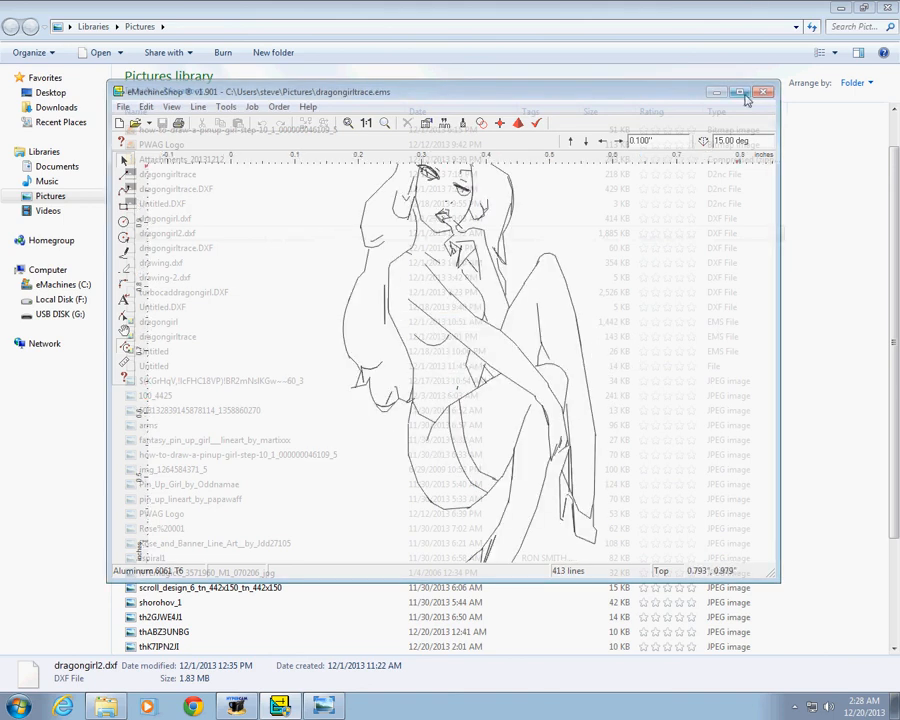
pyautogui.click(744, 88)
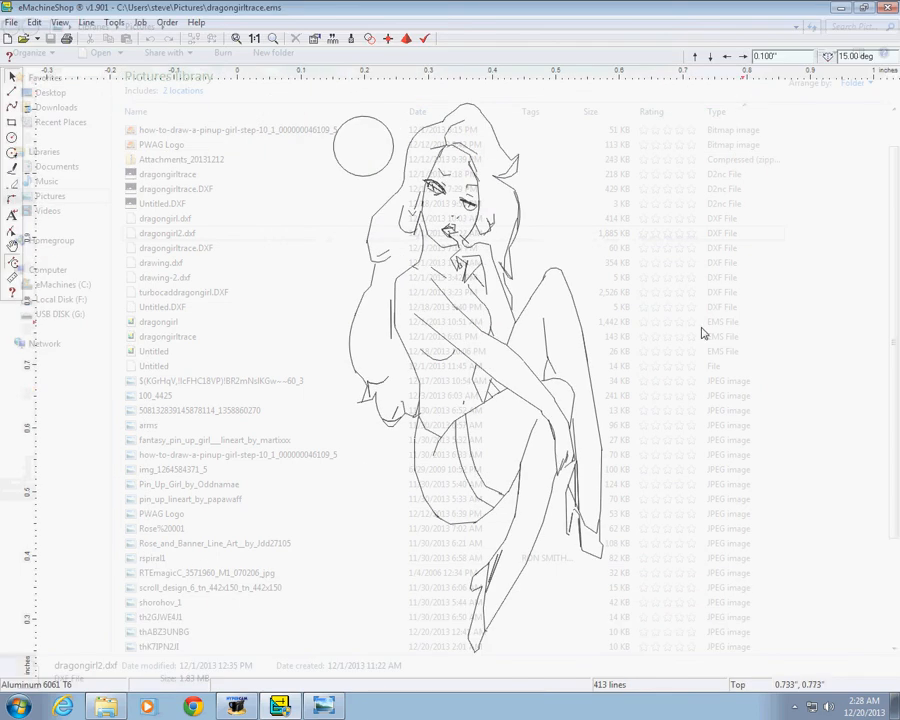
pyautogui.moveTo(688, 384)
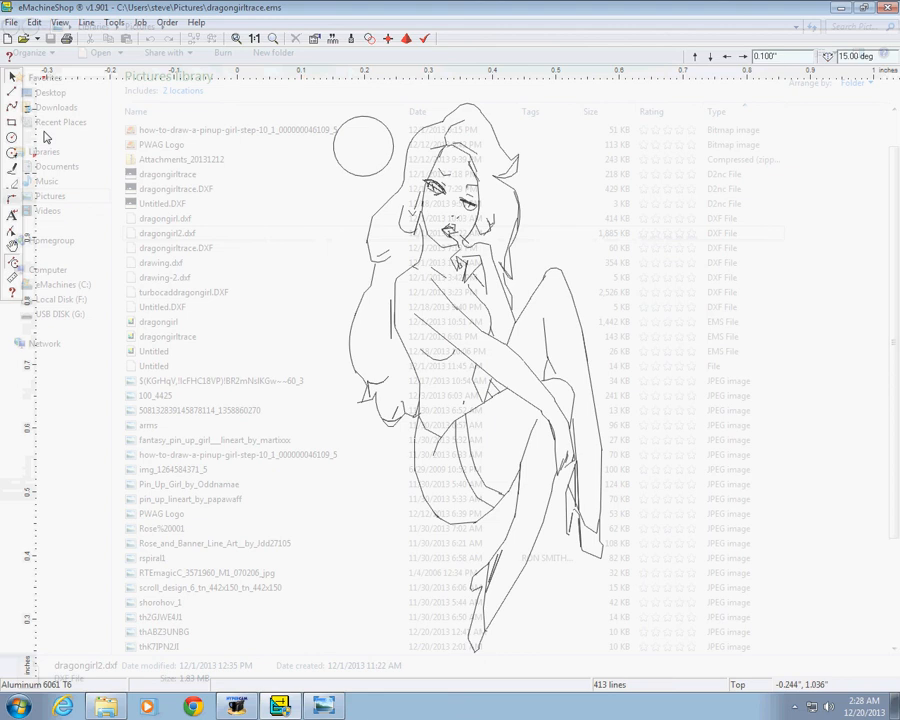
# Inspect the traced pin-up drawing, then bring up the Windows Start menu.
pyautogui.click(366, 148)
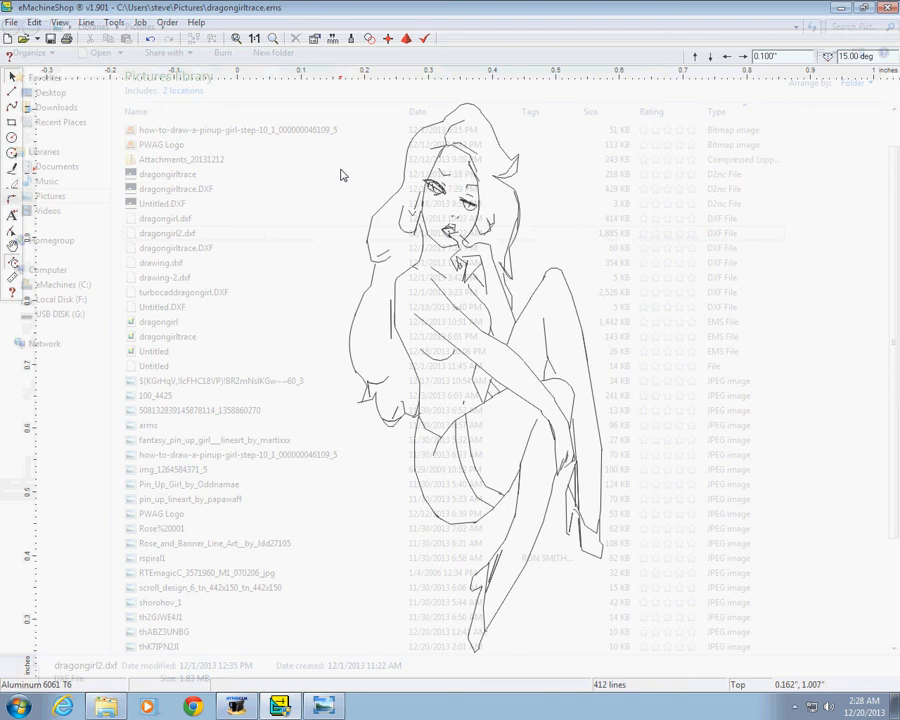
pyautogui.moveTo(382, 184)
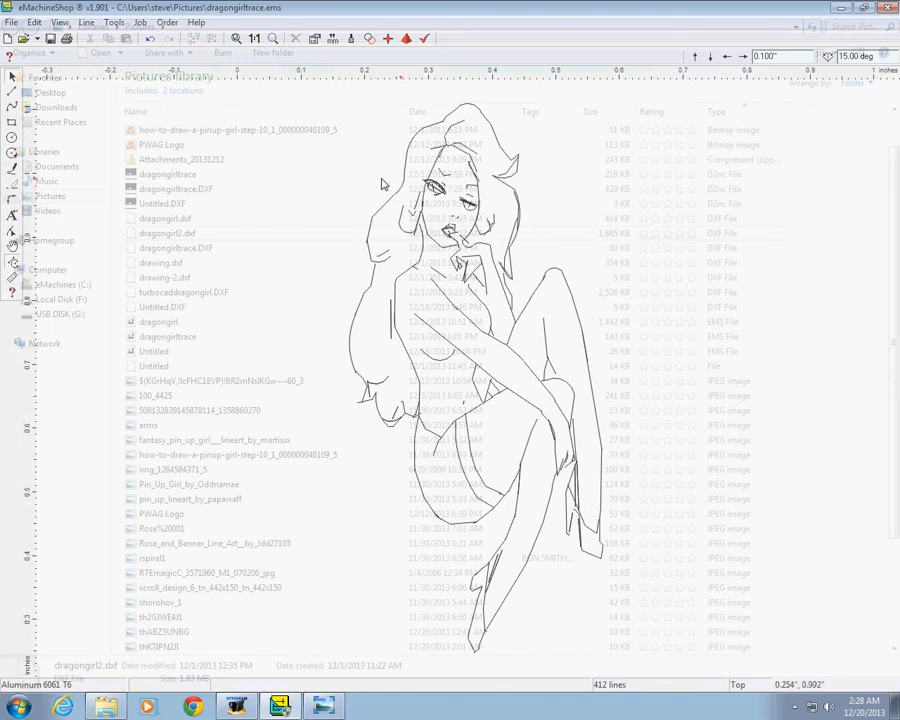
pyautogui.moveTo(168, 128)
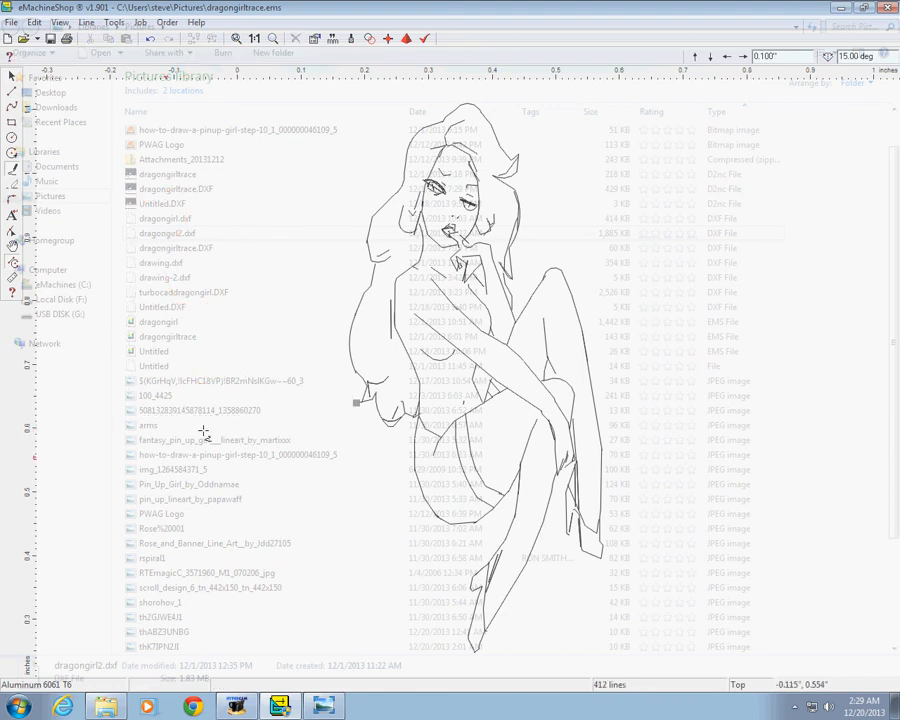
pyautogui.click(12, 704)
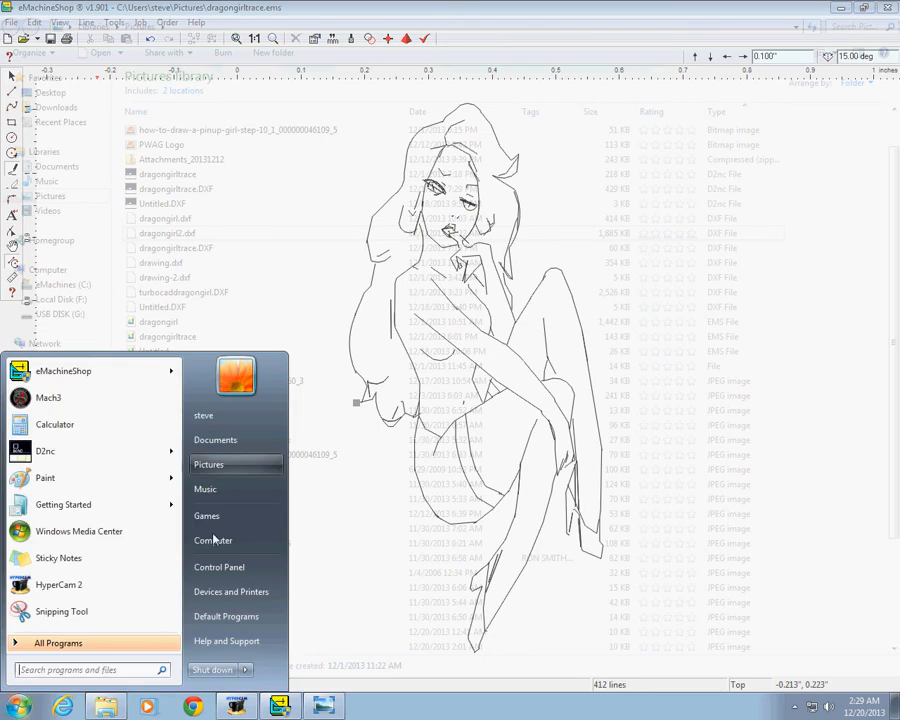
pyautogui.moveTo(210, 464)
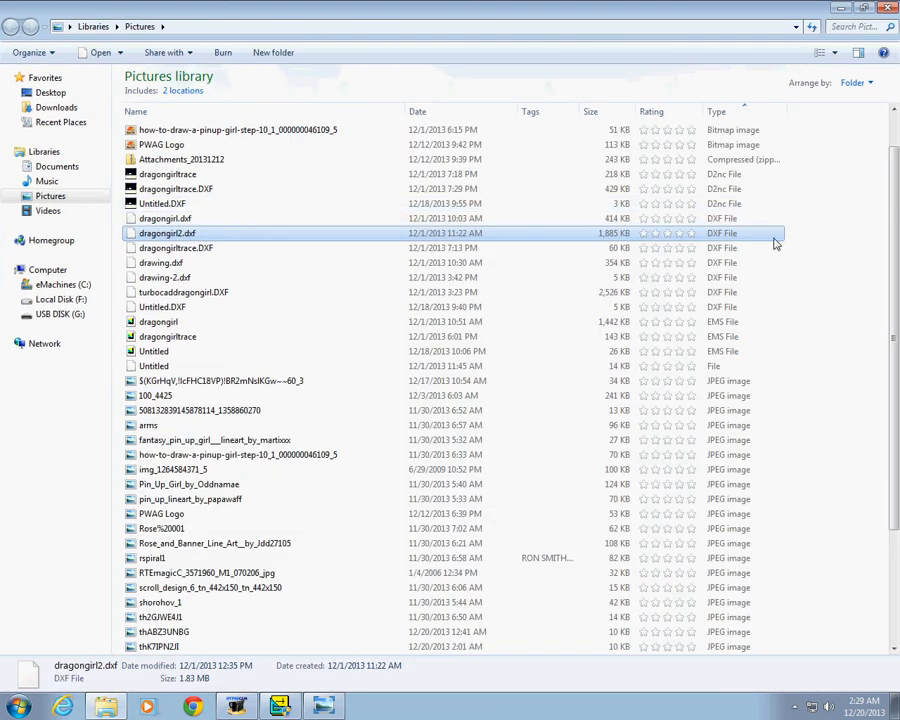
# Switch the Pictures library to Large icons view and pick the engraved shell casing photo 100_4425.
pyautogui.rightClick(776, 244)
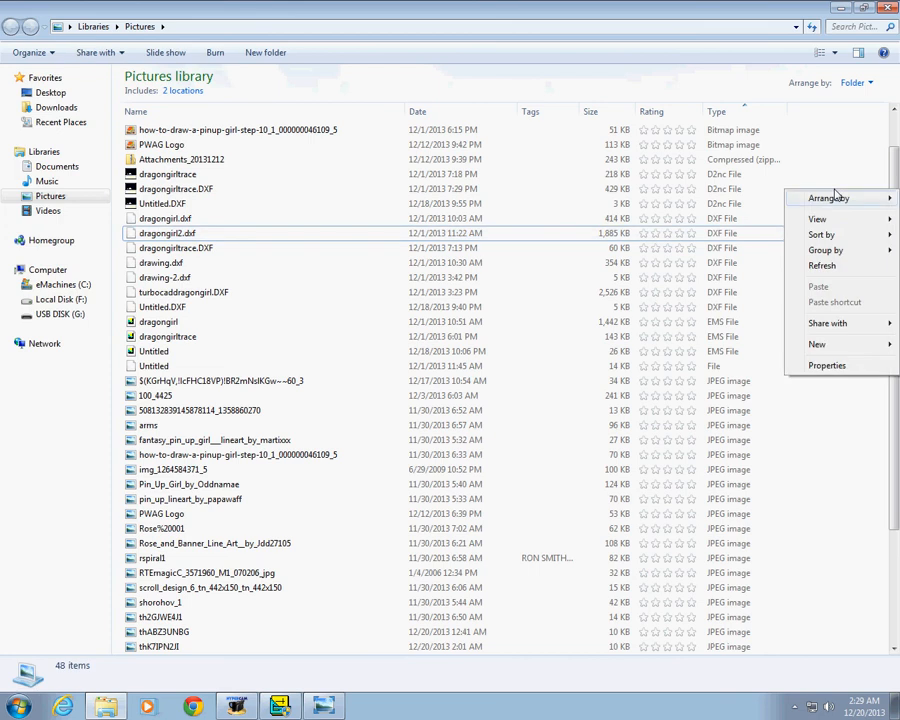
pyautogui.click(816, 218)
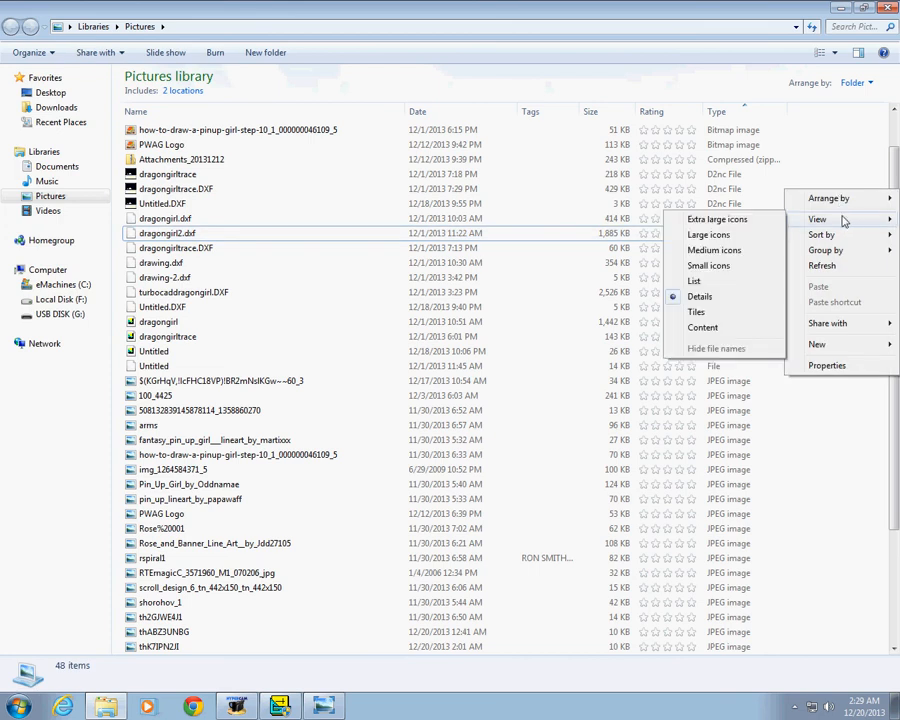
pyautogui.moveTo(708, 234)
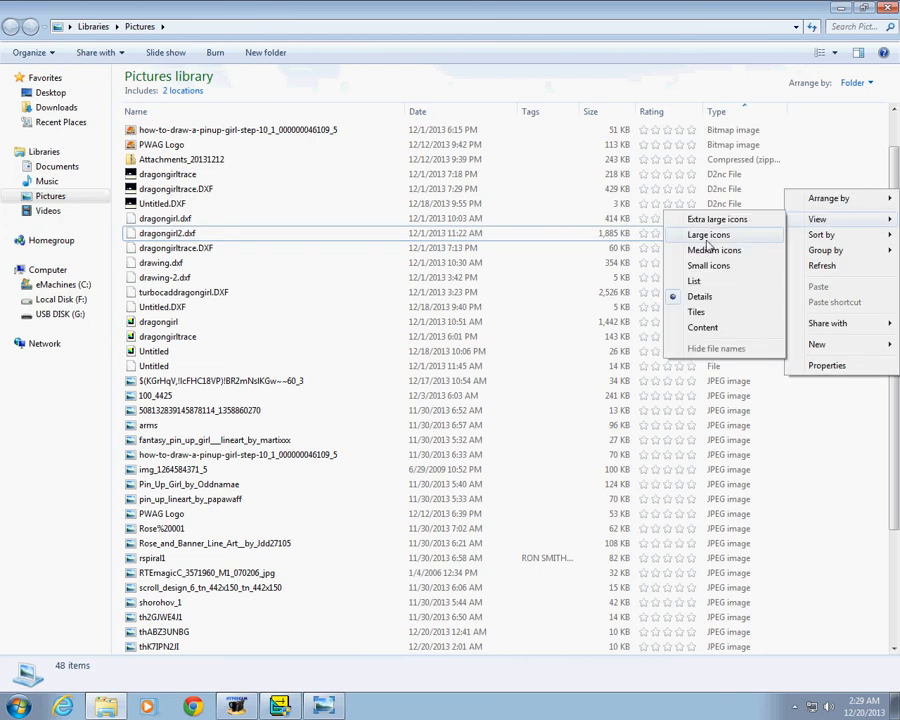
pyautogui.click(708, 234)
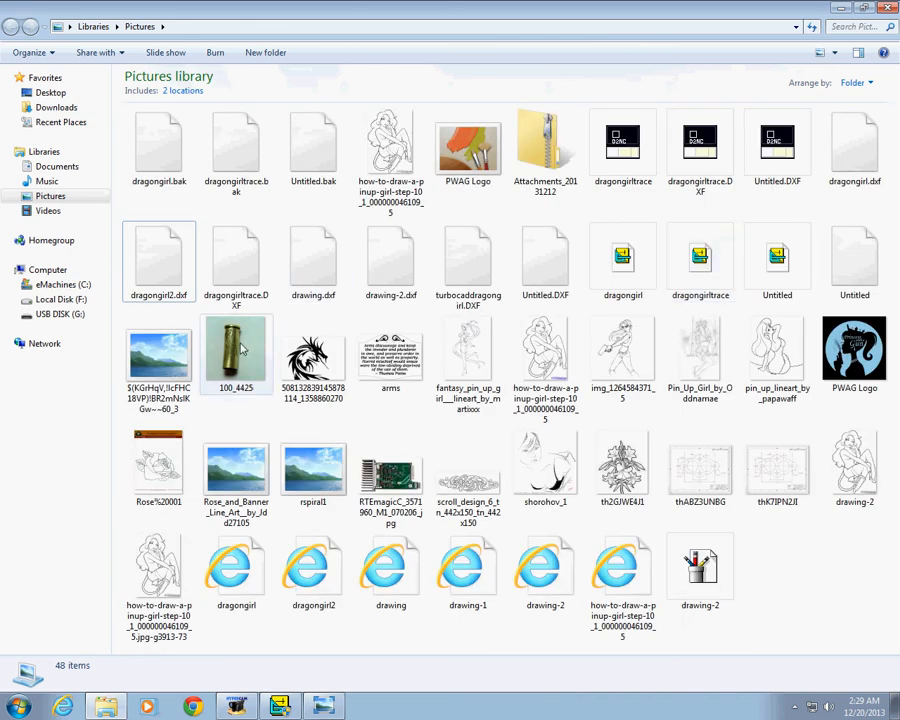
pyautogui.click(236, 352)
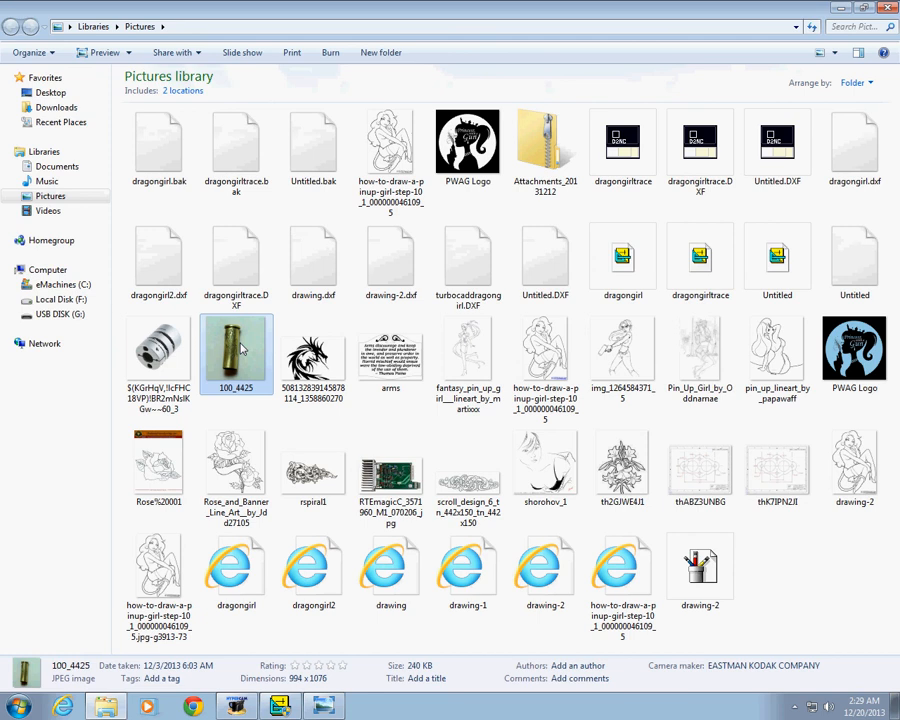
pyautogui.doubleClick(236, 348)
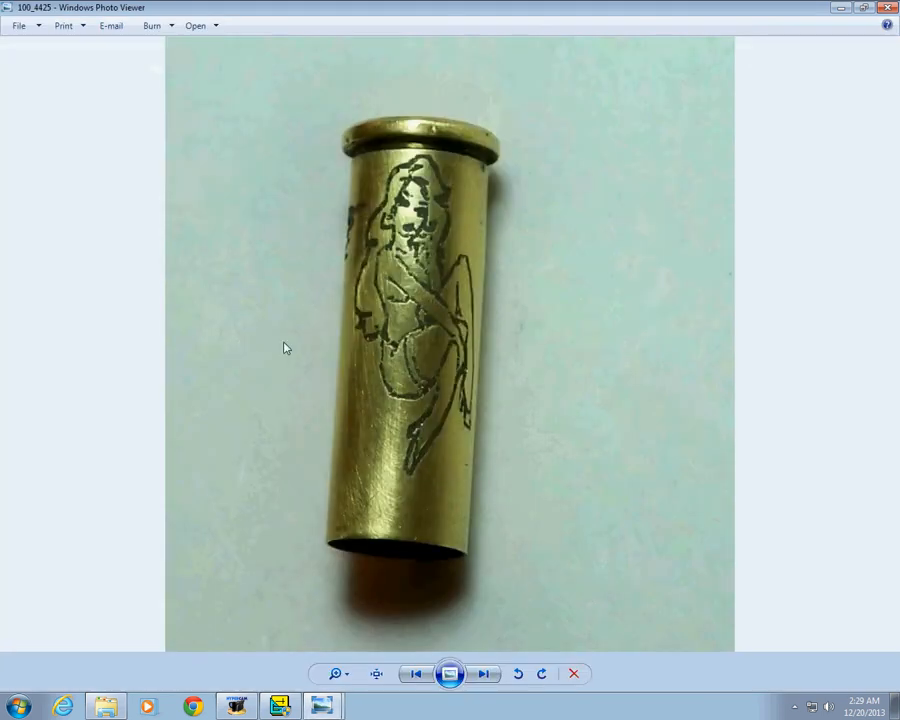
pyautogui.moveTo(570, 292)
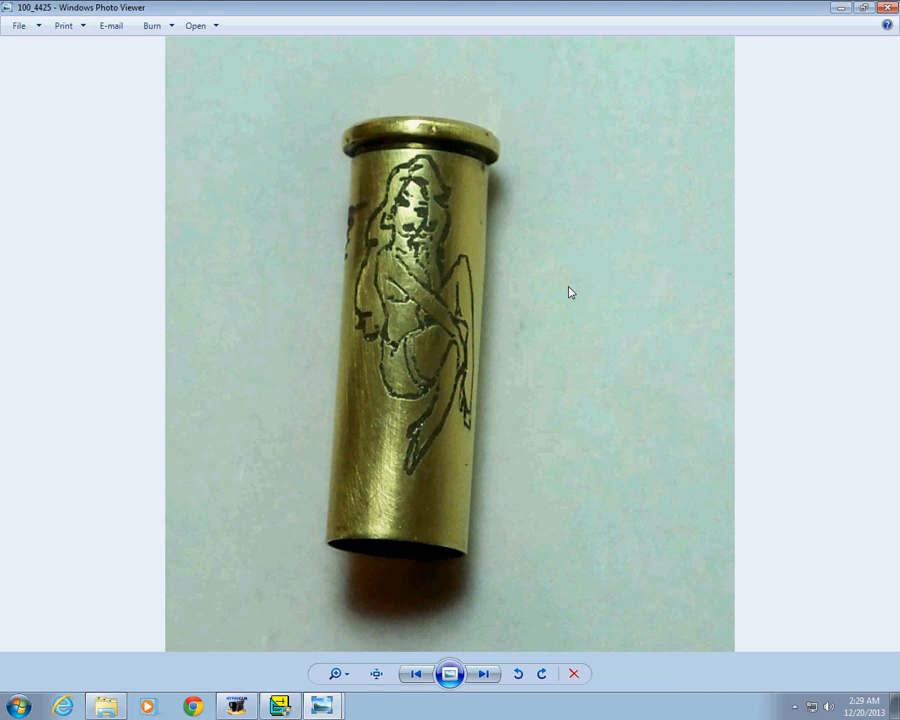
pyautogui.moveTo(520, 248)
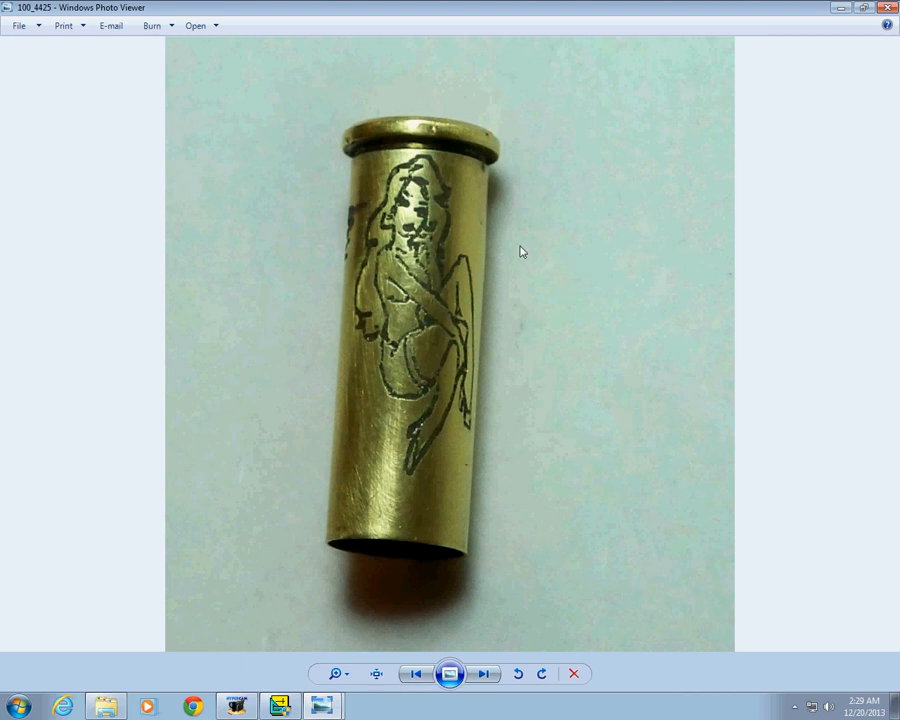
pyautogui.moveTo(352, 236)
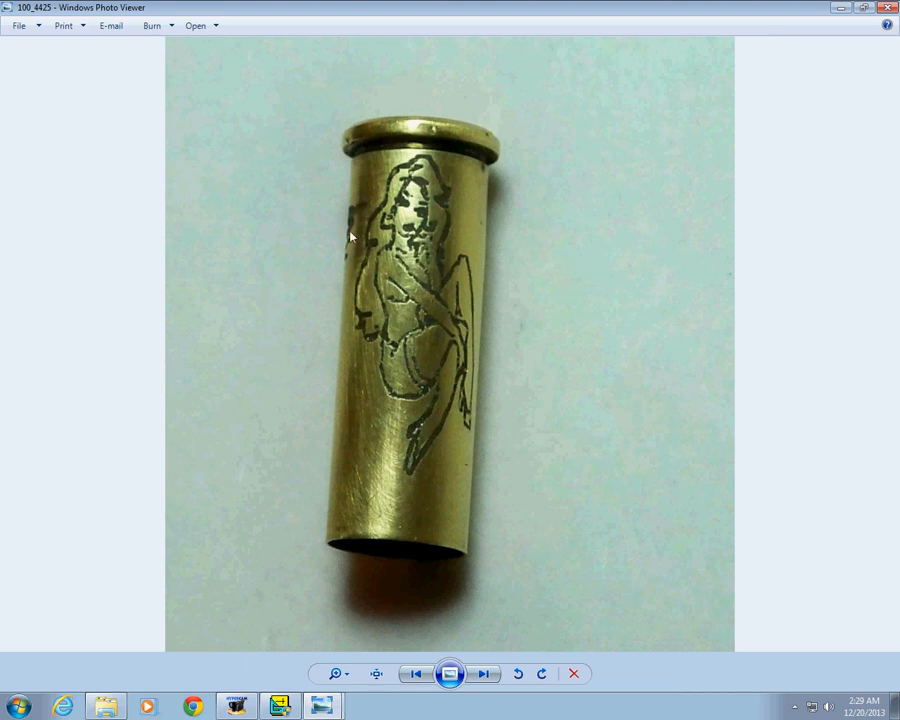
pyautogui.moveTo(364, 210)
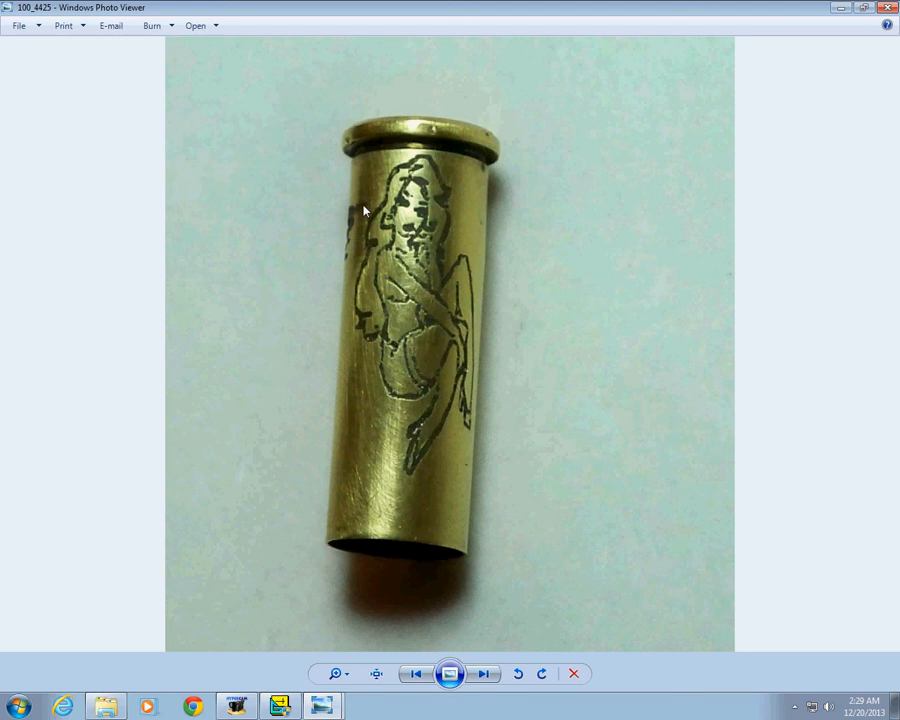
pyautogui.moveTo(348, 242)
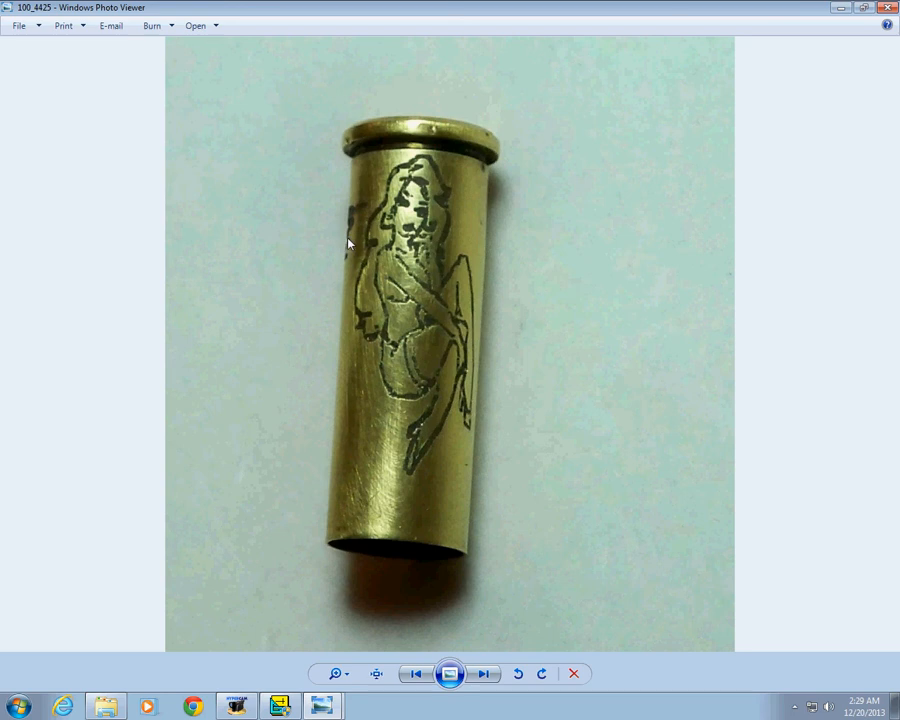
pyautogui.moveTo(352, 230)
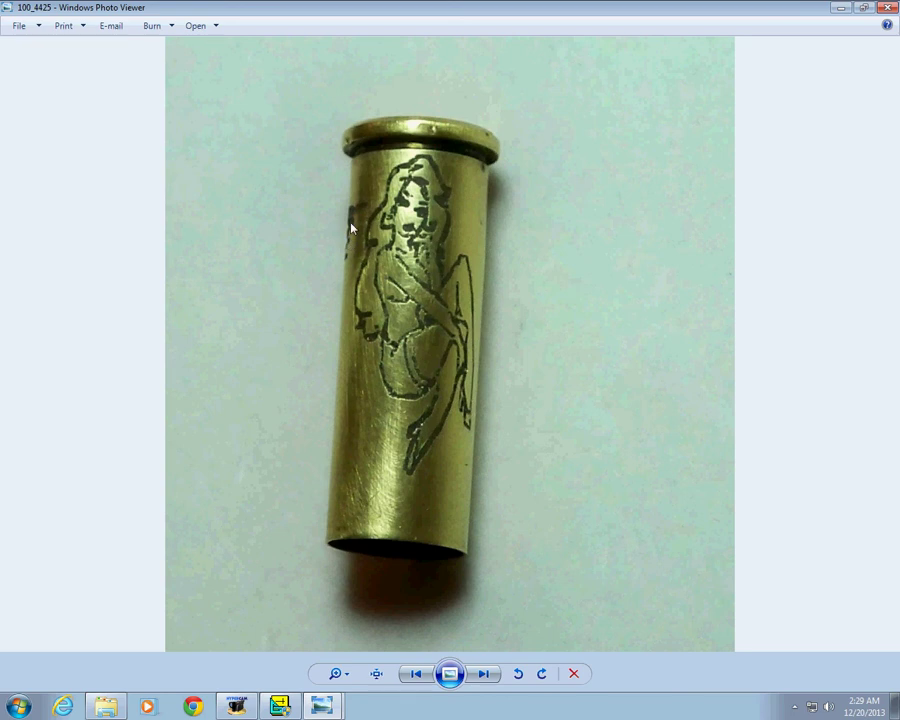
pyautogui.moveTo(424, 424)
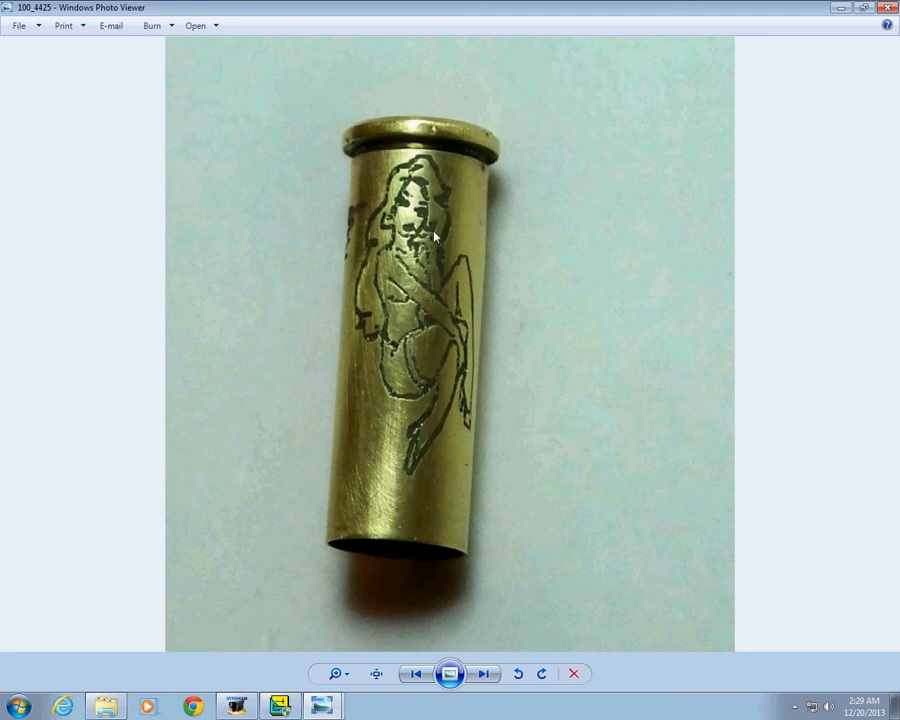
pyautogui.moveTo(434, 256)
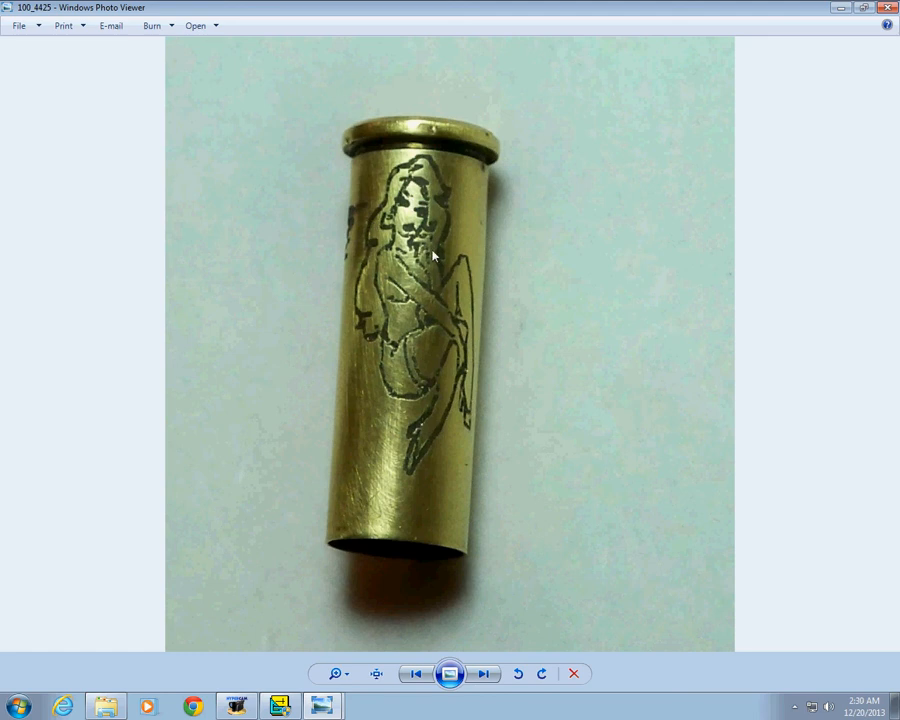
pyautogui.moveTo(536, 268)
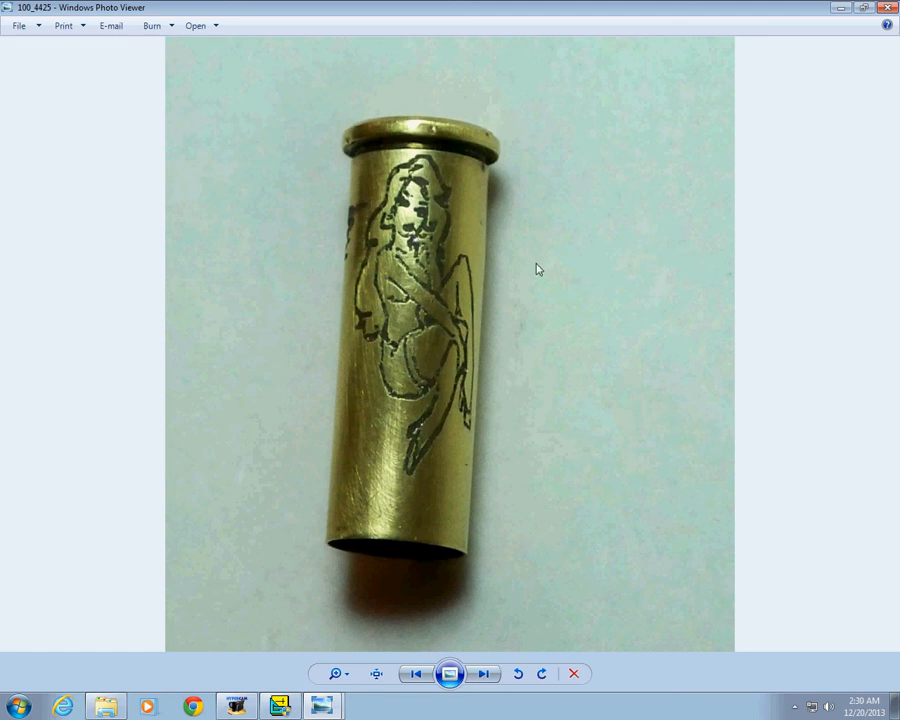
pyautogui.moveTo(770, 216)
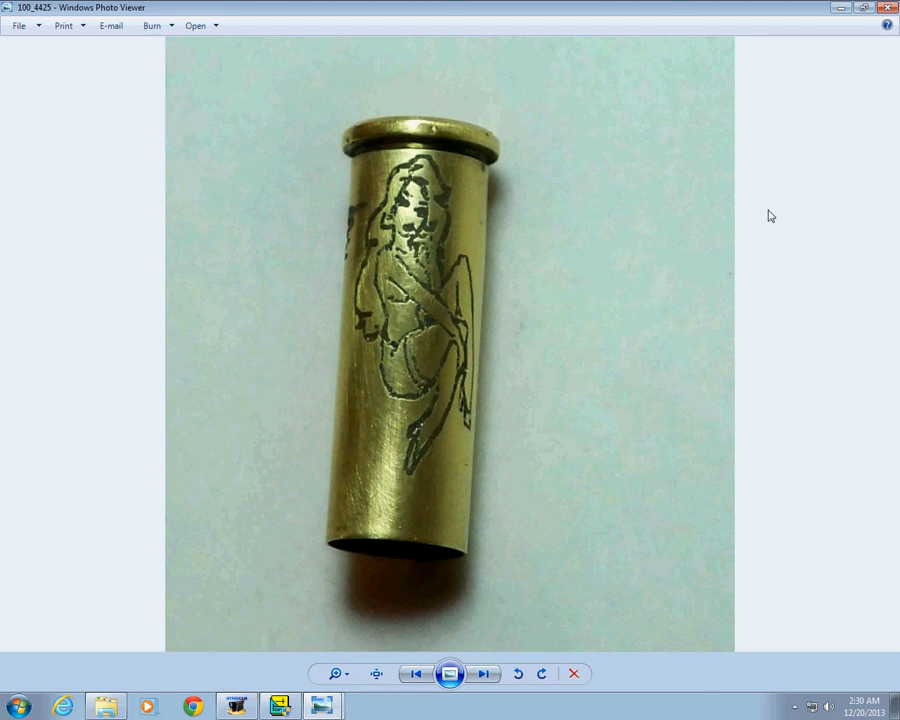
pyautogui.moveTo(814, 162)
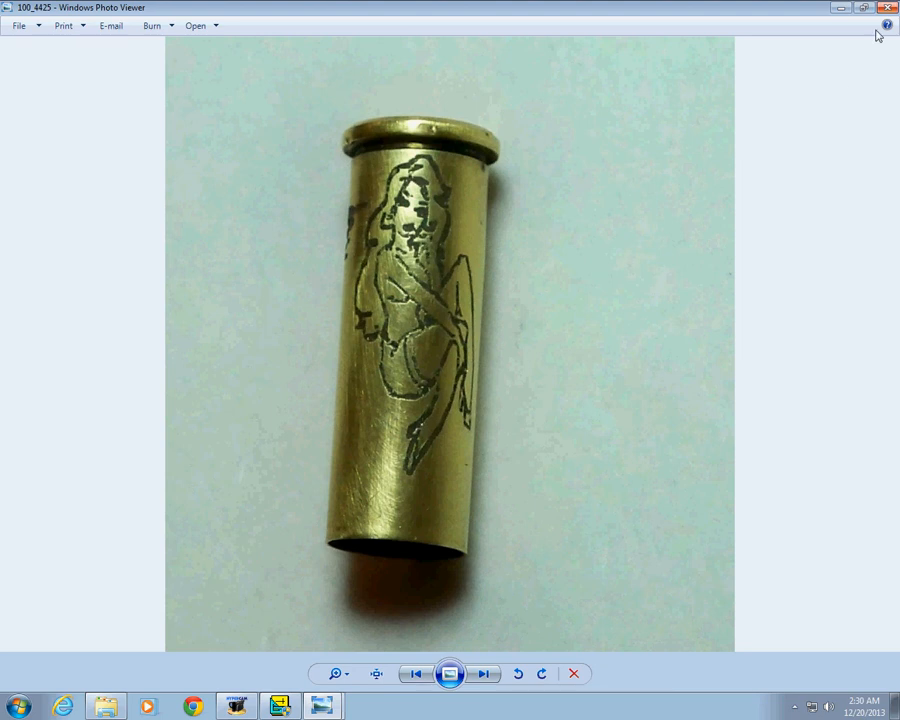
pyautogui.moveTo(888, 10)
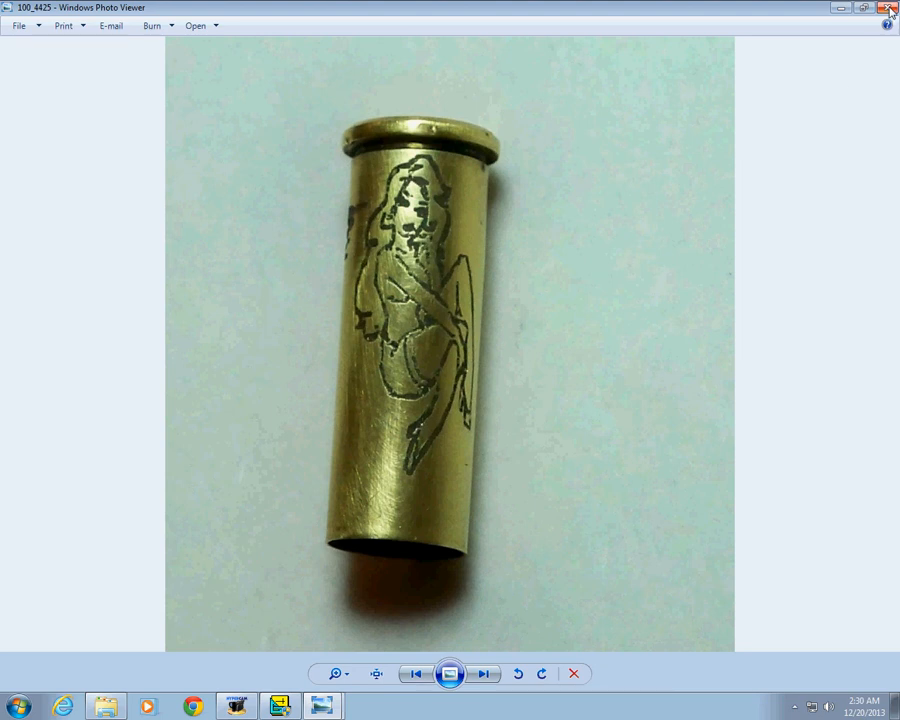
pyautogui.click(884, 12)
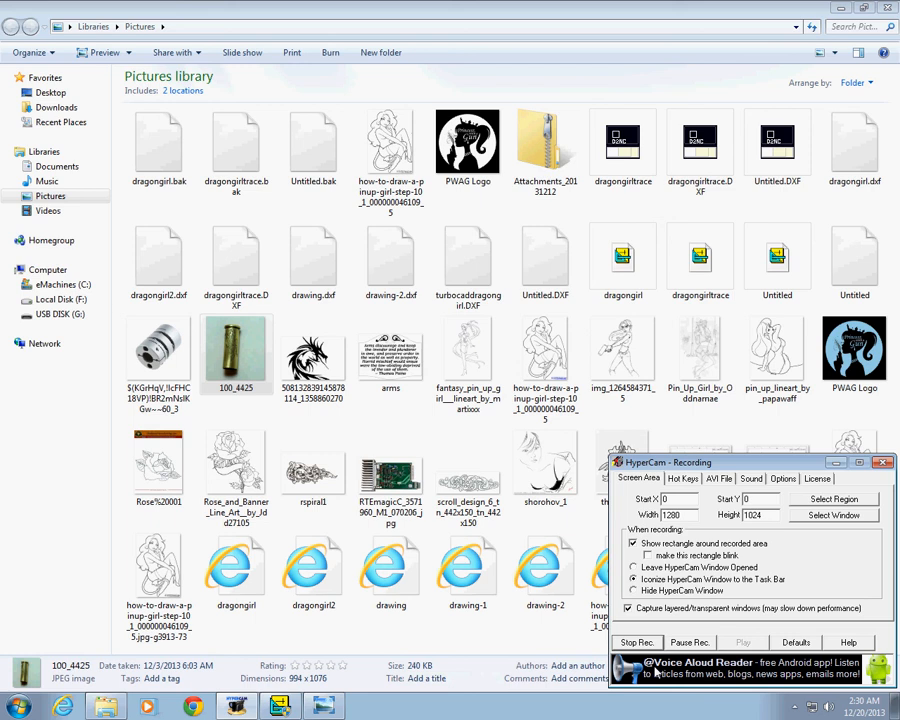
pyautogui.moveTo(644, 642)
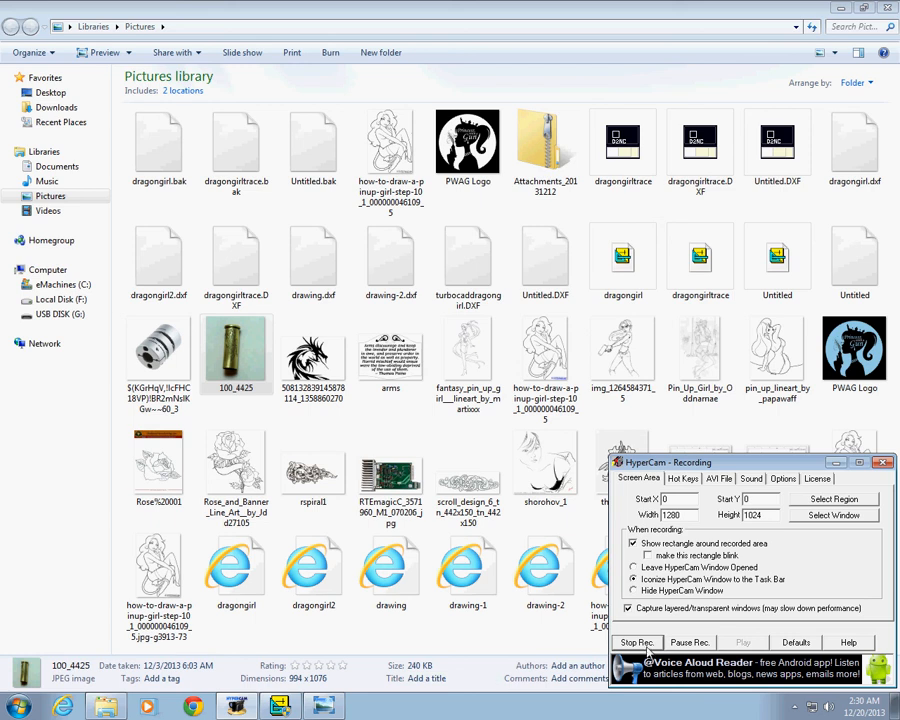